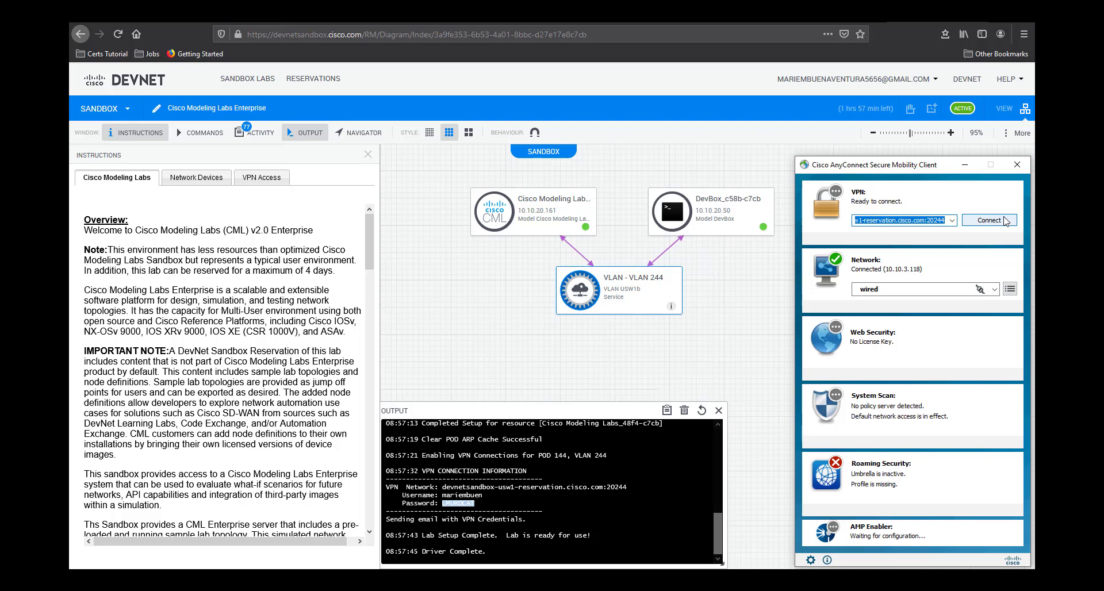
Attempt the sandbox VPN connection with the reservation credentials and dismiss the failure messages
click(989, 219)
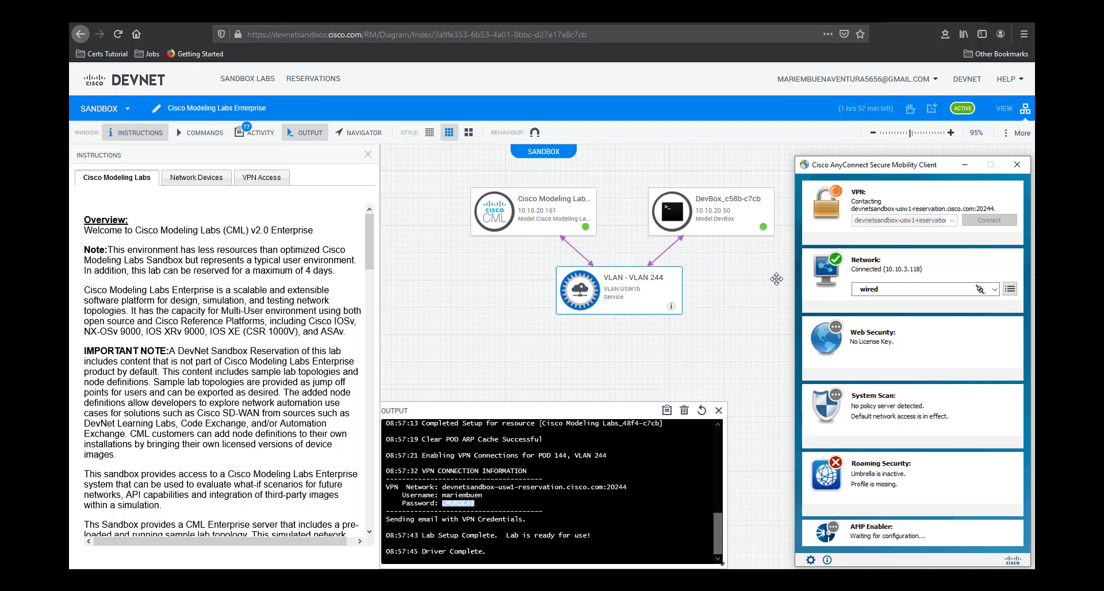
click(988, 219)
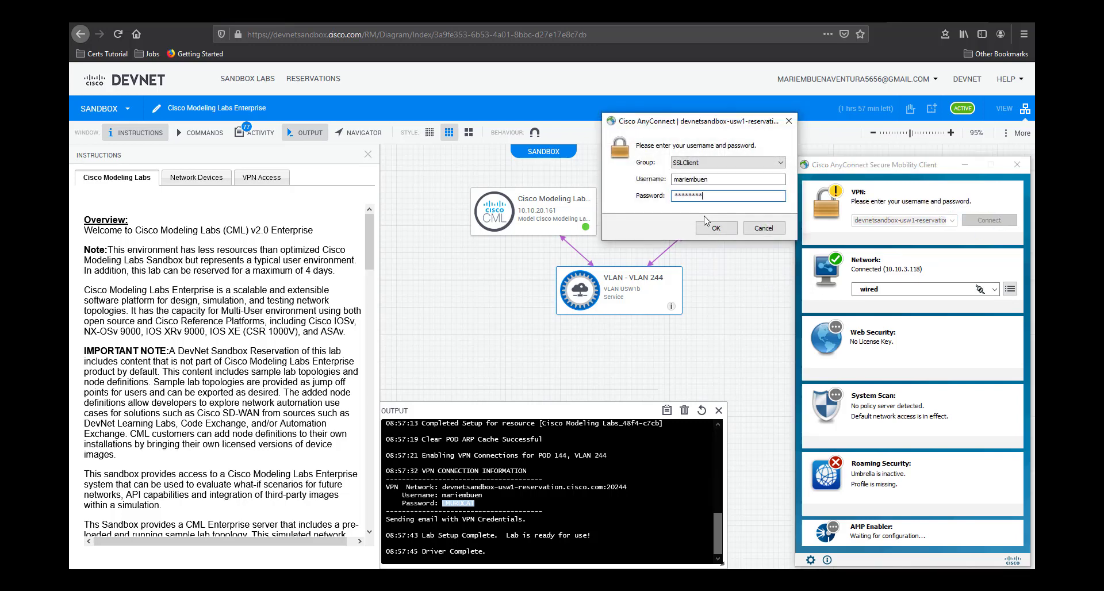
click(715, 227)
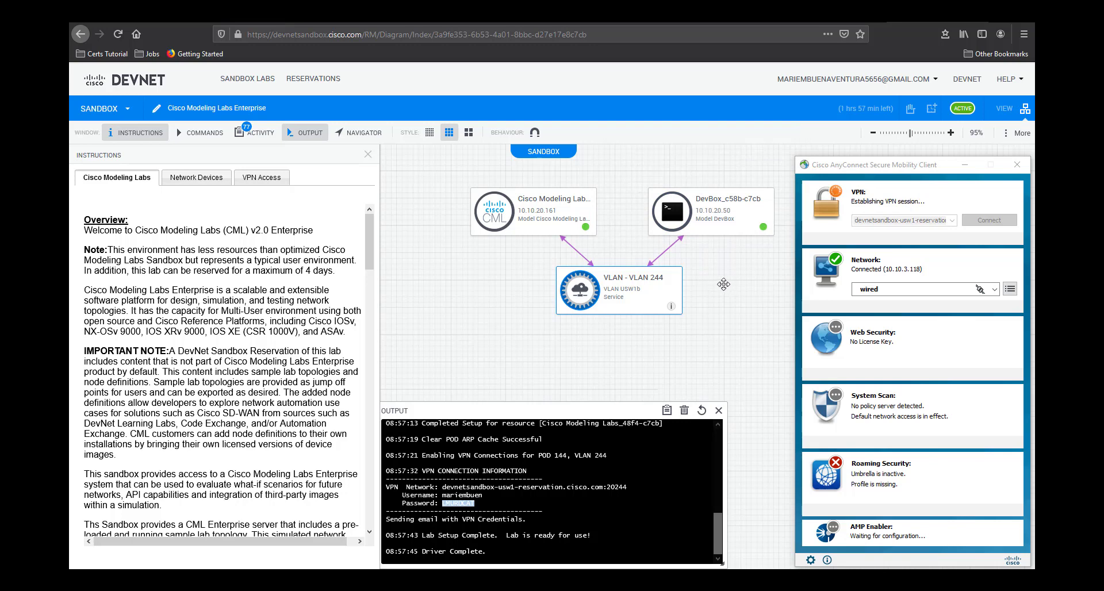
mouse_move(699, 329)
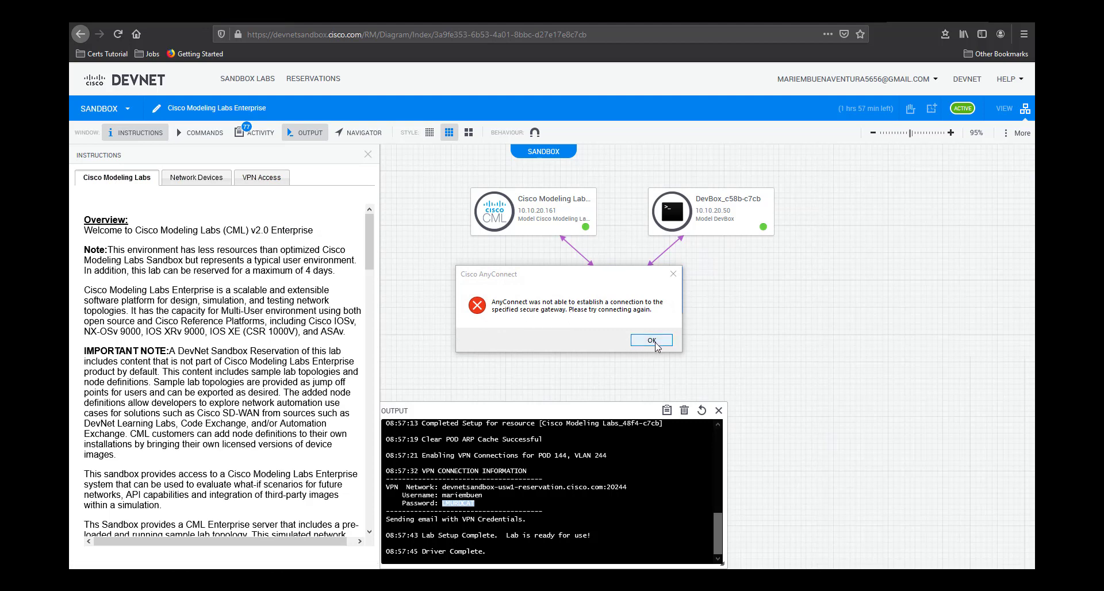
click(650, 340)
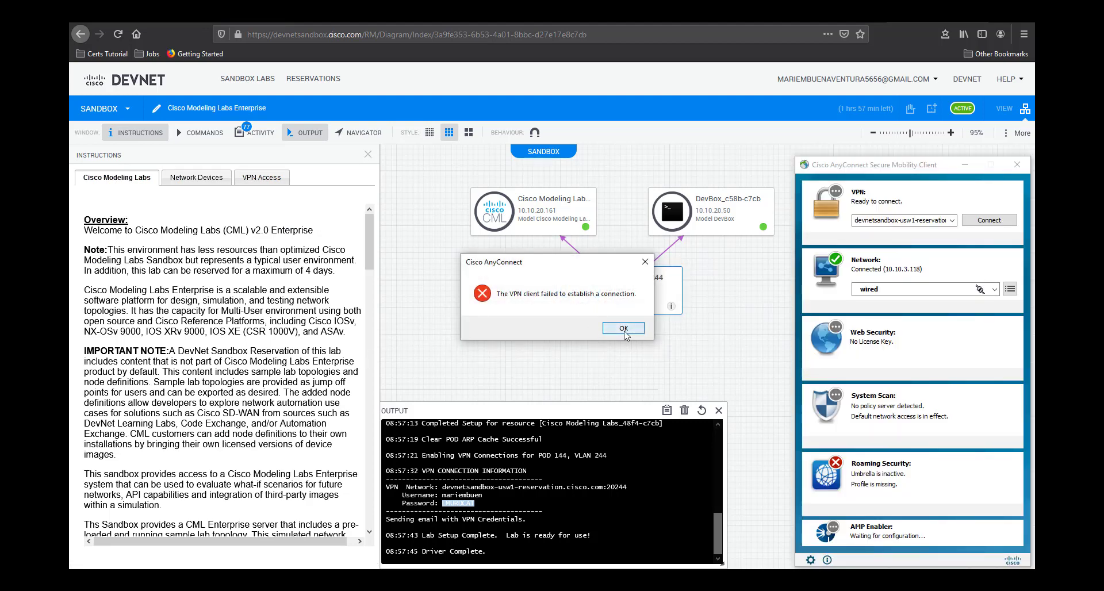
click(622, 328)
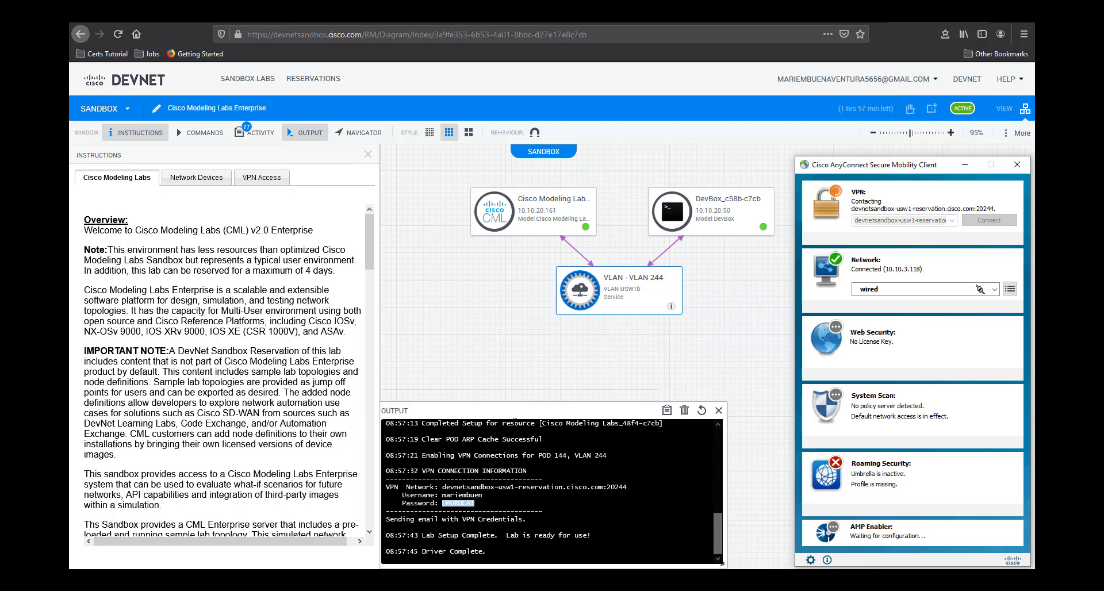
Retry the VPN using the password copied from the sandbox output, then minimize the client
click(988, 220)
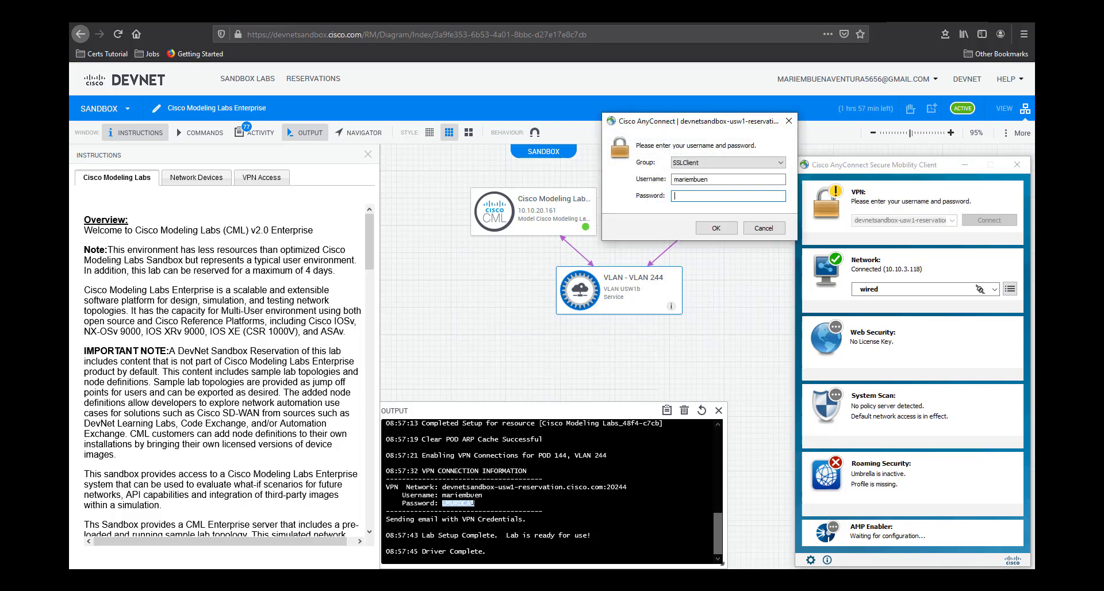
click(728, 195)
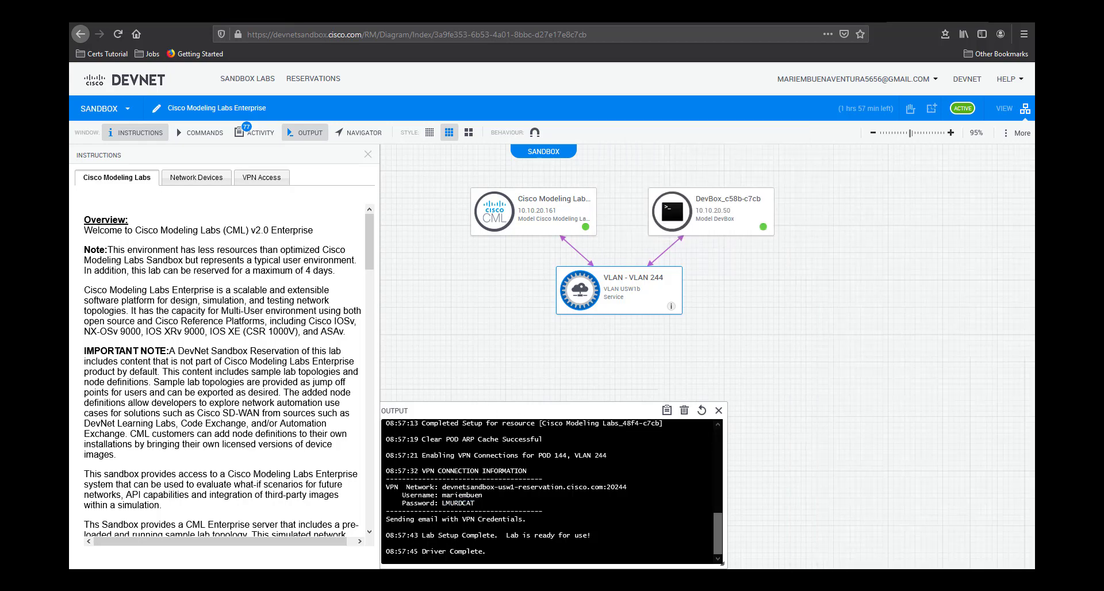
double_click(455, 503)
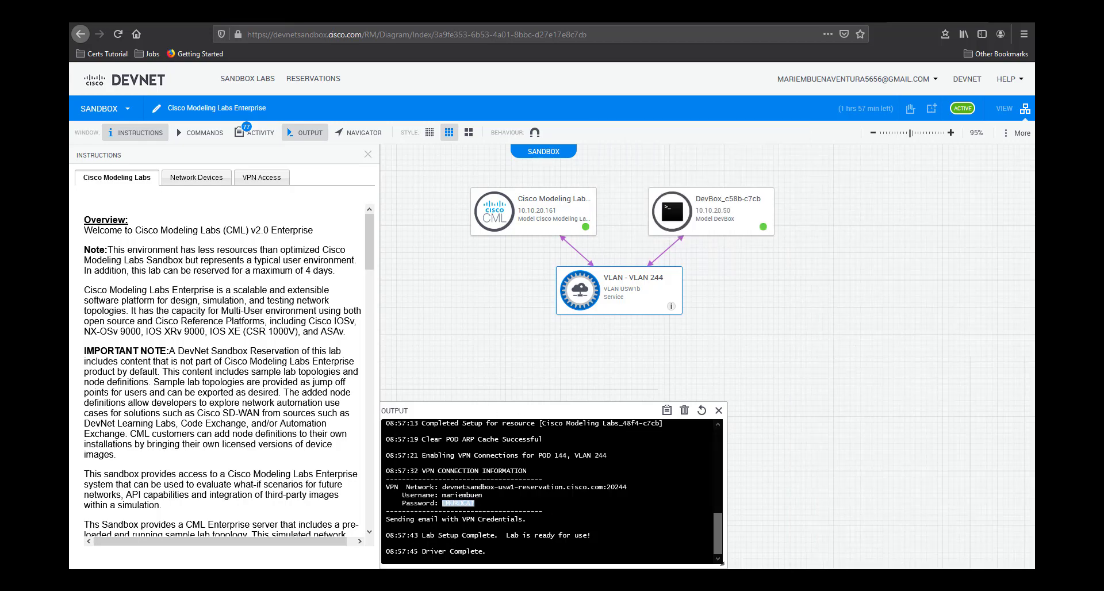
click(988, 219)
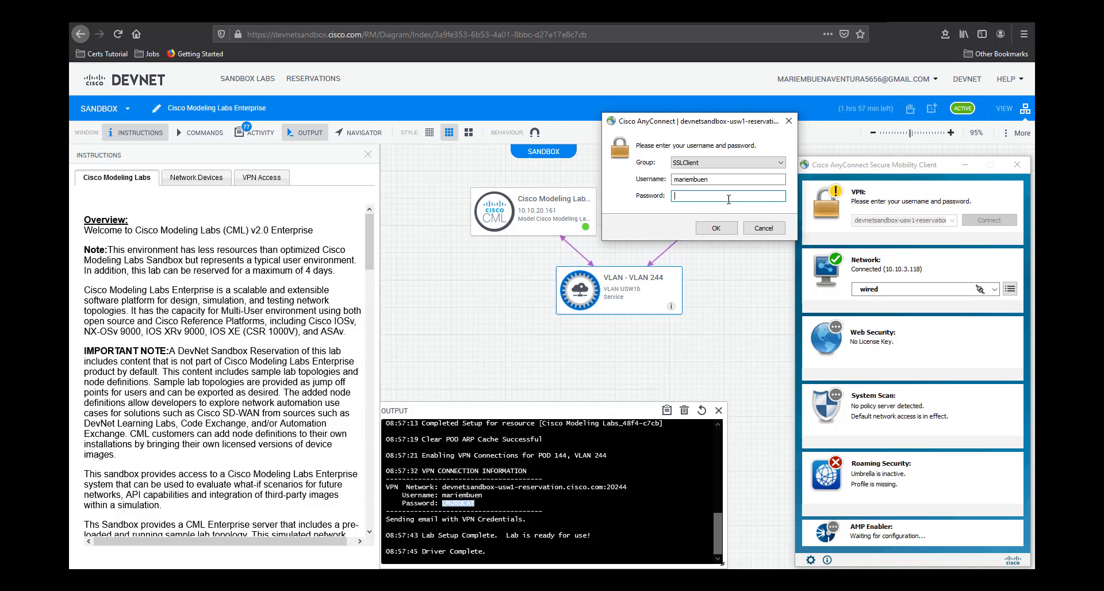
click(715, 227)
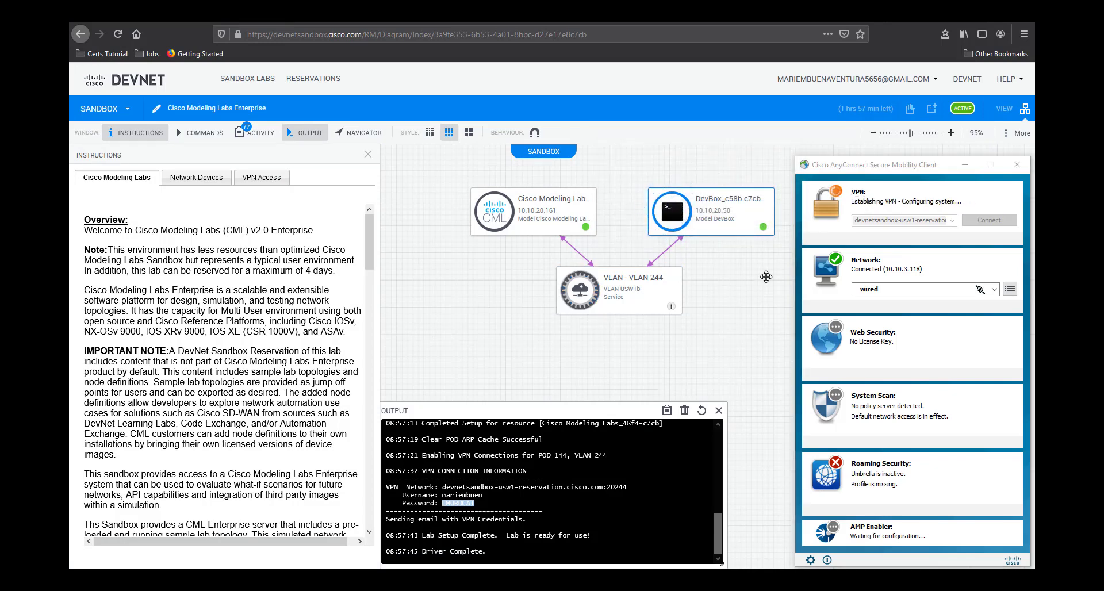
click(1015, 164)
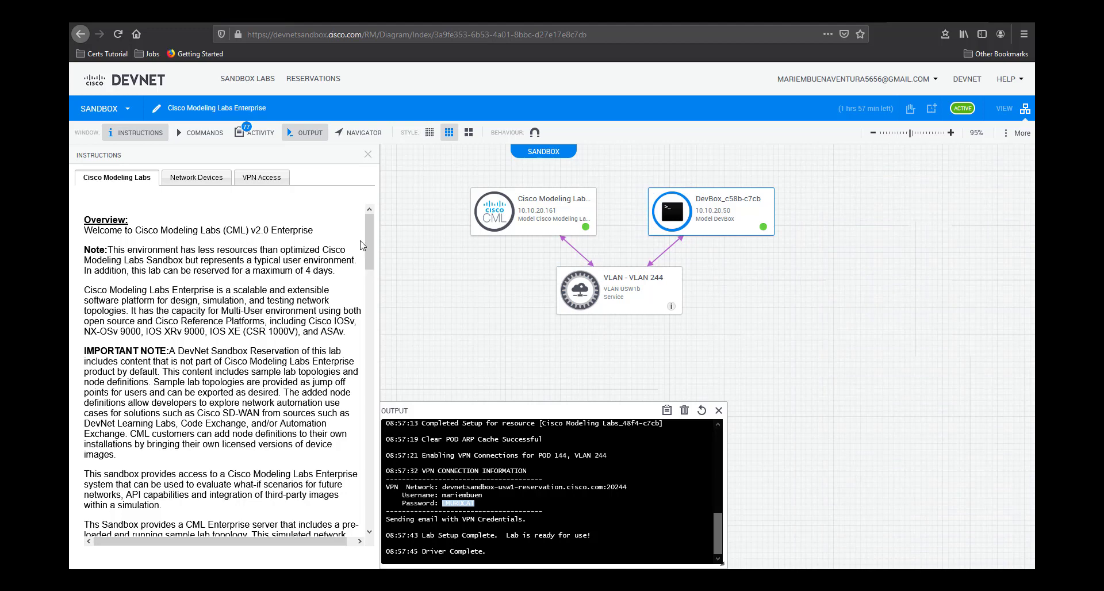
Show the CML server access details and accept the certificate risk for 10.10.20.161
scroll(down, 3)
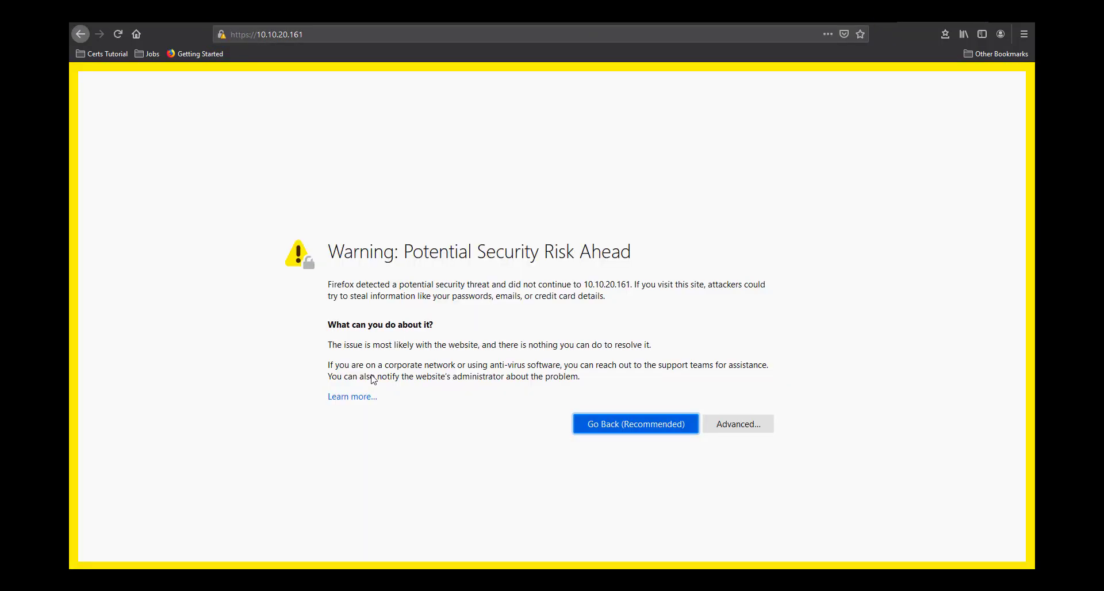
click(737, 423)
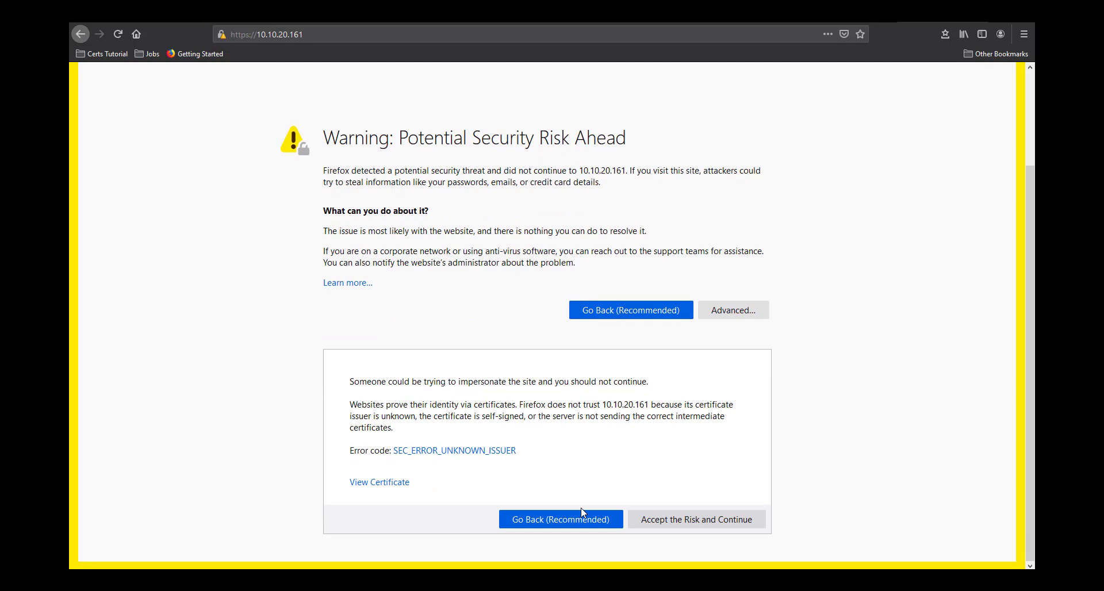
click(695, 519)
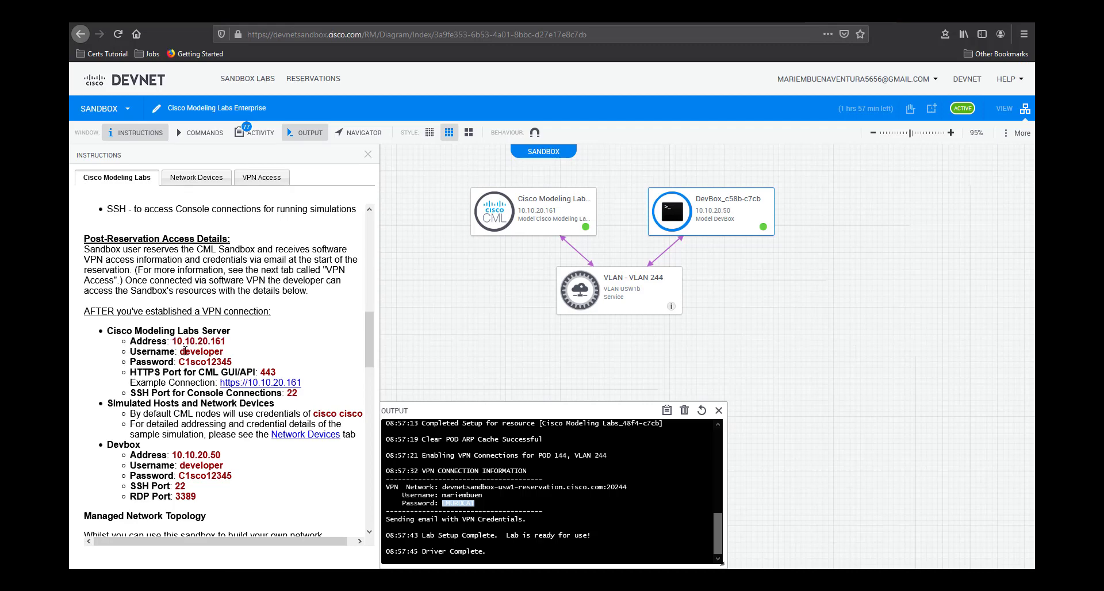
Log in to CML 2 with username 'developer' and the sandbox password
click(261, 382)
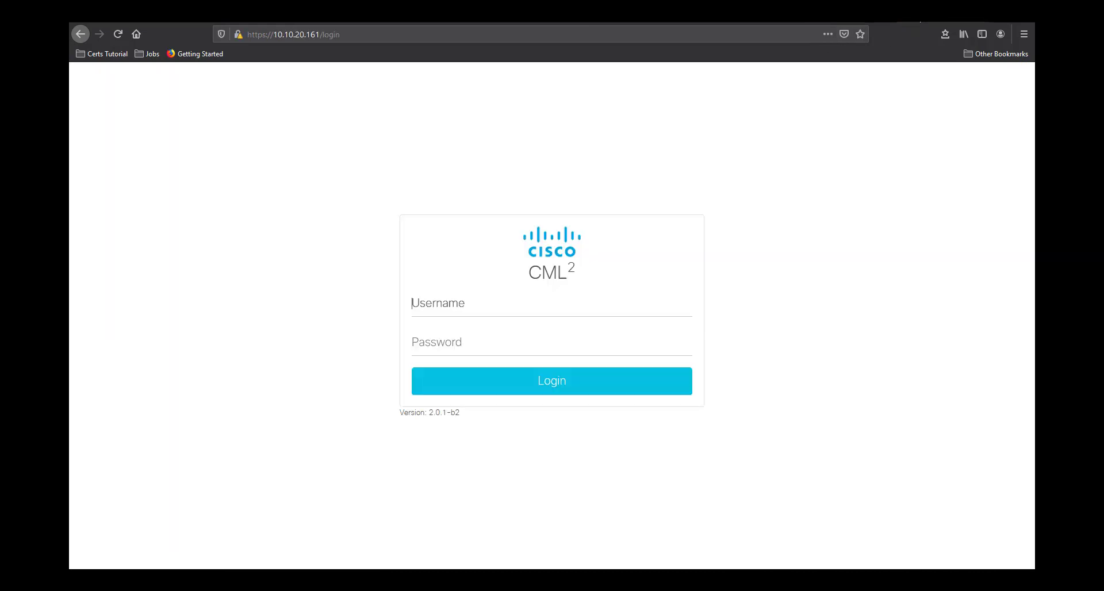
text(developer)
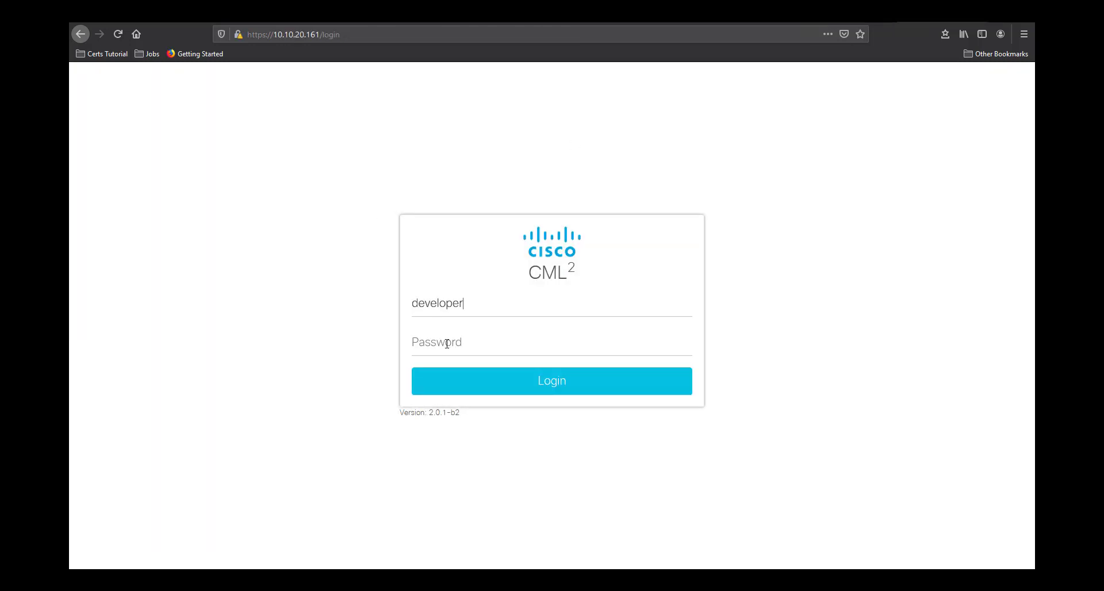
click(551, 381)
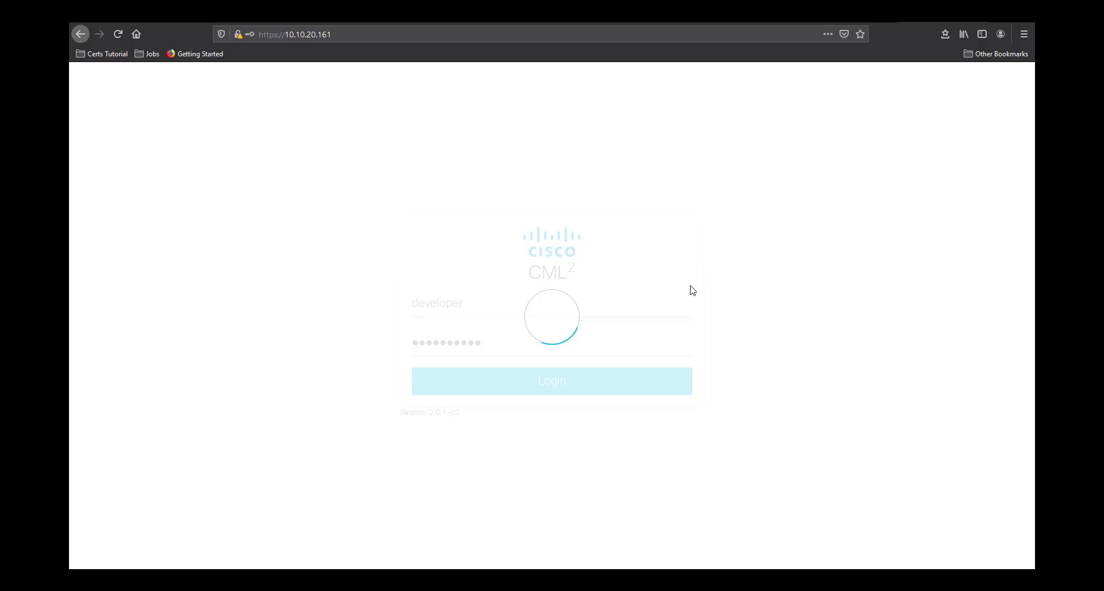
click(551, 380)
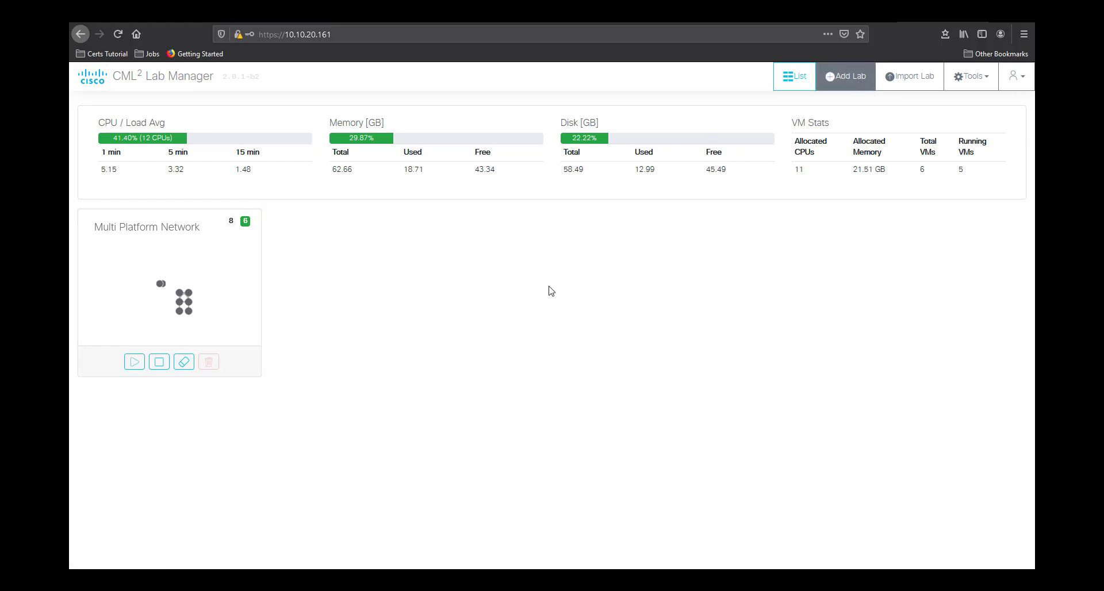
Add a new lab and drag IOSv, IOSvL2 and Ubuntu nodes onto the canvas
click(844, 76)
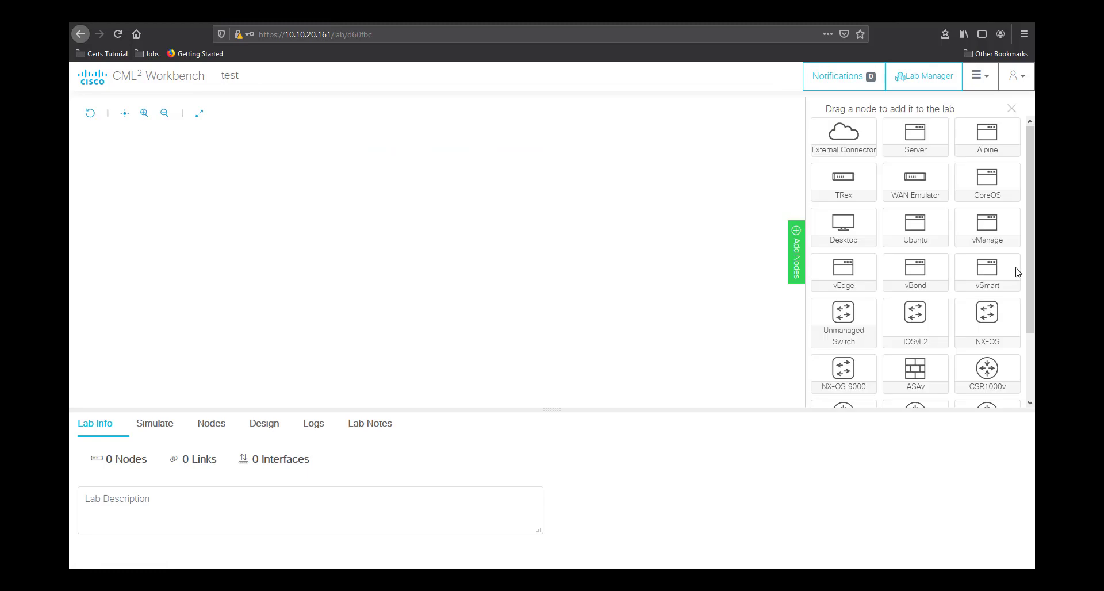
scroll(down, 3)
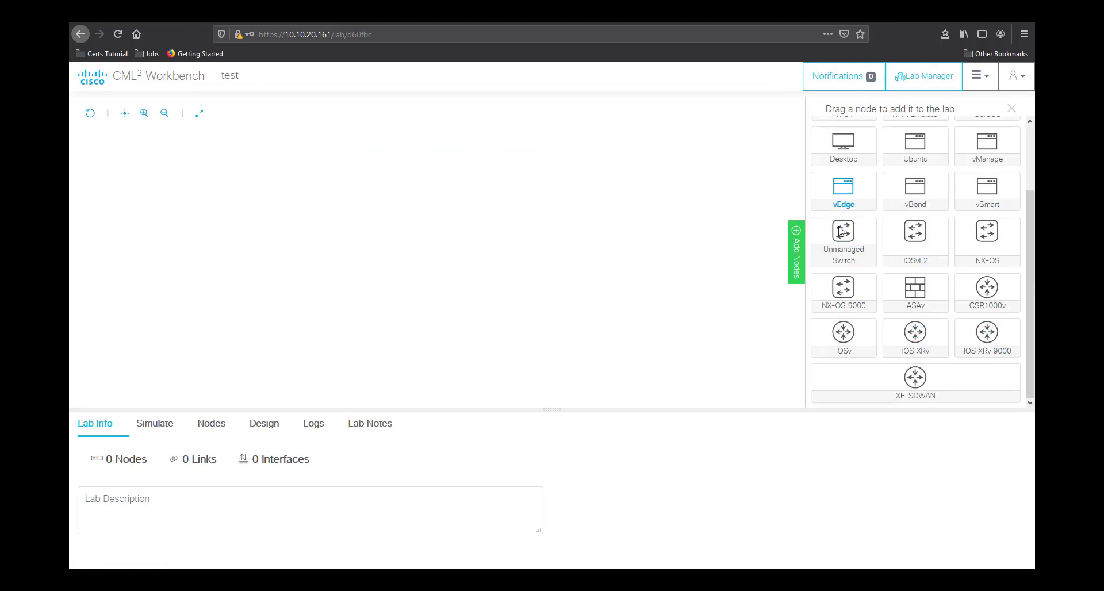
mouse_move(843, 331)
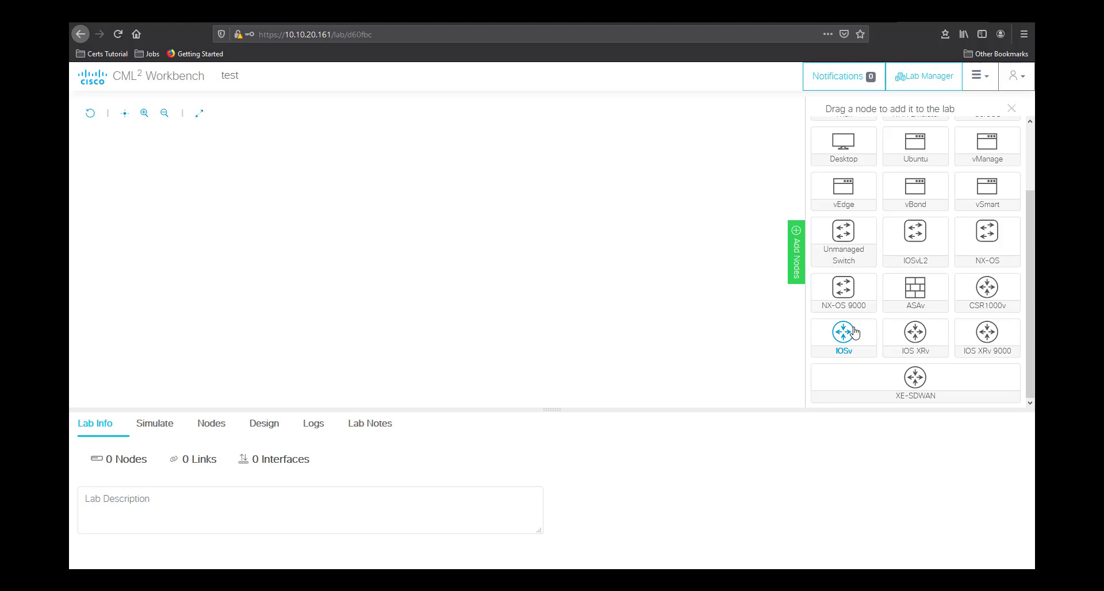
drag(842, 331, 379, 270)
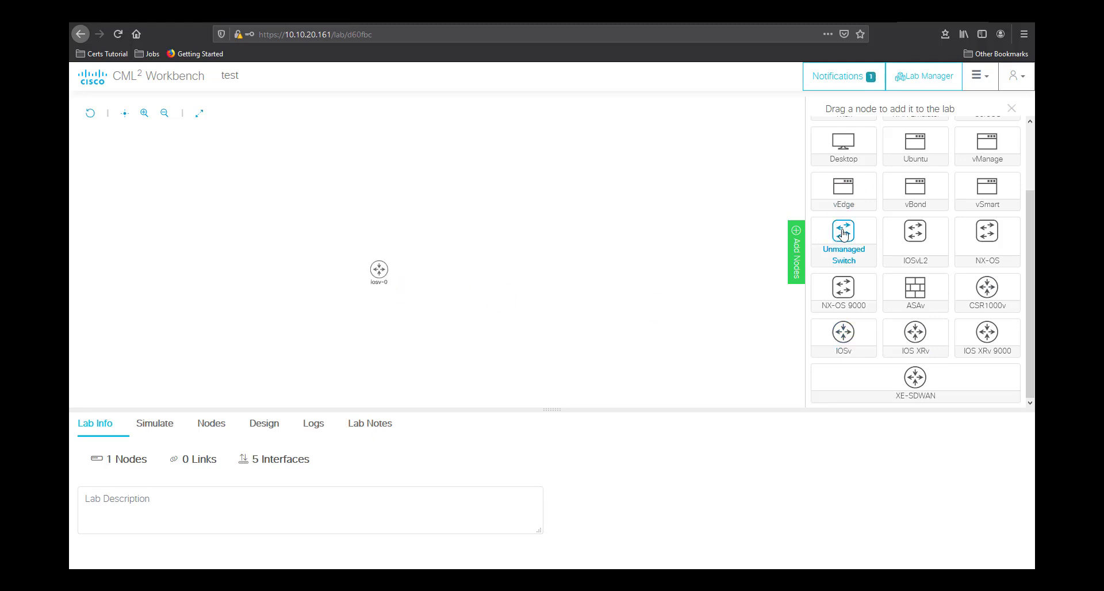
drag(915, 230, 488, 268)
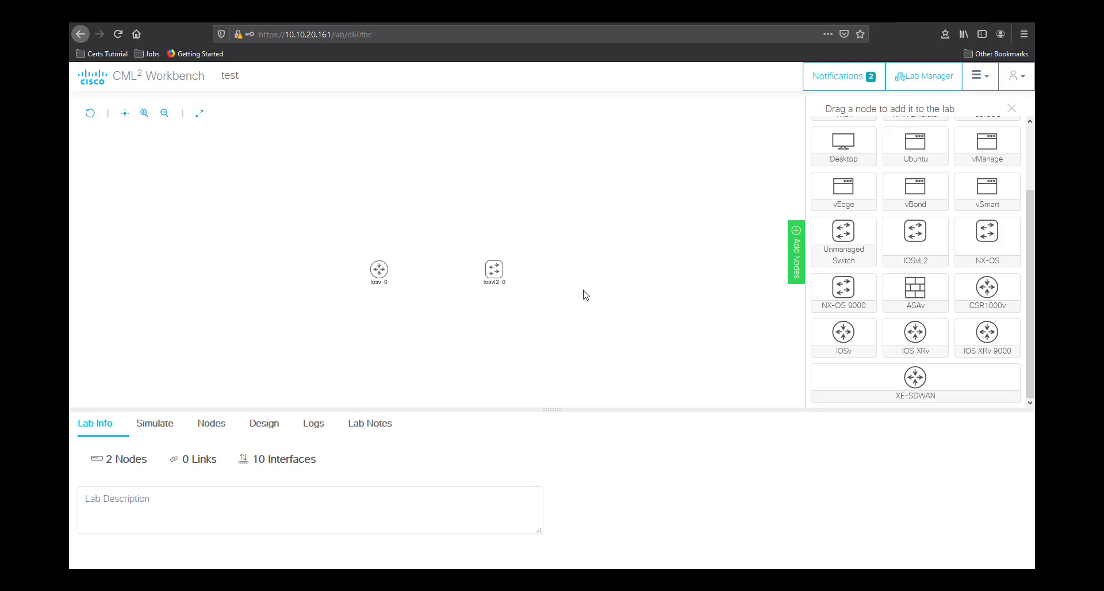
drag(914, 146, 585, 272)
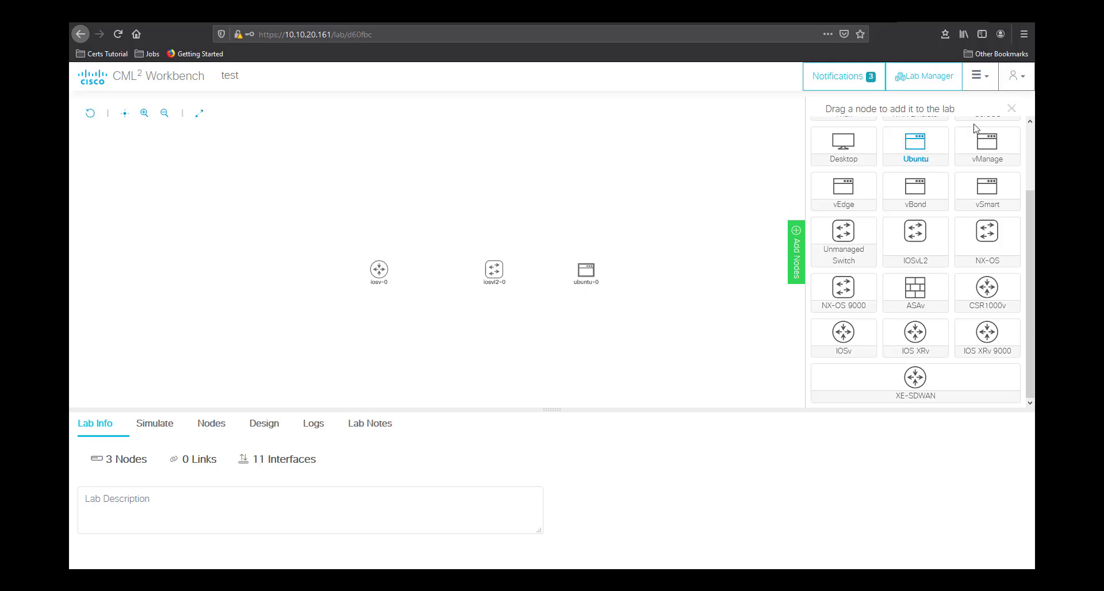
Name the Ubuntu node PC1 in Node Info and go back to Lab Info
click(1010, 107)
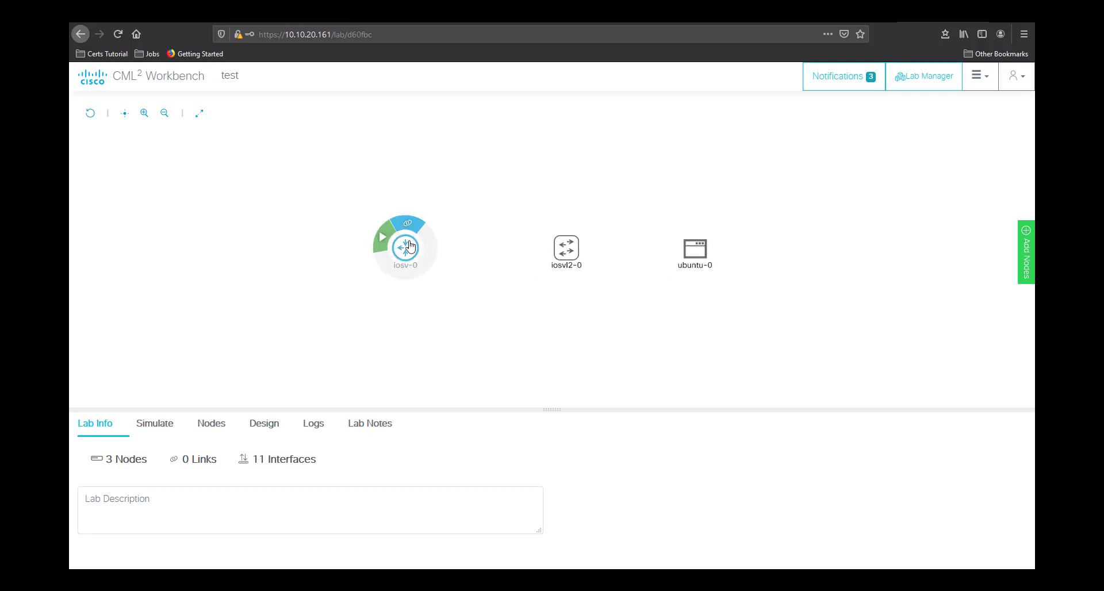
click(405, 246)
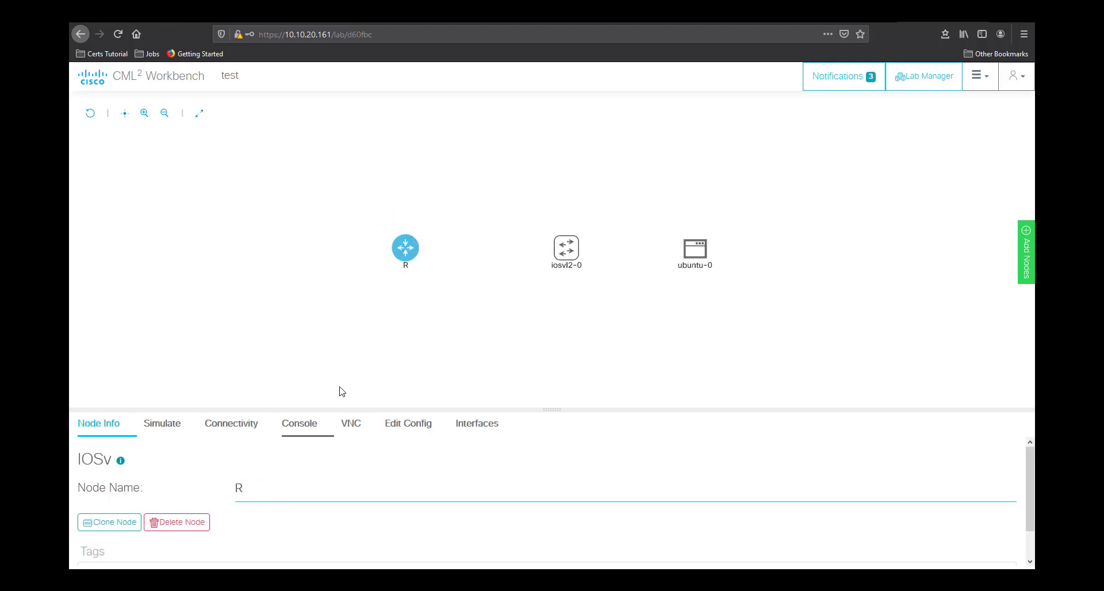
click(565, 251)
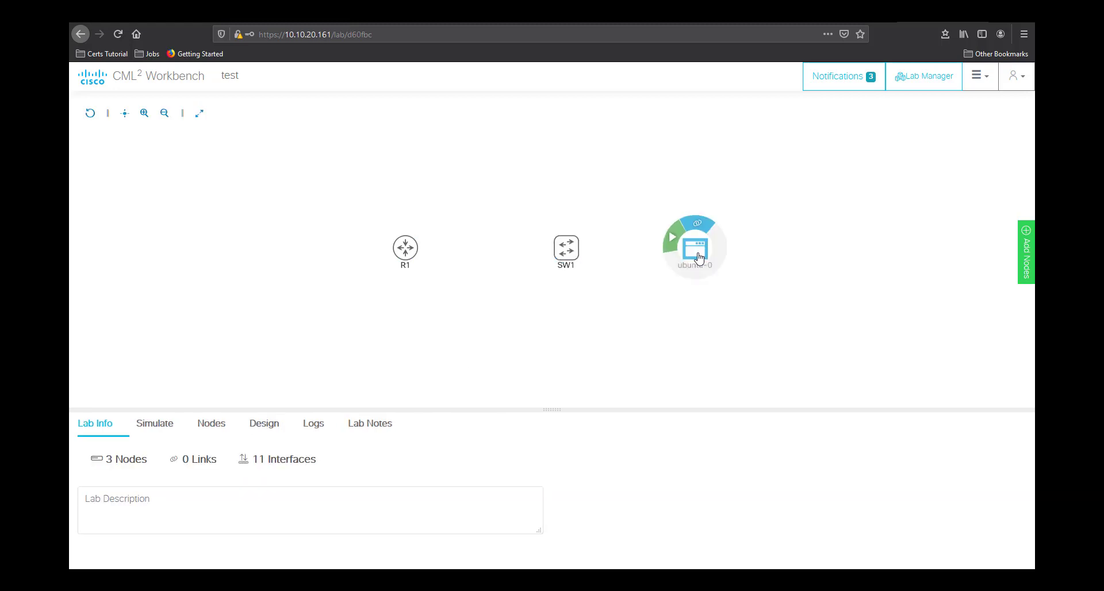
click(694, 245)
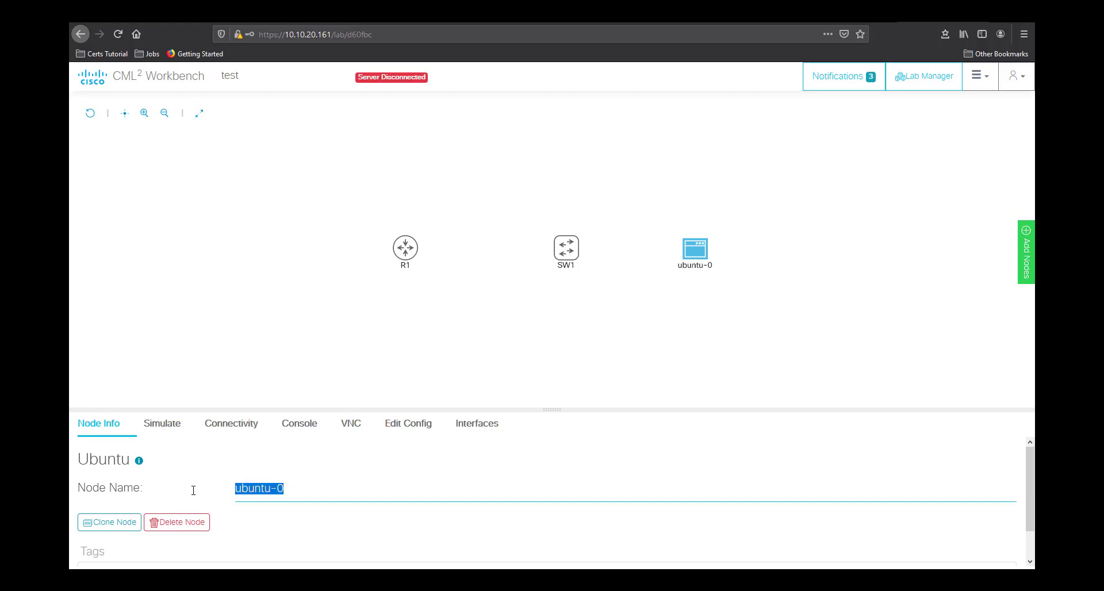
text(PC1)
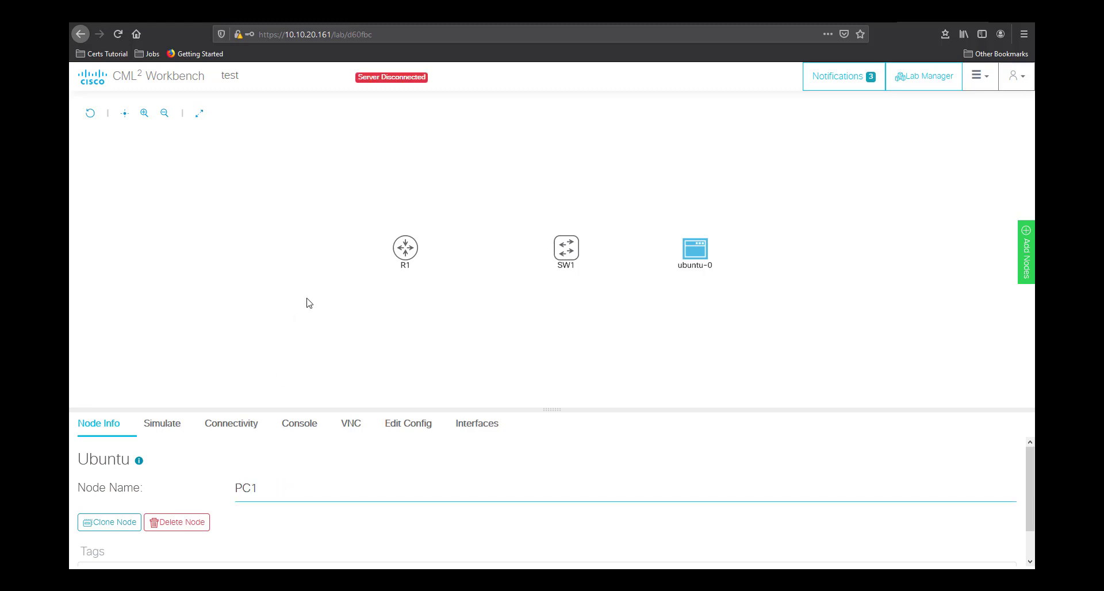
click(405, 248)
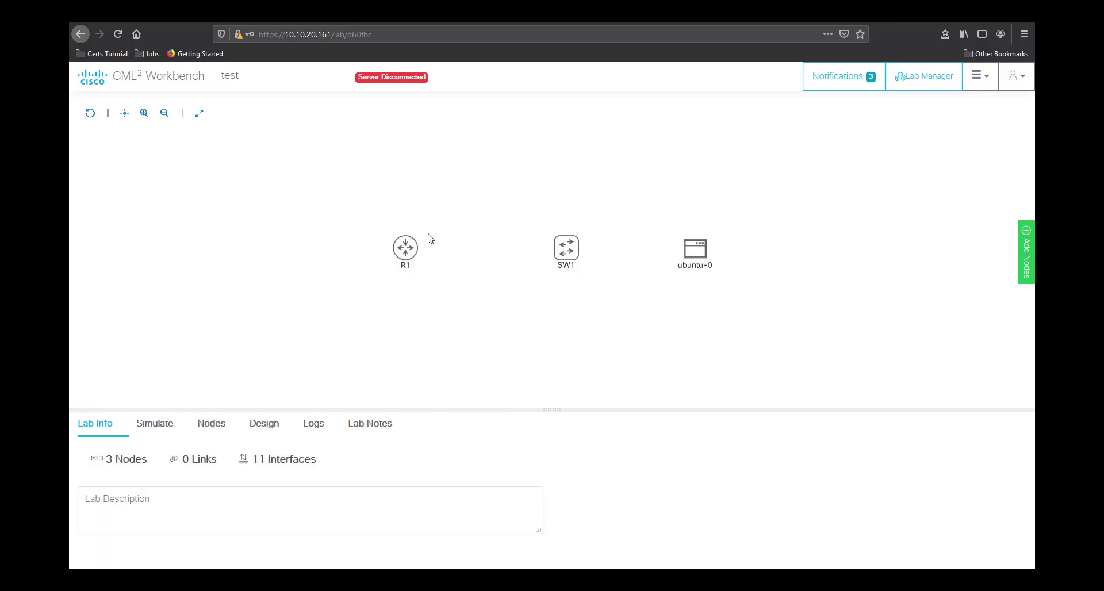
Cancel the stray link dialogs and start the lab from Simulate
drag(405, 244, 565, 248)
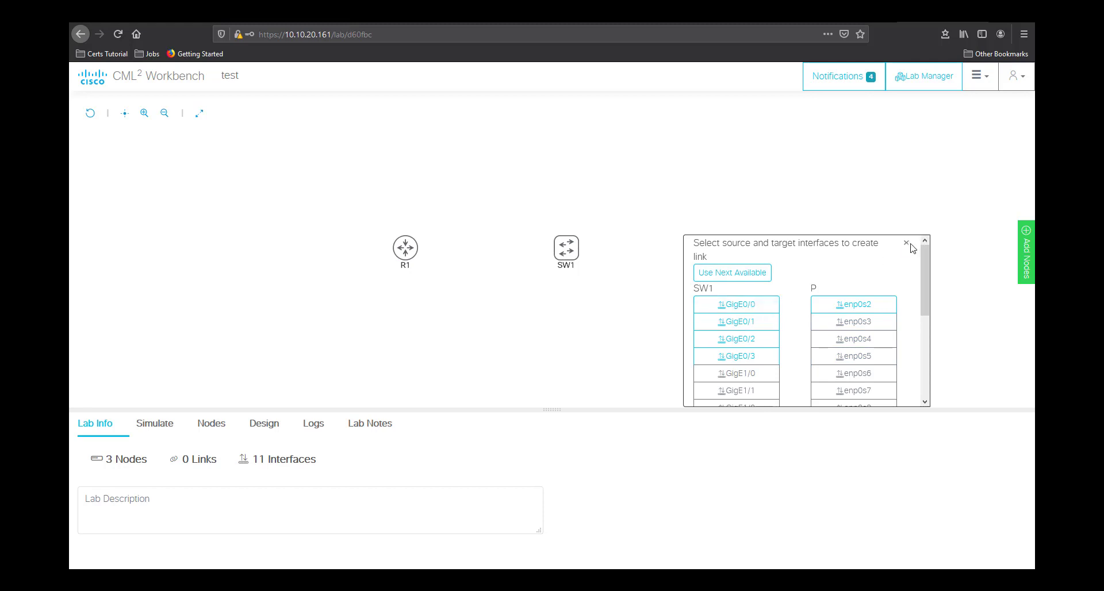
click(906, 243)
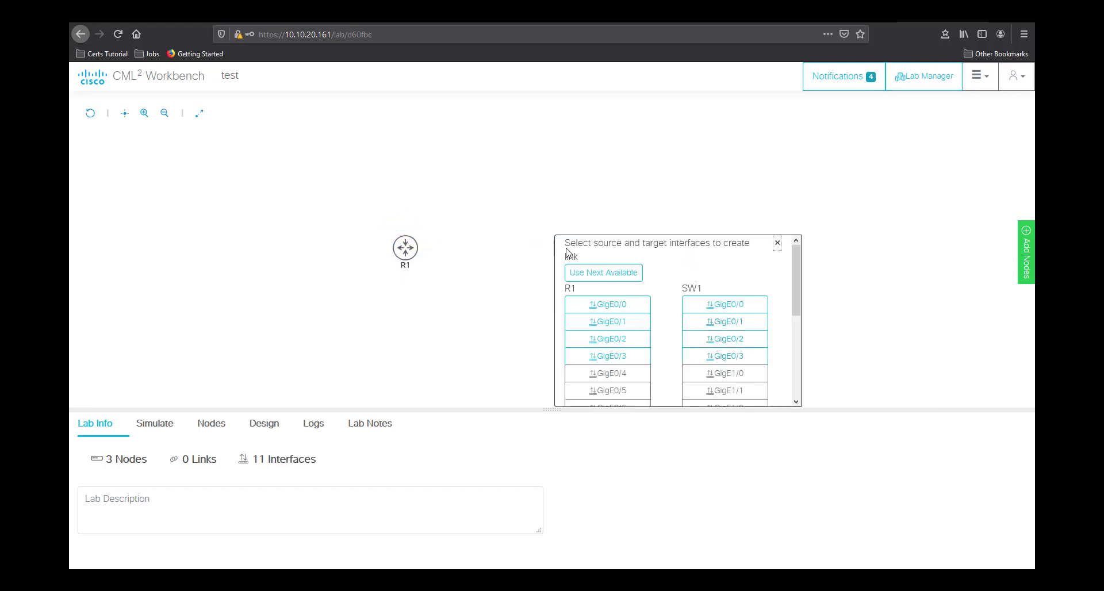
click(777, 243)
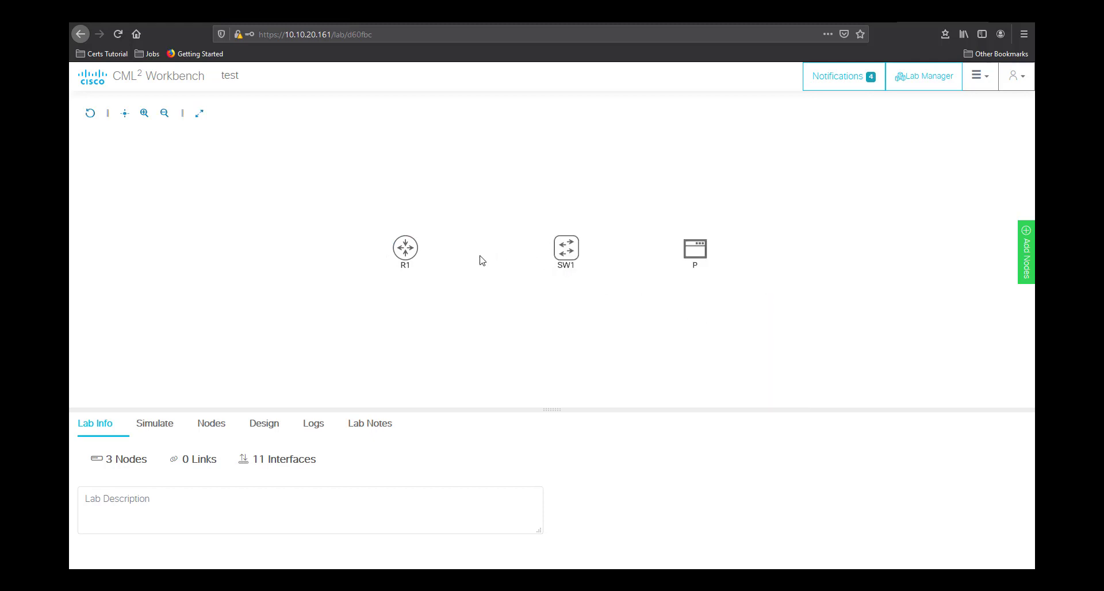
click(155, 423)
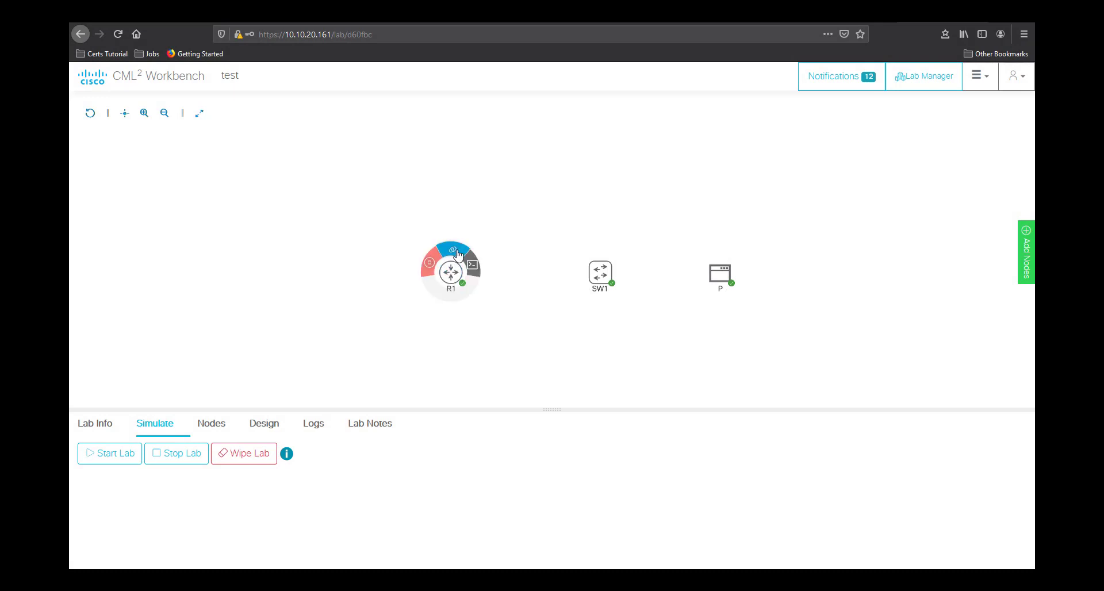
Connect SW1's GigE0/0 to P's enp0s2
click(457, 254)
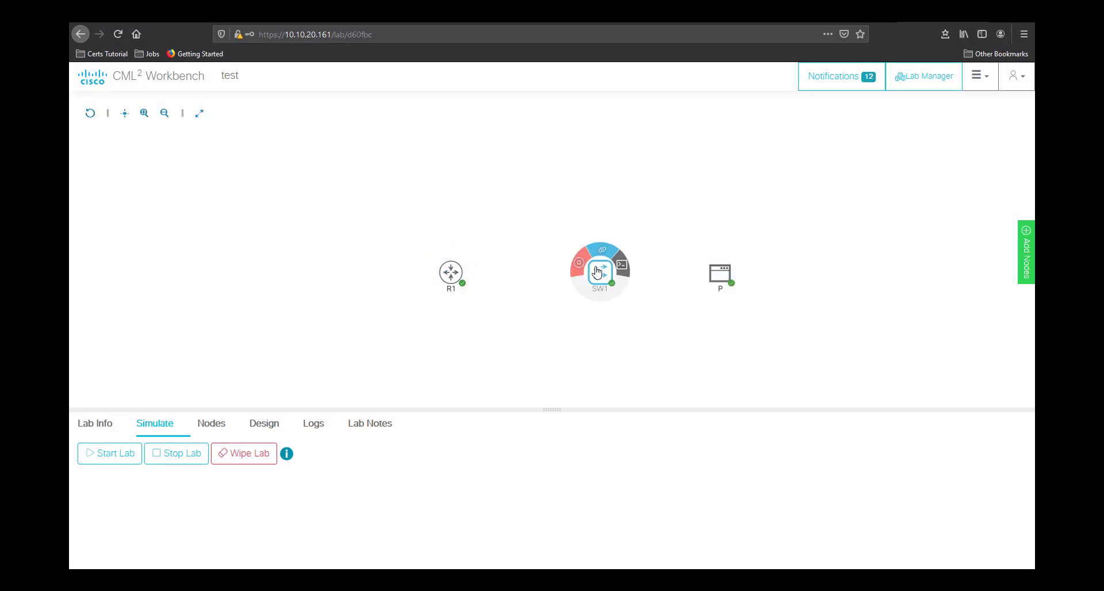
click(599, 253)
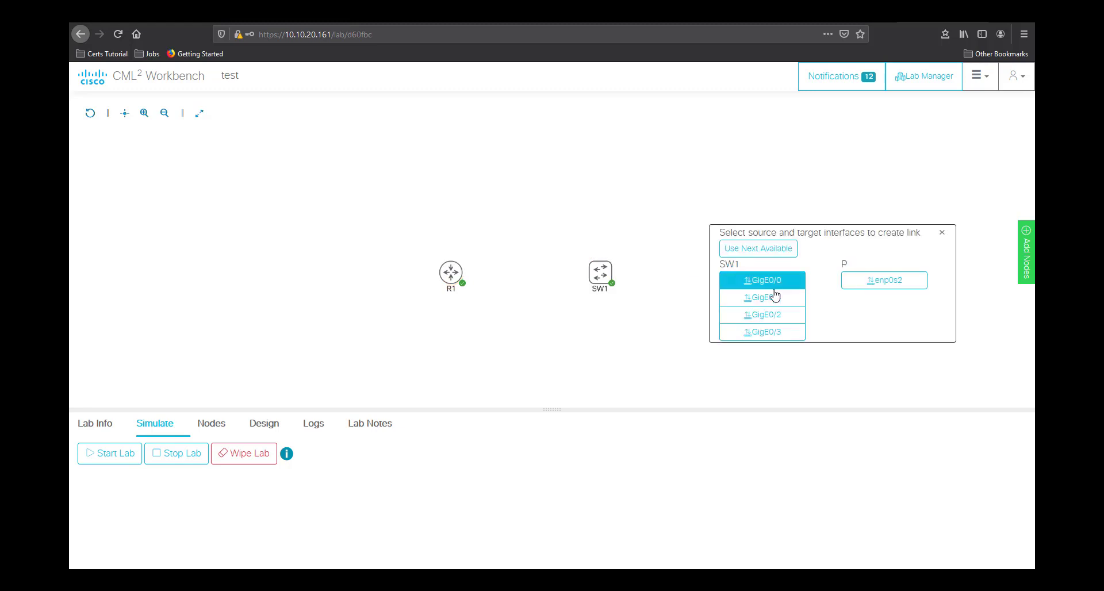
click(883, 280)
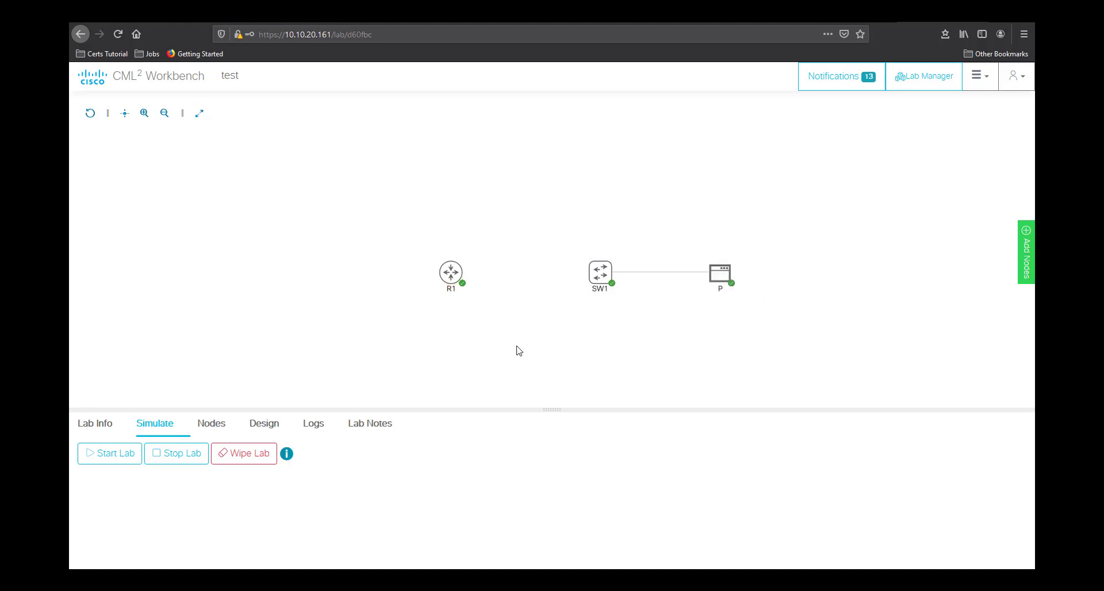
click(450, 273)
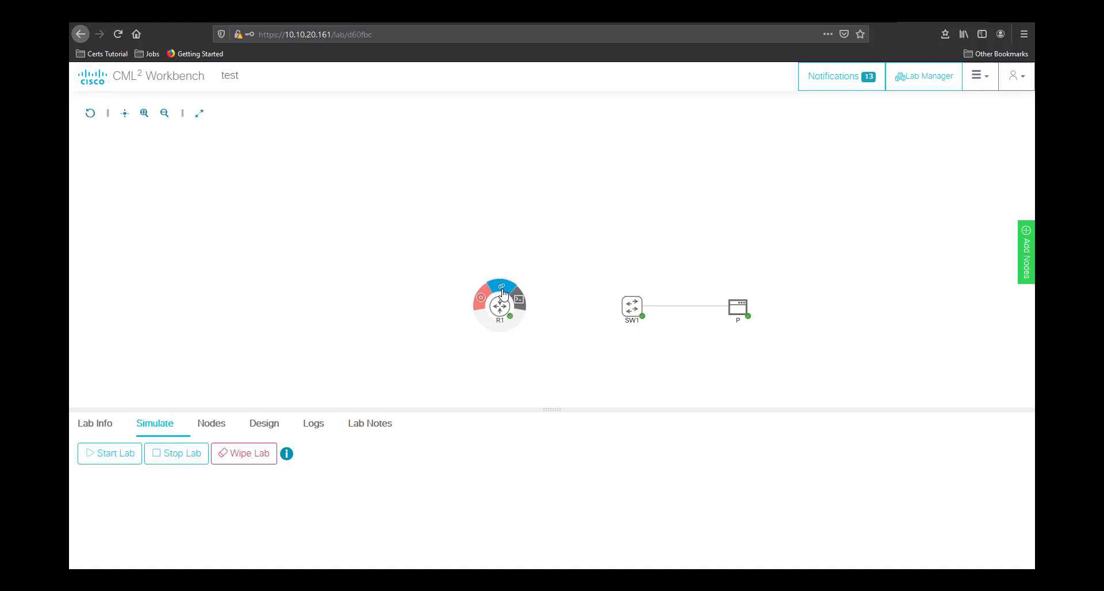
click(515, 291)
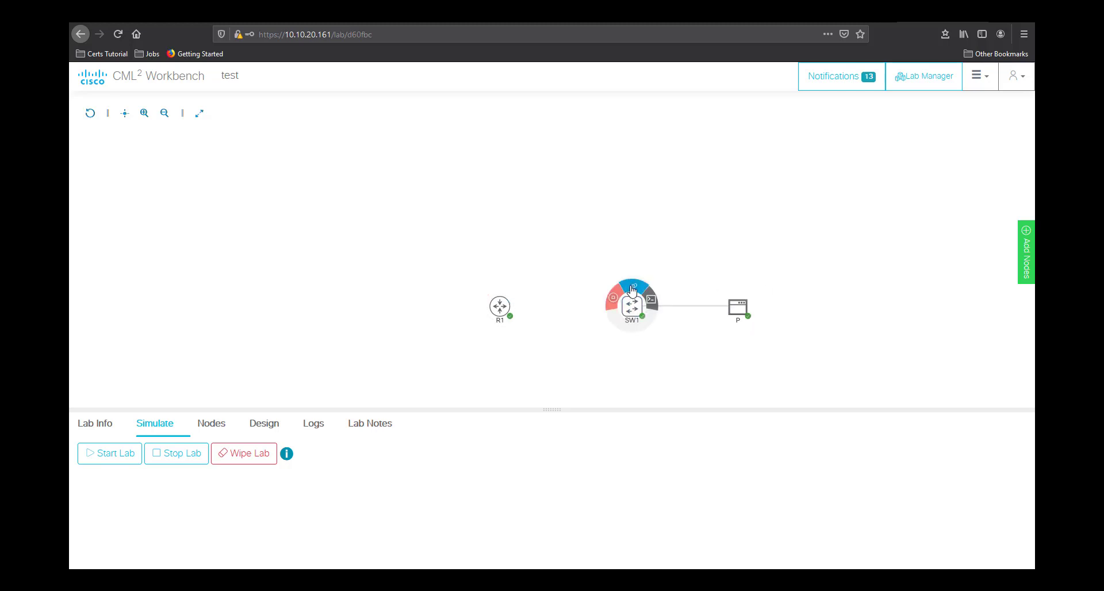
click(631, 288)
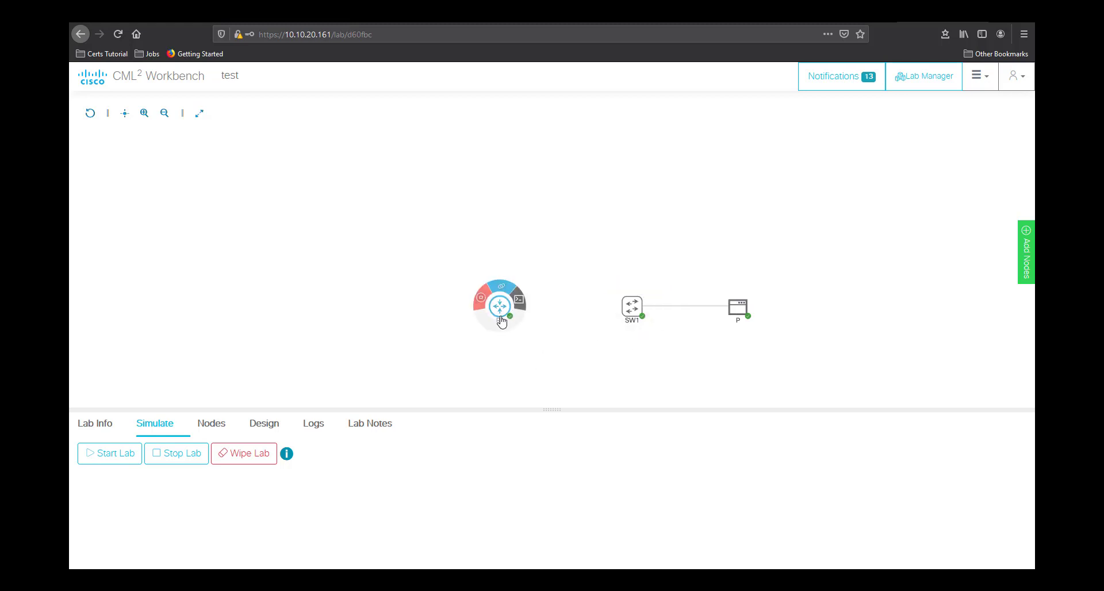
Confirm in the Nodes tab that all three nodes are booted, then open SW1's details
click(94, 423)
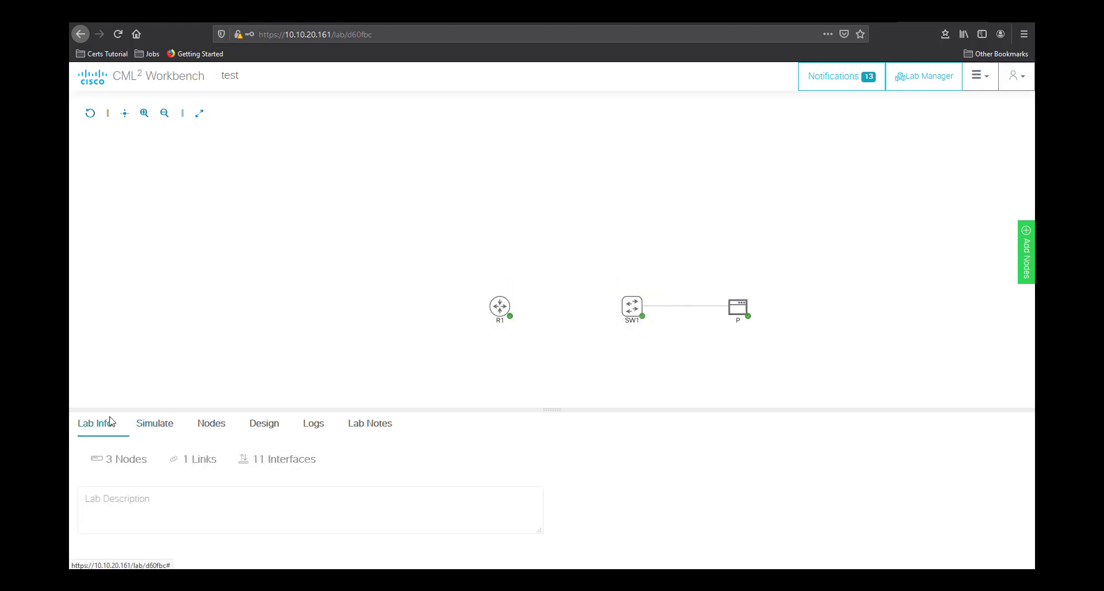
click(211, 423)
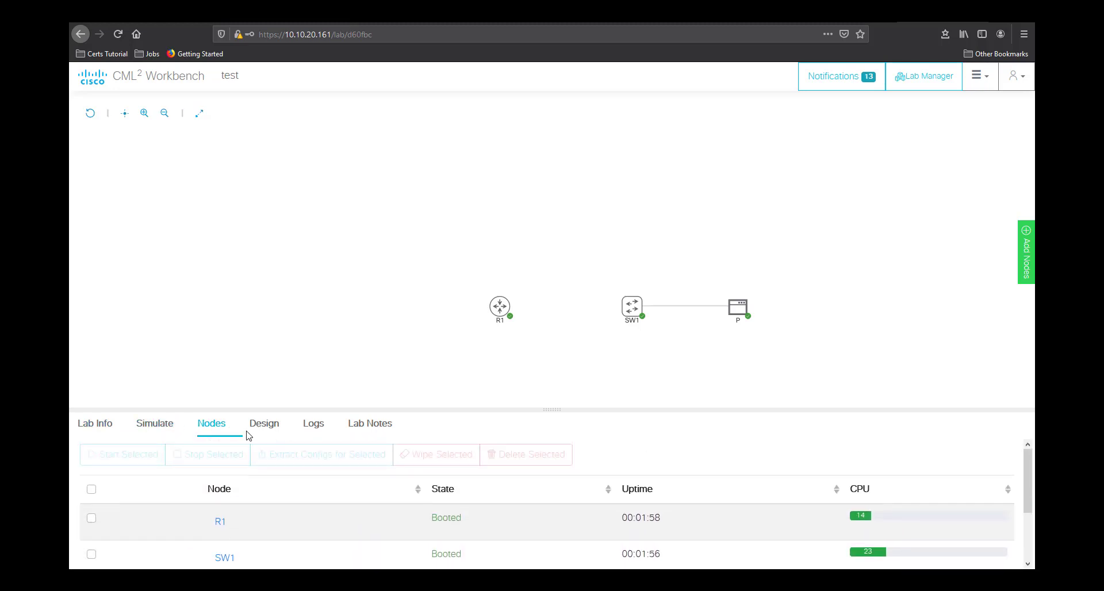
click(154, 423)
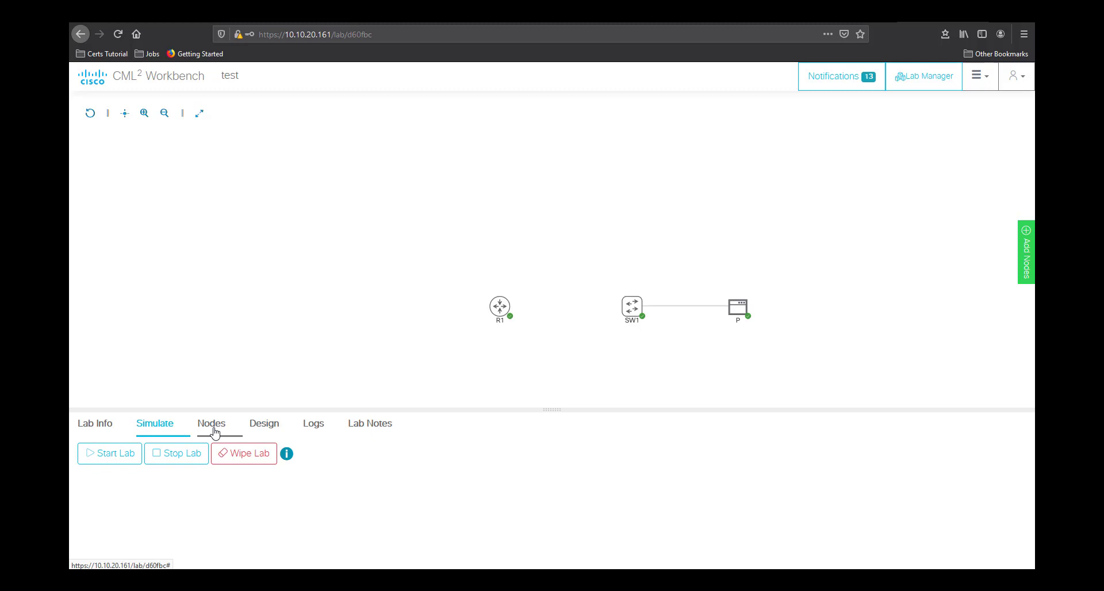
click(210, 423)
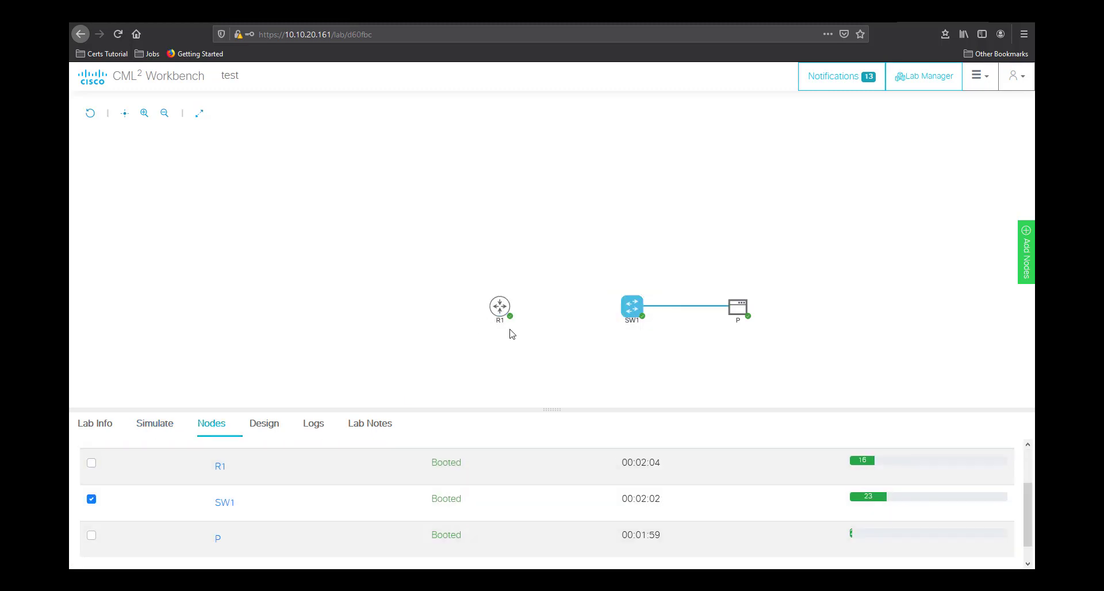
click(630, 306)
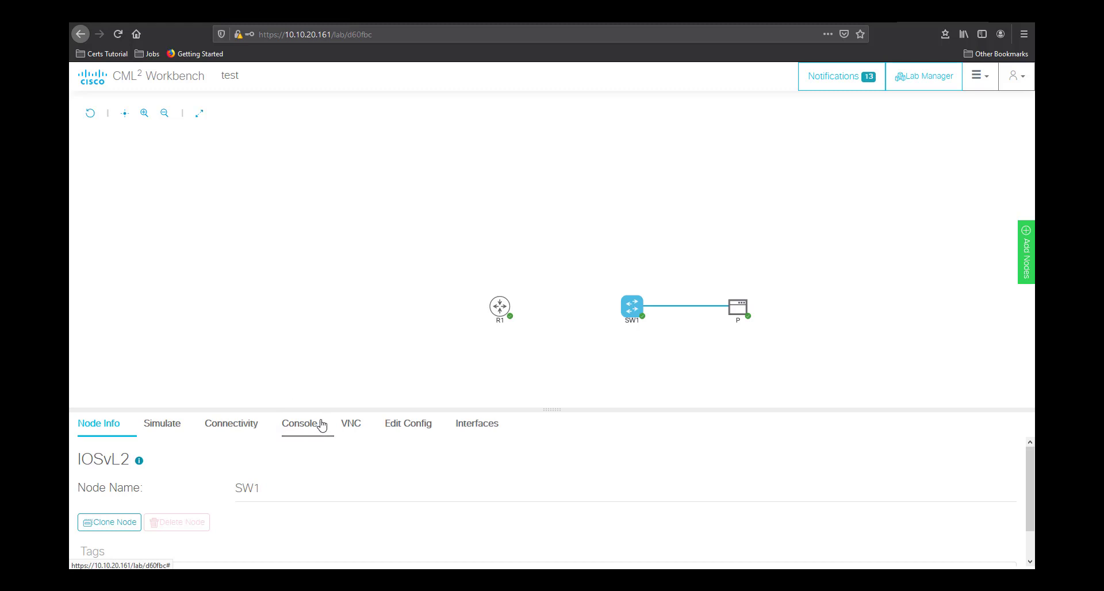
mouse_move(231, 423)
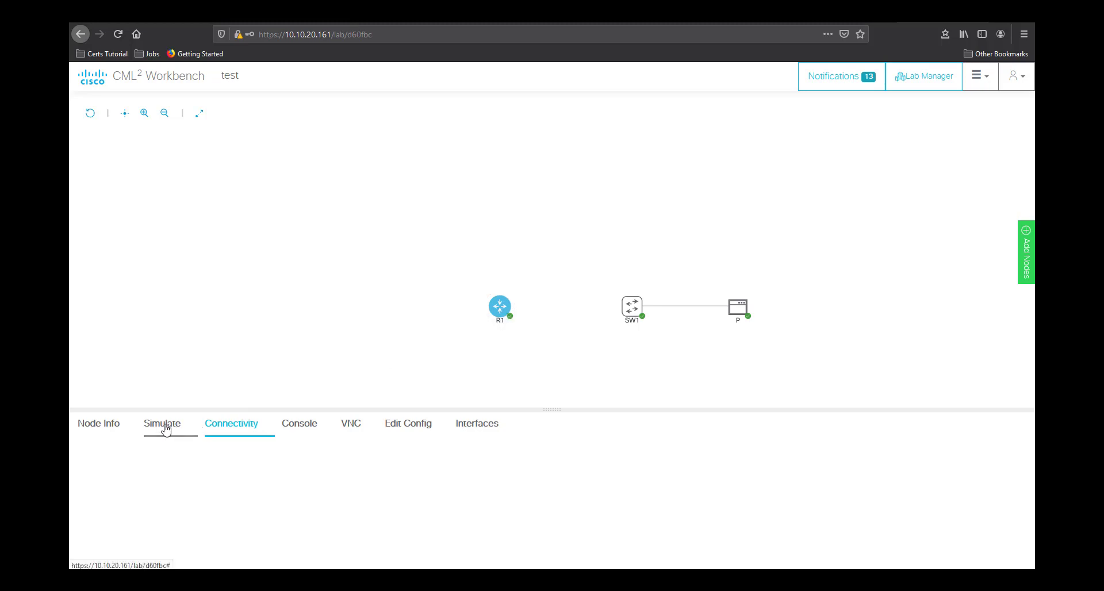
Link R1's GigE0/0 to SW1's GigE0/0 in the link dialog
click(98, 423)
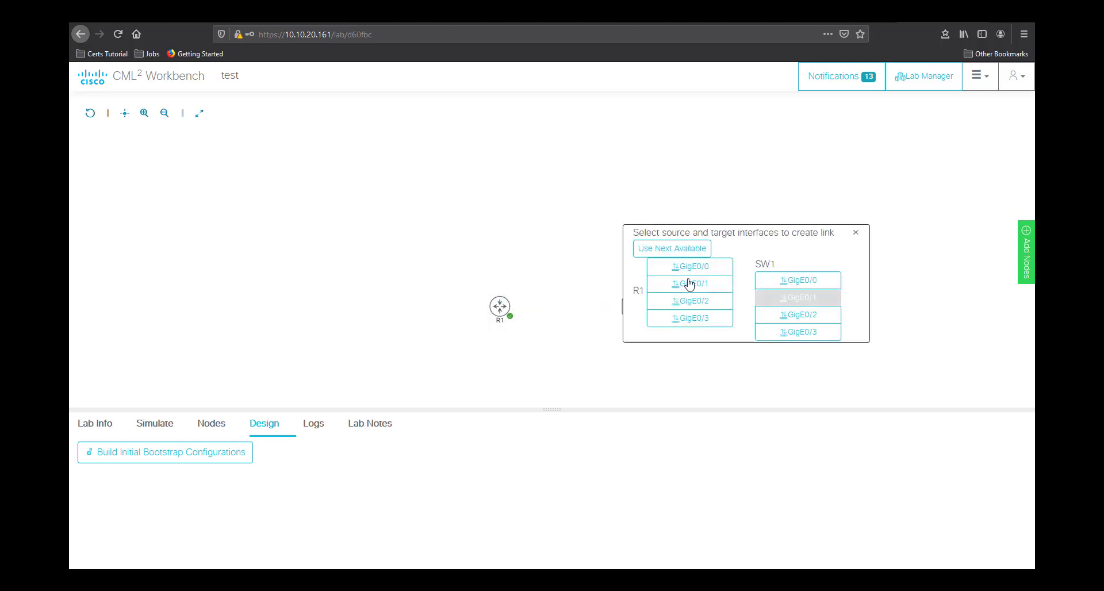
click(689, 266)
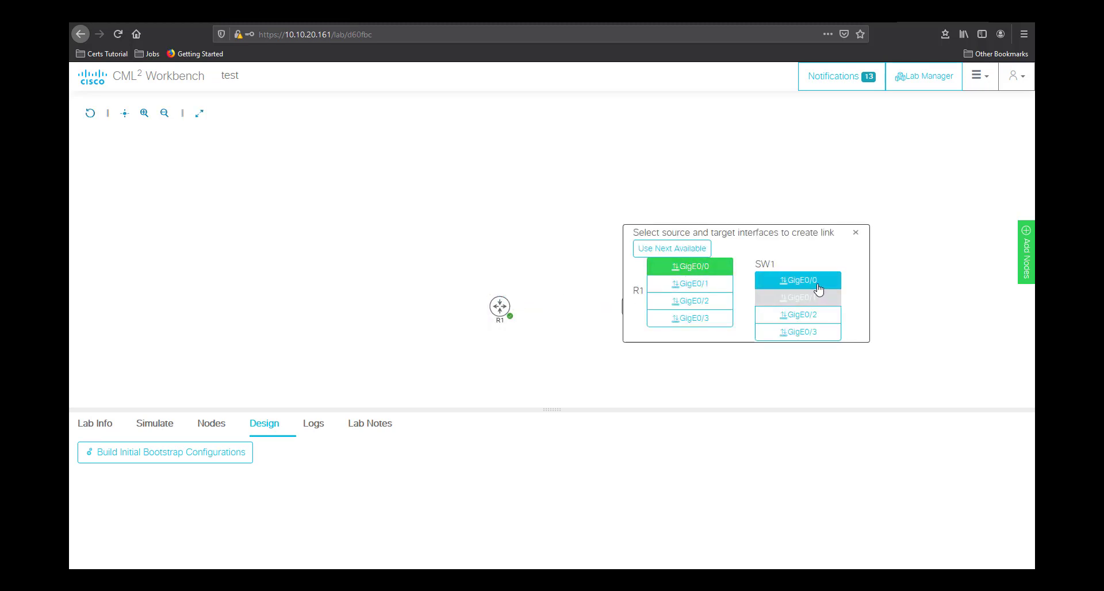
click(796, 280)
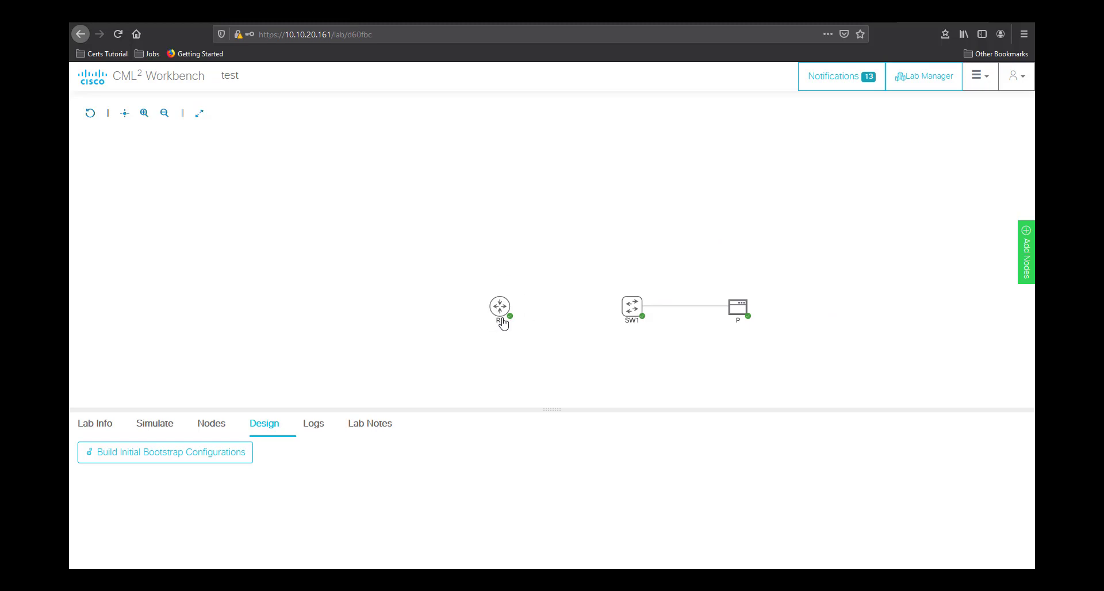
click(499, 310)
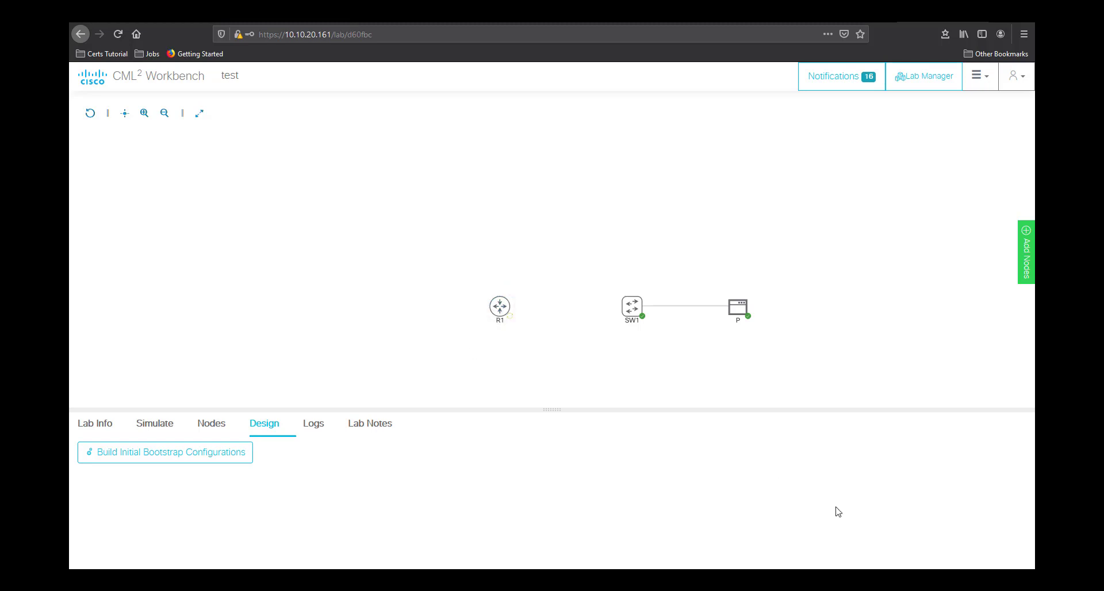
click(154, 423)
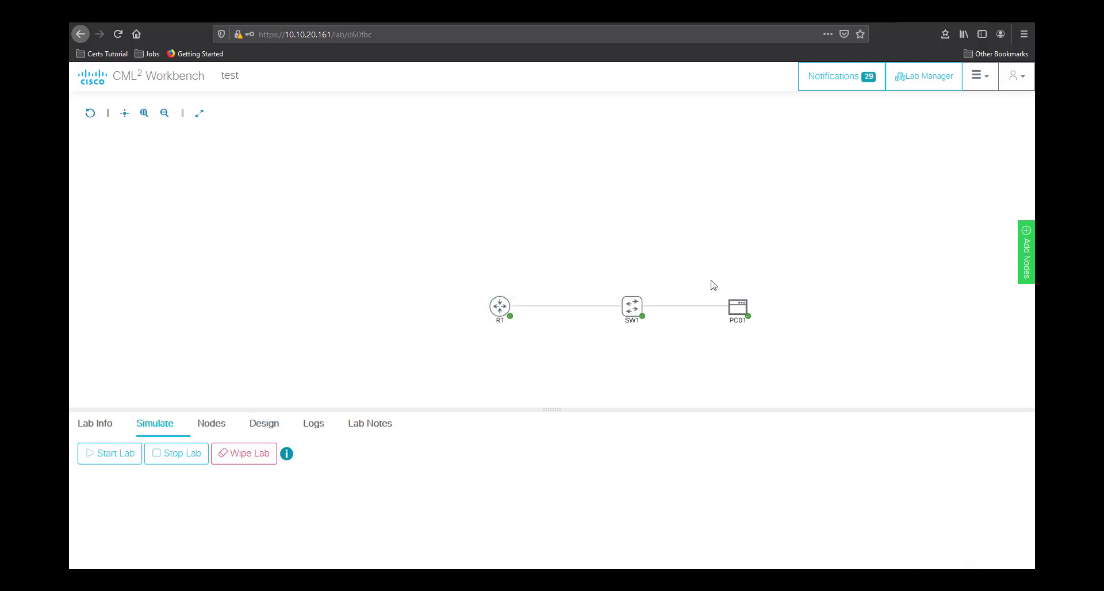
Enter 'no' at R1's initial configuration prompt in its console, then select PC01
click(499, 308)
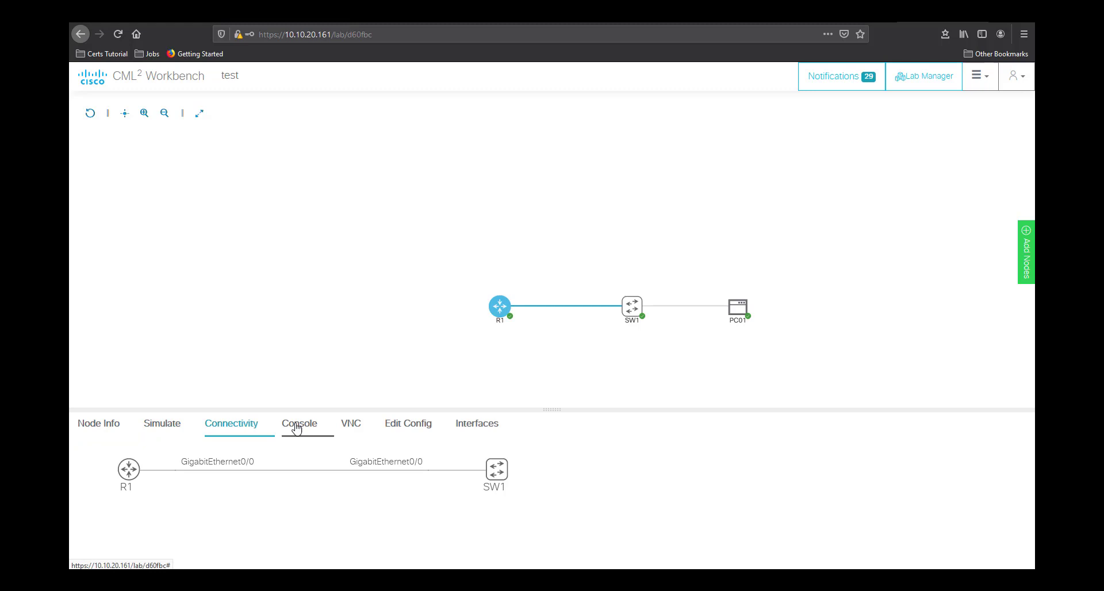
click(298, 423)
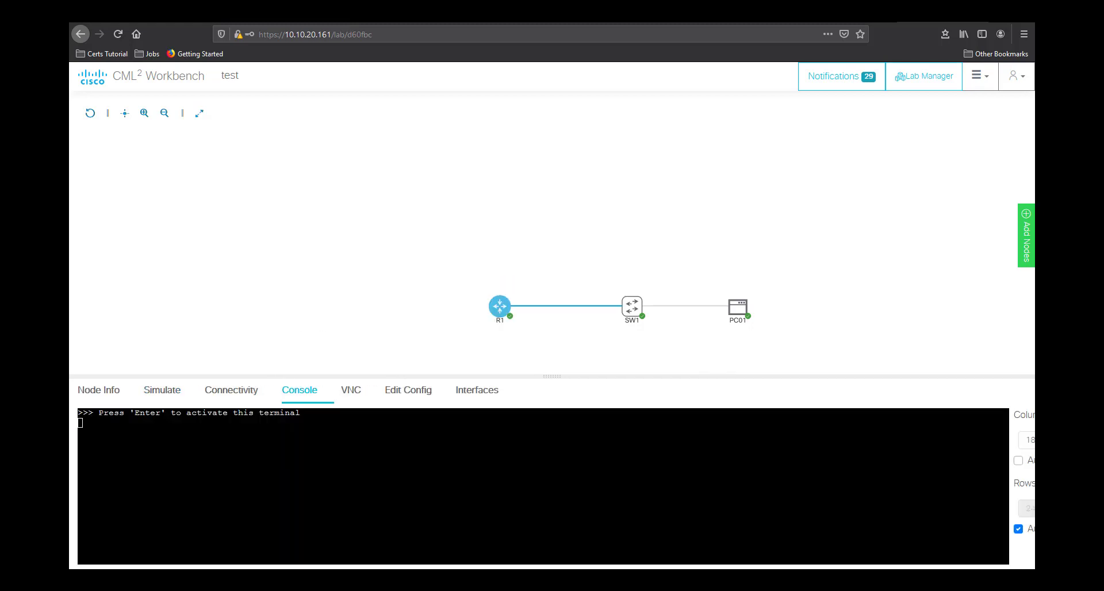
click(630, 307)
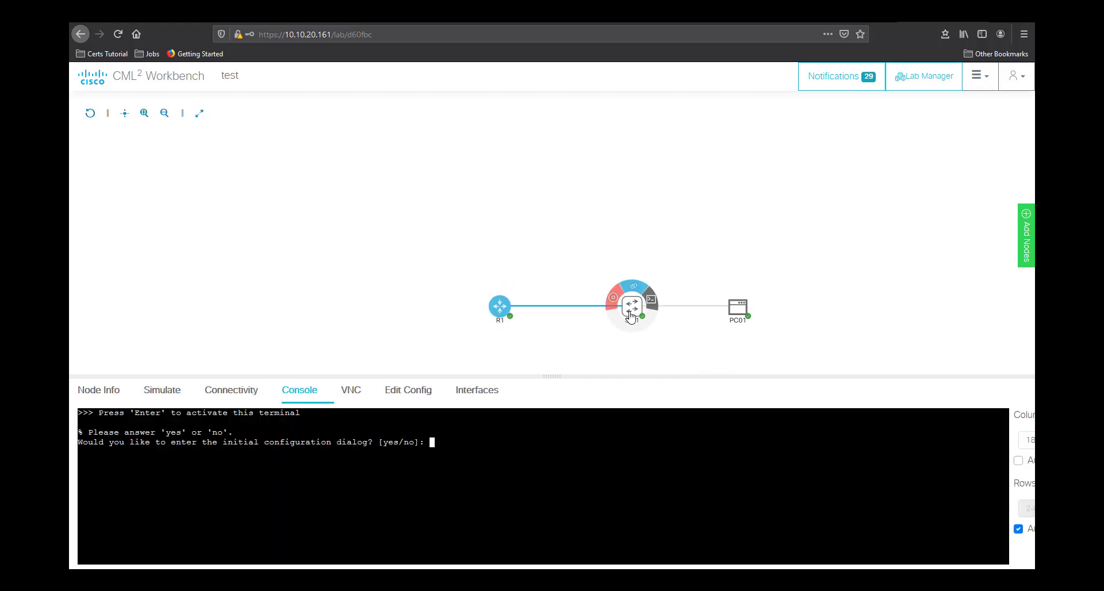
text(no)
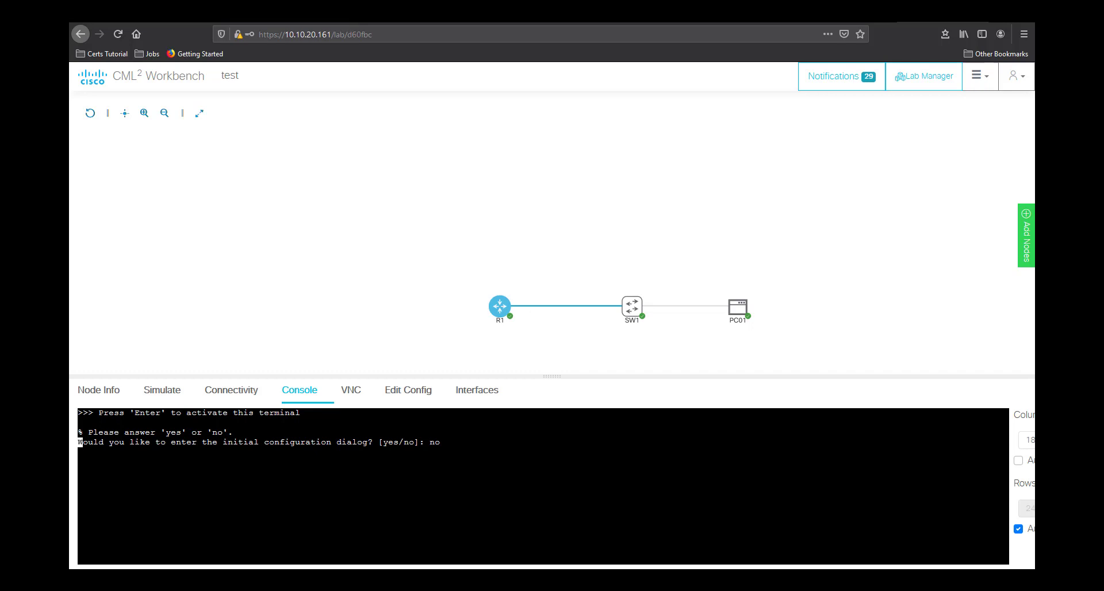
click(631, 308)
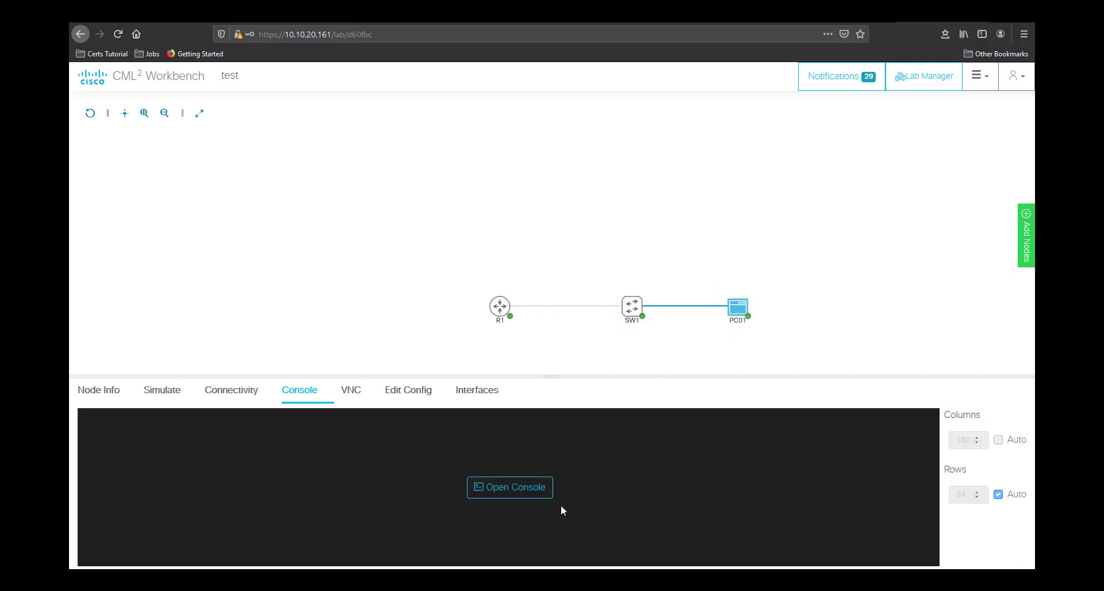
Open SW1's console and press Enter to bring up its command prompt
click(508, 487)
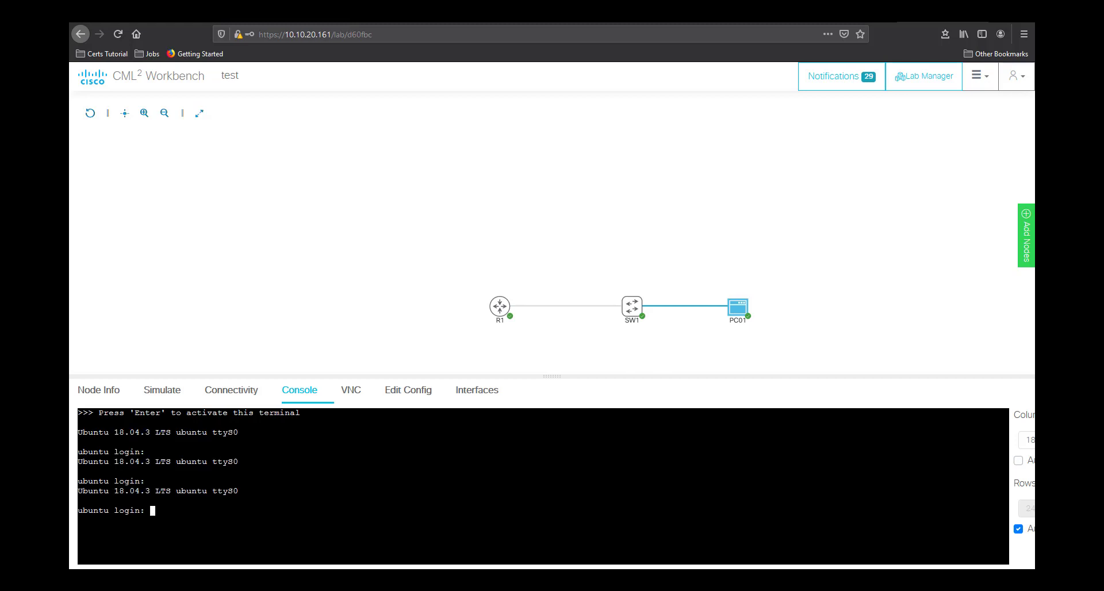
click(630, 308)
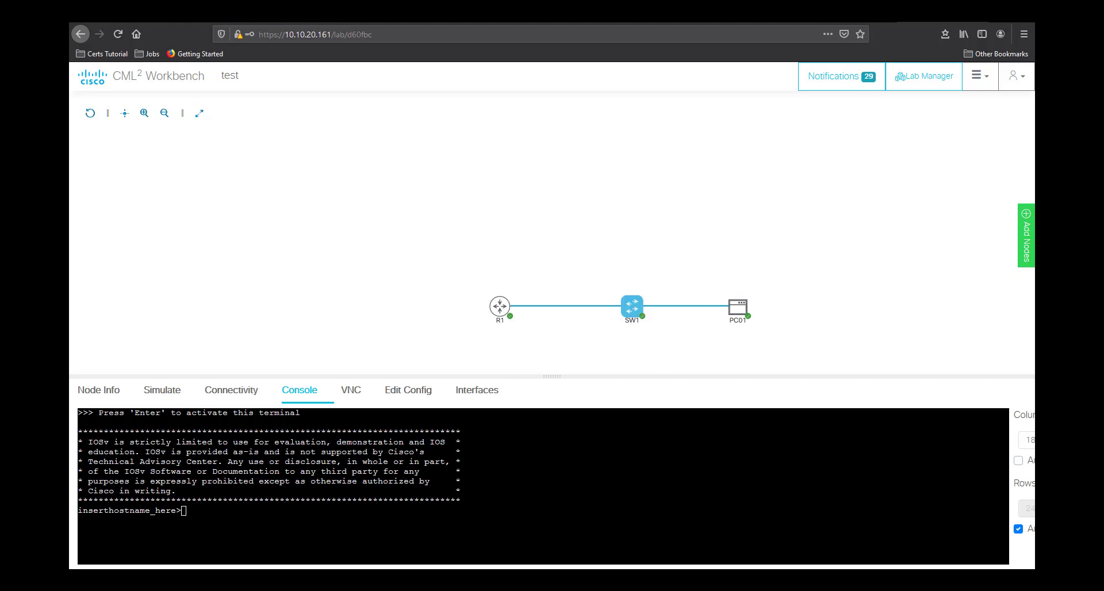
key(Return)
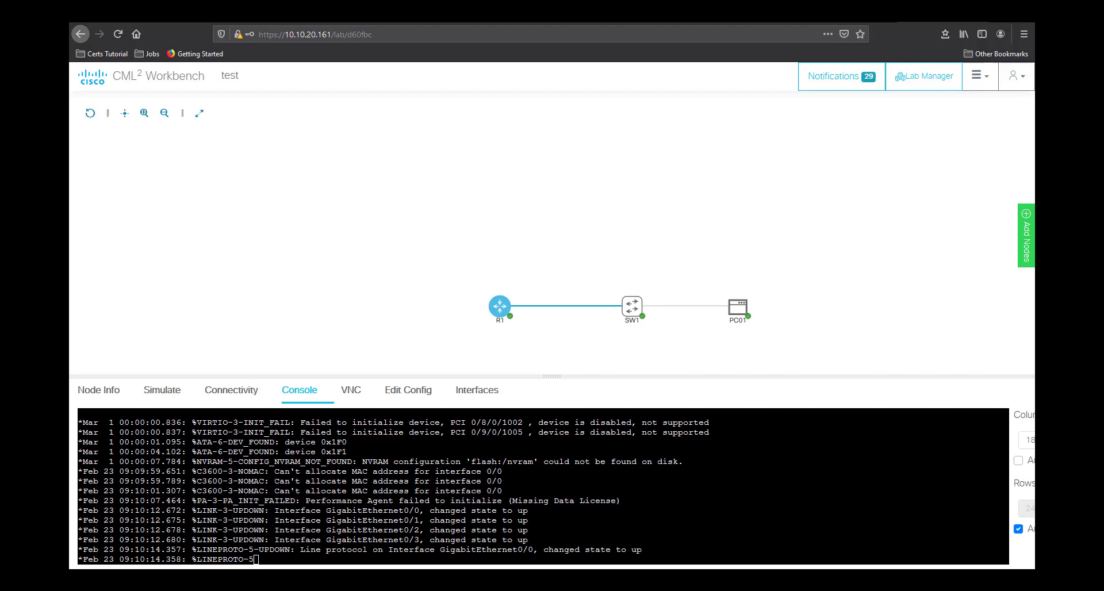
scroll(down, 3)
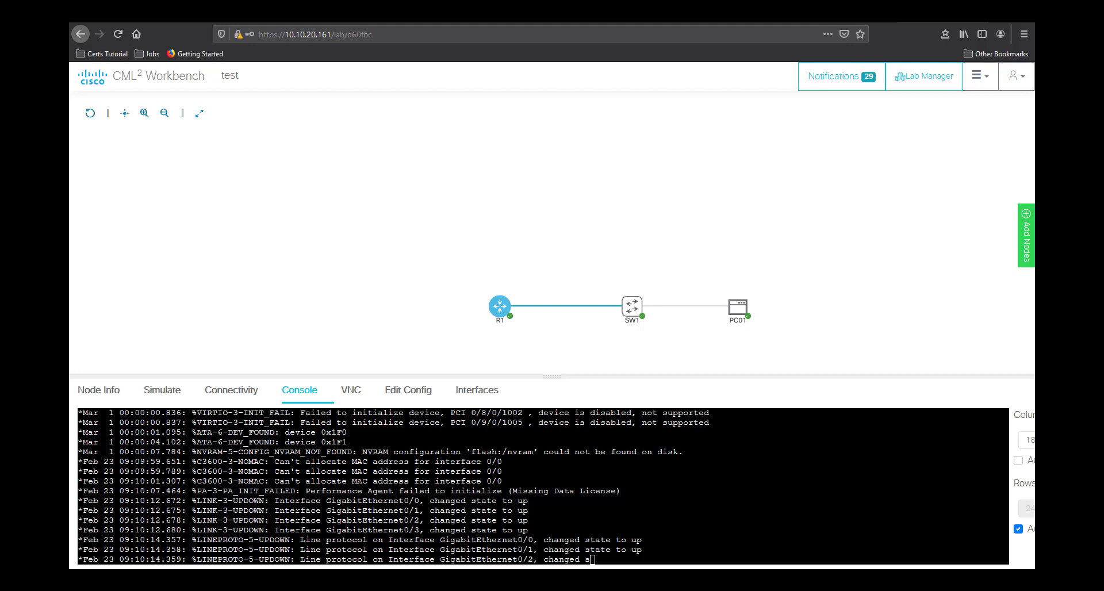
click(630, 307)
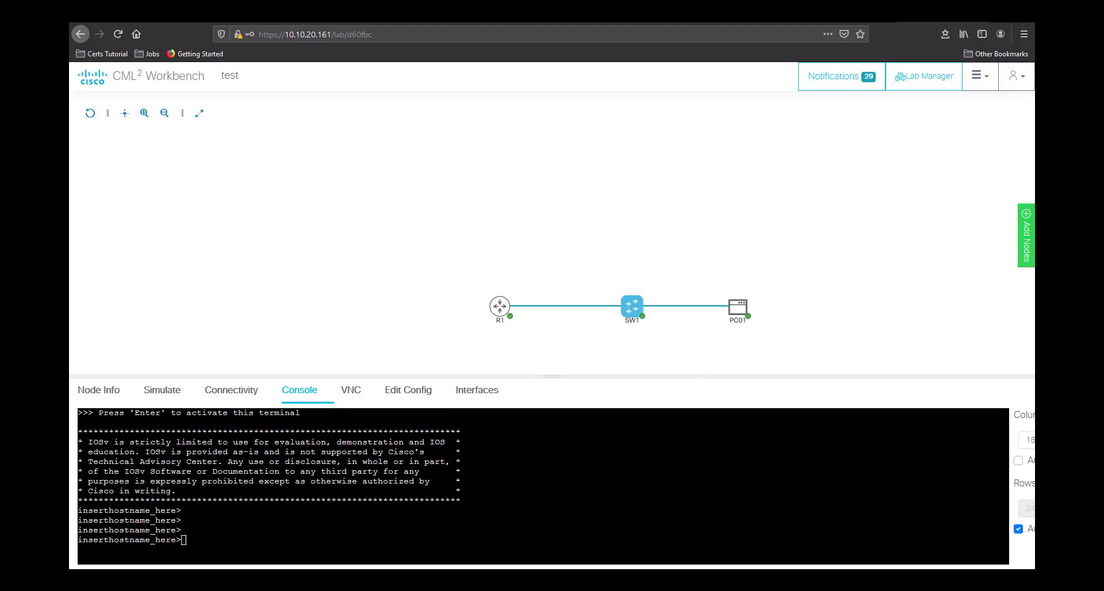
click(499, 308)
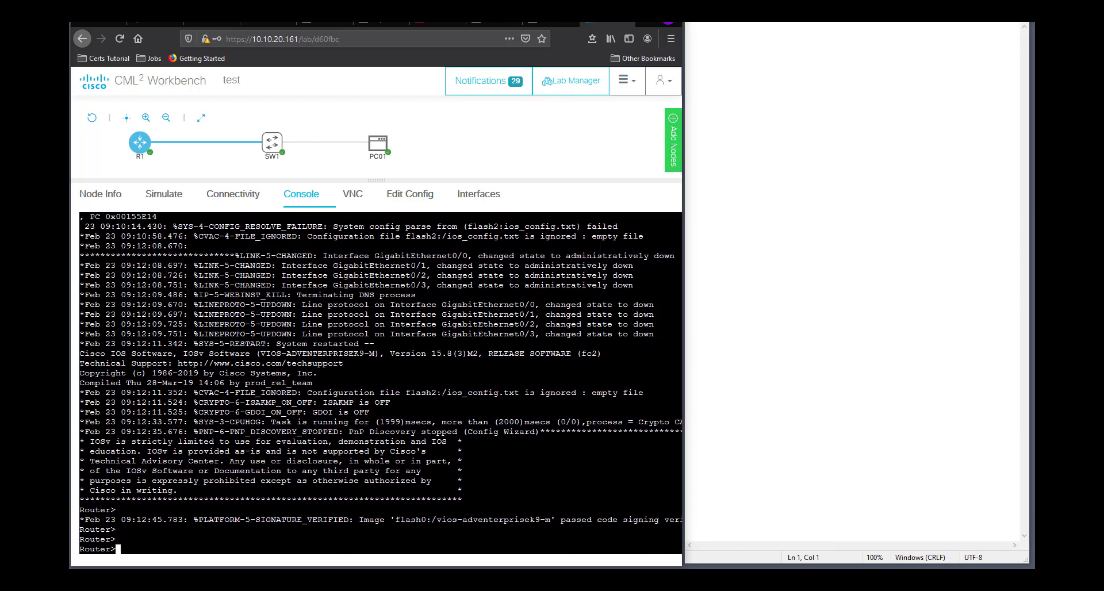
On R1, enter privileged and global configuration mode and set the hostname to R1
text(ena)
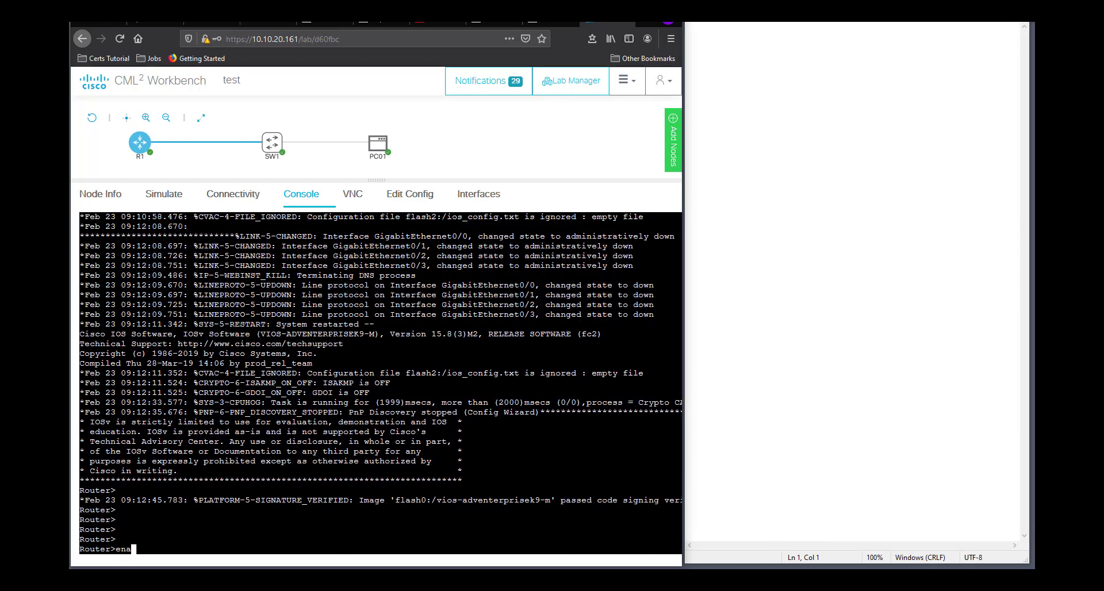
key(Return)
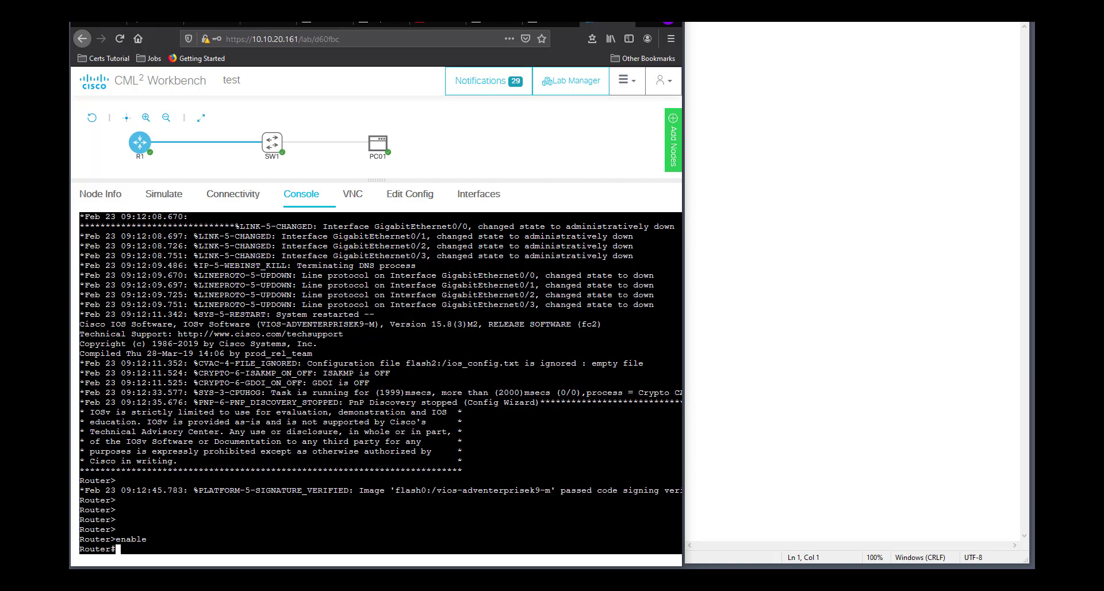
text(conf t)
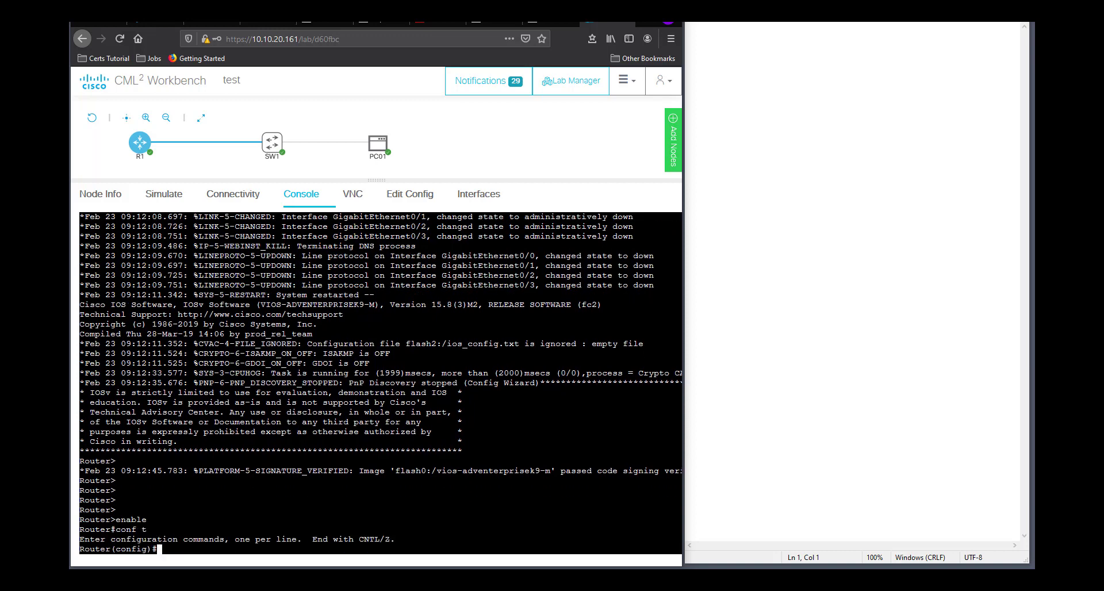
text(hostname R1)
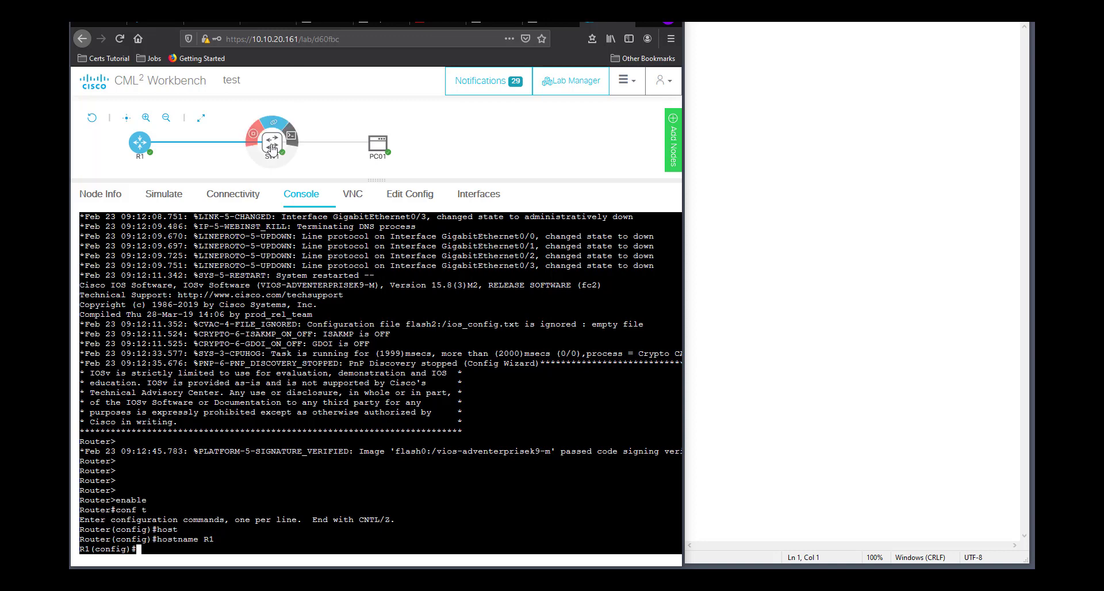
In SW1's console, clear the stray characters and set the hostname to SW1
click(271, 140)
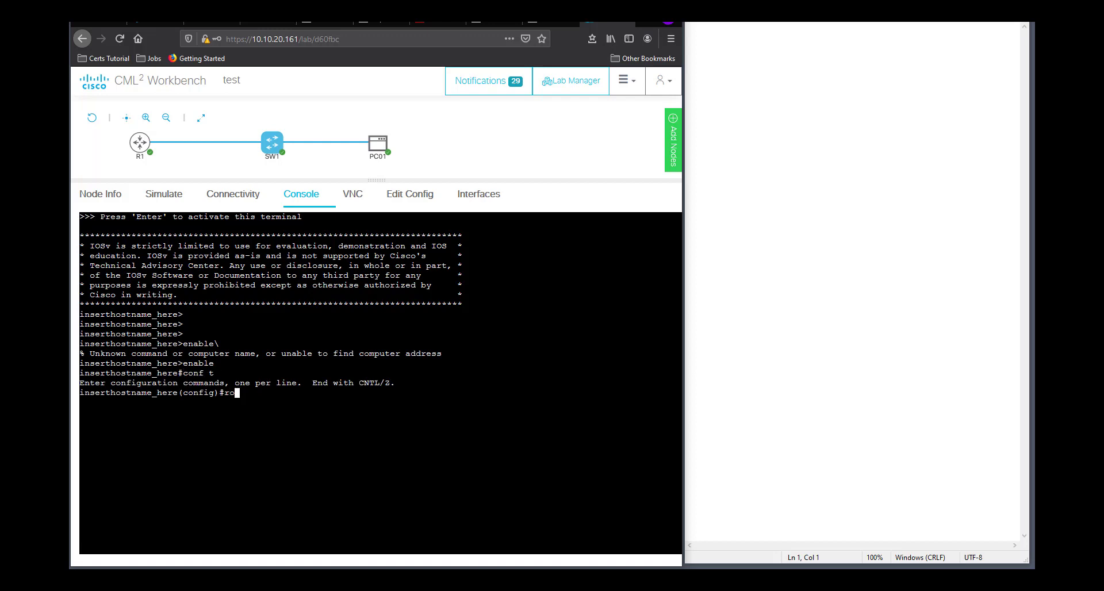
key(Backspace)
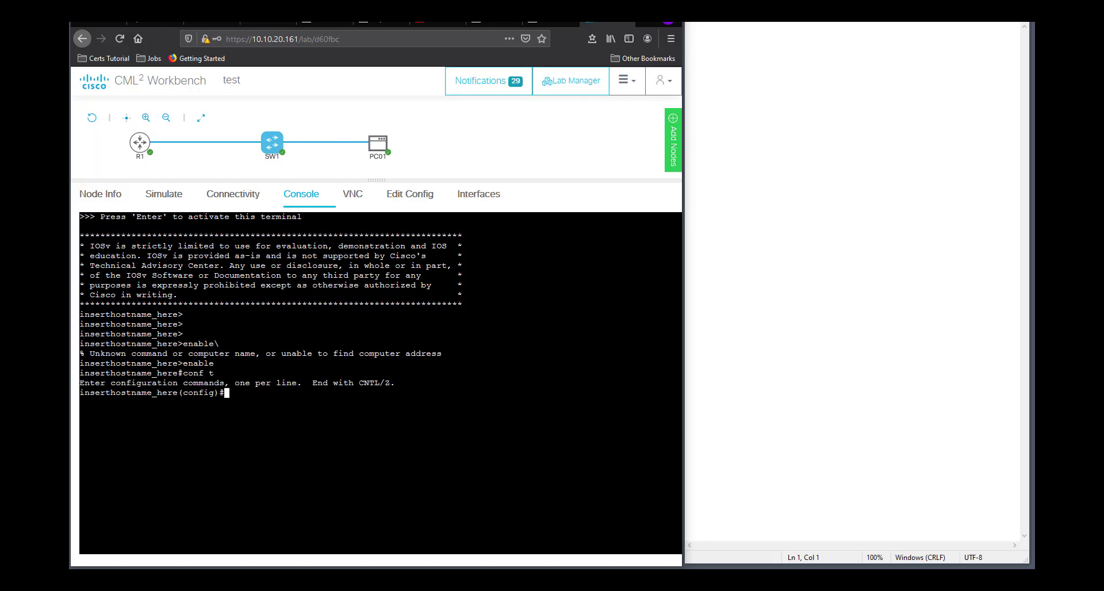
text(hostname SW1)
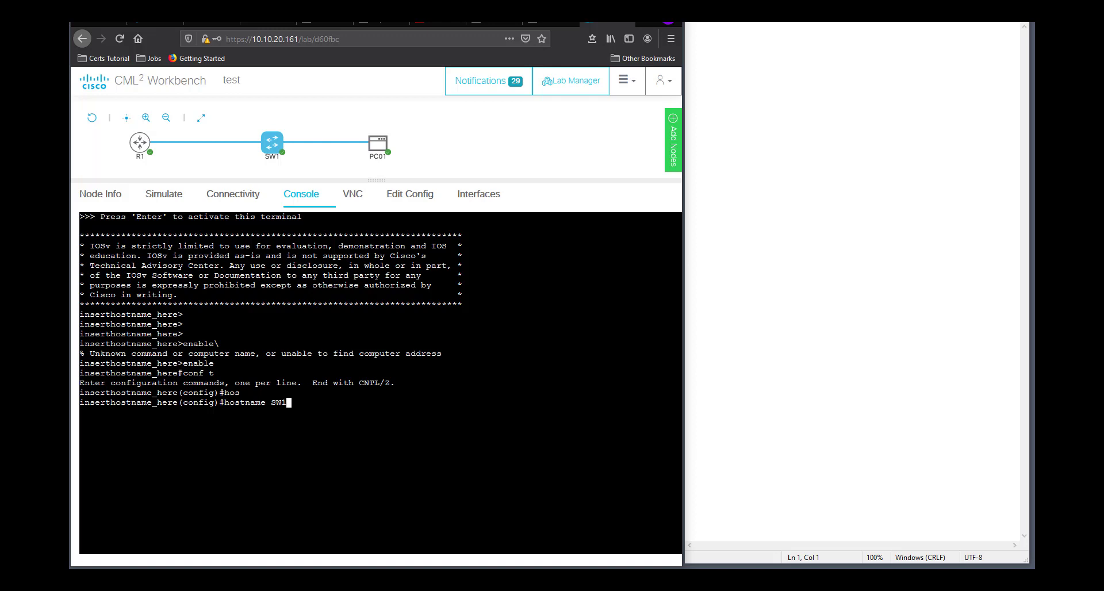
key(Return)
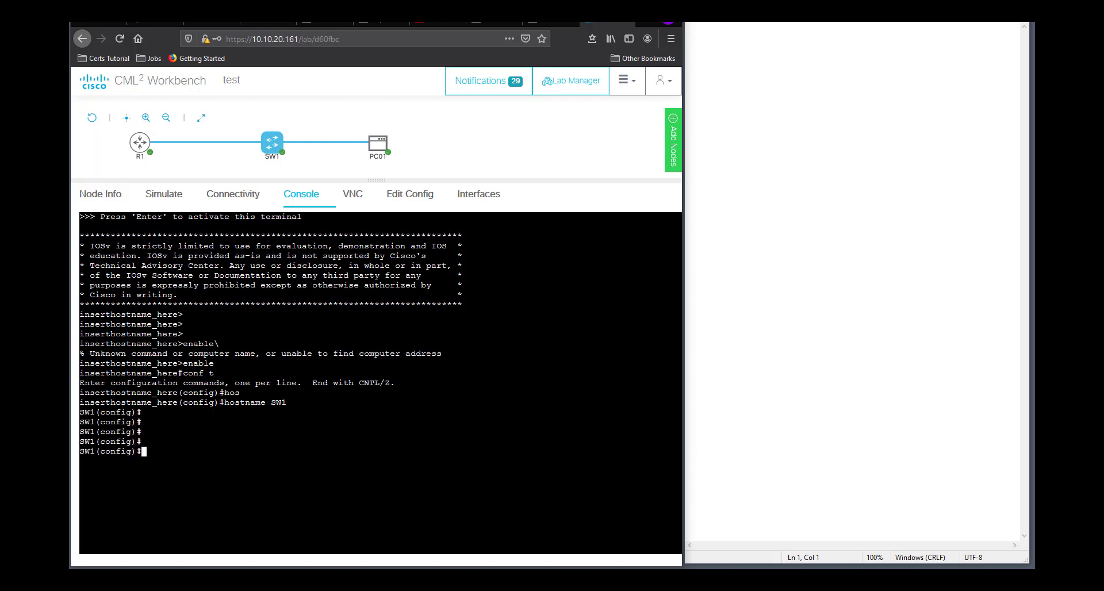
click(378, 142)
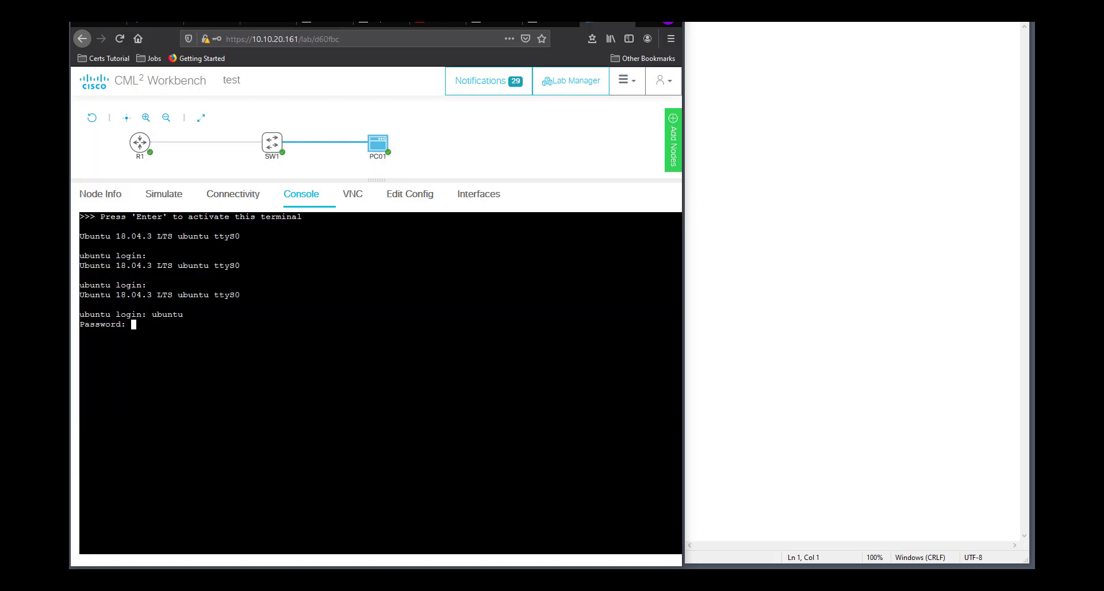
Submit the ubuntu user's password on PC01 and bring up a fresh shell prompt
key(Return)
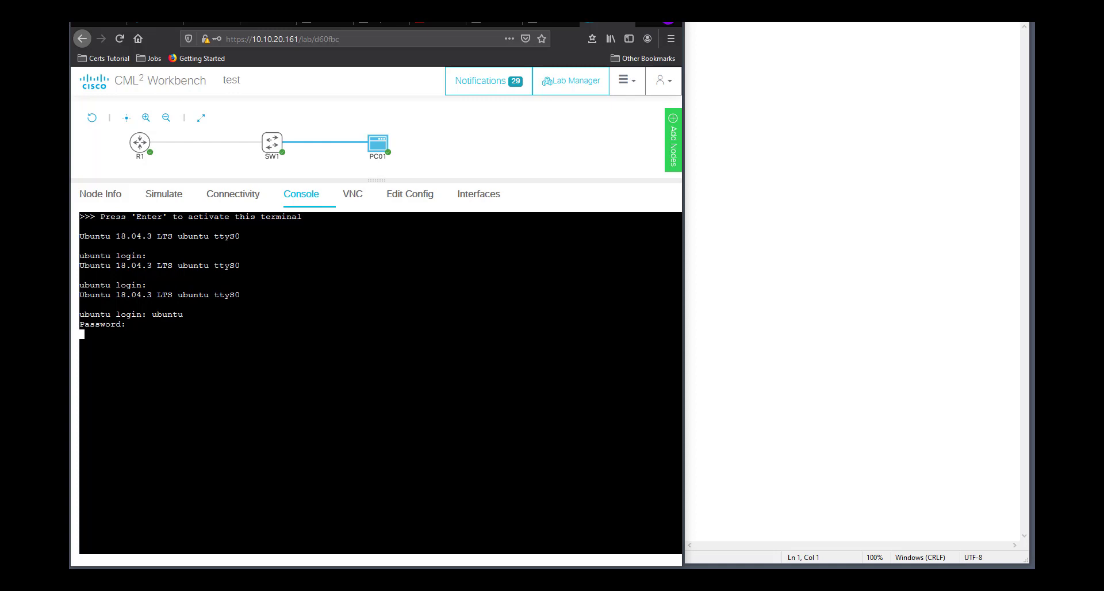
key(Return)
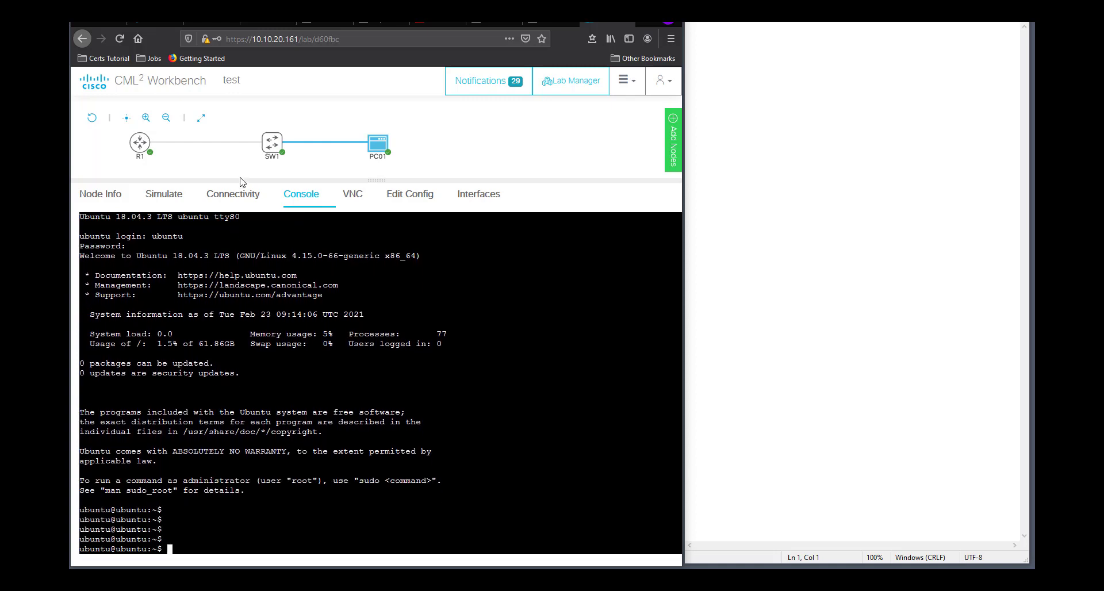
mouse_move(825, 373)
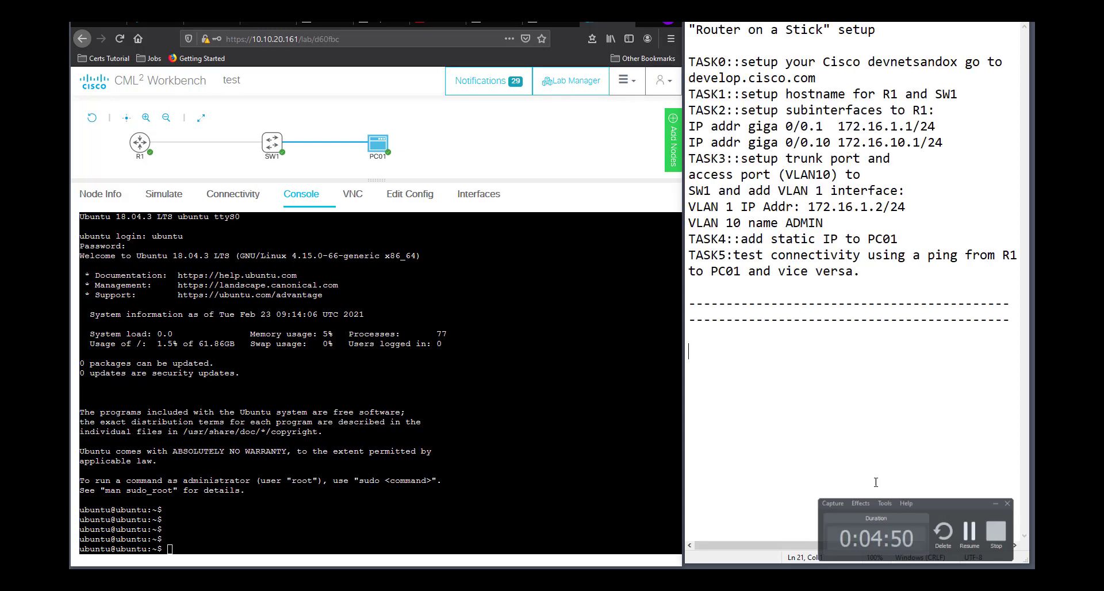
Type the TASK2:: heading and an R1:: line under the dashed divider
text(TAS)
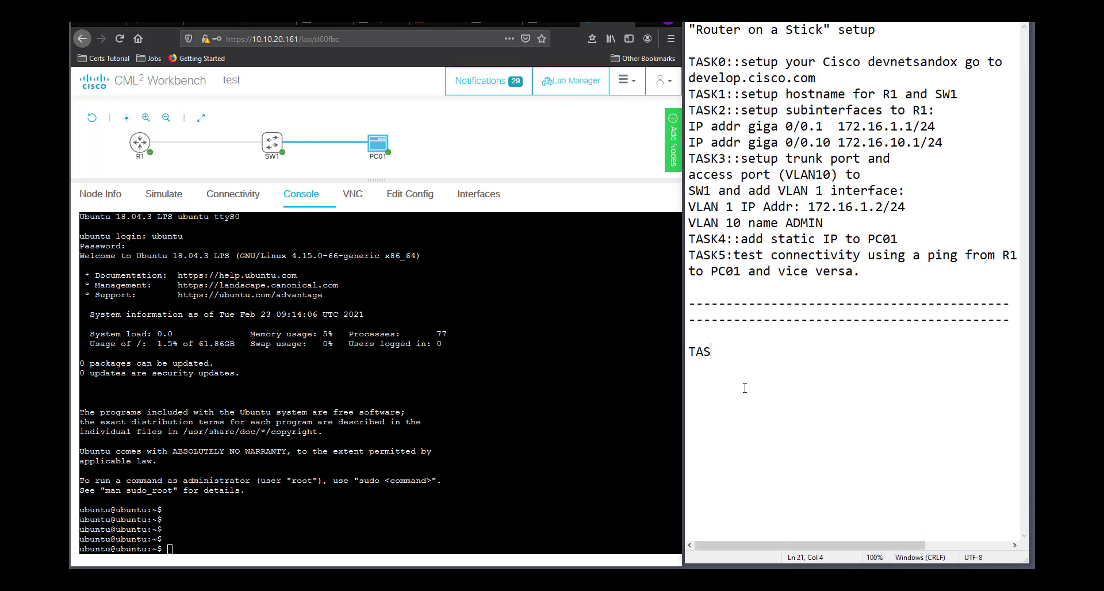
text(K2::)
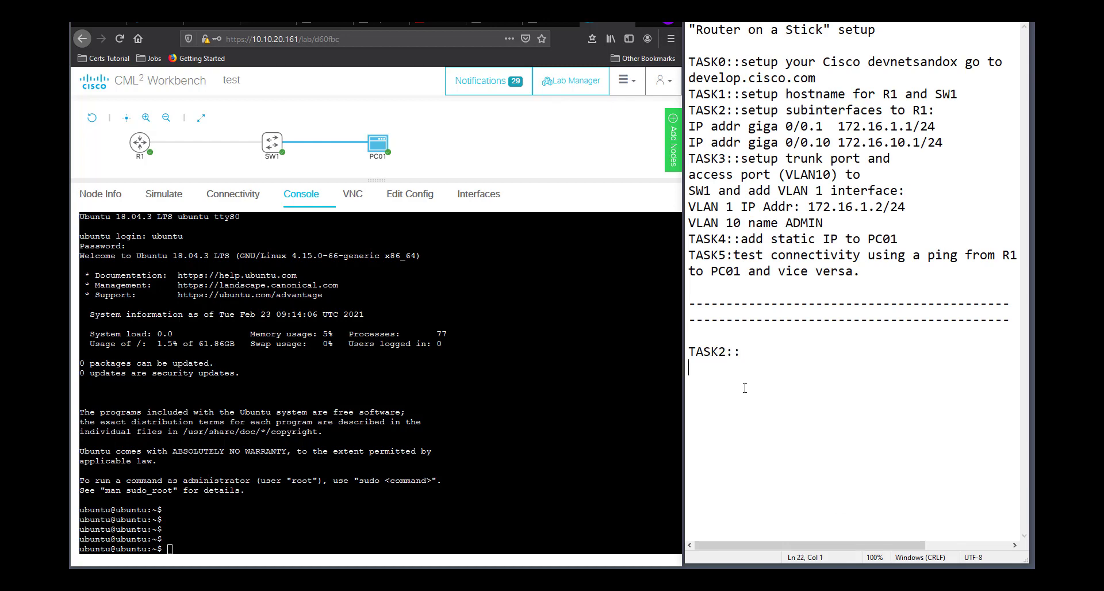
text(R1::)
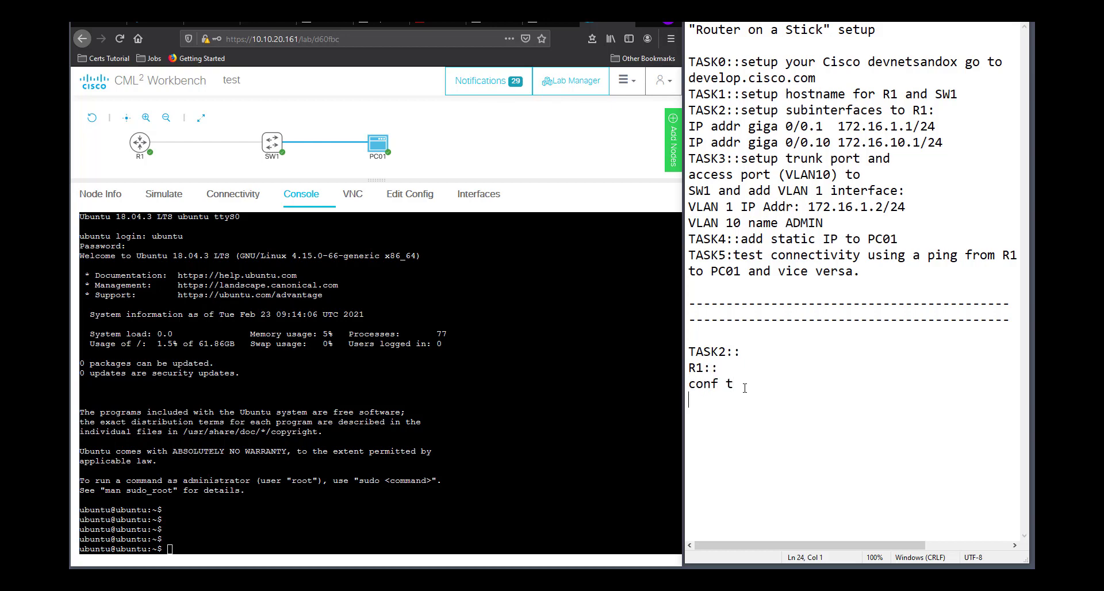
mouse_move(140, 145)
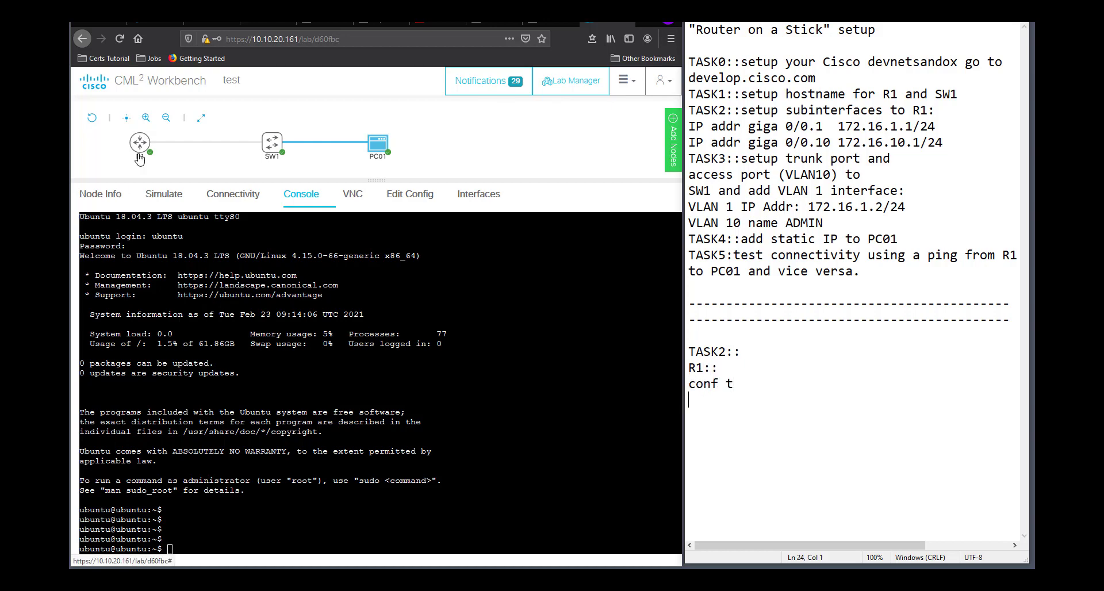
On R1, run 'do show ip int brief' to list the unassigned, down GigabitEthernet interfaces
click(139, 144)
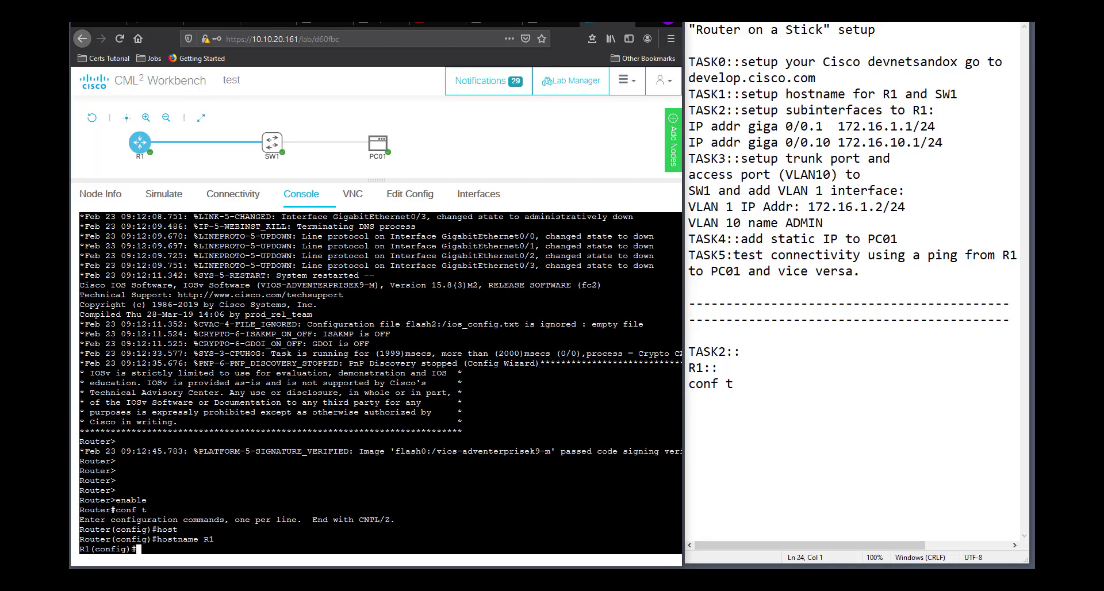
text(s)
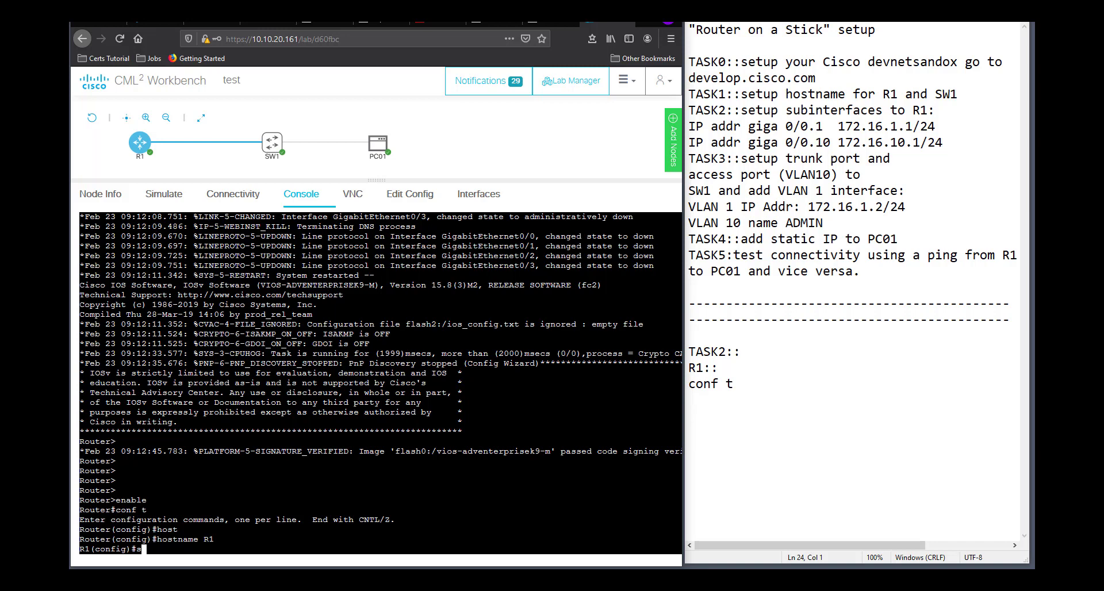
text(how ip int brief)
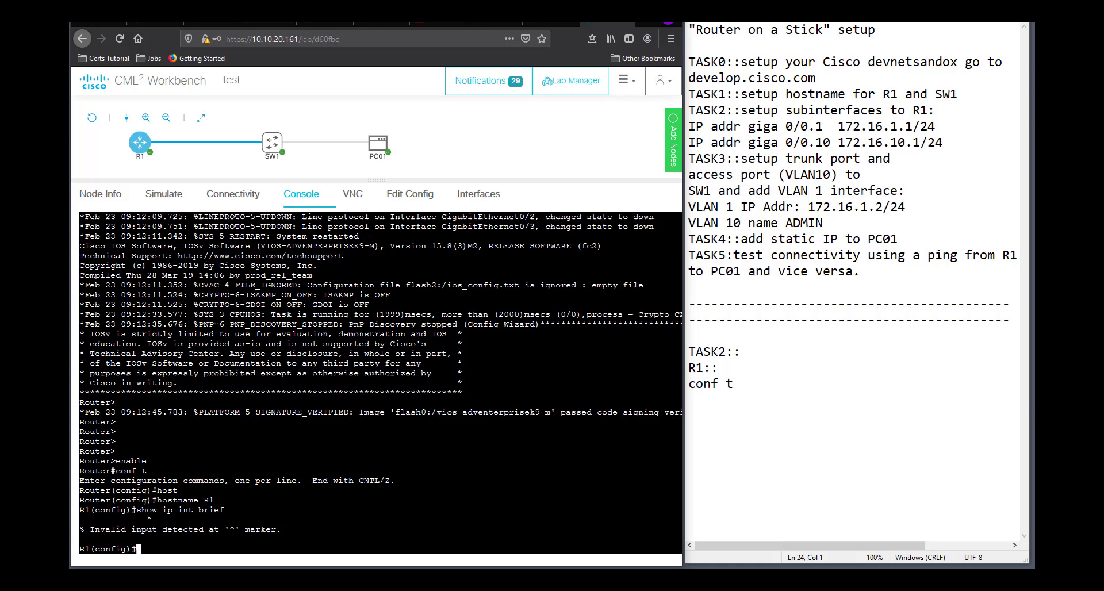
text(do show ip int brief)
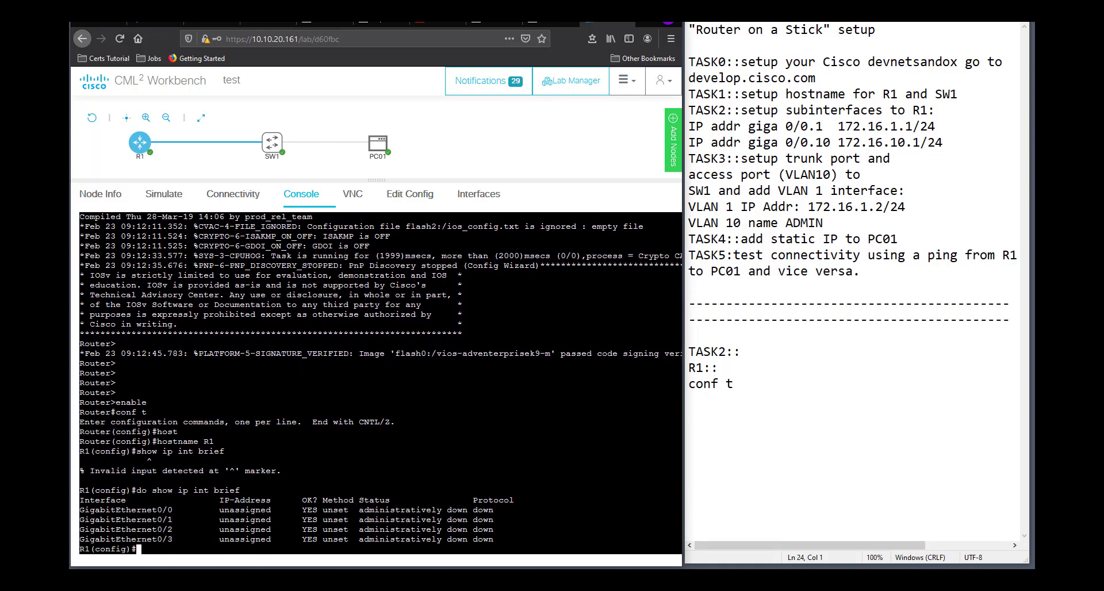
text(interface gigabitEthernet 0/0)
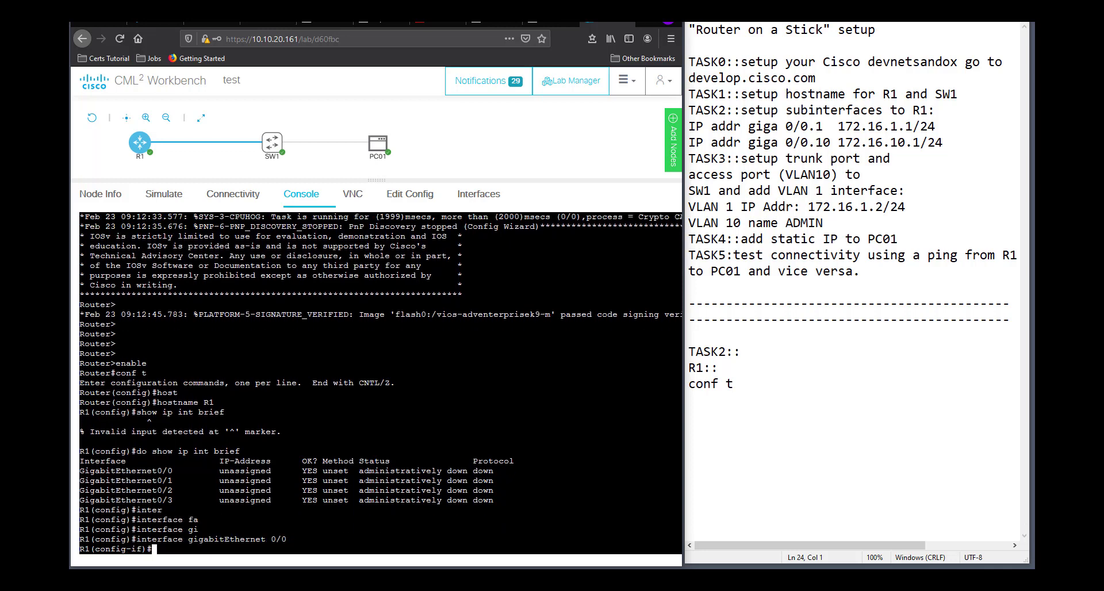
Enter interface GigabitEthernet0/0 on R1, apply shut, and note the commands
text(no)
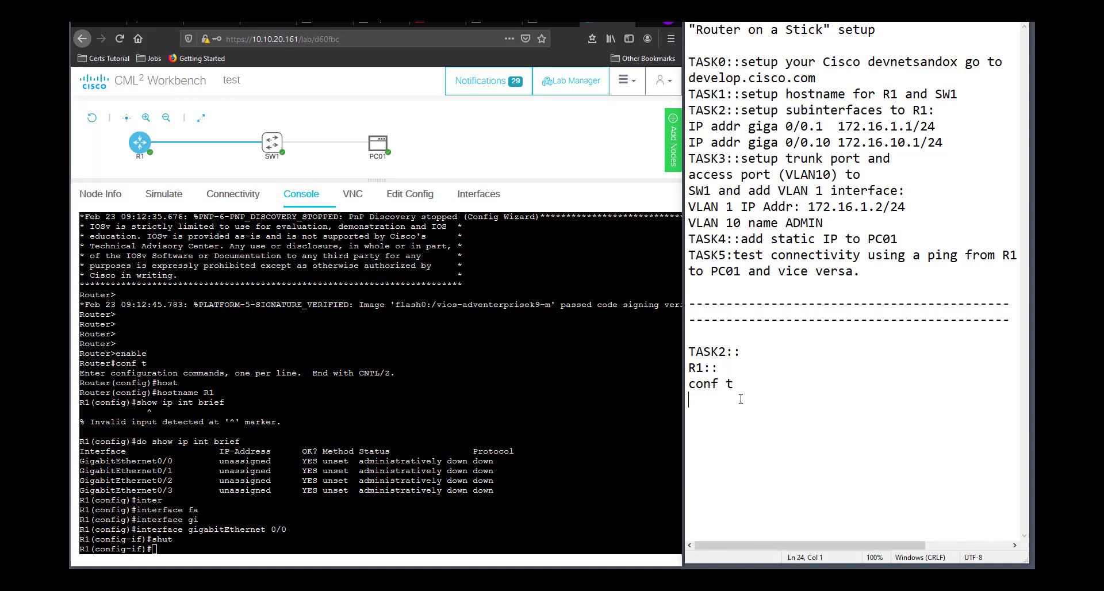
text(interfac)
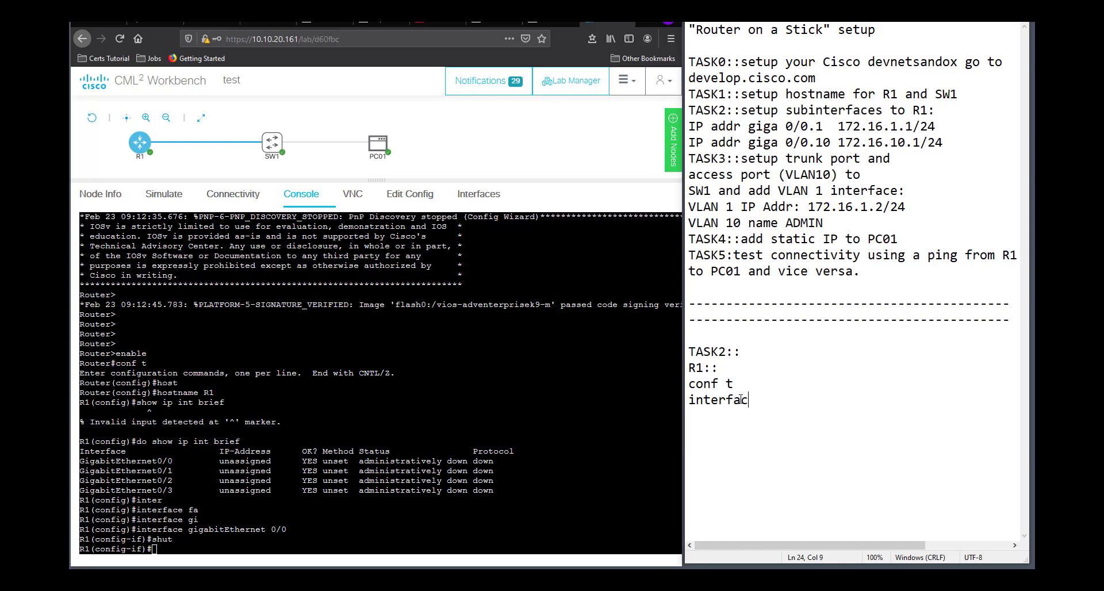
text(giga 0/)
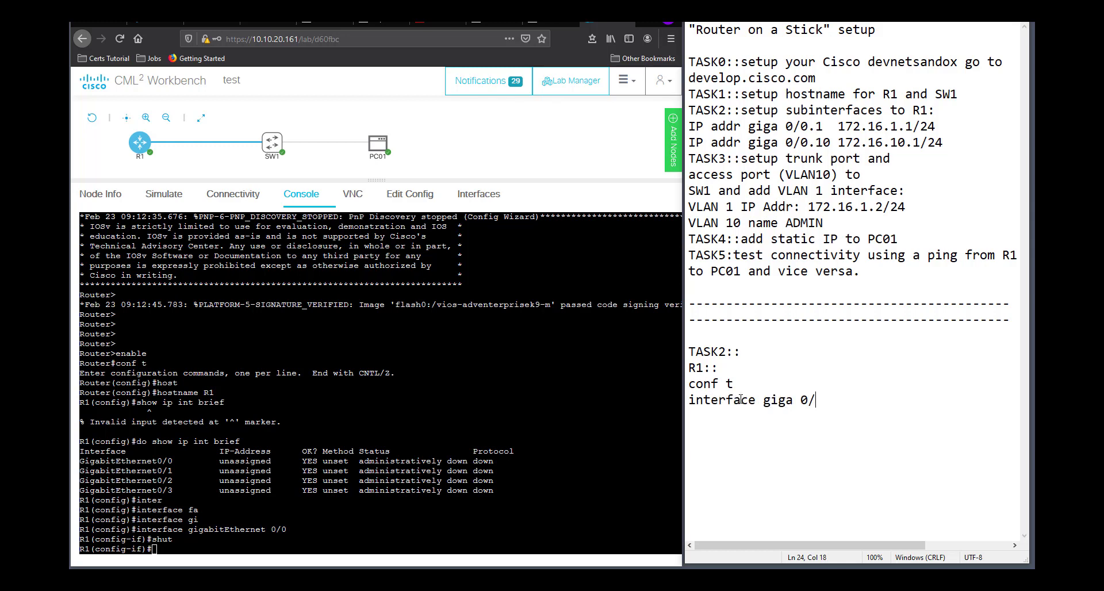
text(0)
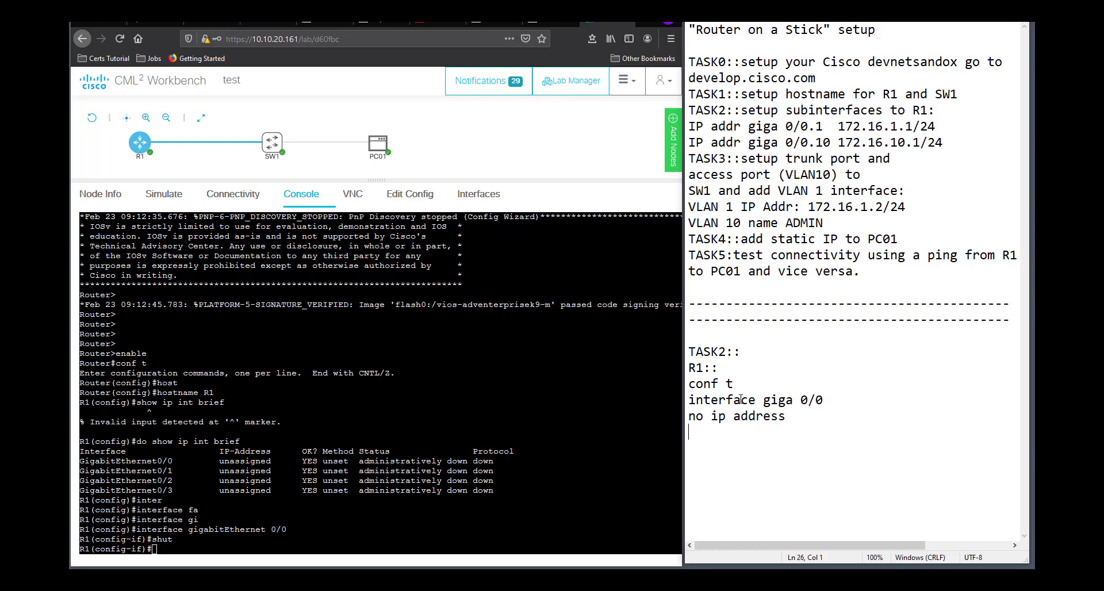
text(shut)
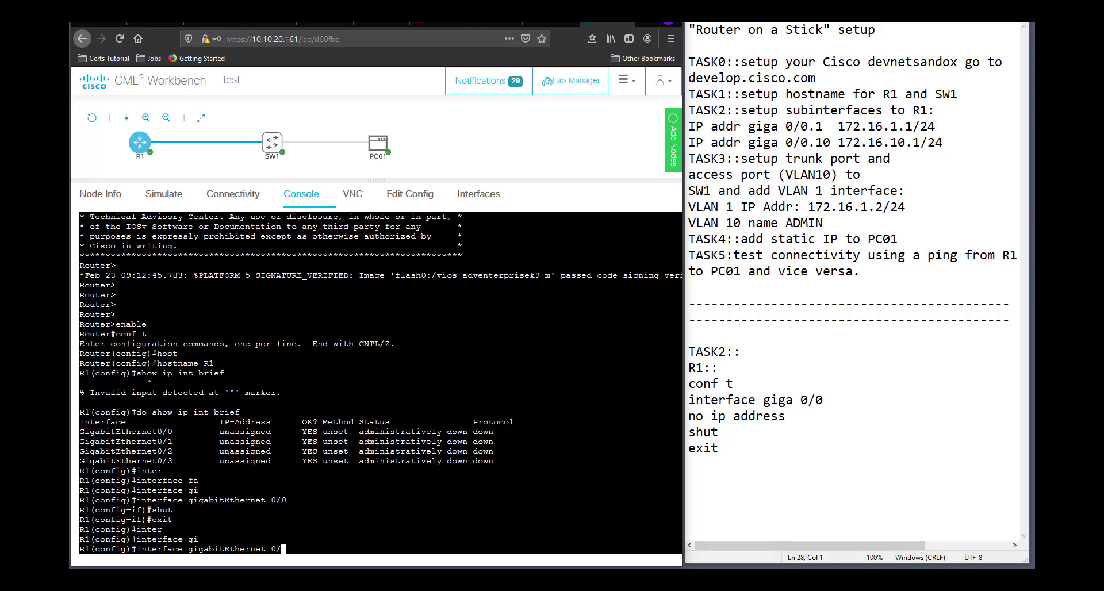
Give R1 subinterface 0/0.1 dot1Q VLAN 1 and address 172.16.1.1 255.255.255.0
text(.1)
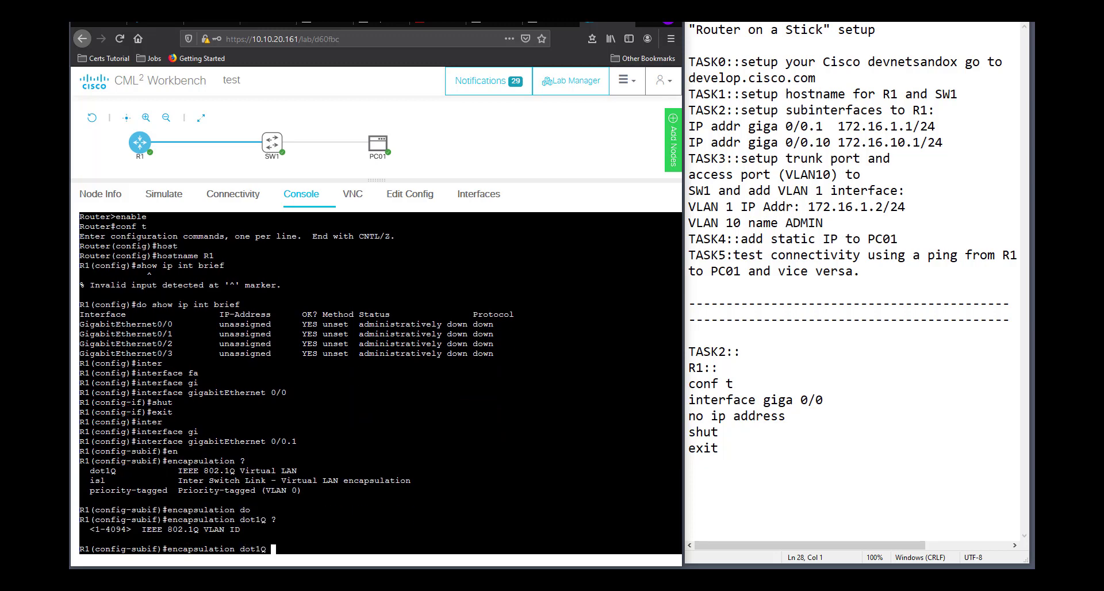
text(1)
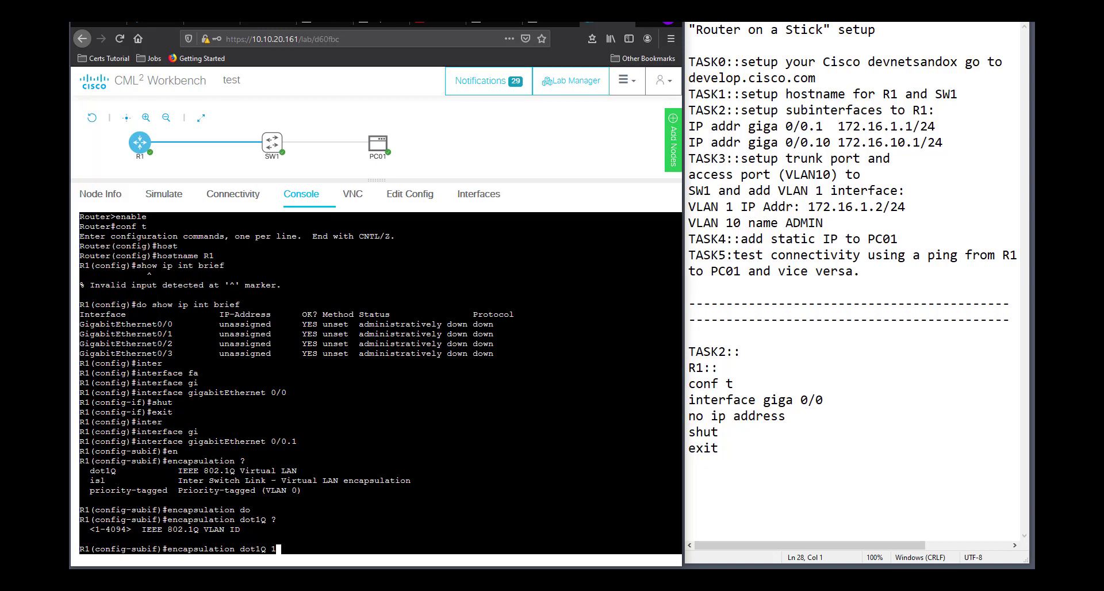
key(Return)
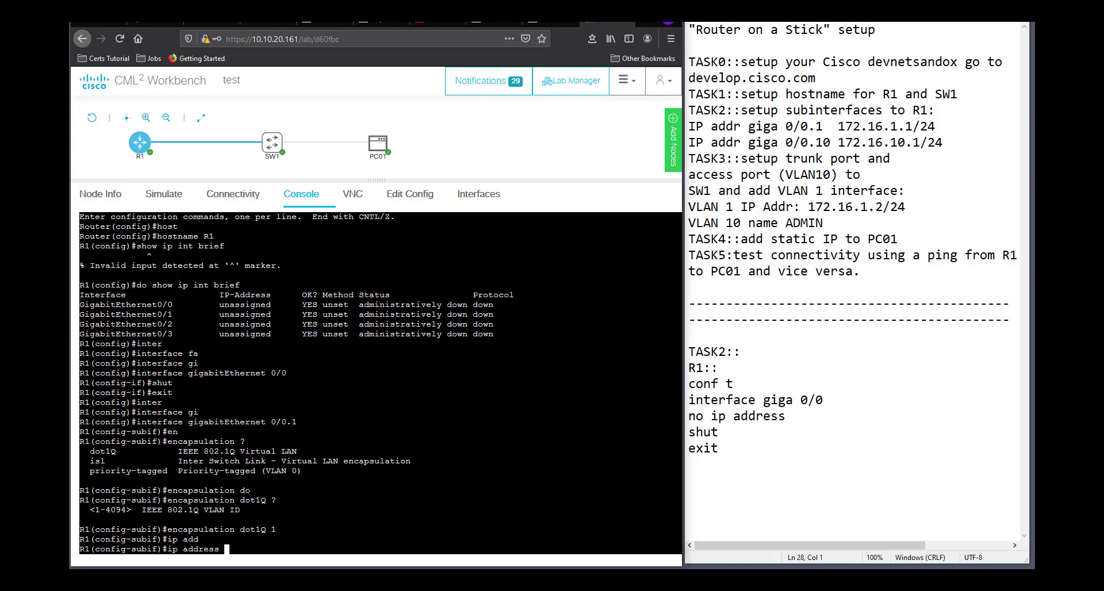
text(172.16)
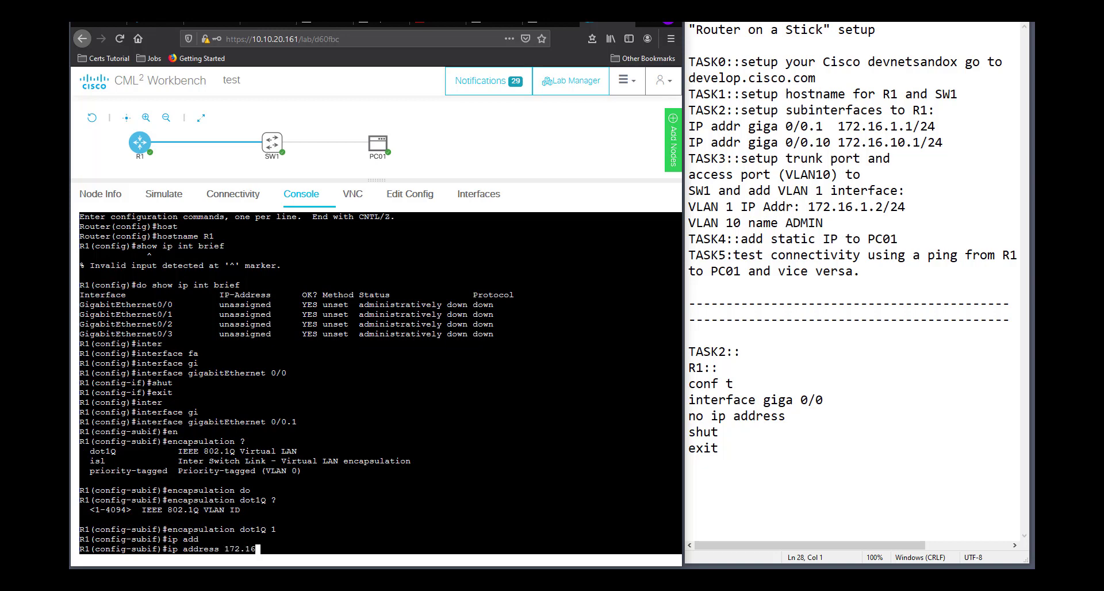
text(.1.1)
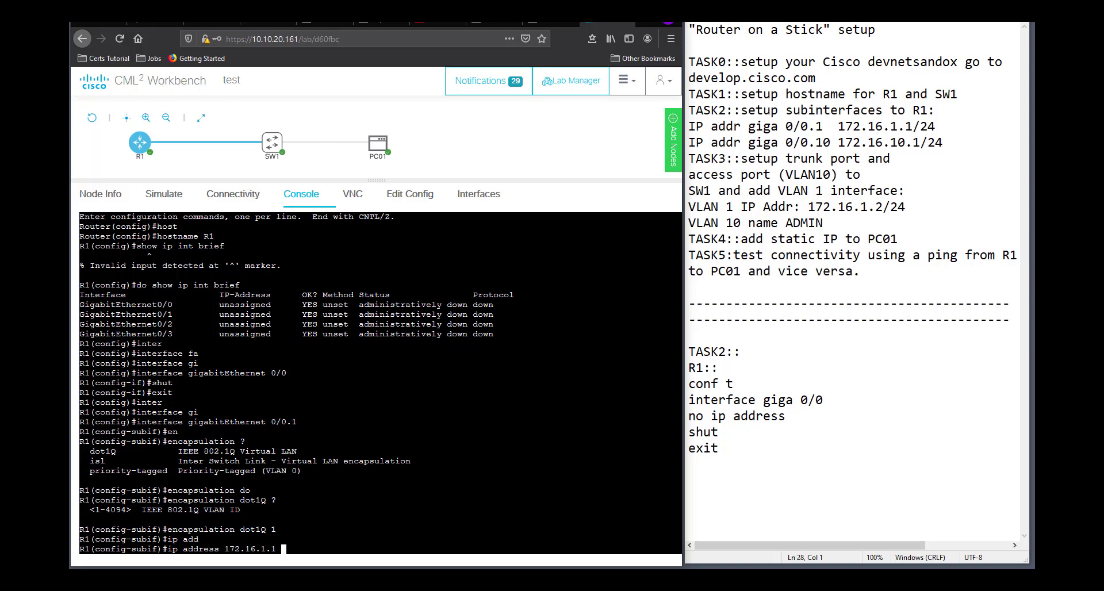
text(255.255.255.0)
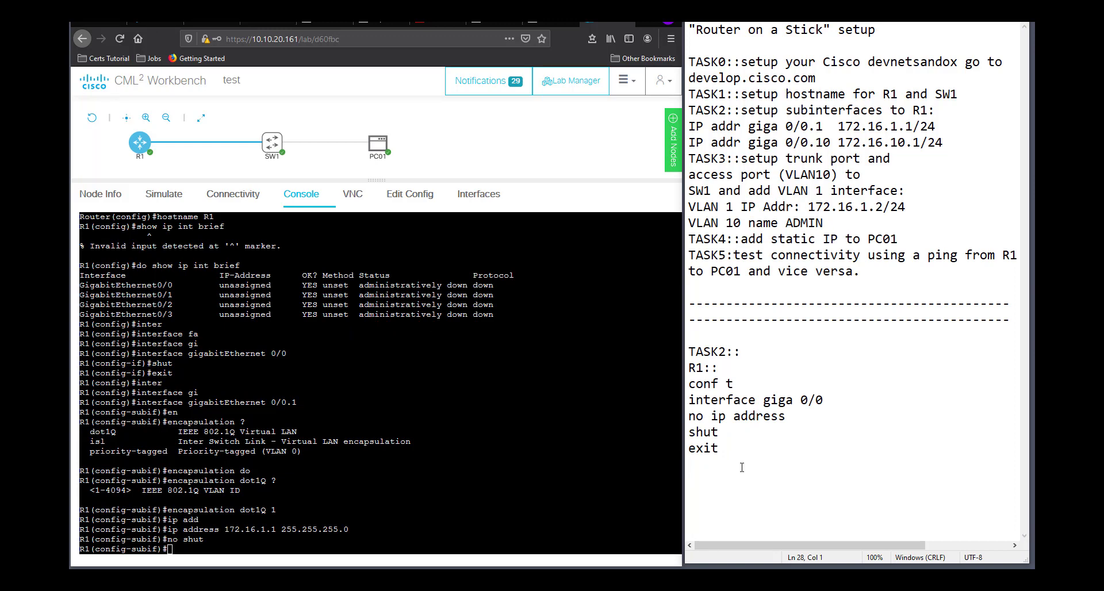
Note the giga 0/0.1 block: encapsulation dot1q 1, ip address 172.16.1.1 255.255.255.0, exit
text(interface giga 0/0.1)
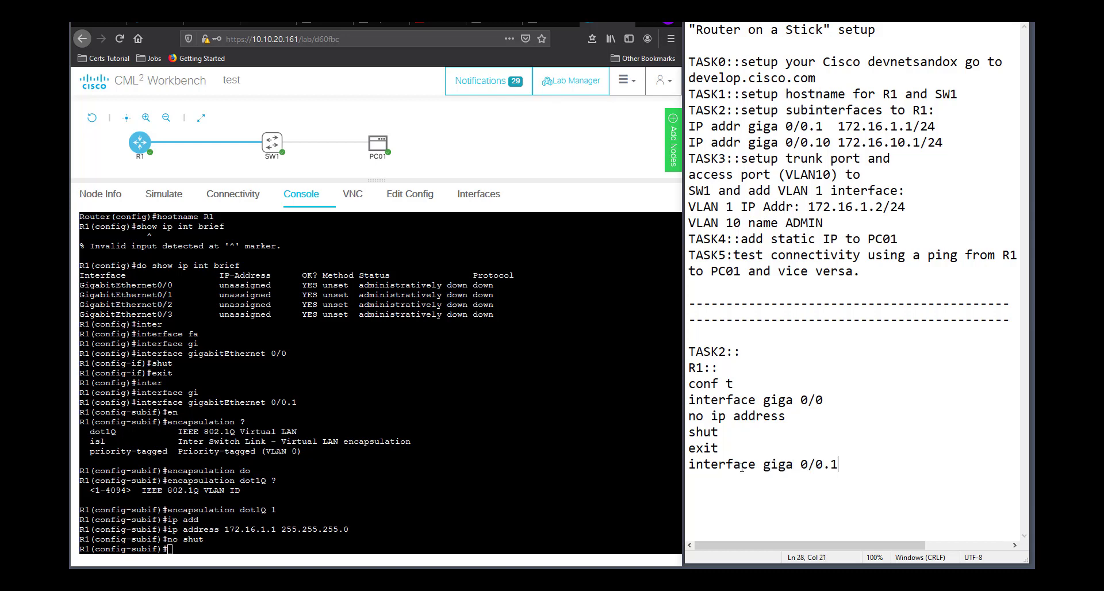
text(encapsu)
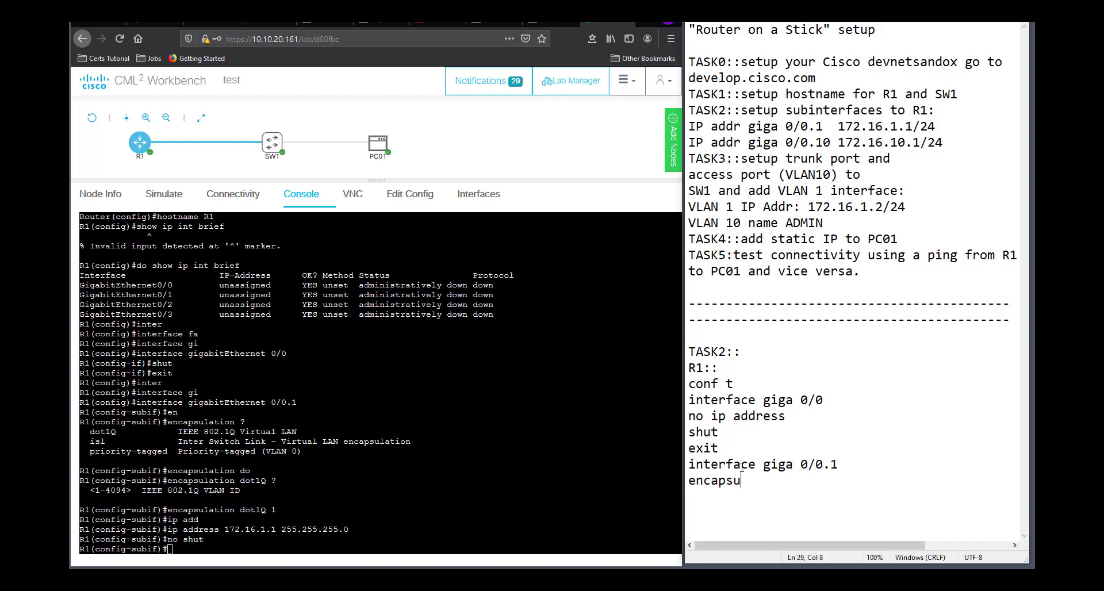
text(lation)
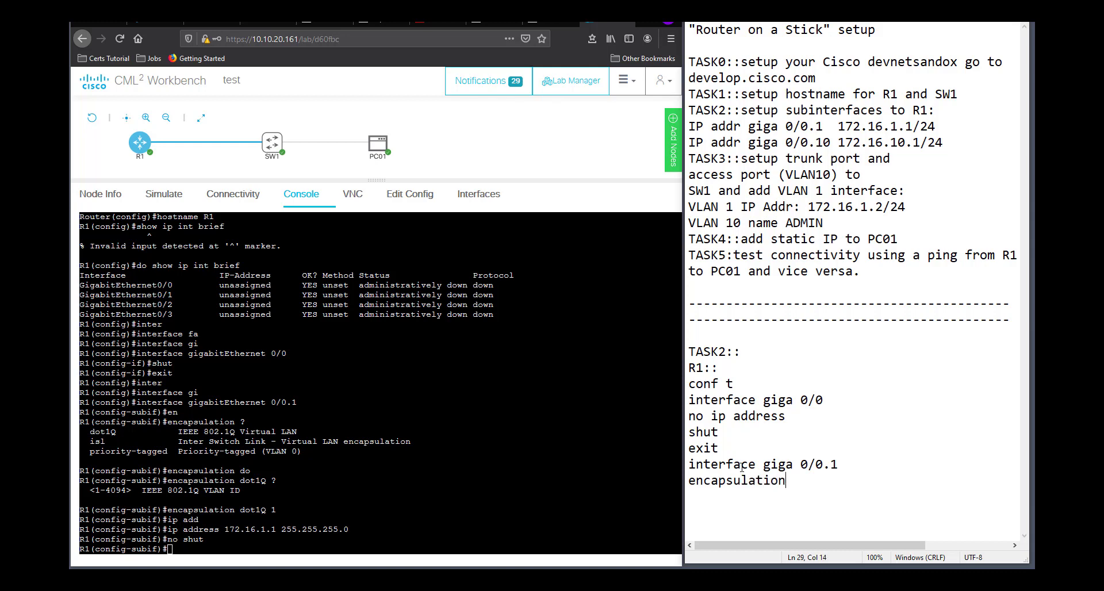
text(dot)
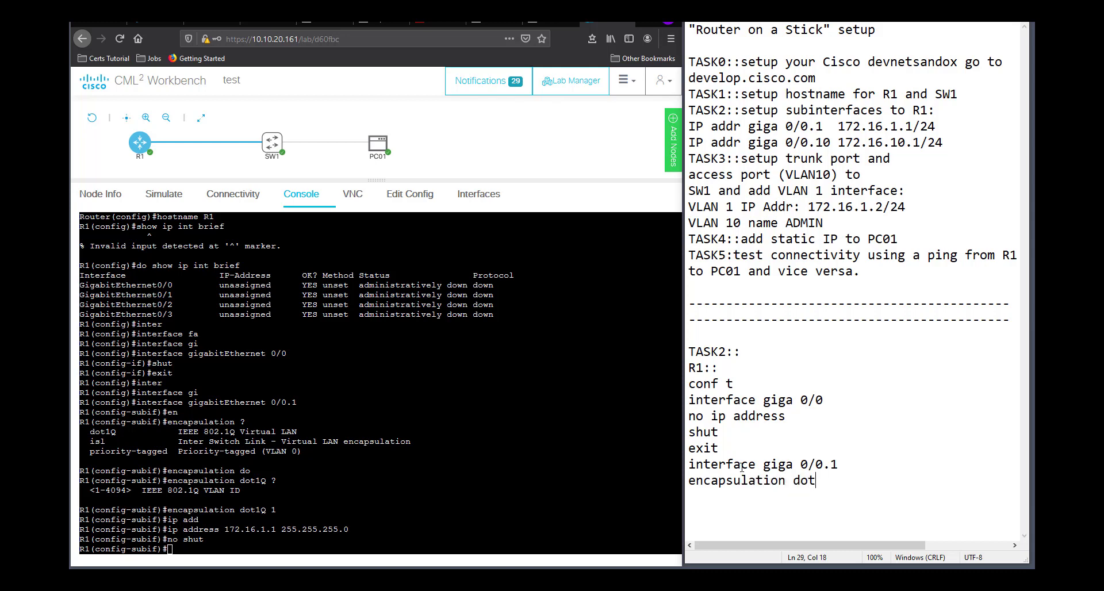
text(1q)
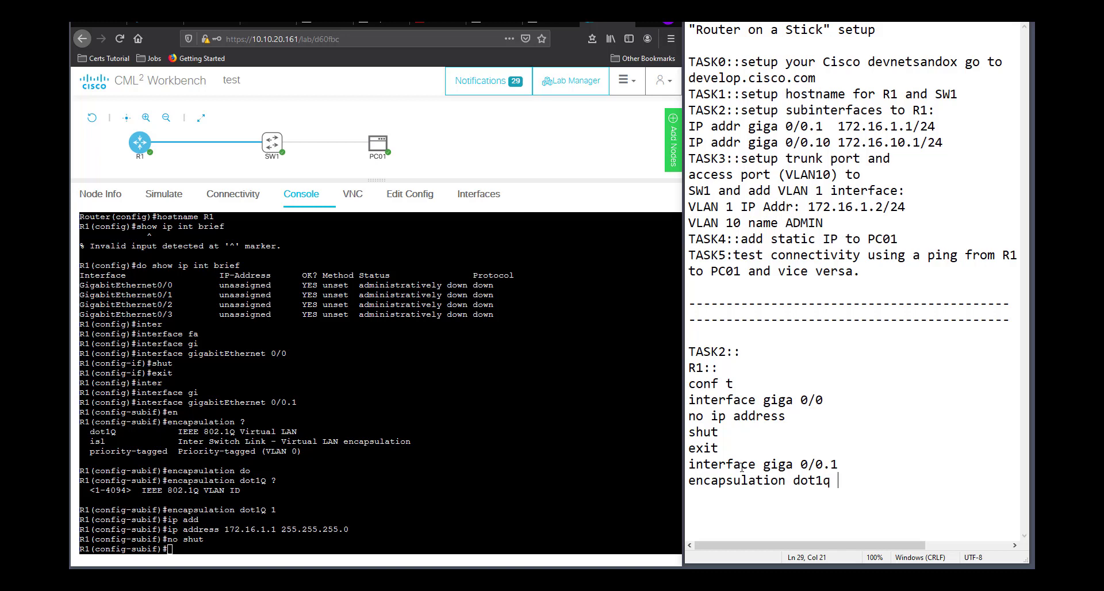
text(1)
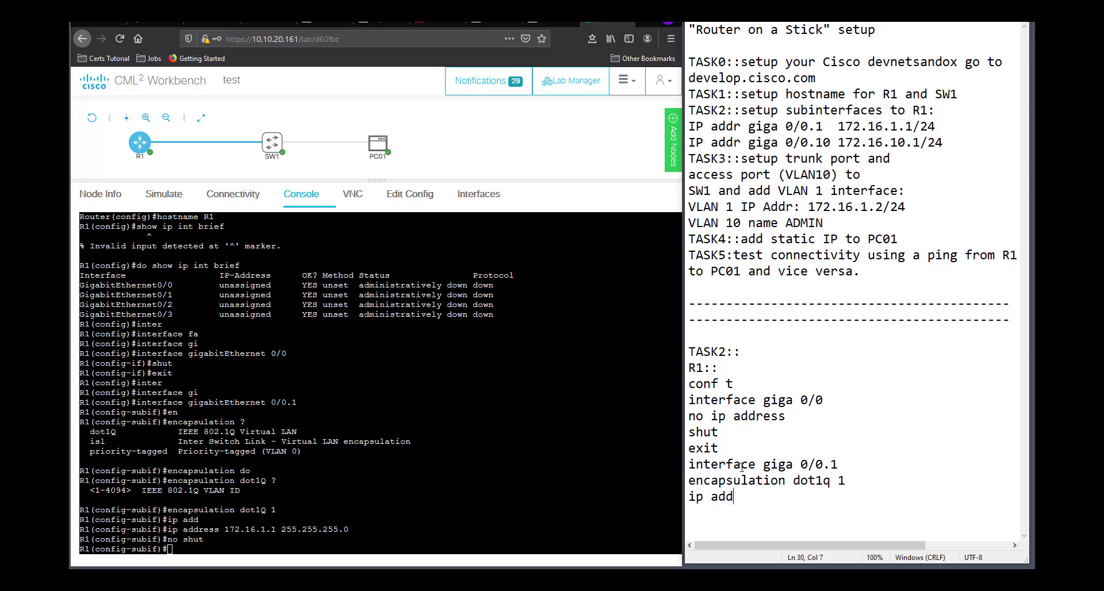
text(ress 172.1)
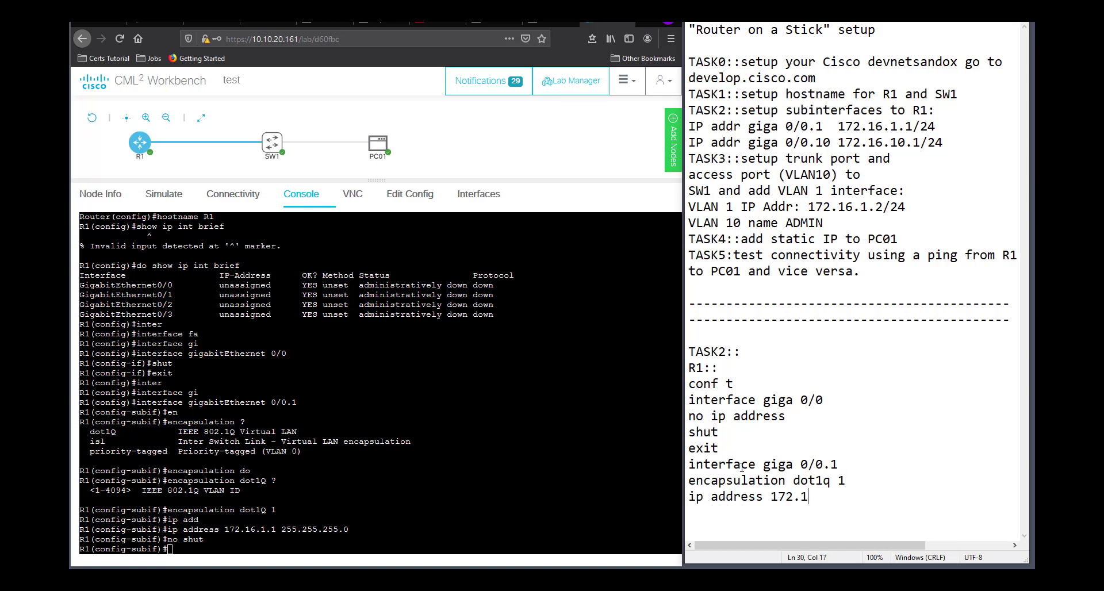
text(6.1.1)
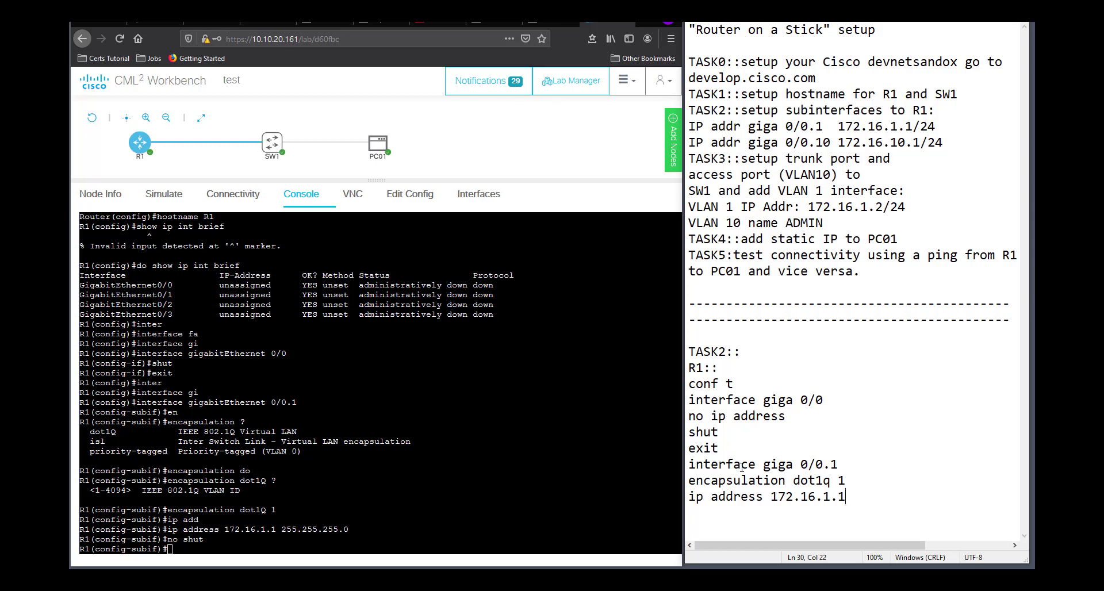
text(255.255.255.0)
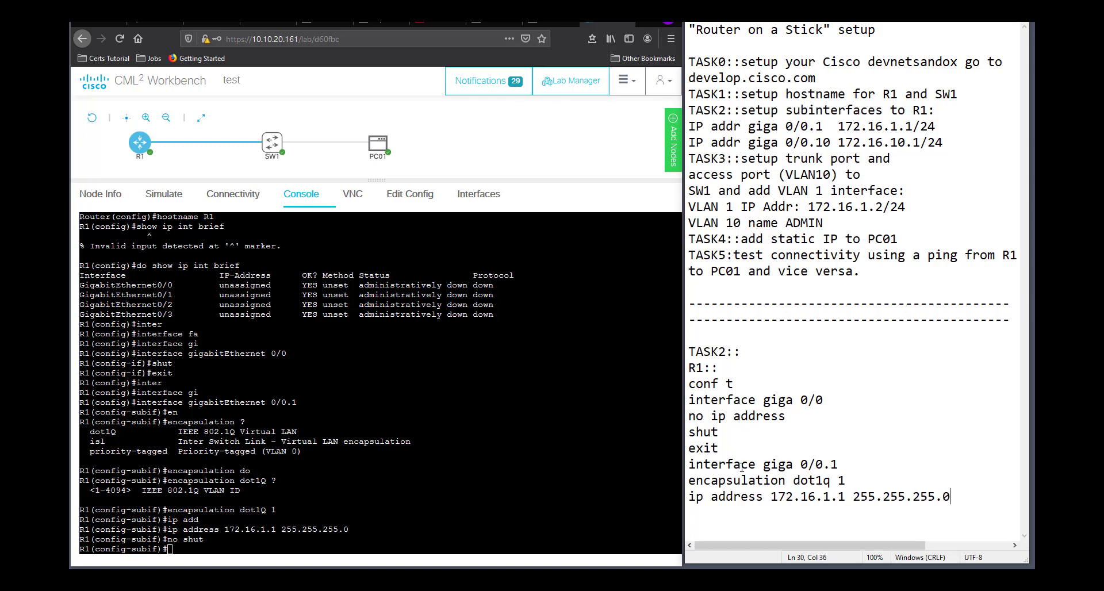
text(exit)
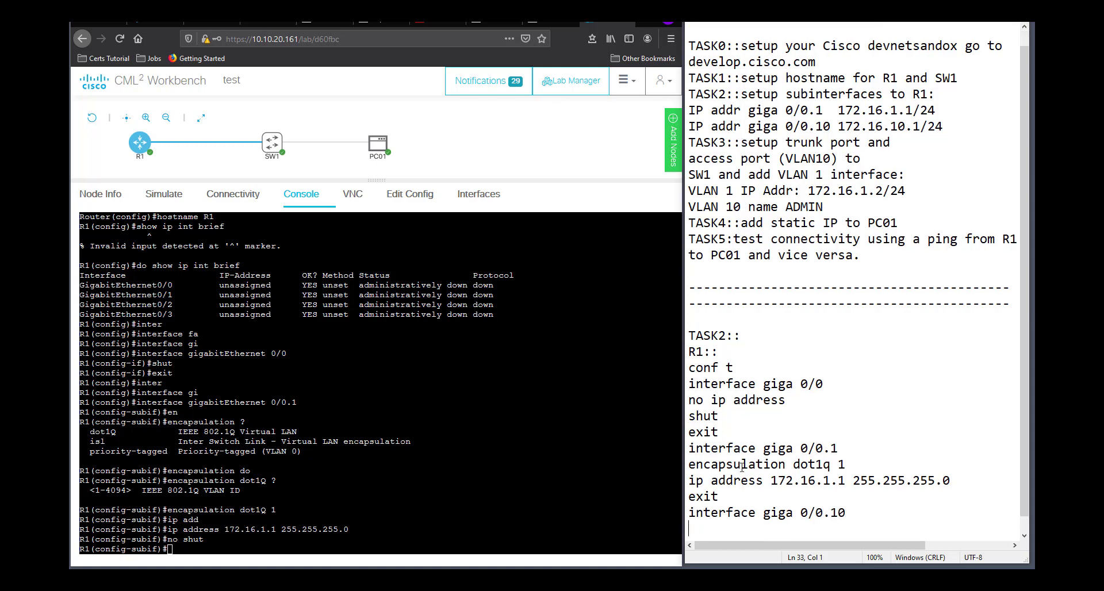
Note the giga 0/0.10 block: encapsulation dot1q 10, ip address 172.16.10.1 255.255.255.0
text(encaps)
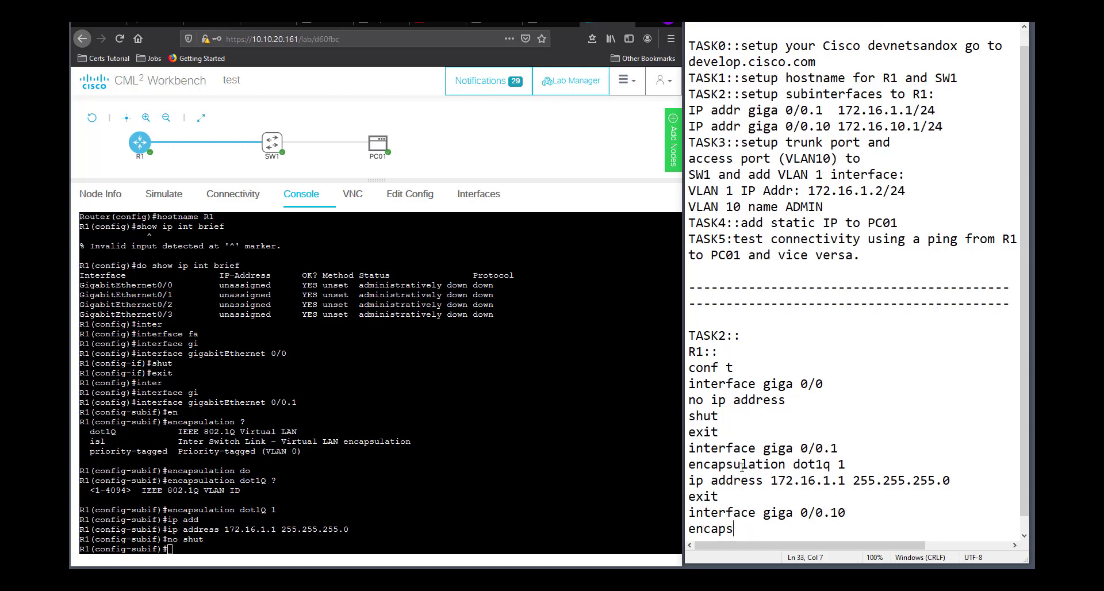
text(ulation dot)
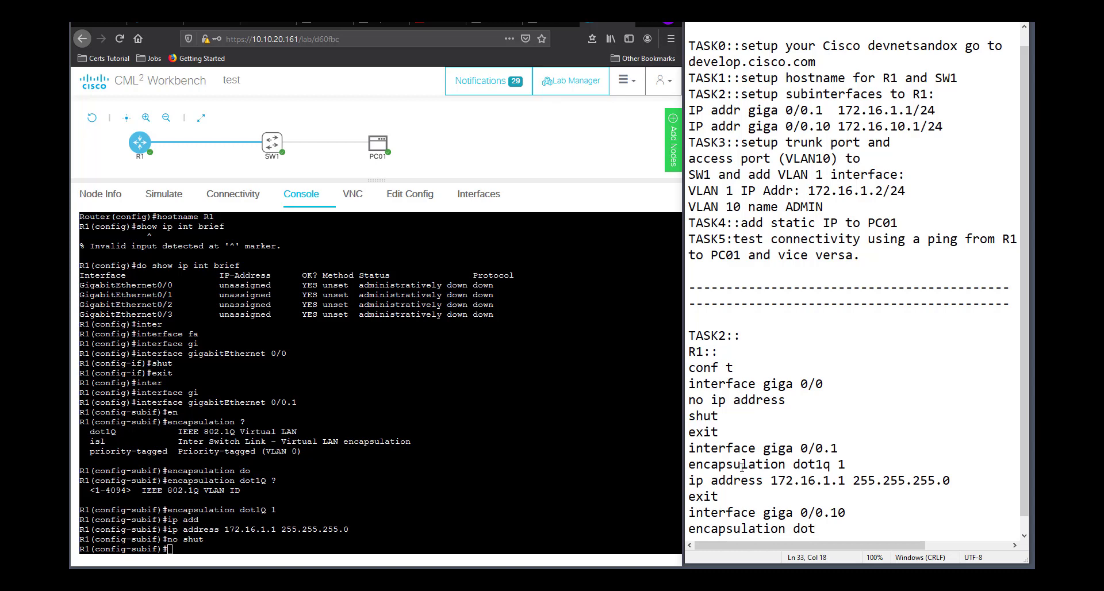
text(q 10)
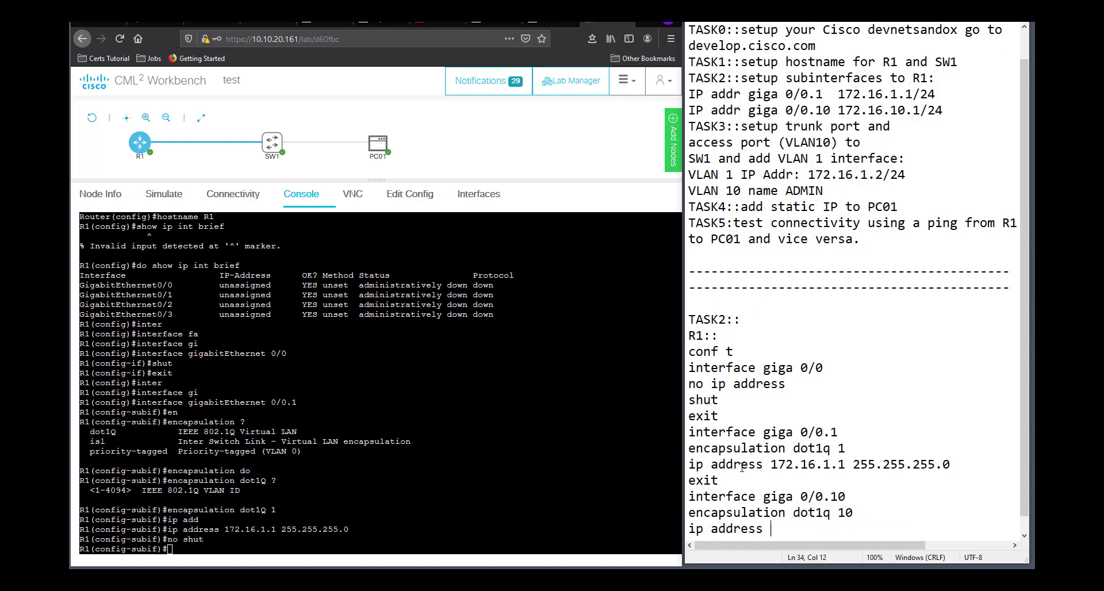
text(172)
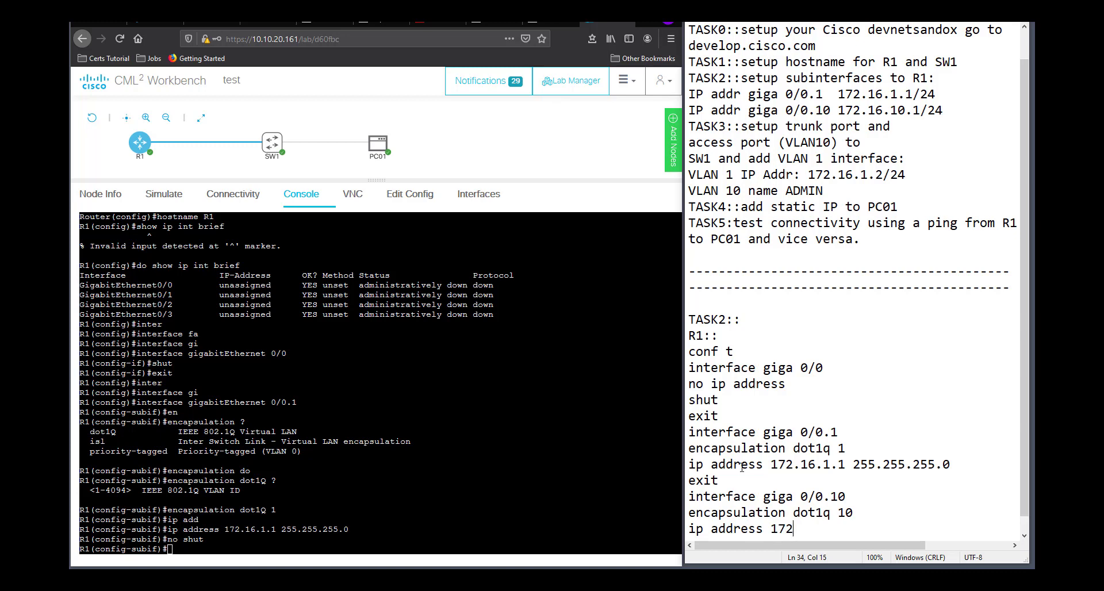
text(.16.10.1)
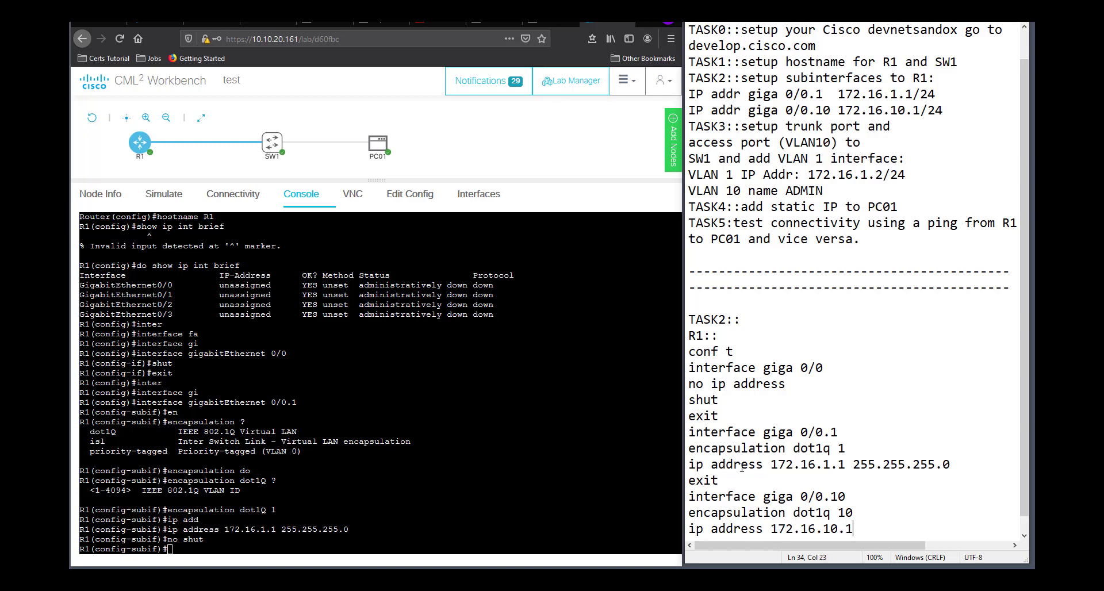
text(255.255.255.0)
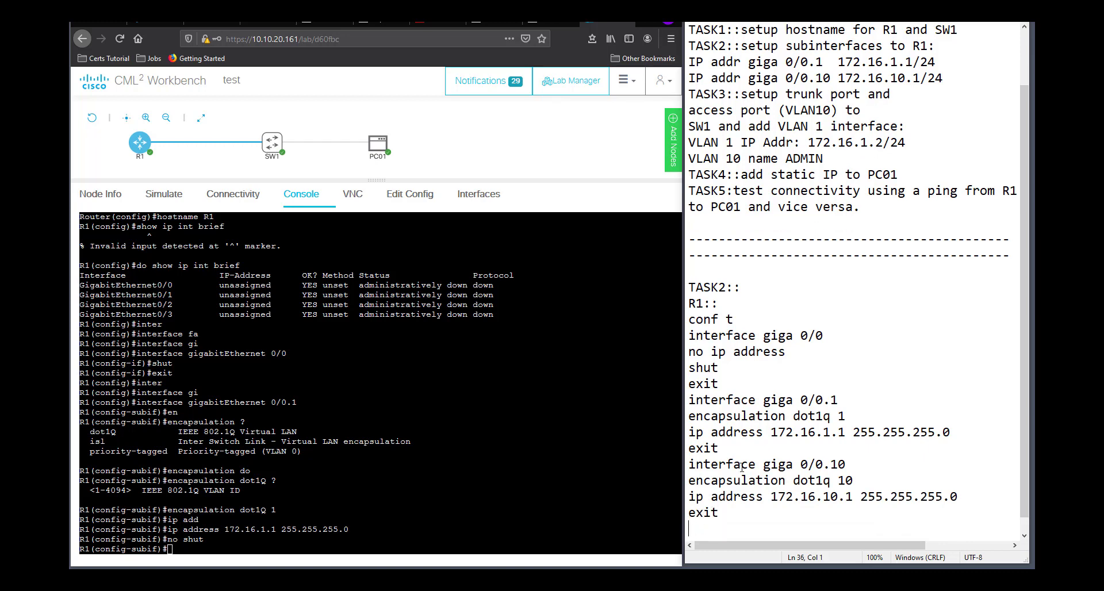
Paste the 0/0.10 commands into R1's console and run show ip int brief
click(690, 447)
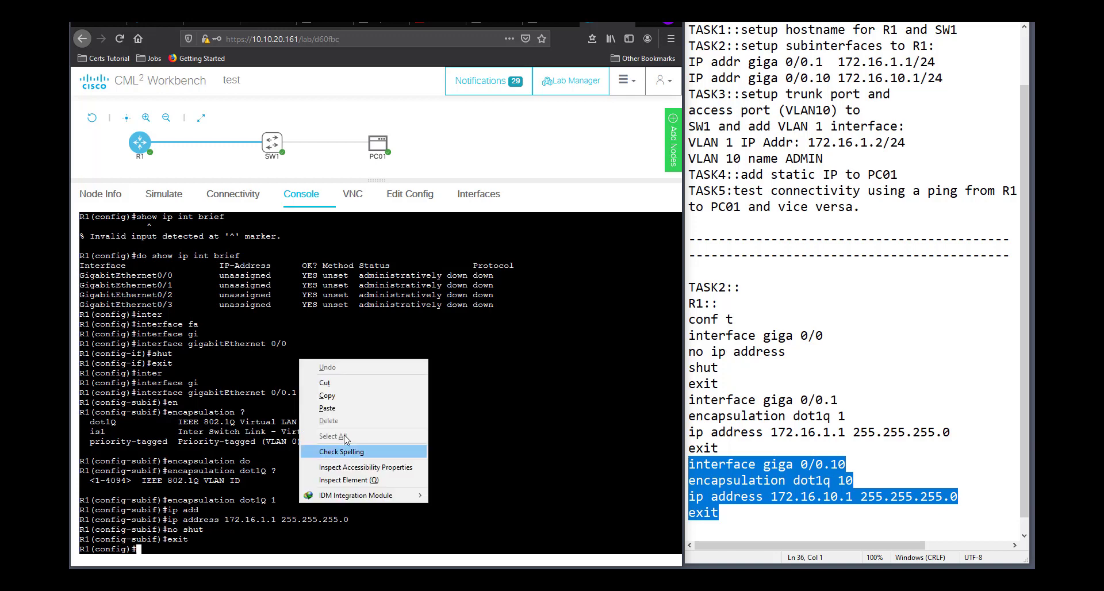
click(327, 408)
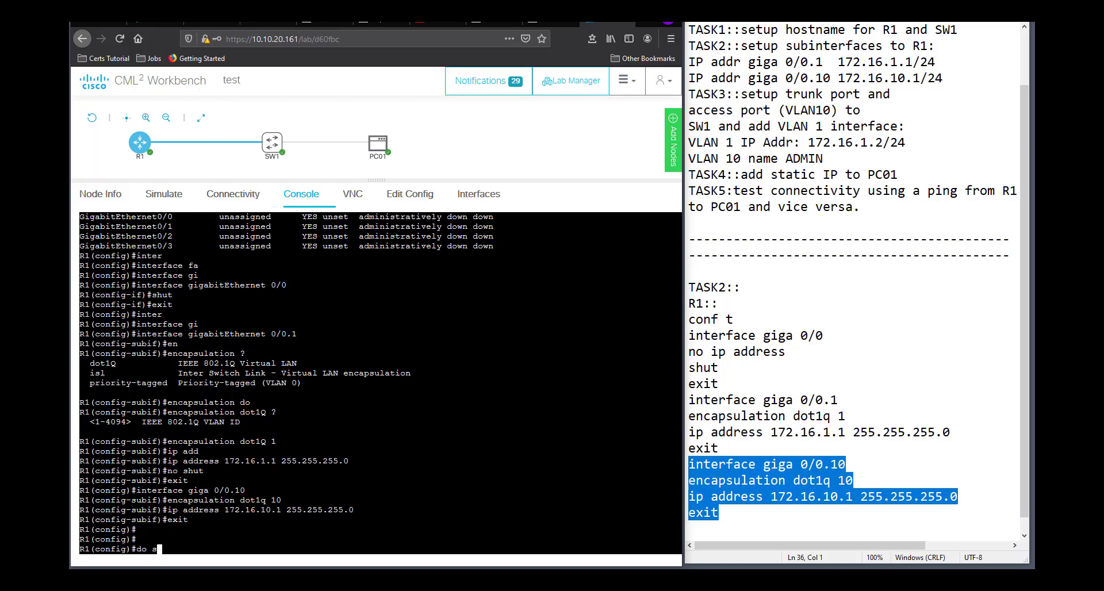
text(how ip int brief)
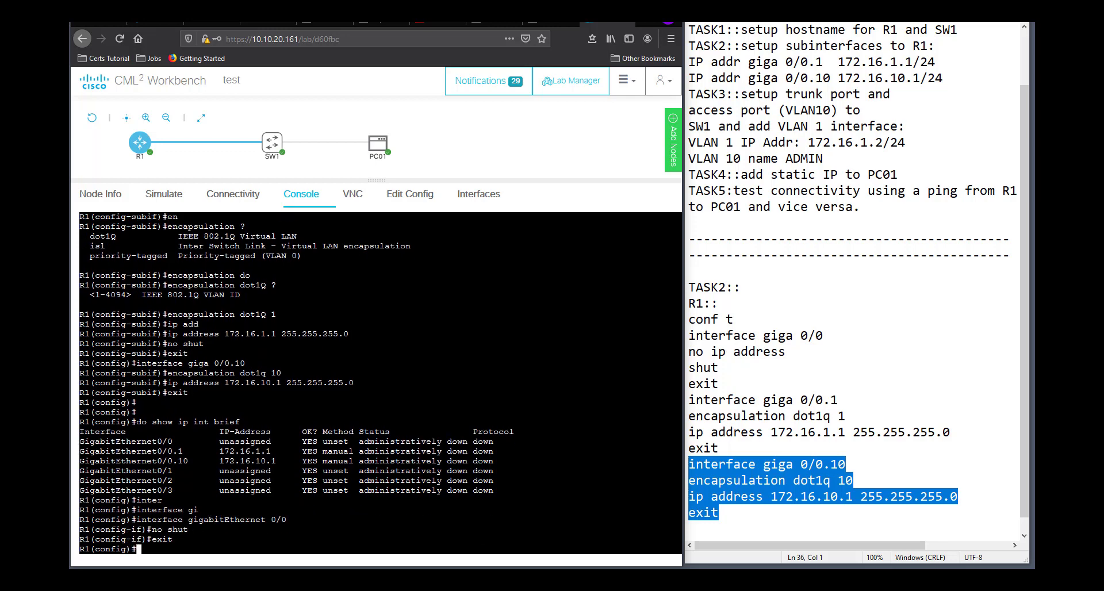
Note 'interface giga 0/0' and run show ip int brief on R1, confirming up/up interfaces
click(723, 527)
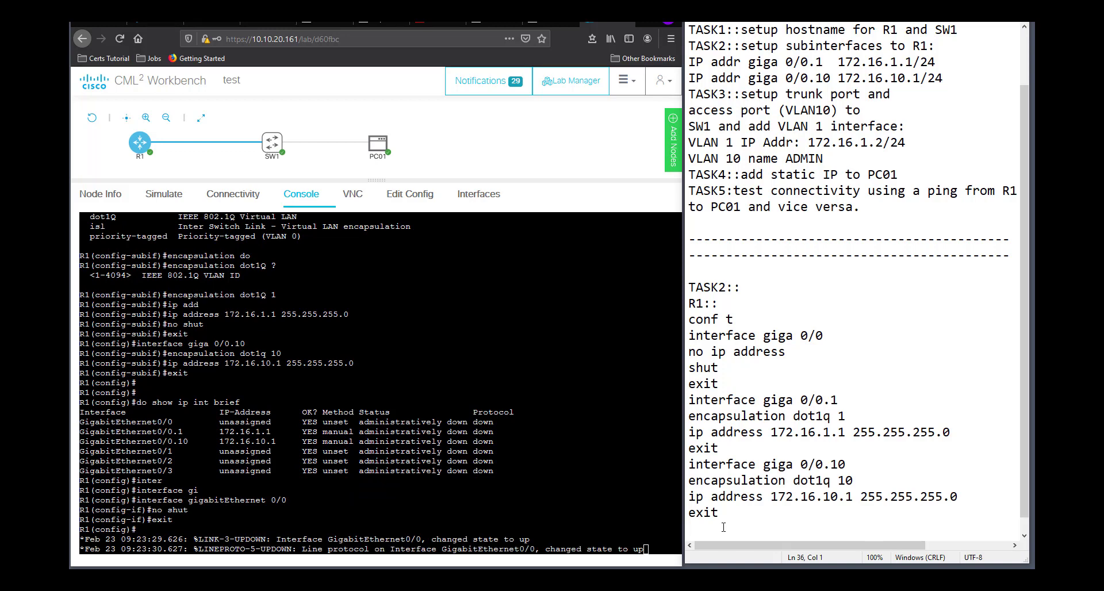
text(interface)
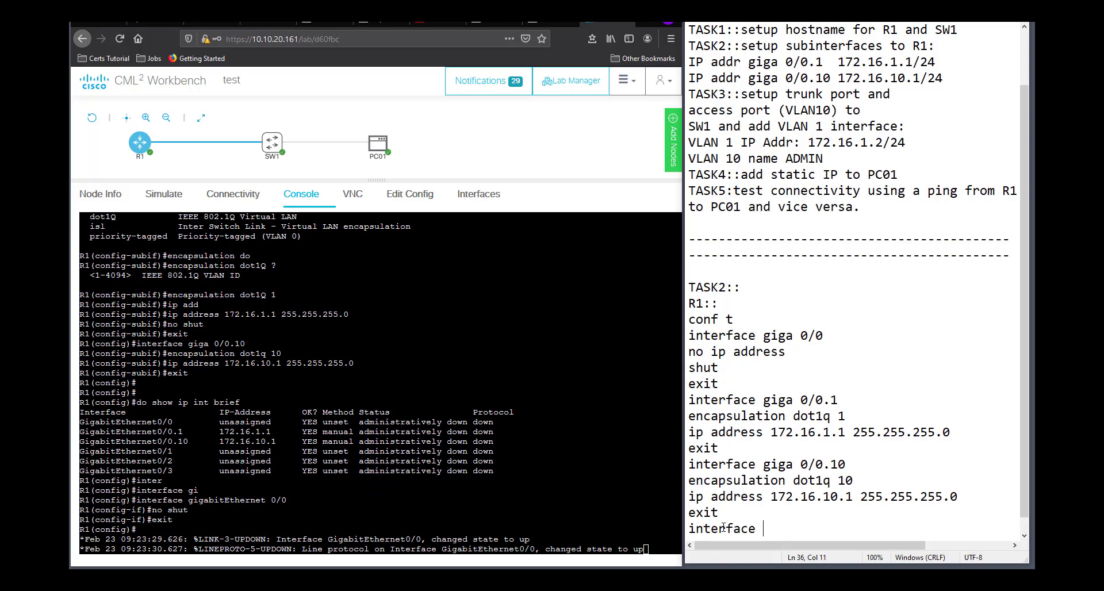
text(giga 0/0)
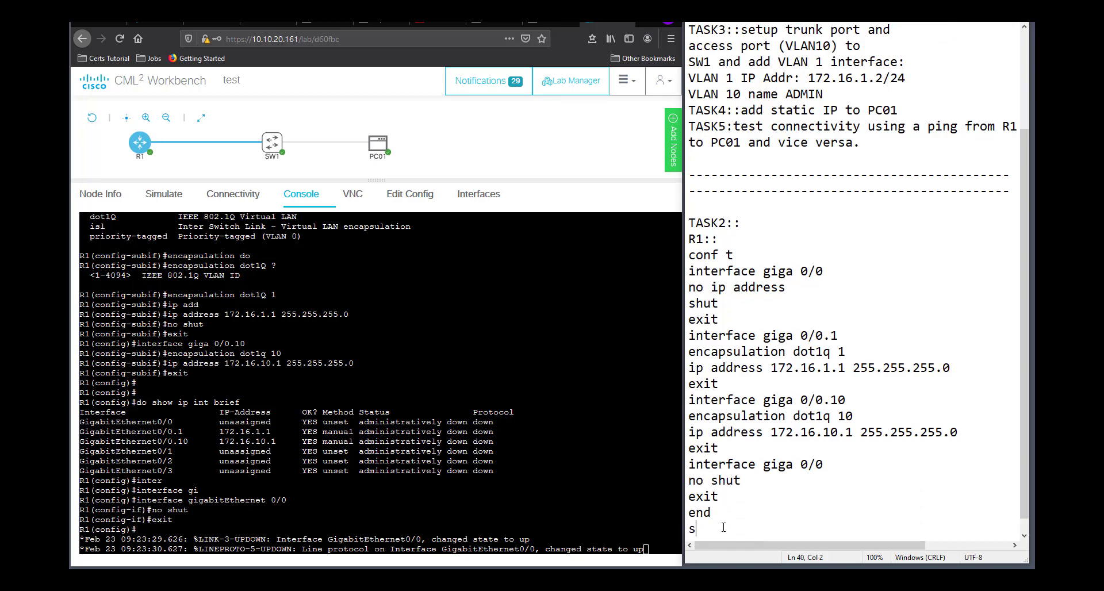
text(how ip int brief)
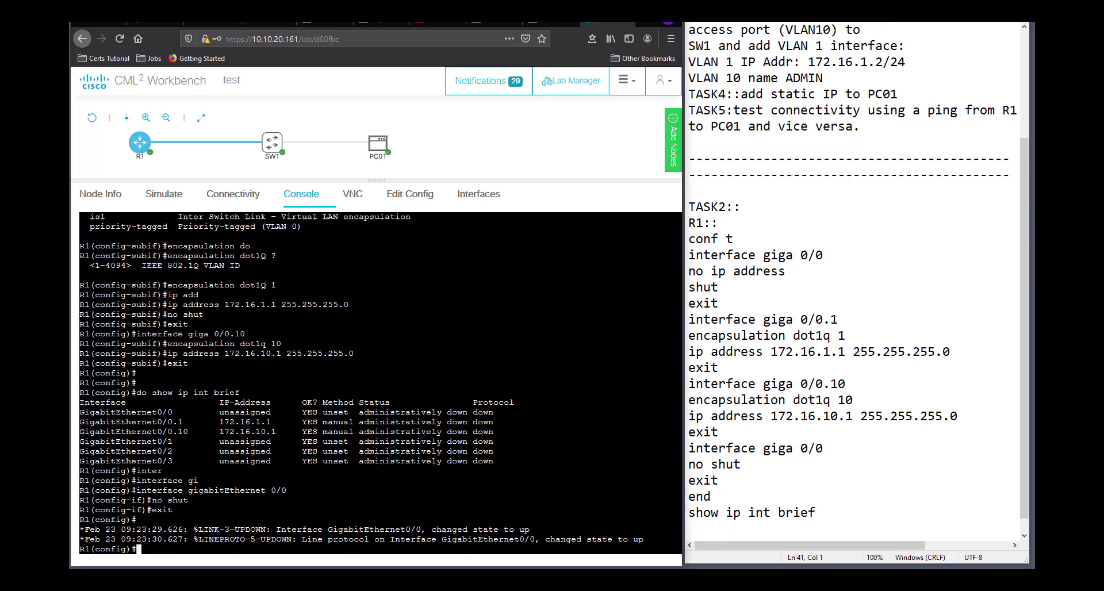
text(show ip int)
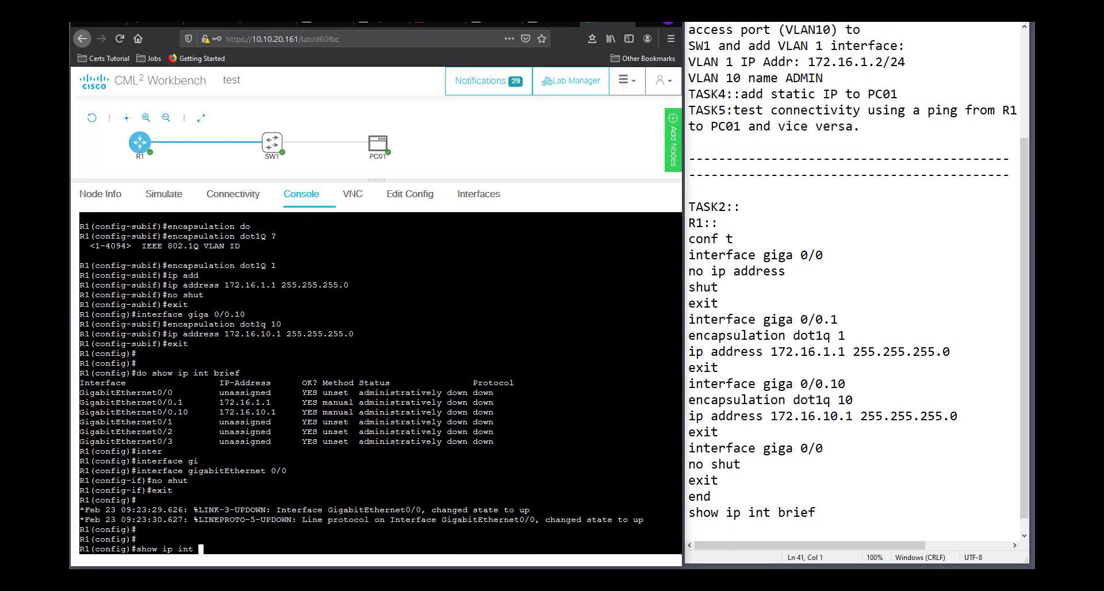
text(br)
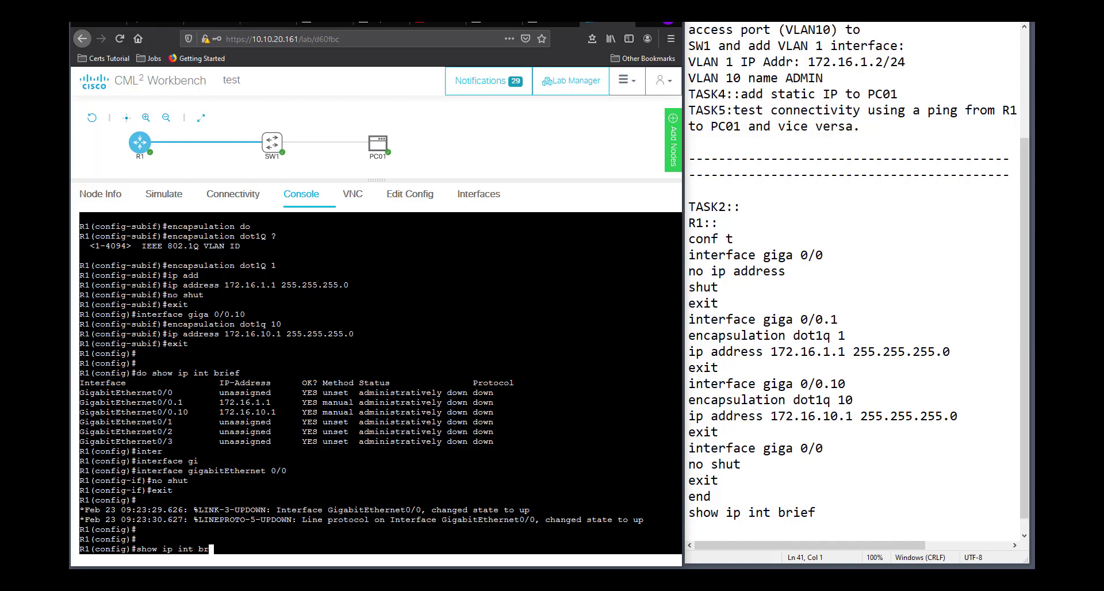
key(Return)
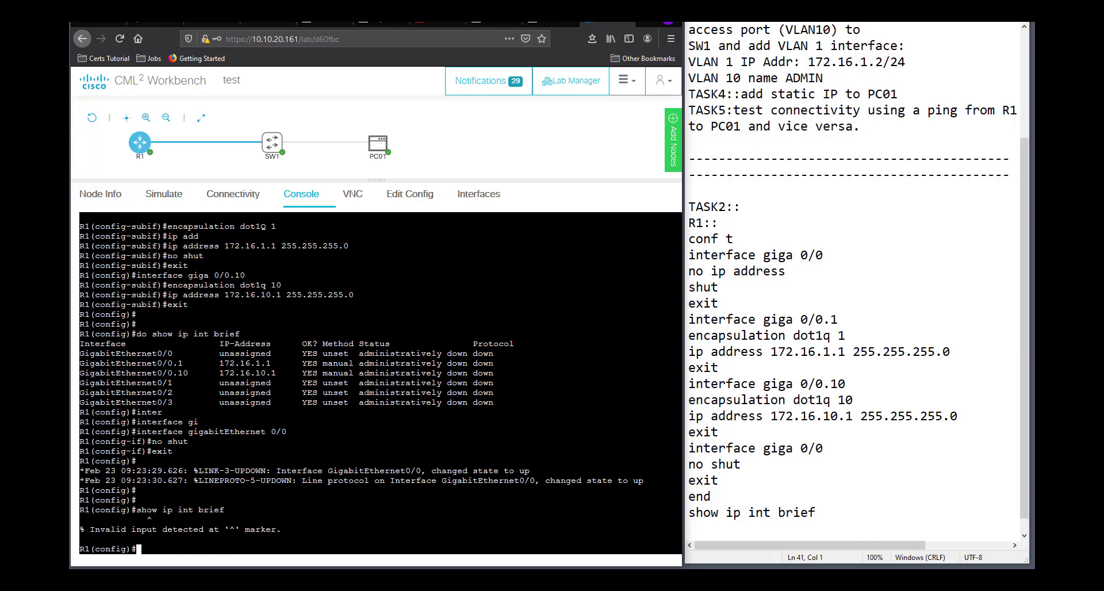
text(do show ip int brief)
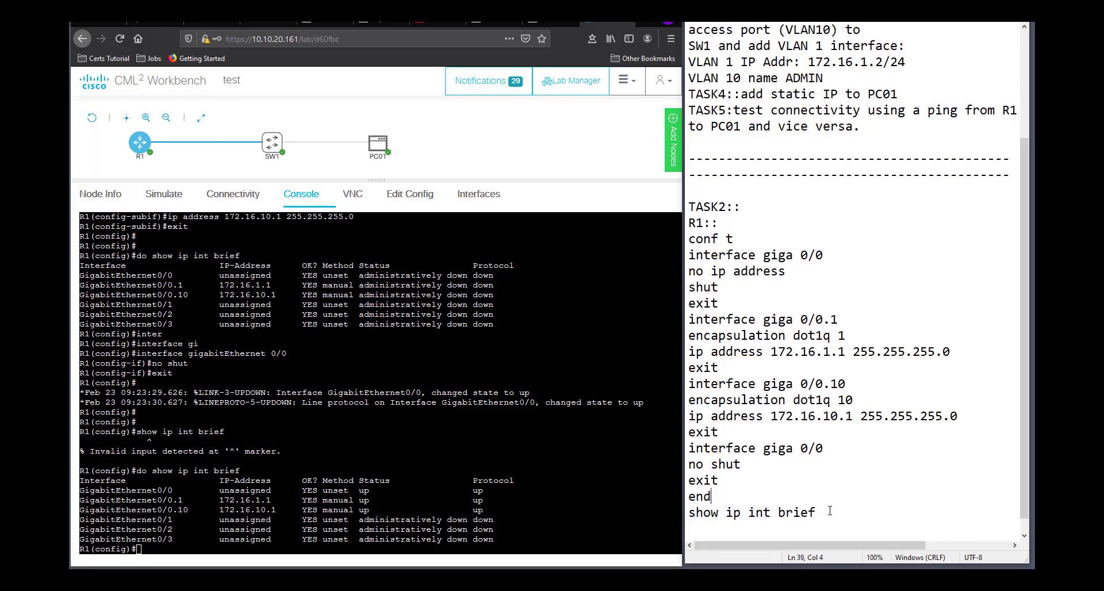
Select the TASK3 requirement lines through the VLAN 10 name and add a line below the separator
scroll(down, 3)
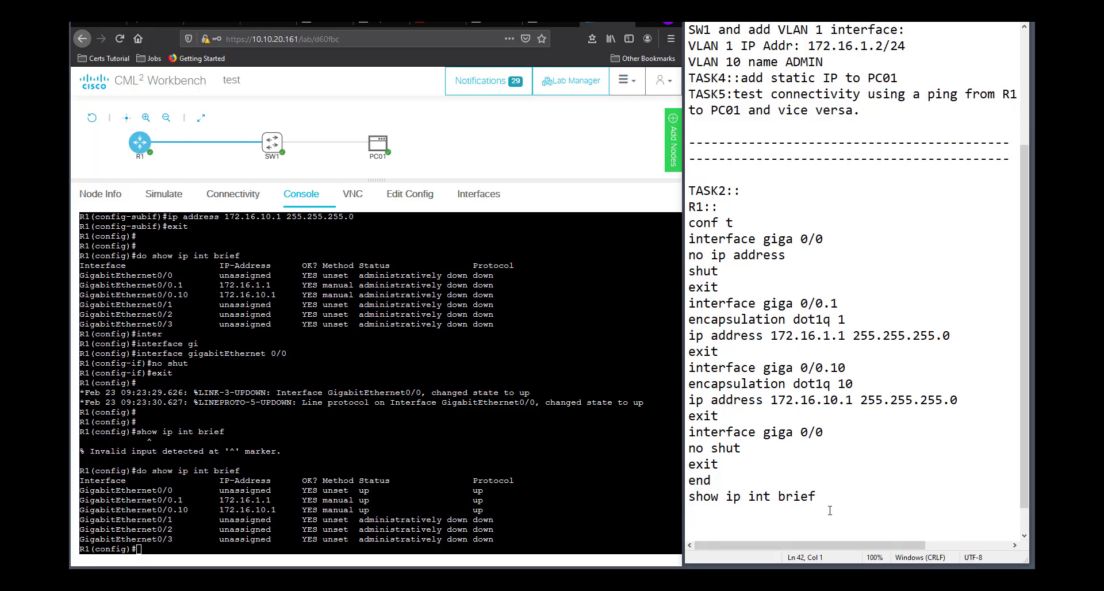
scroll(up, 3)
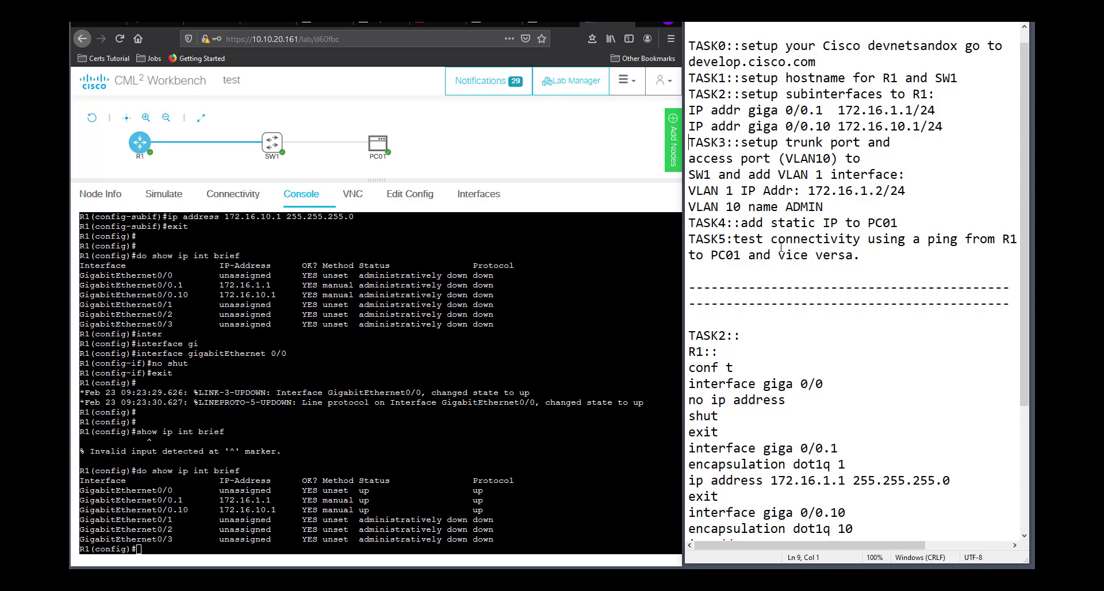
drag(690, 142, 859, 157)
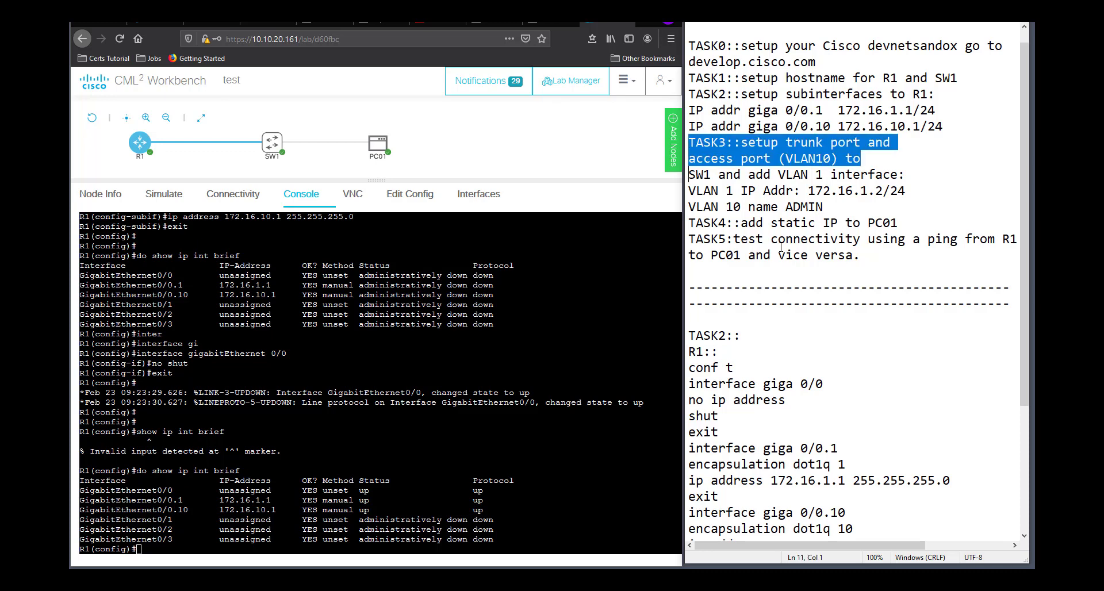
drag(860, 157, 802, 206)
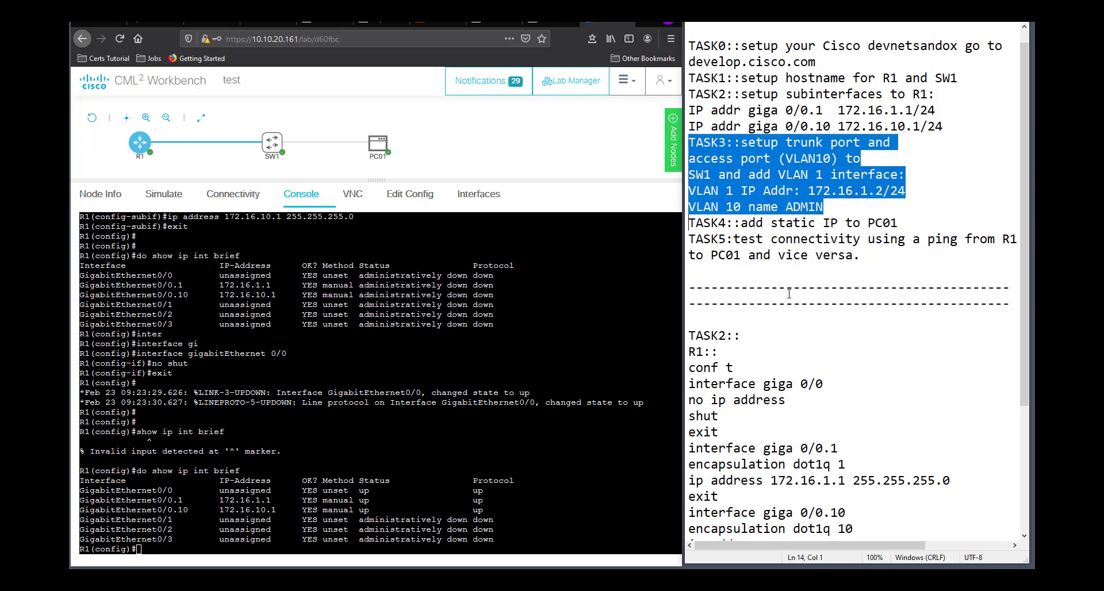
scroll(down, 3)
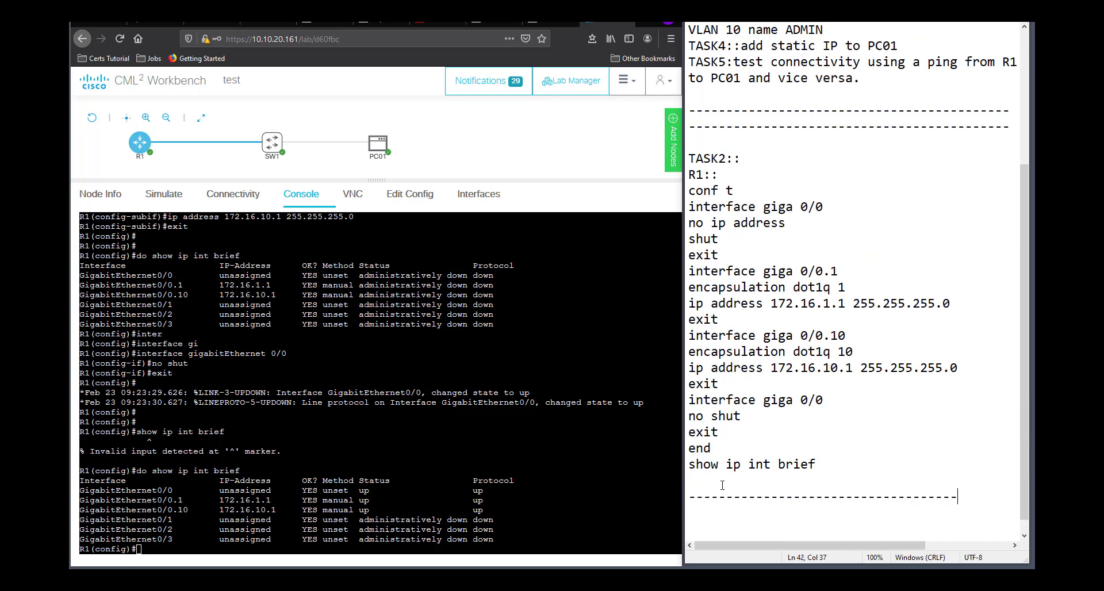
key(enter)
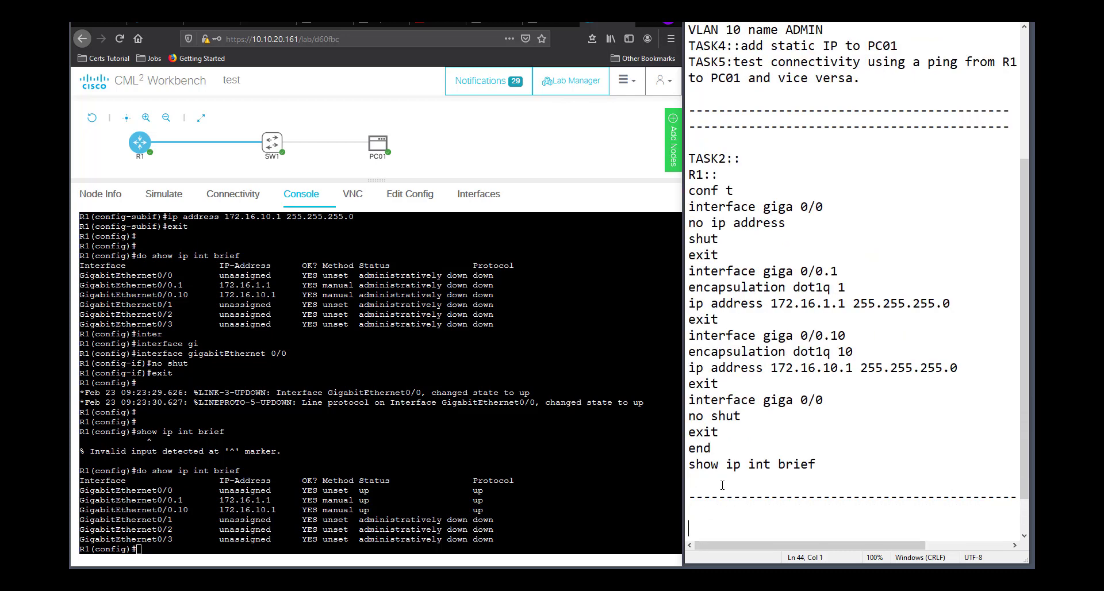
scroll(down, 3)
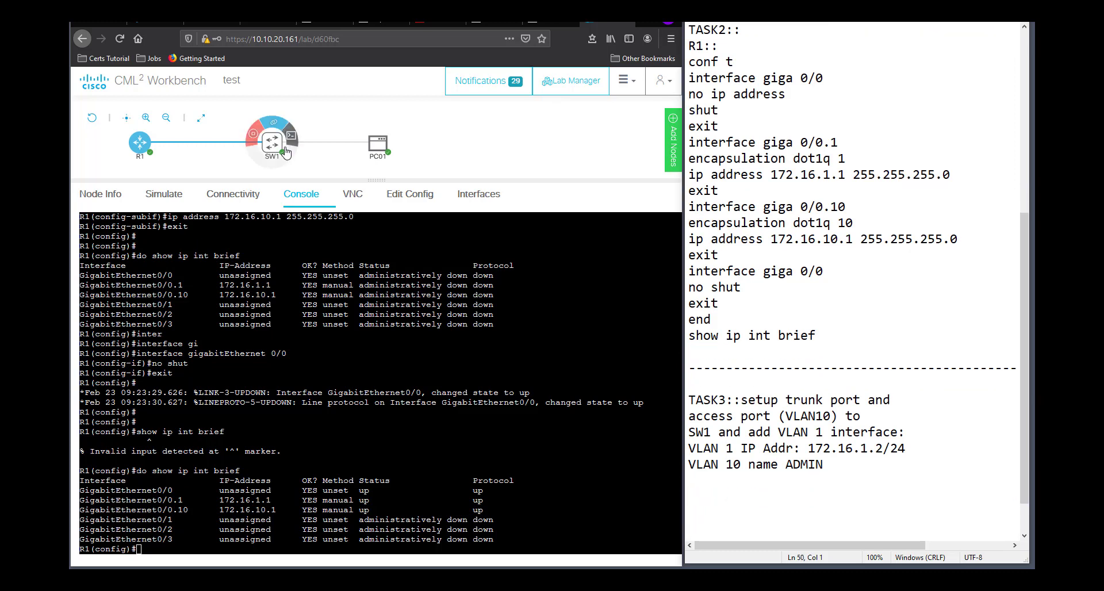
On SW1, give interface Vlan1 address 172.16.1.2 255.255.255.0 and bring it up
click(272, 141)
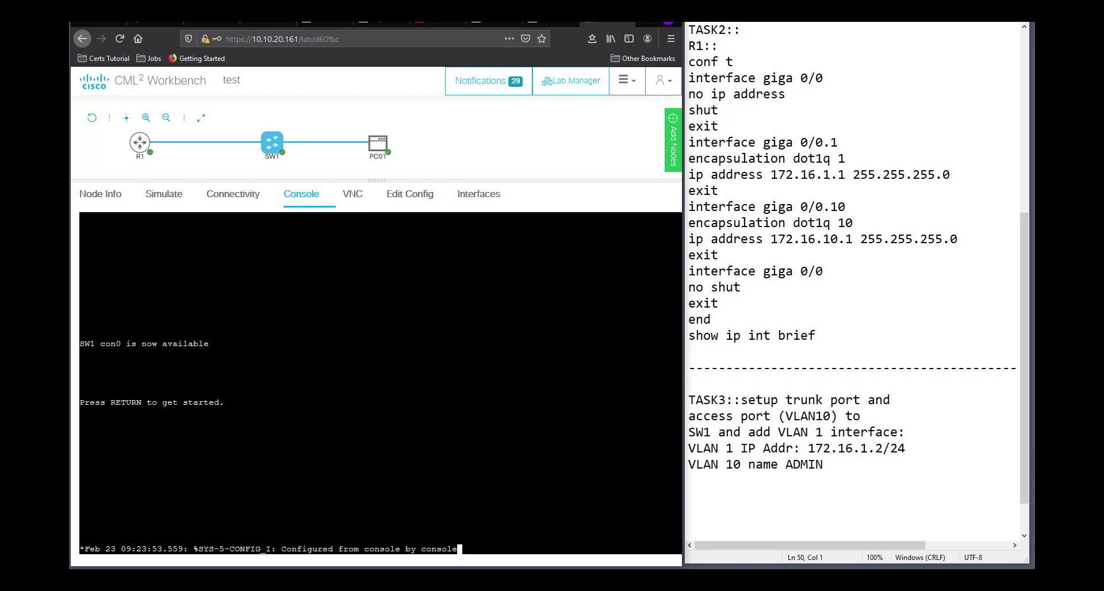
key(return)
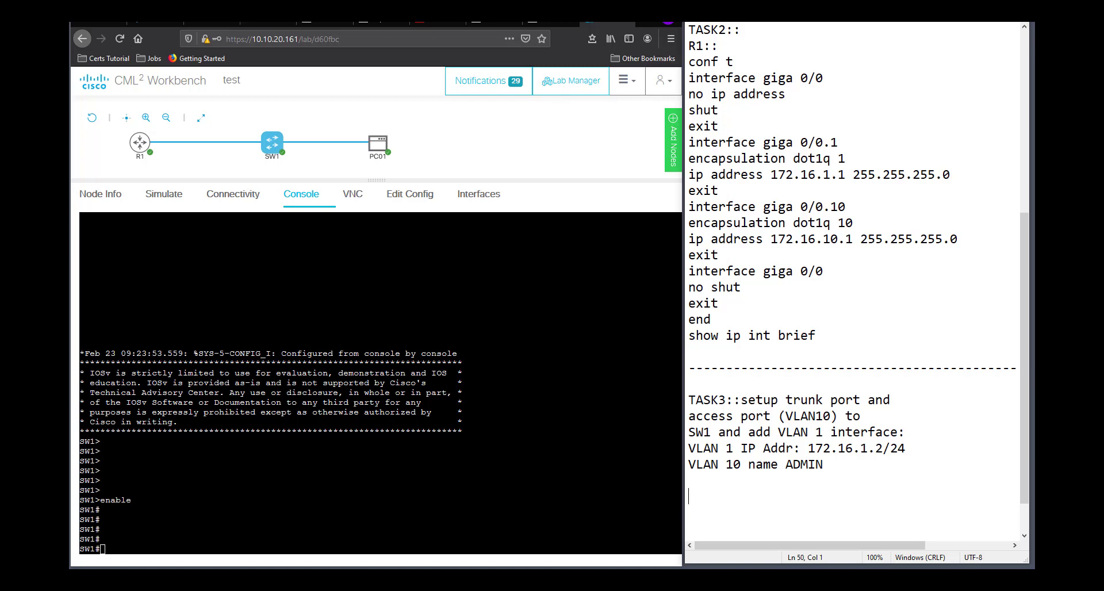
text(conf t)
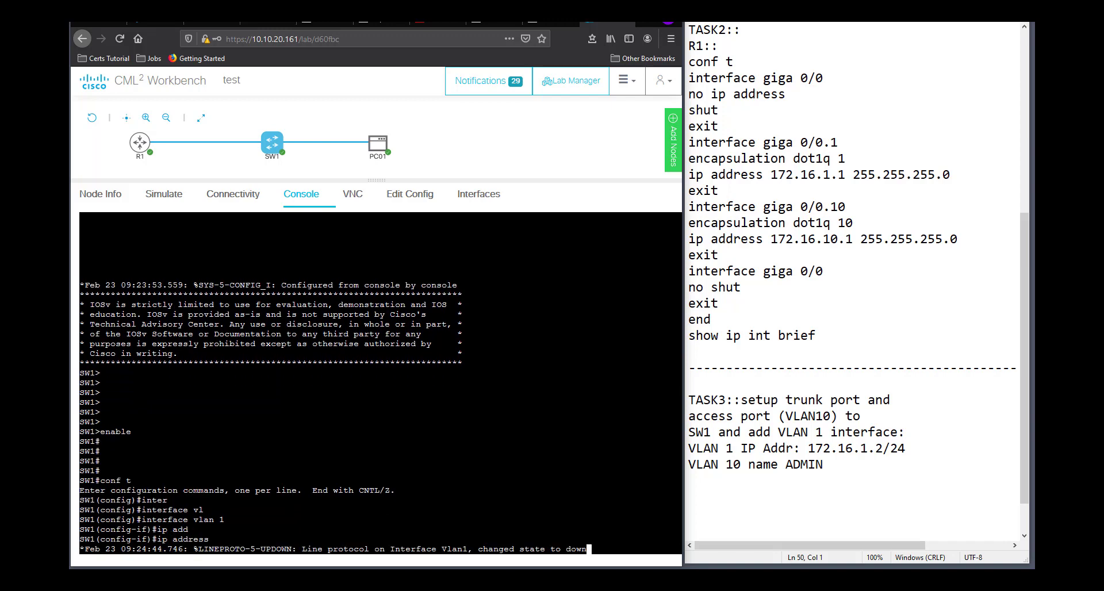
text(172.1)
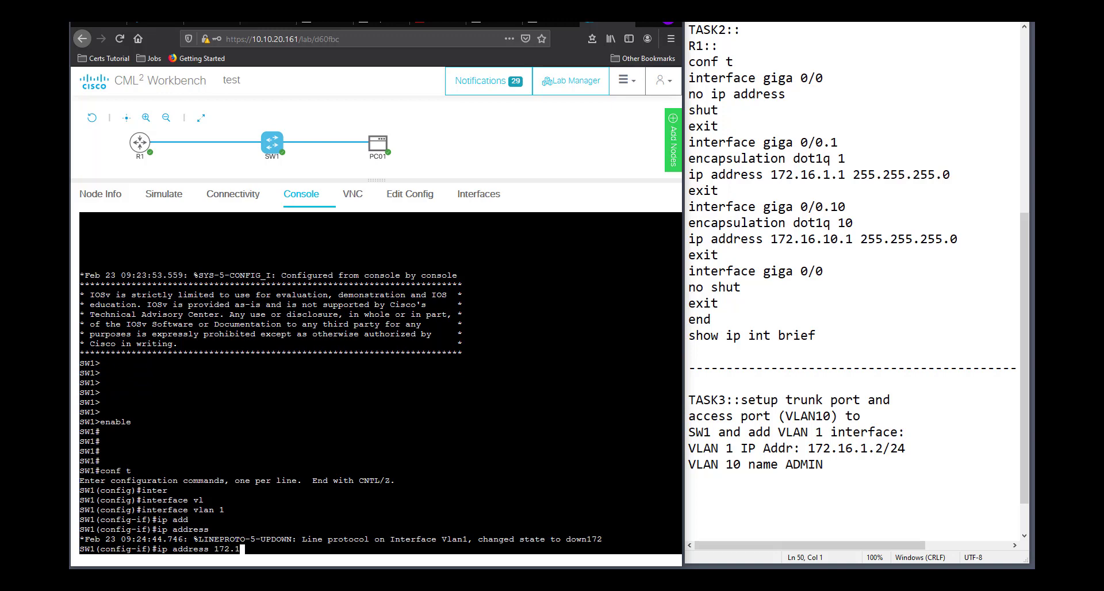
text(6.1.2 255.255.255.0)
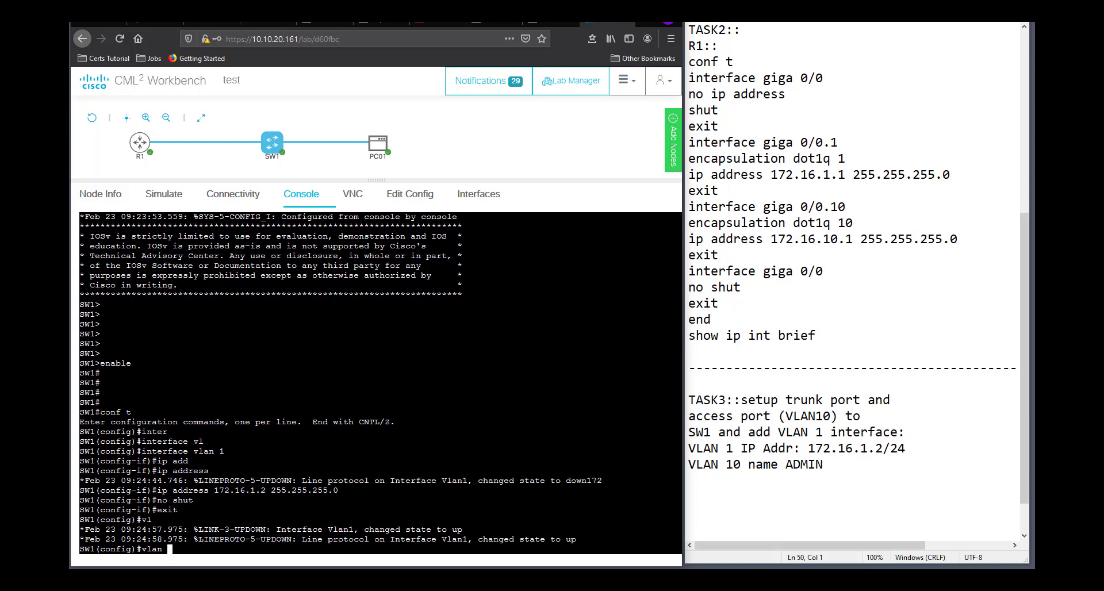
Enter 'vlan 10' on SW1 and log SW1's commands, including address 172.16.1.2, in the notes
text(10)
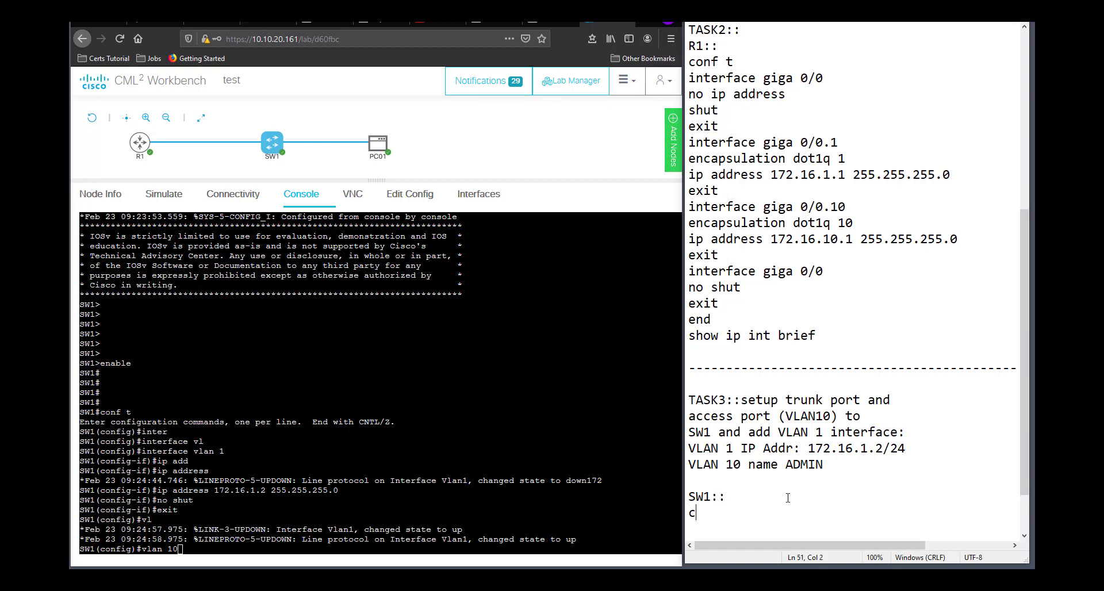
text(onf t)
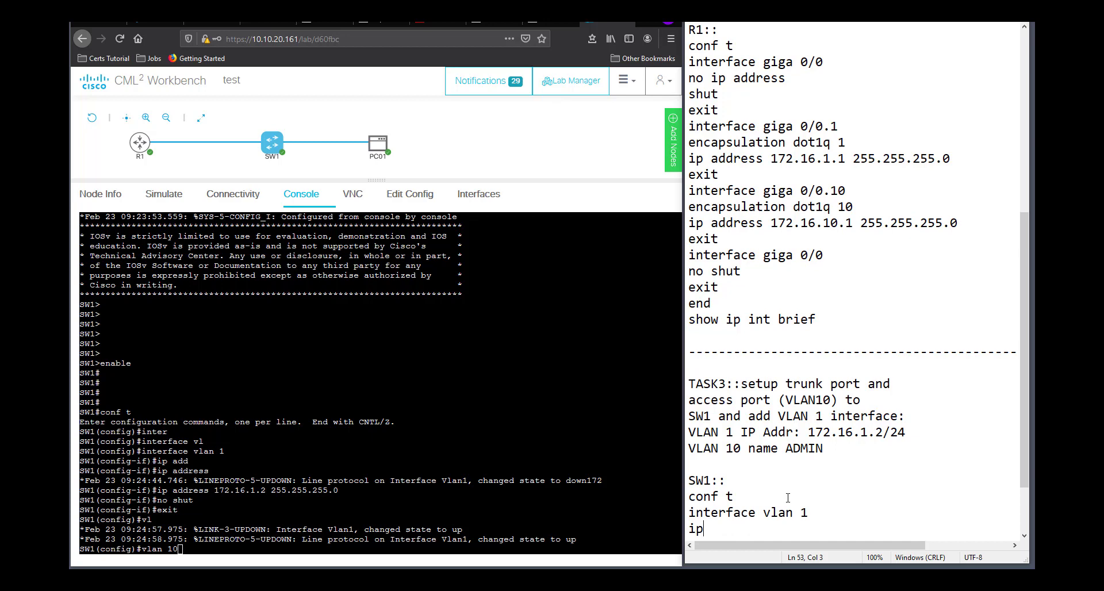
text(address 172)
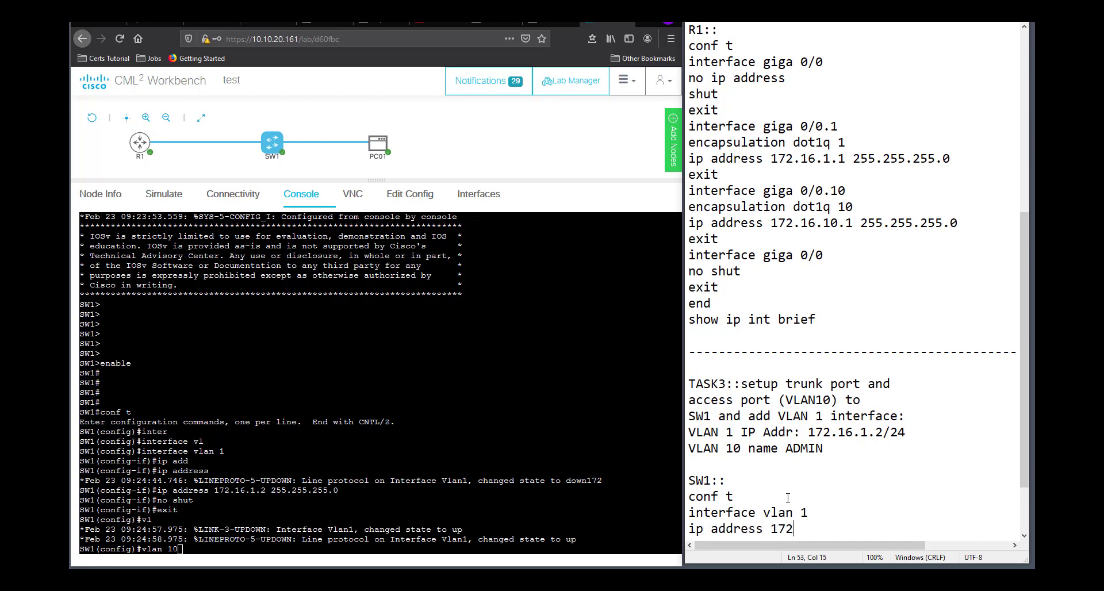
text(.16.1.2 255.255.255.0)
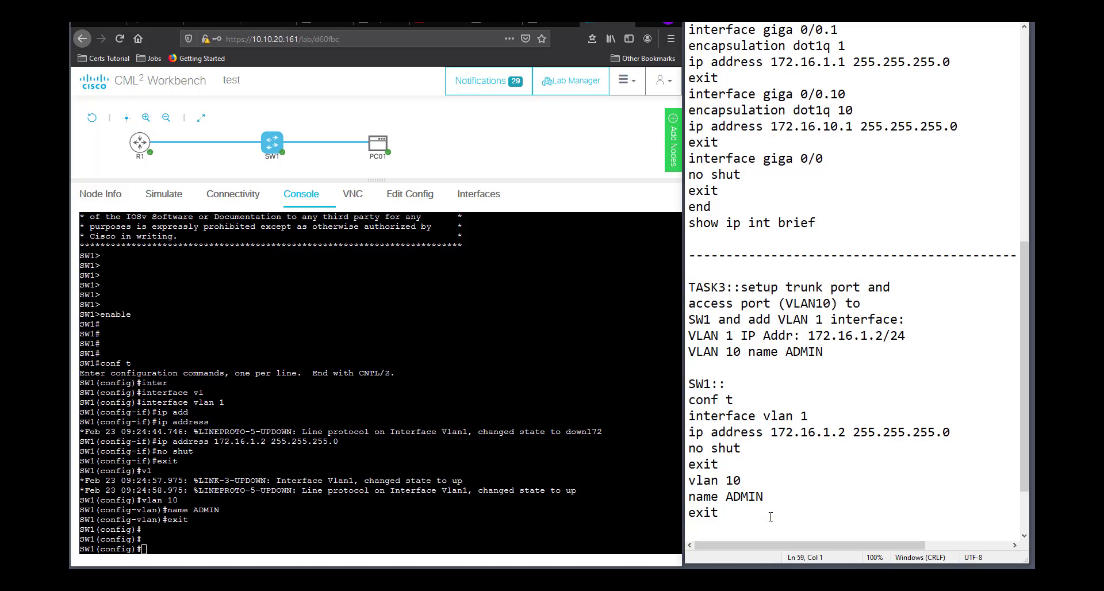
text(i)
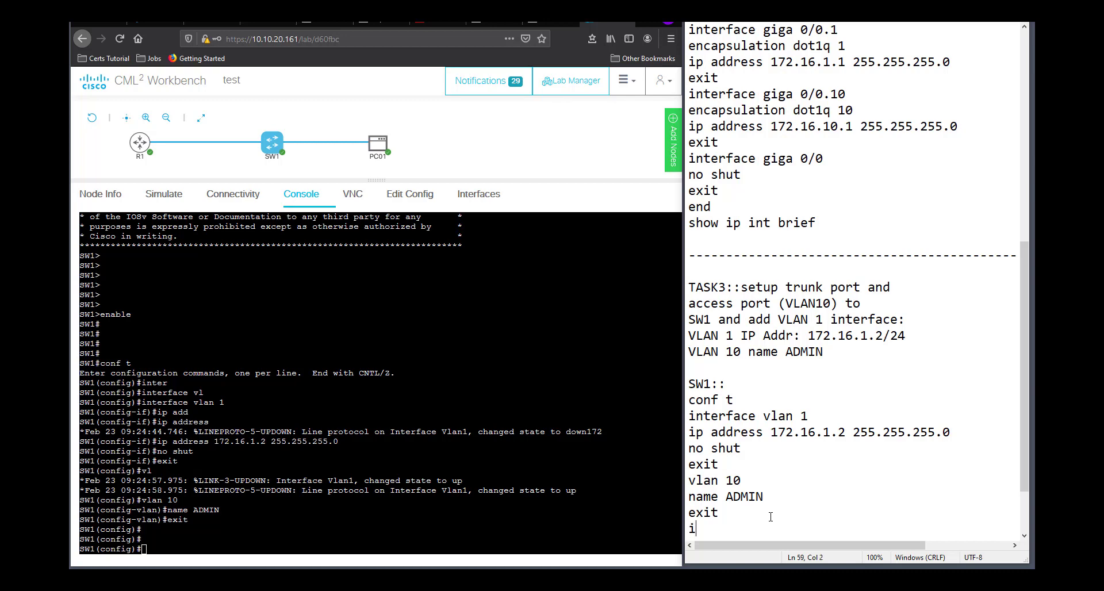
text(nter)
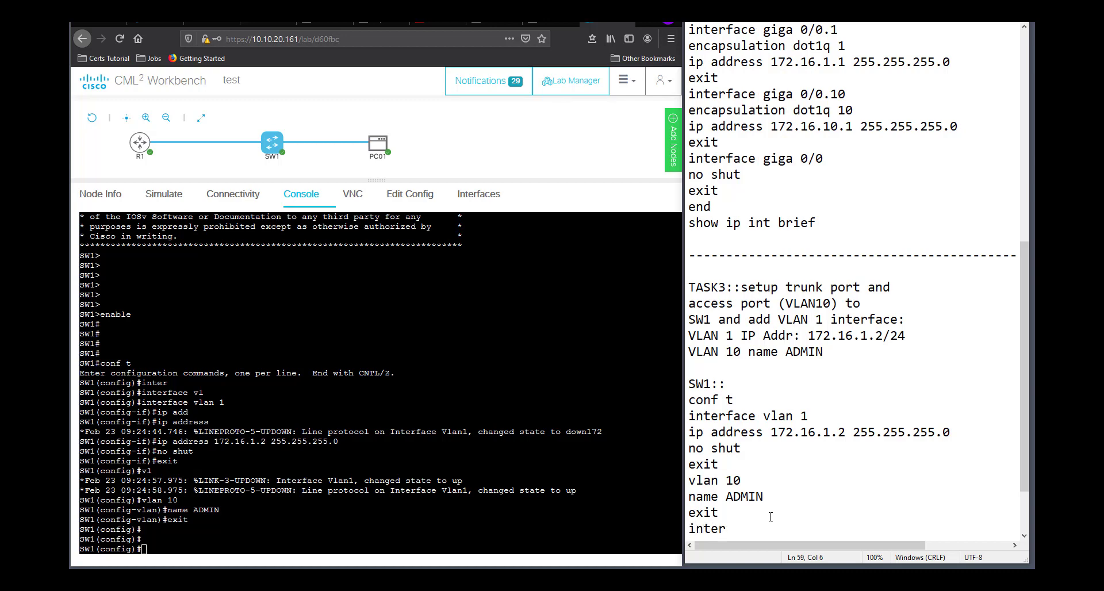
text(face giga 0/0)
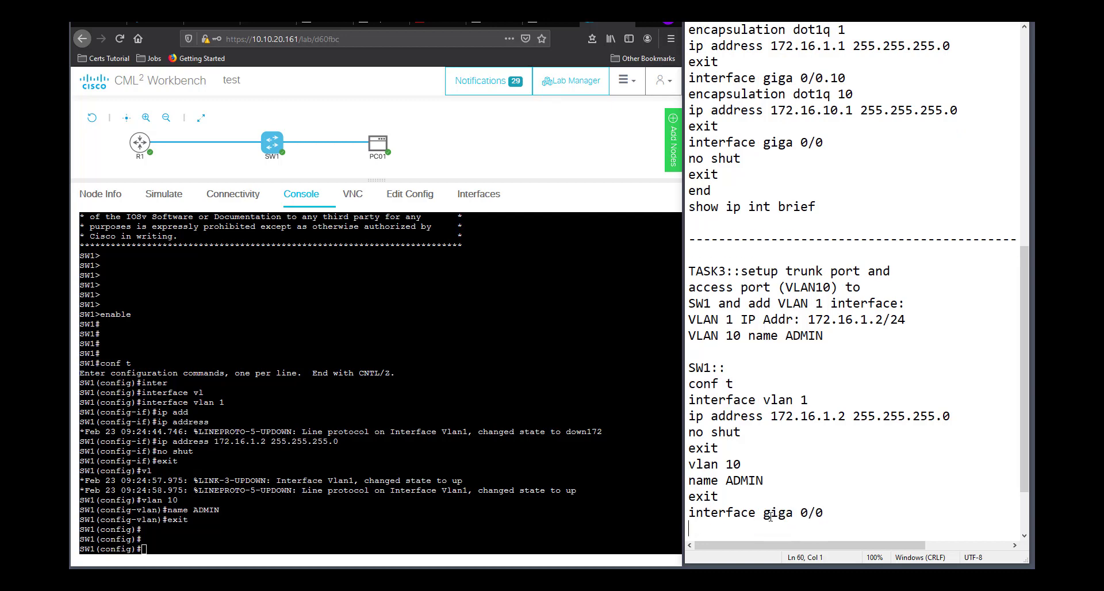
Set SW1 Gi0/0 to switchport trunk encapsulation dot1q and switchport mode trunk
text(tr)
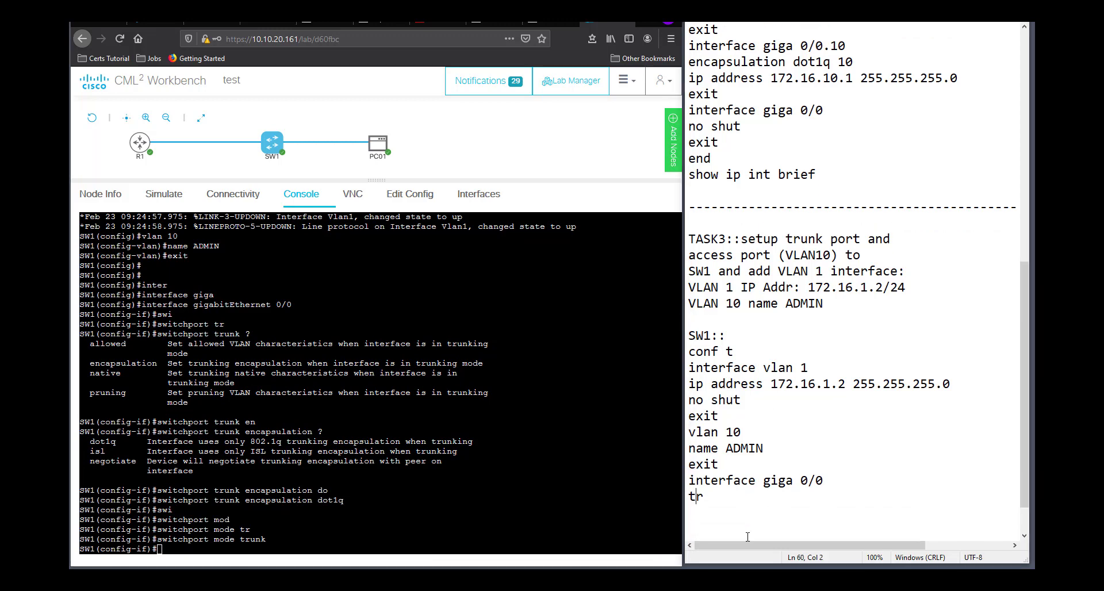
text(swit)
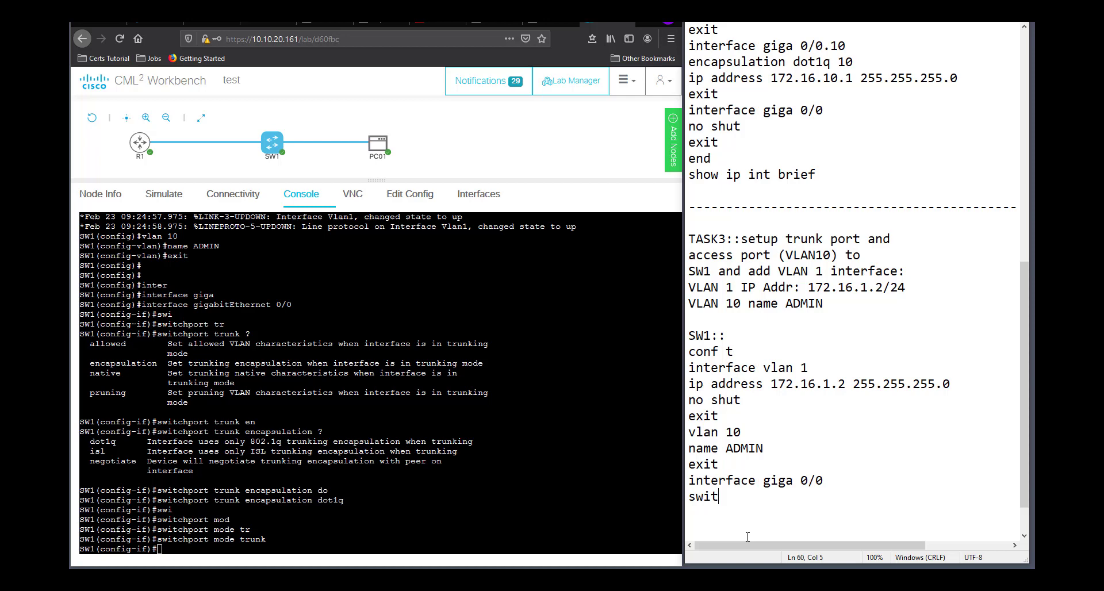
text(chport trunk)
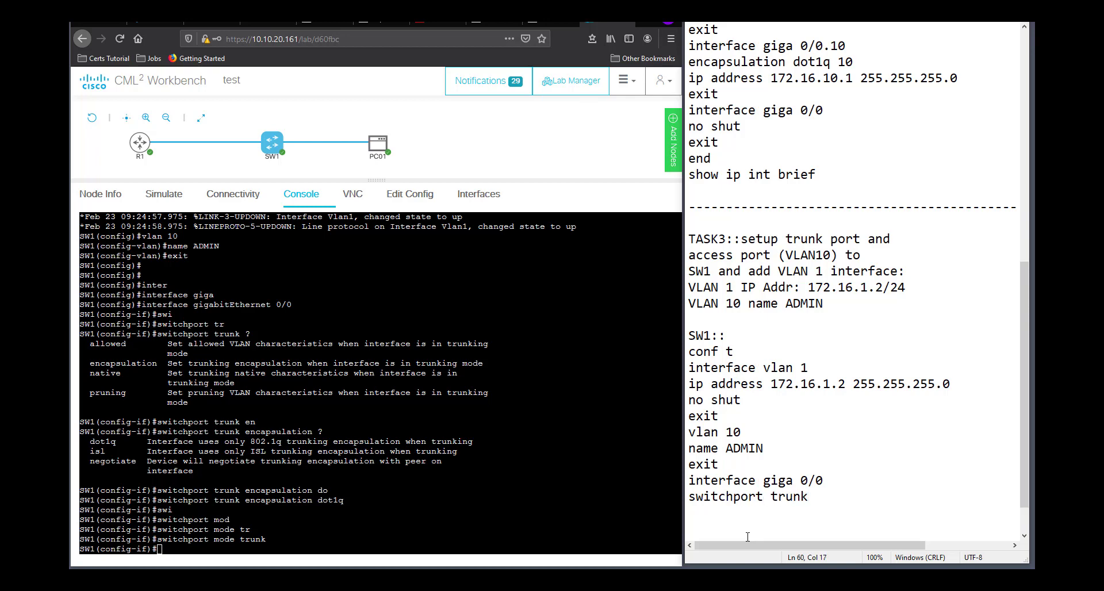
text(encapsulation)
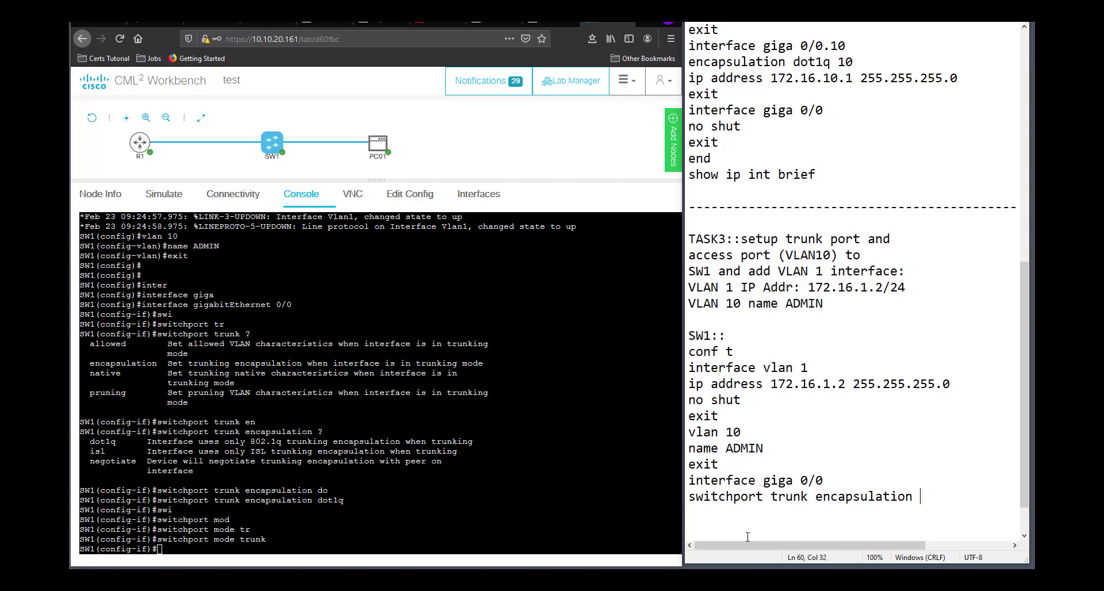
text(dot1q)
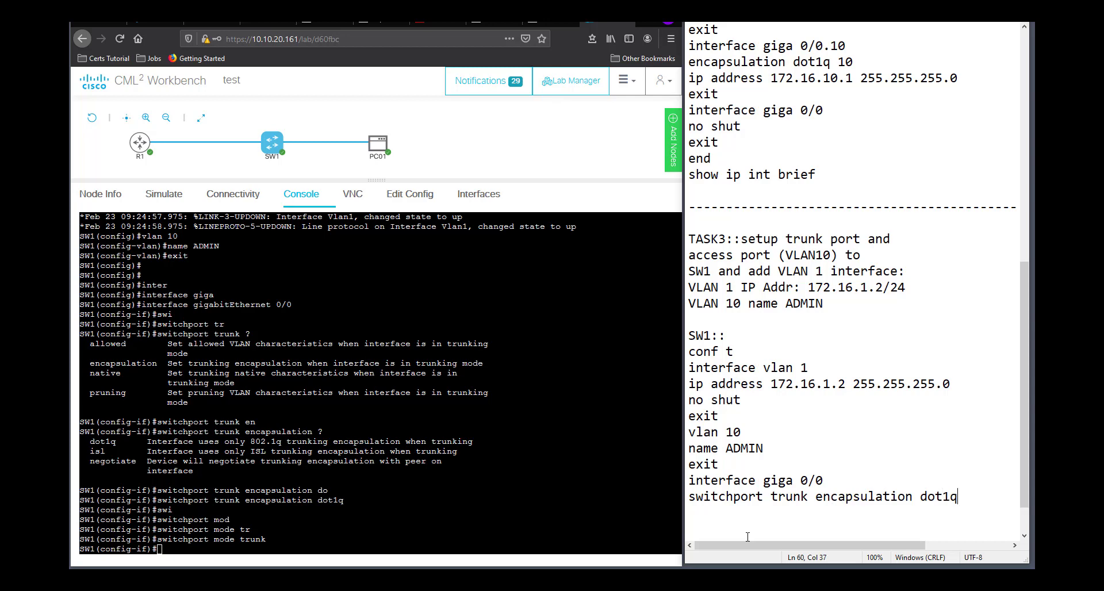
text(switchport mode trunk)
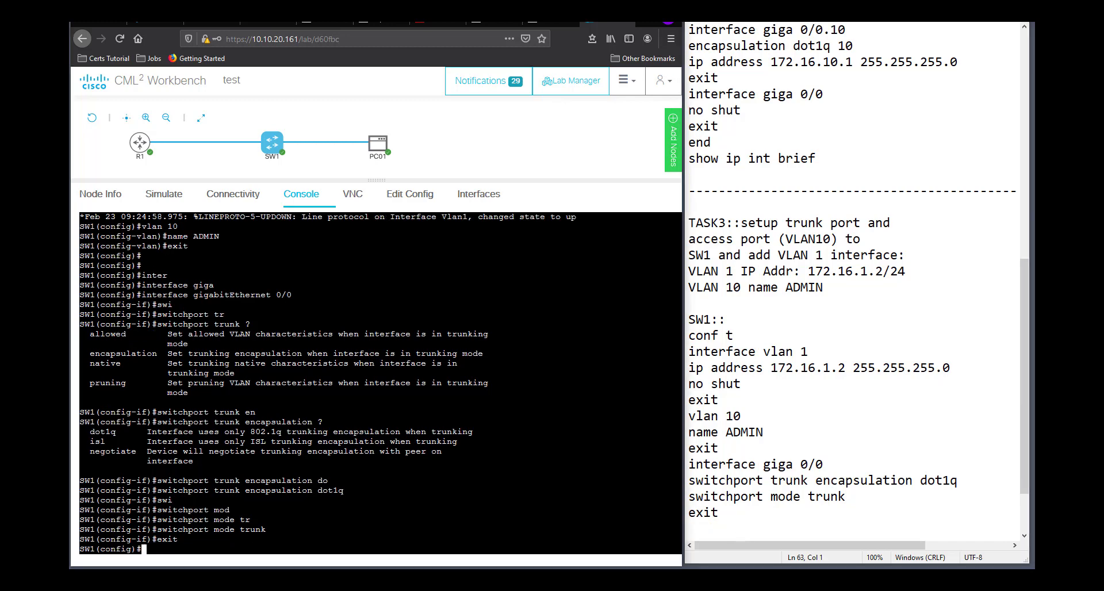
text(do show interfaces tr)
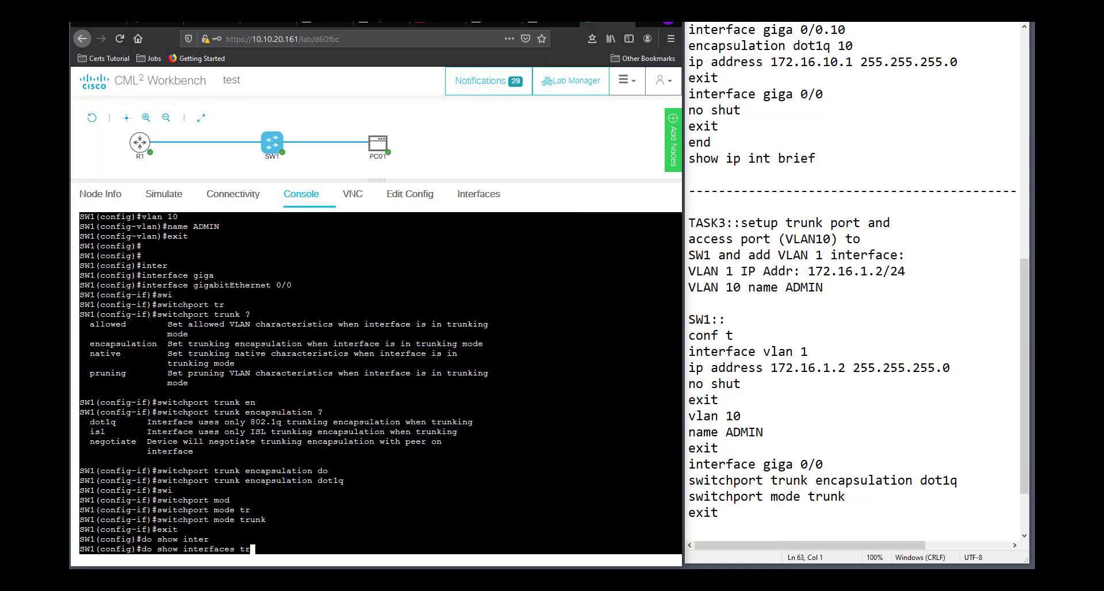
Run 'do show interfaces trunk' on SW1 and log that command in the notes
key(Return)
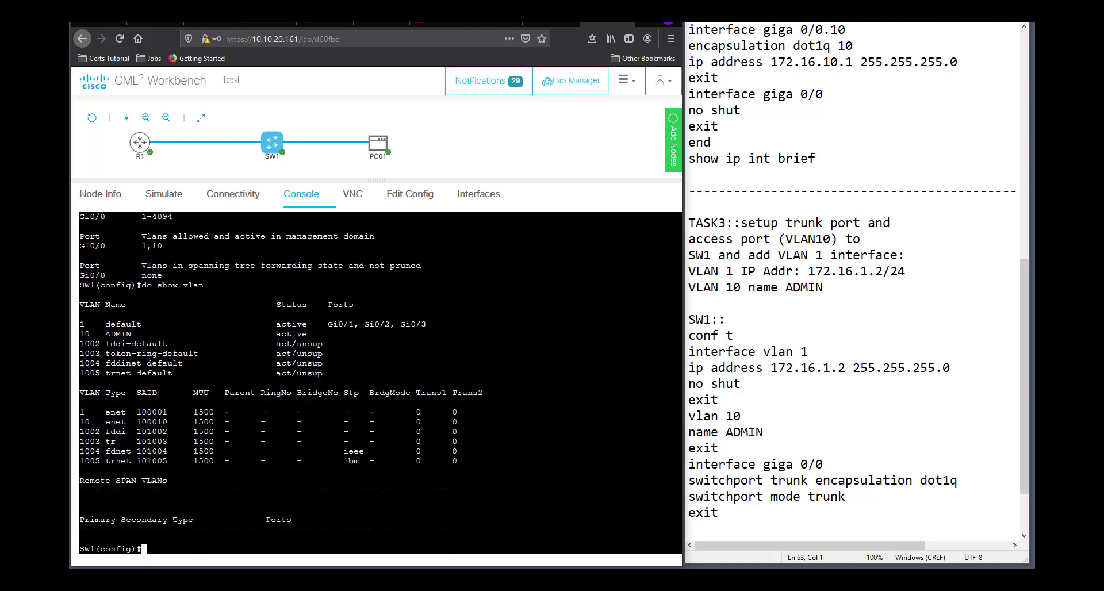
text(do show ip int brief)
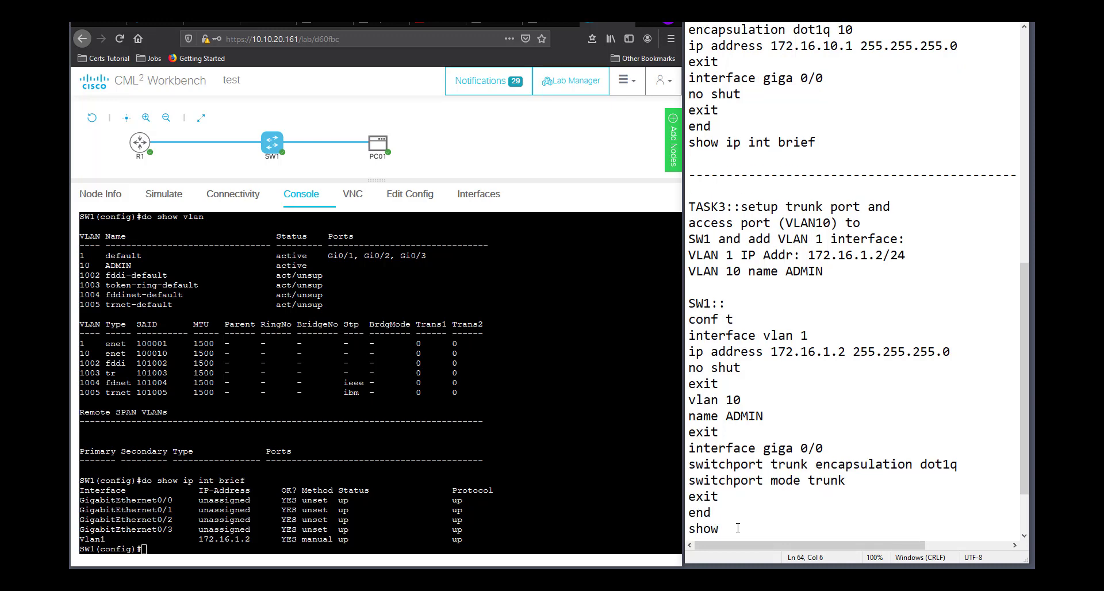
text(interfac)
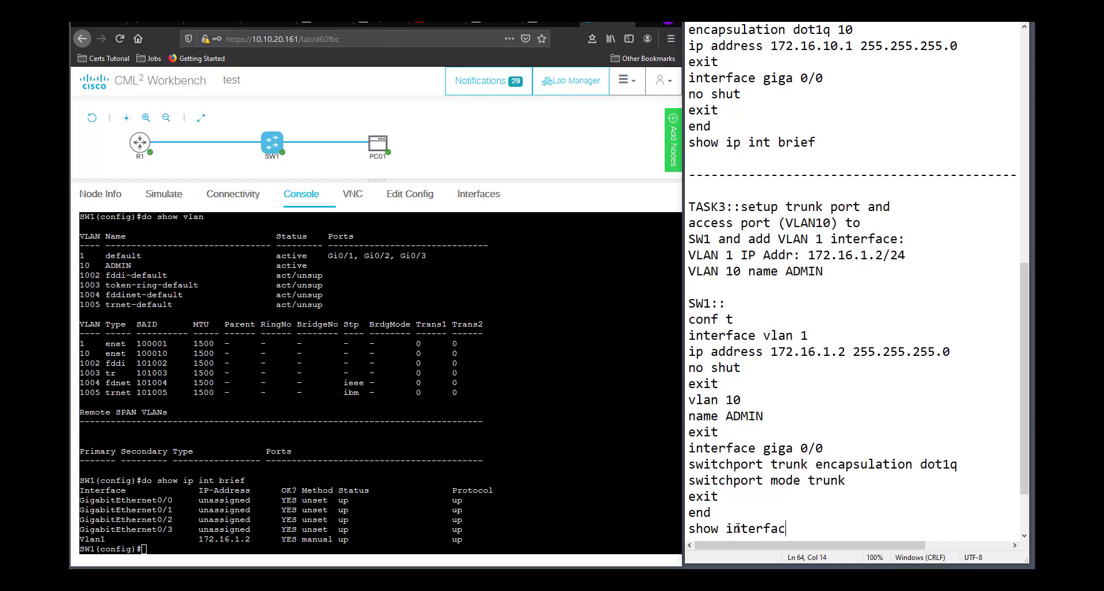
text(es trunk)
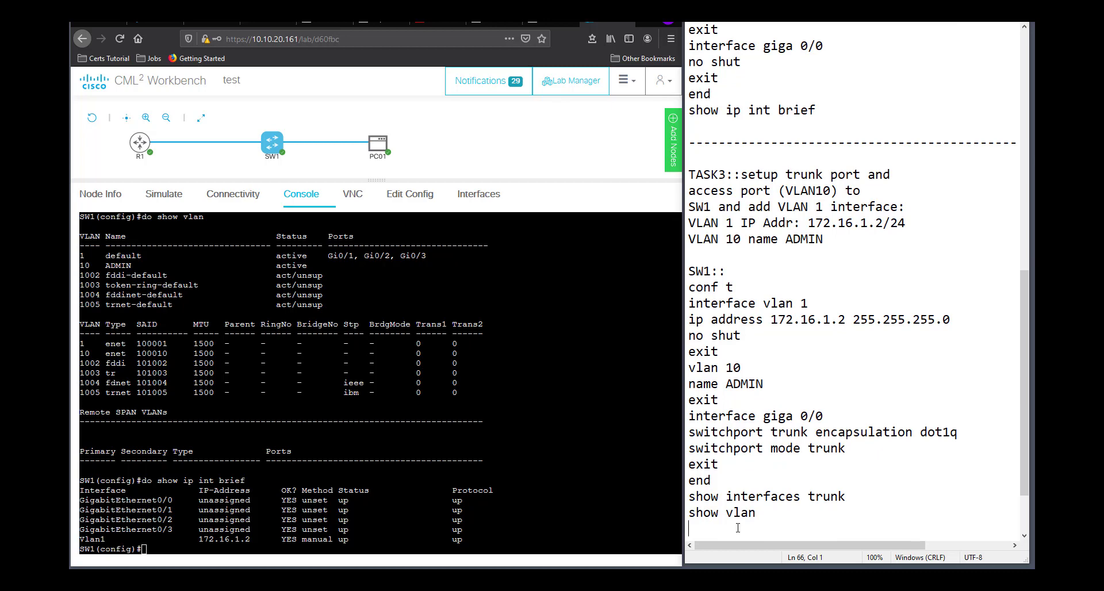
Write a !VERIFY block with show ip int brief, start an interface block, and view SW1's links
text(show ip int brief)
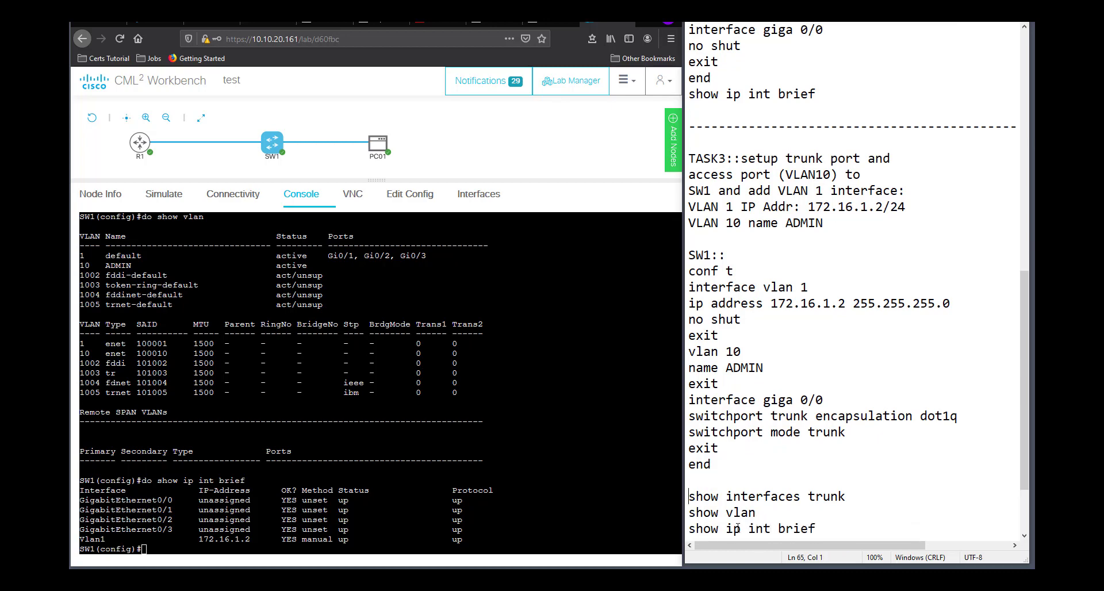
text(!VERIFY)
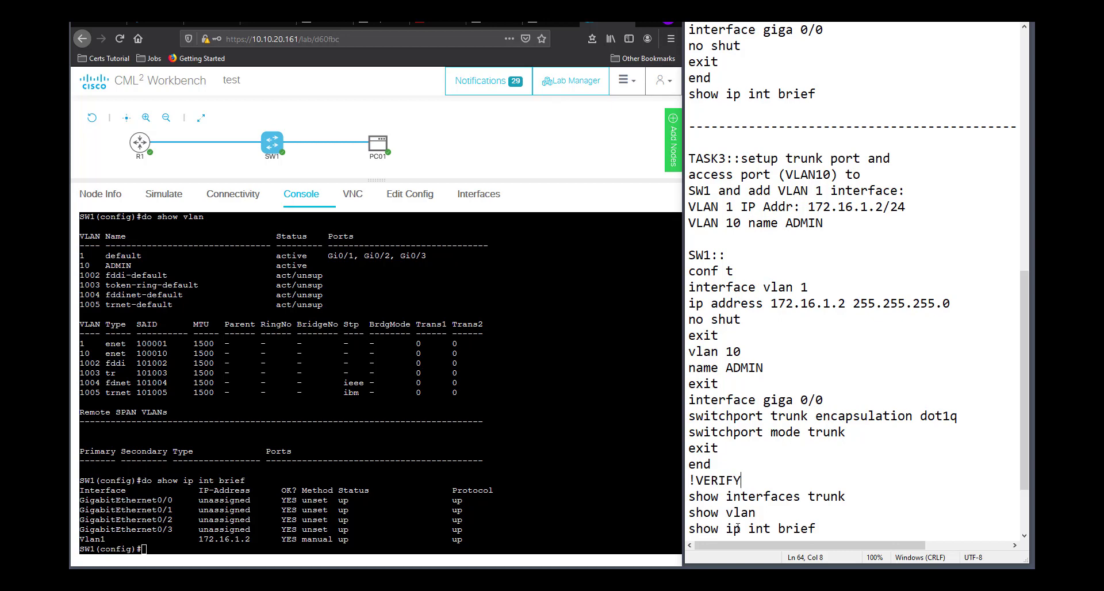
click(711, 352)
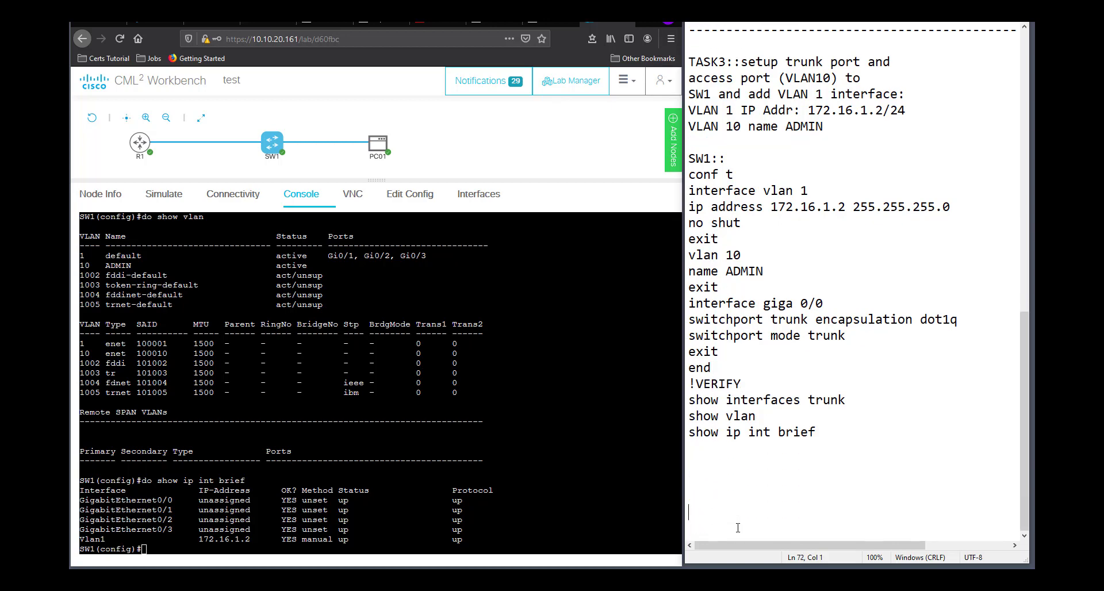
click(690, 448)
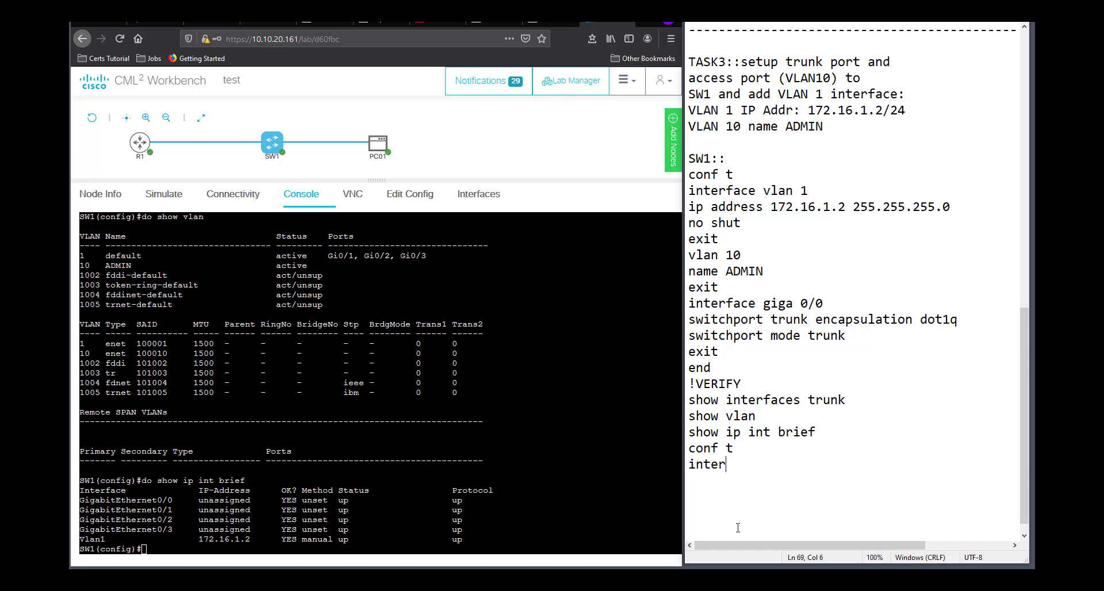
text(face)
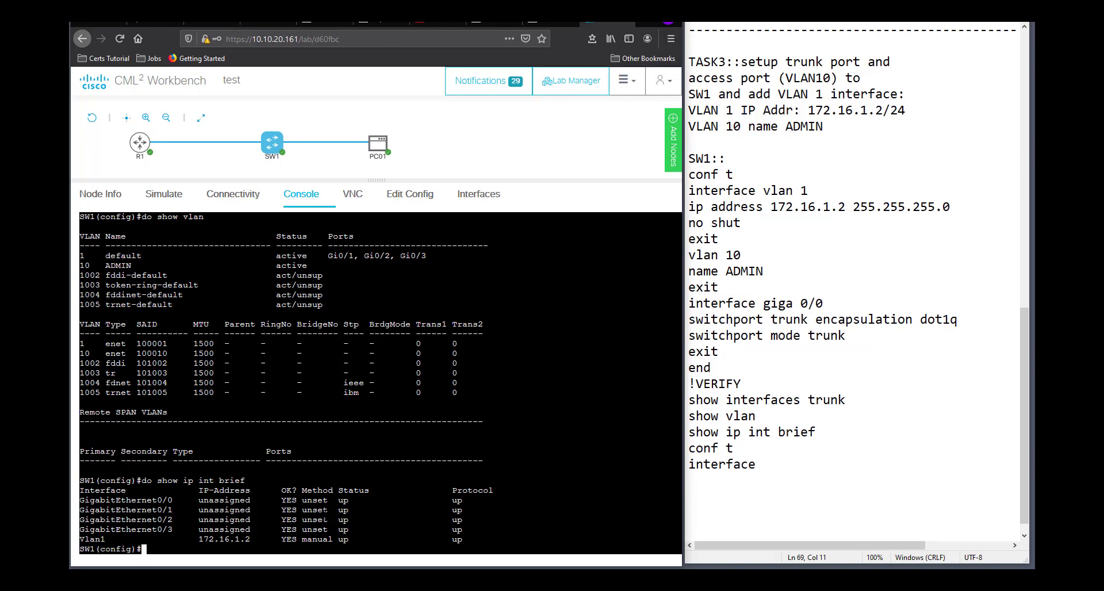
click(232, 194)
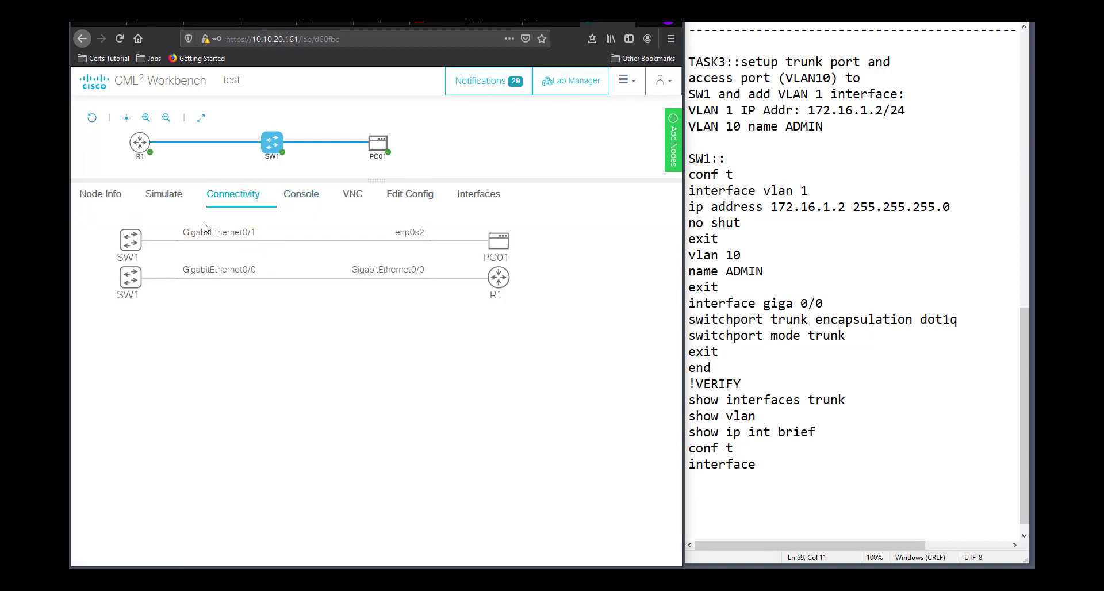
Configure SW1 Gi0/1 with switchport mode access and switchport access vlan 10, then exit
click(300, 194)
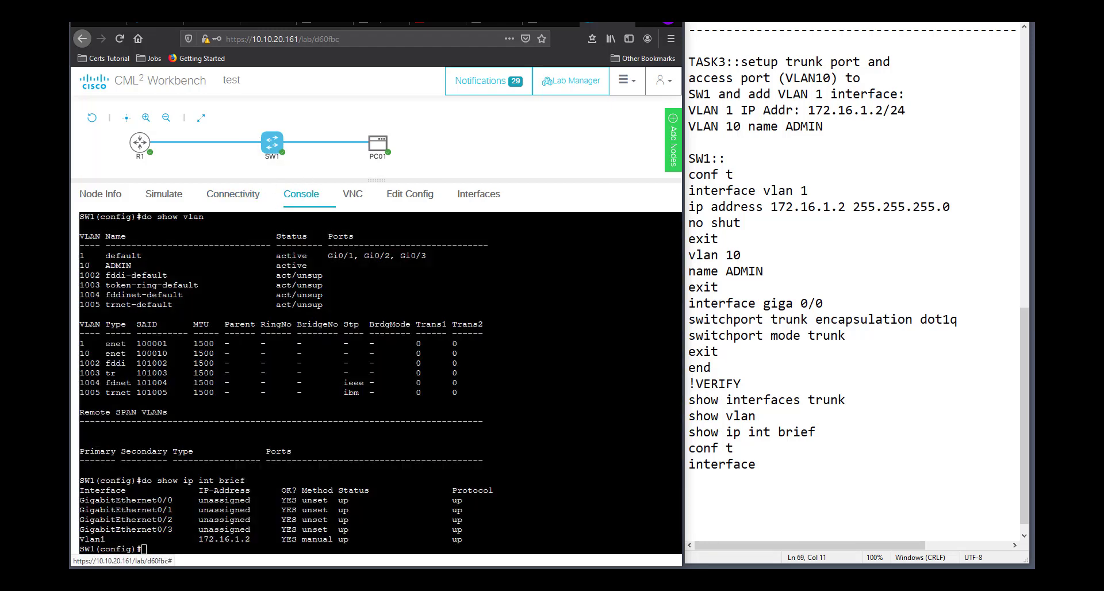
text(inter)
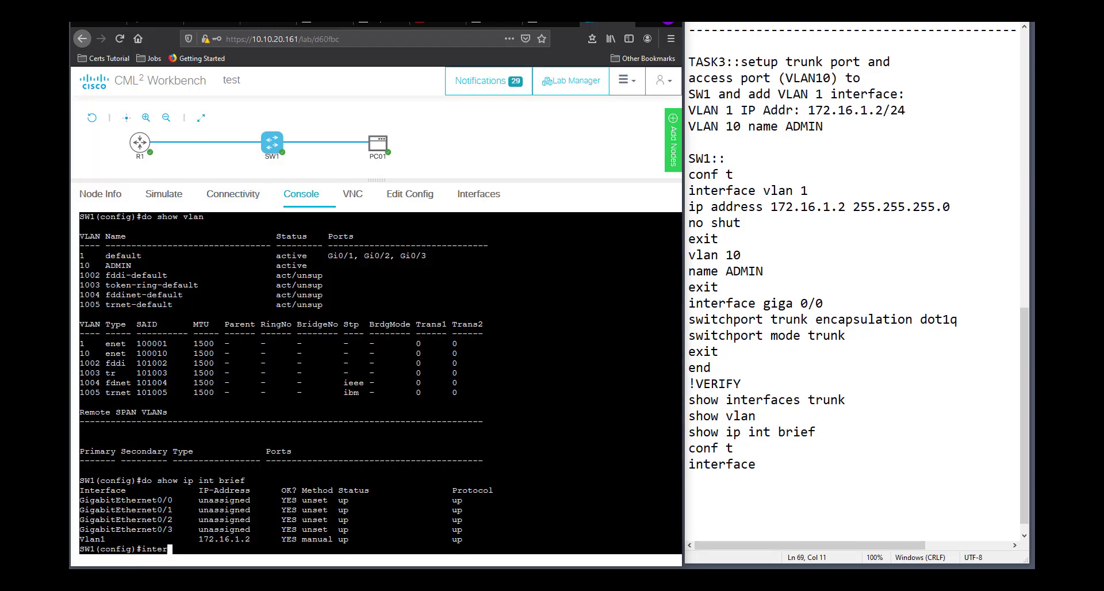
text(interface gigabitEthernet 0/1)
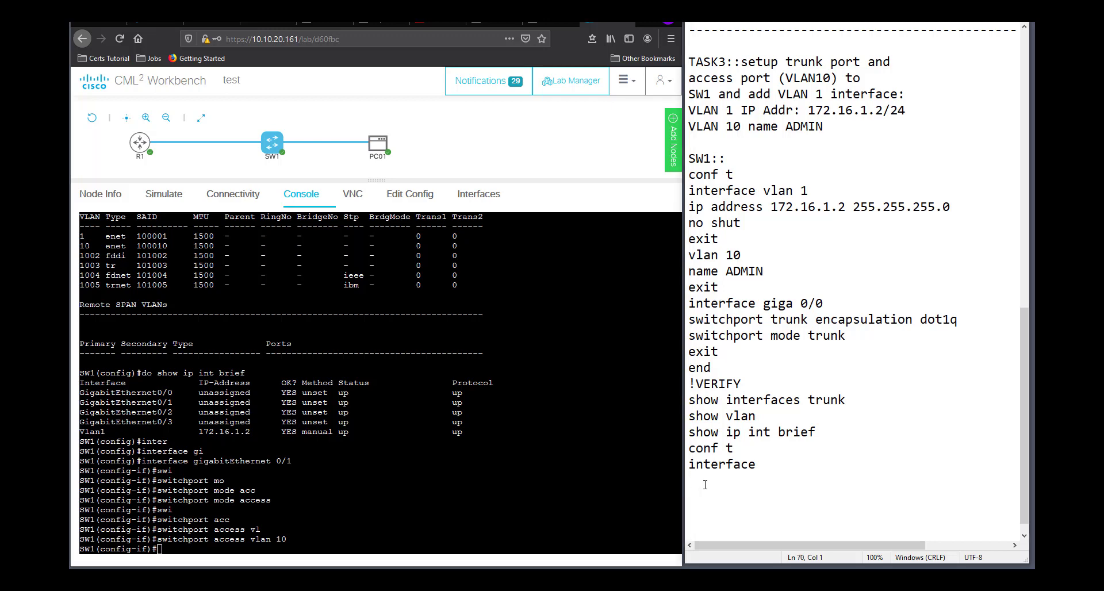
text(switchport mode access)
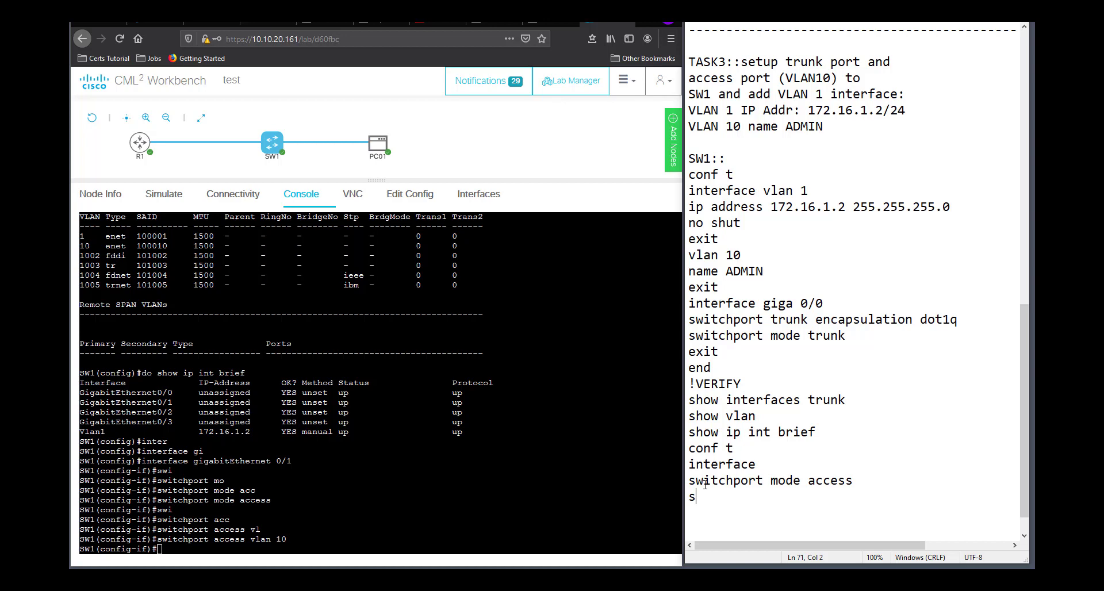
text(witchport access vlan 10)
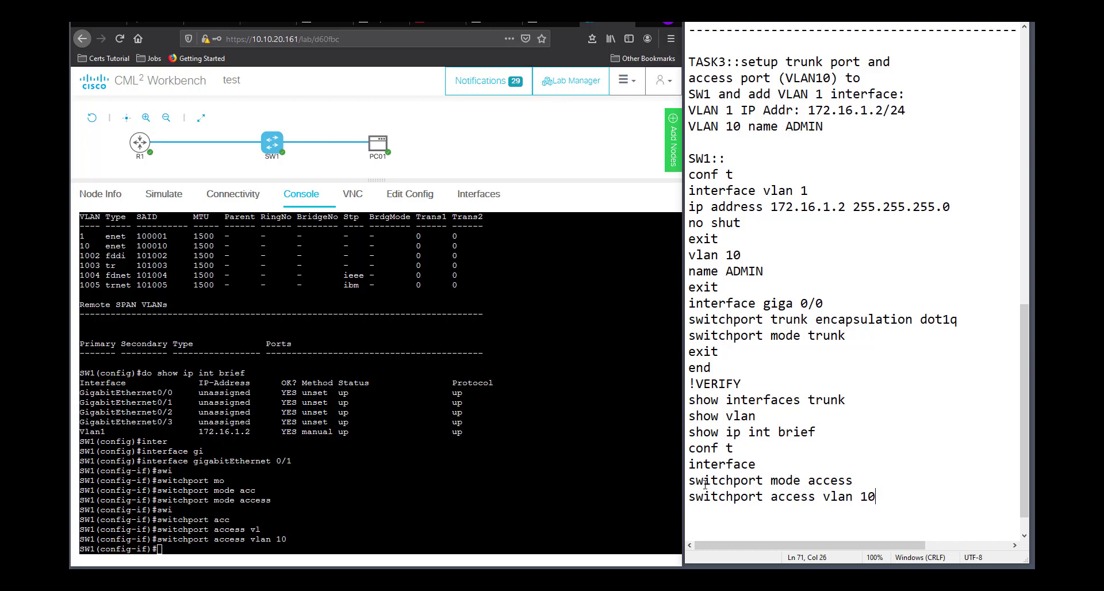
text(exit)
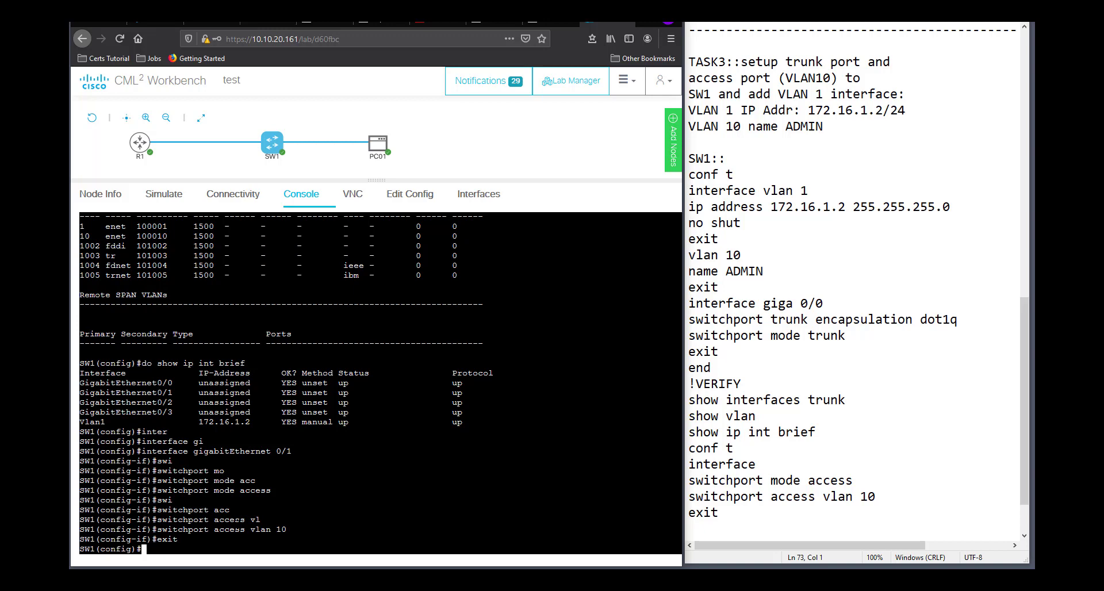
Run 'show interfaces giga 0/0 switchport' and 'giga 0/1 switchport' on SW1, paging through output
text(end)
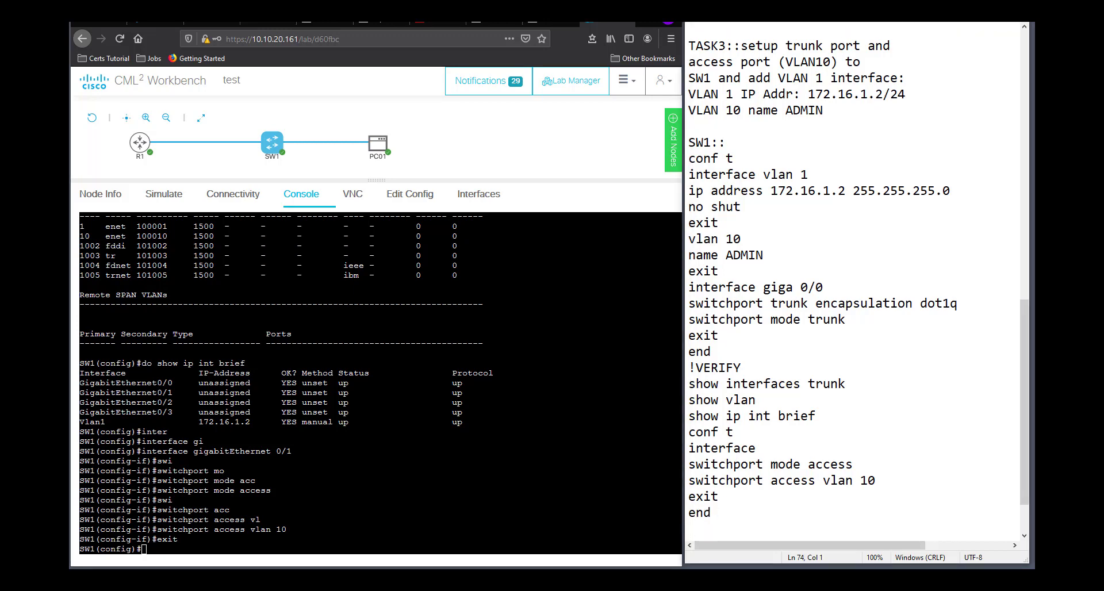
text(exit)
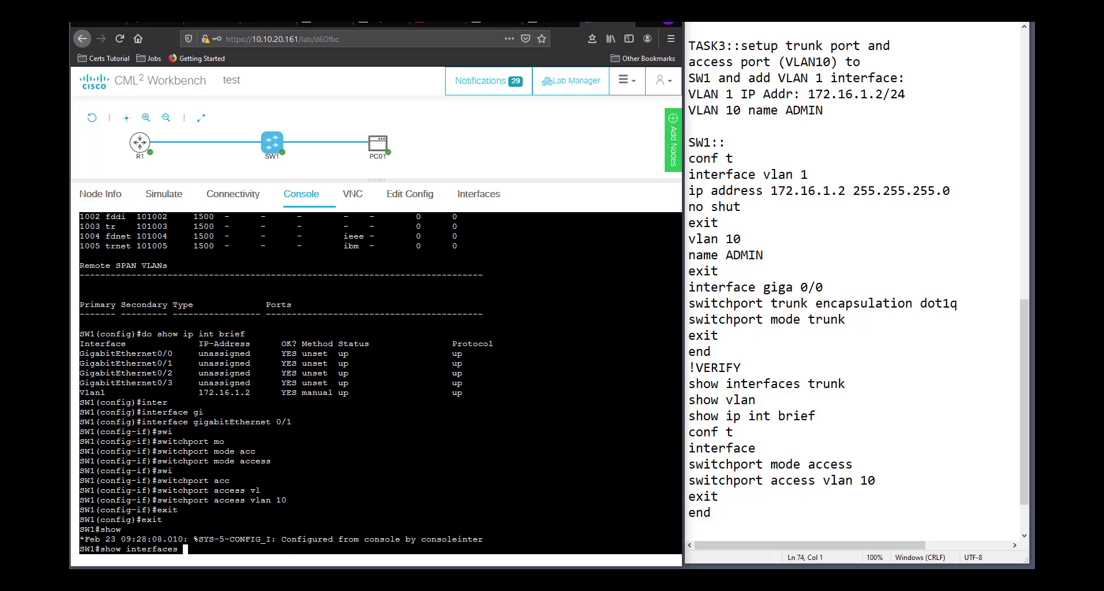
text(giga 0/0 switchport)
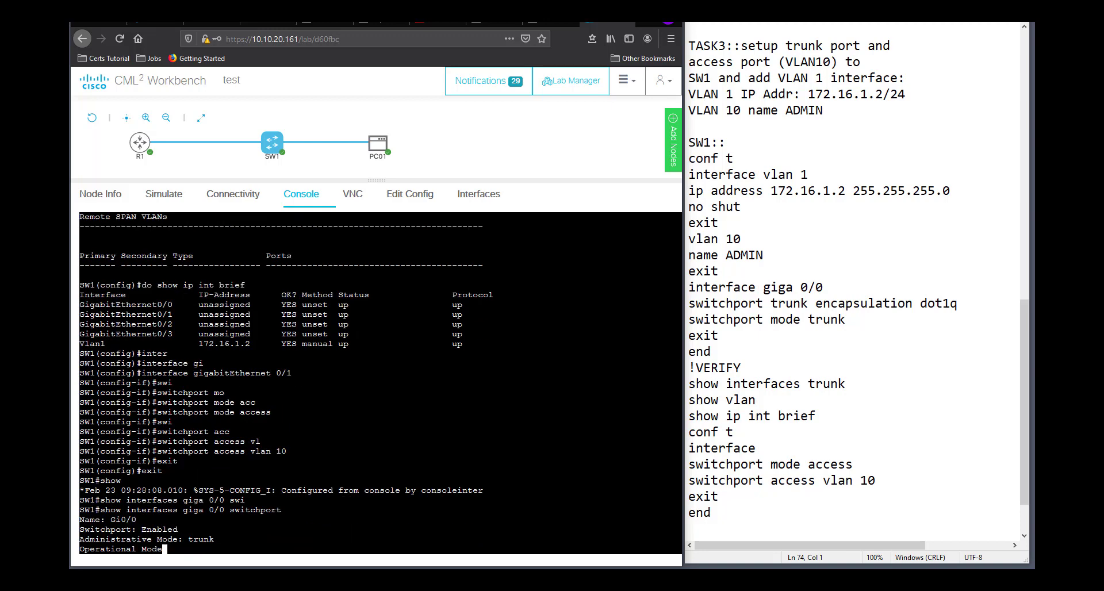
scroll(down, 3)
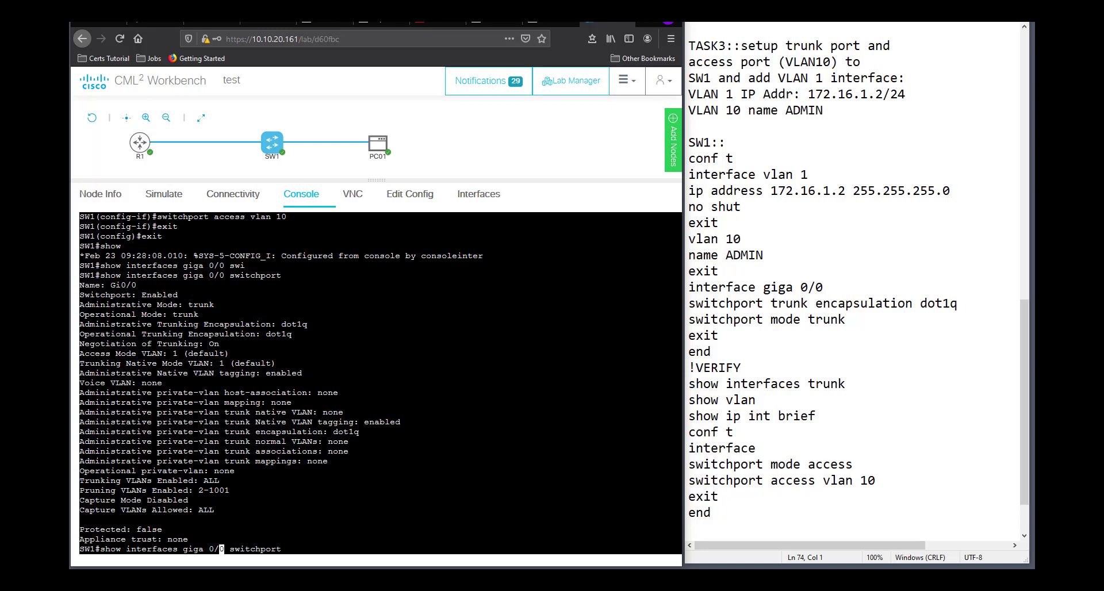
text(1)
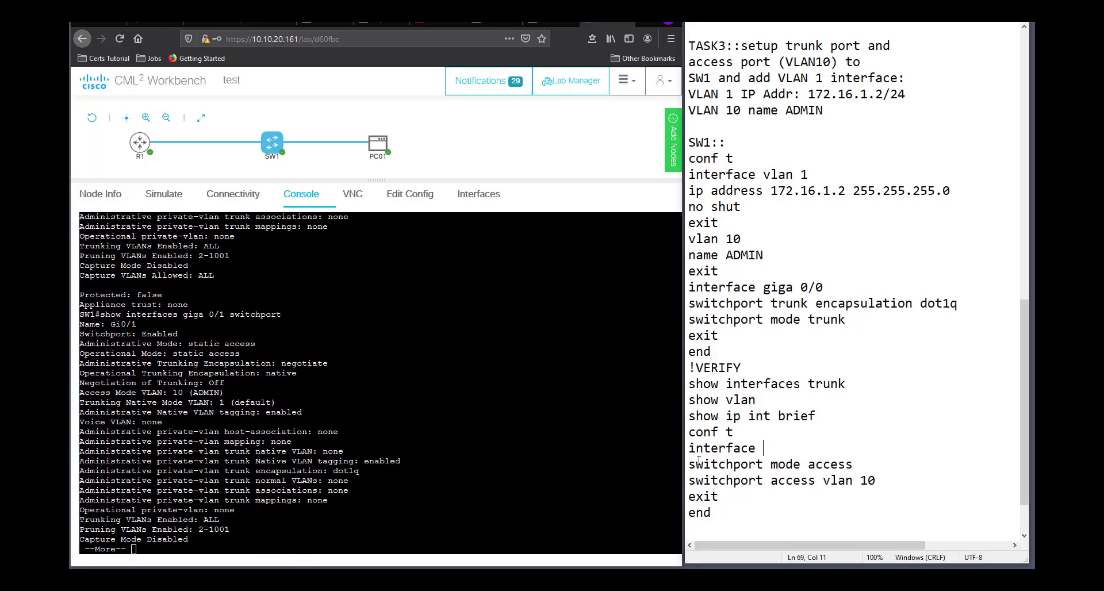
text(giga 0/1)
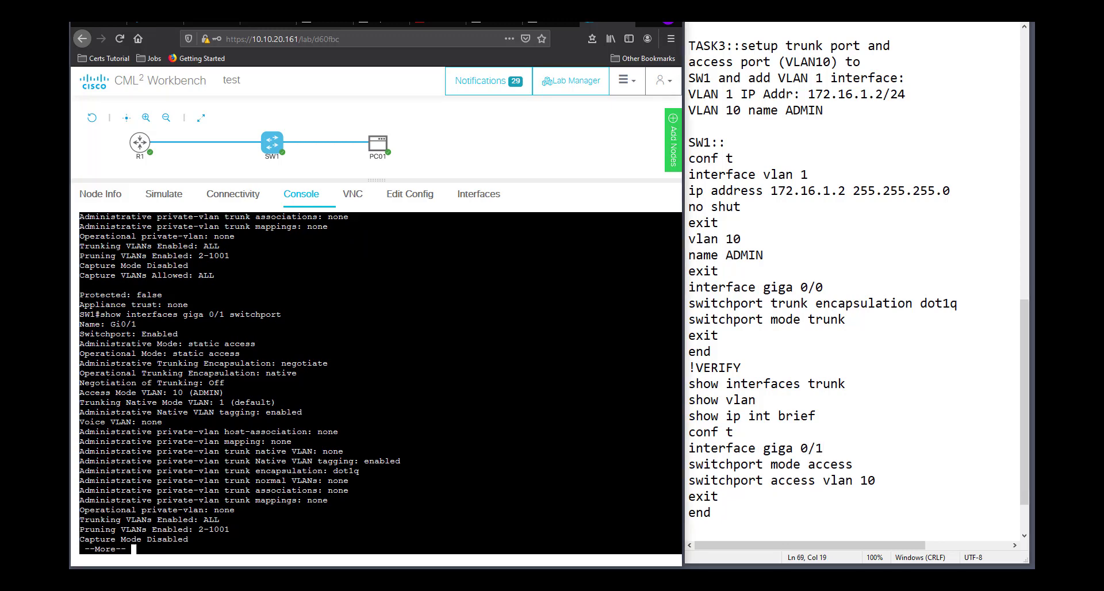
key(space)
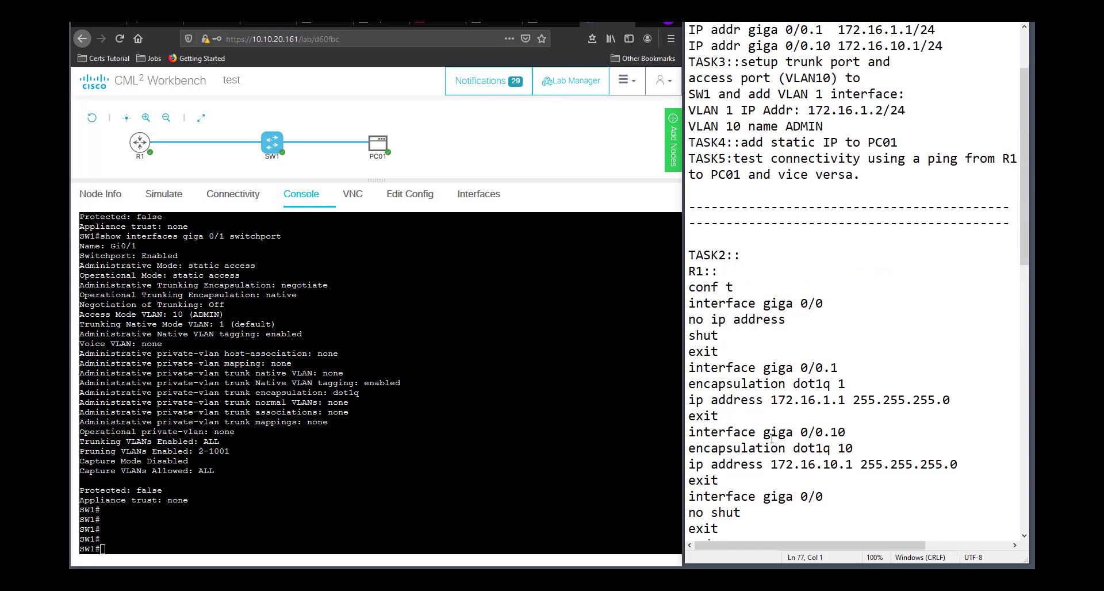
Run 'show ip int brief' on SW1 showing Vlan1 172.16.1.2 up/up, and add the TASK4 heading
scroll(down, 3)
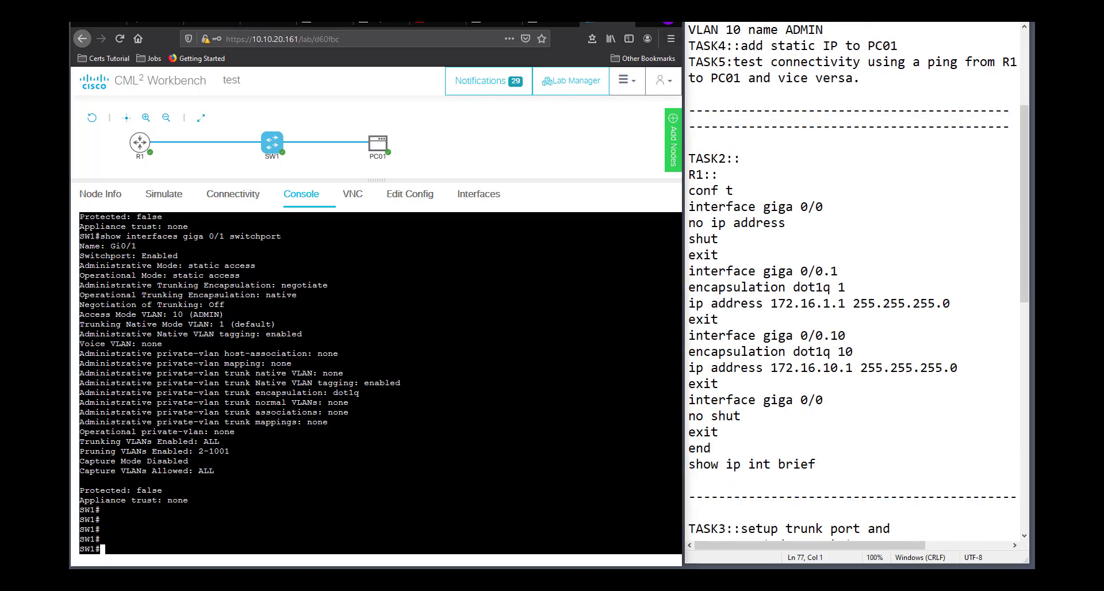
text(show ip int br)
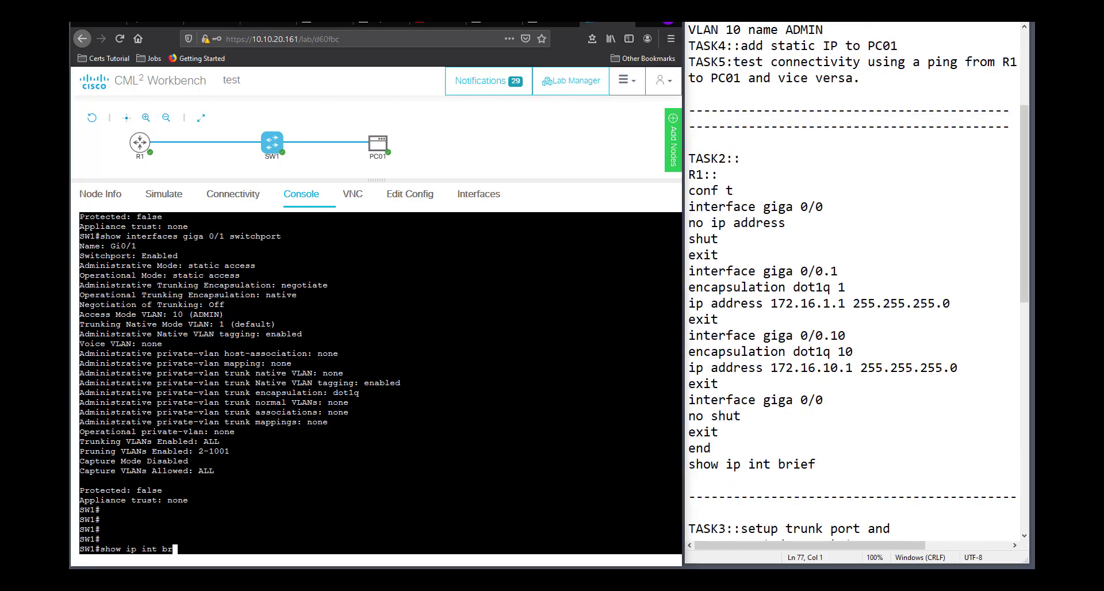
key(Return)
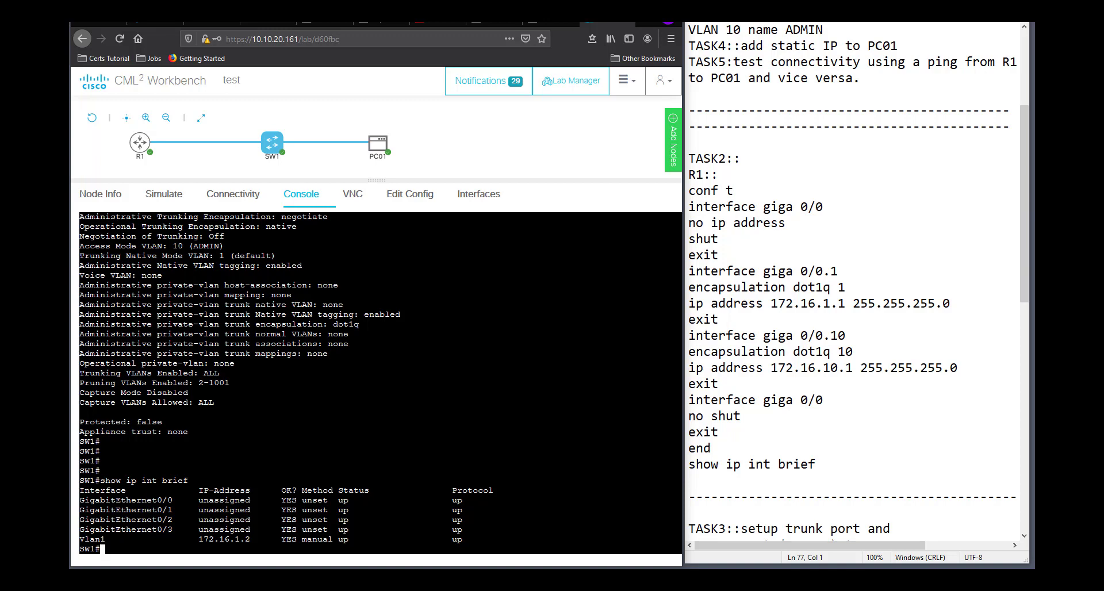
scroll(up, 3)
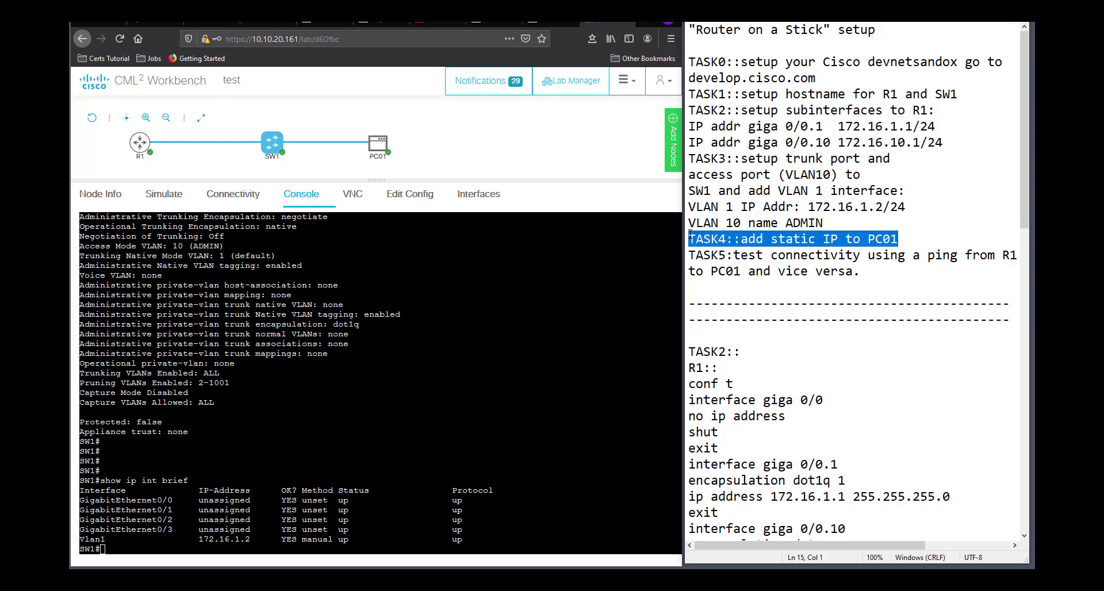
scroll(down, 3)
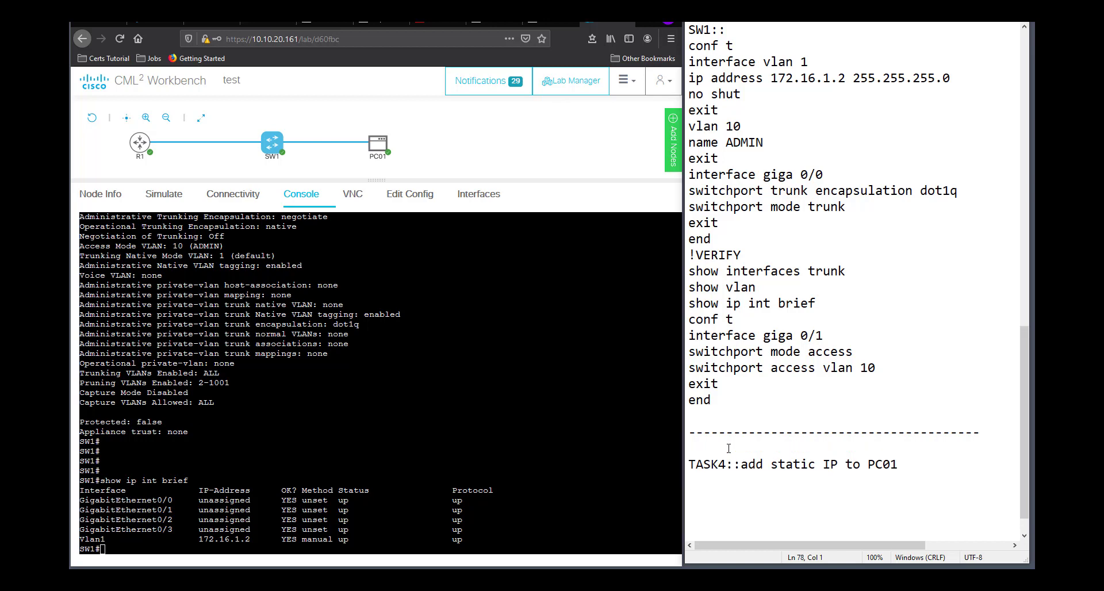
click(378, 141)
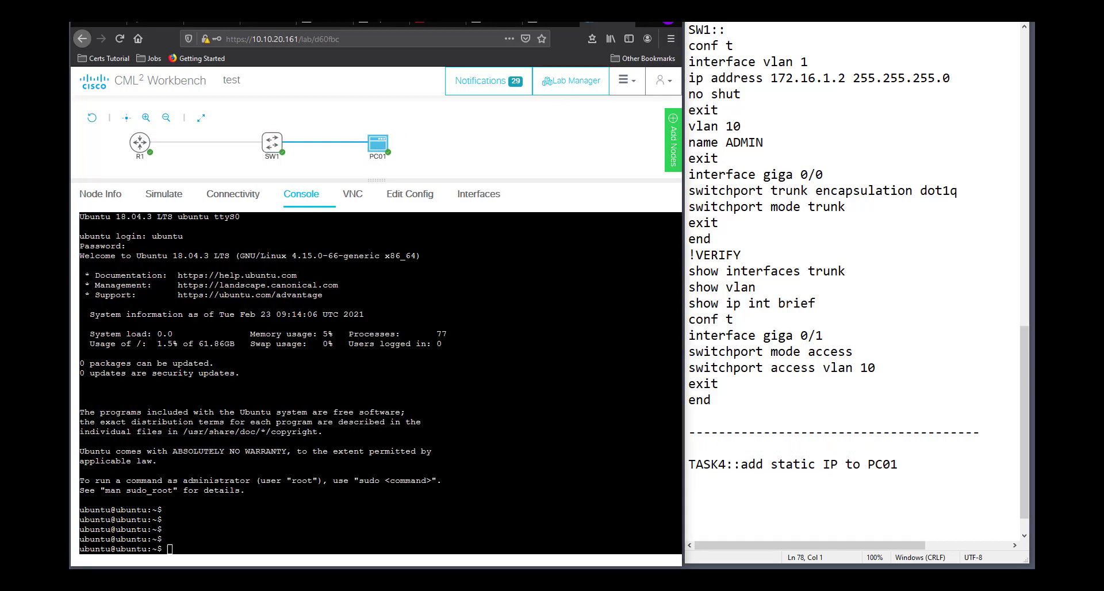
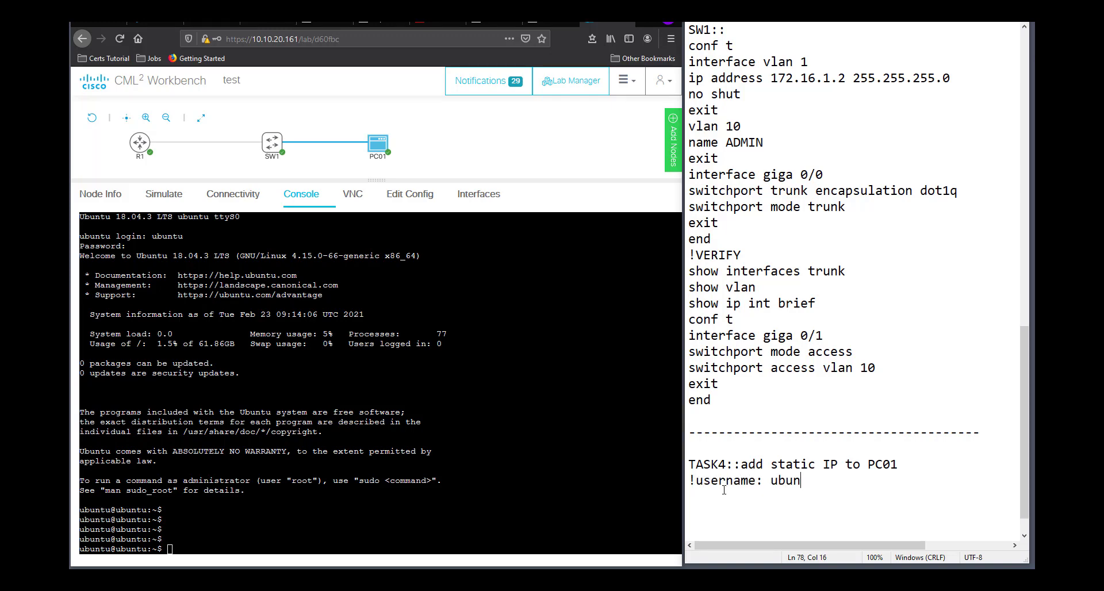
key(BackSpace)
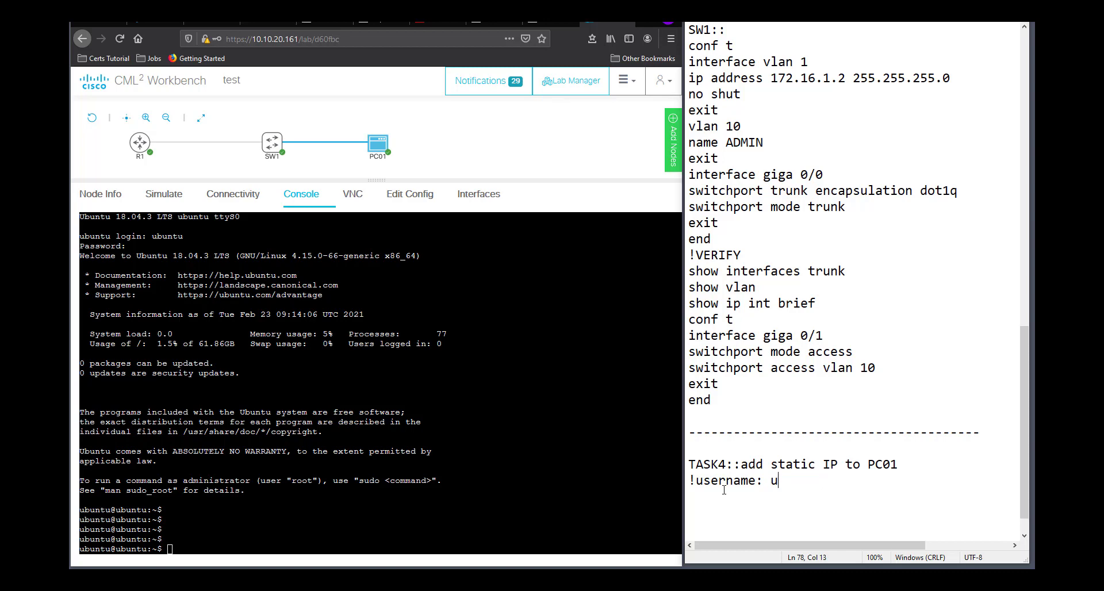
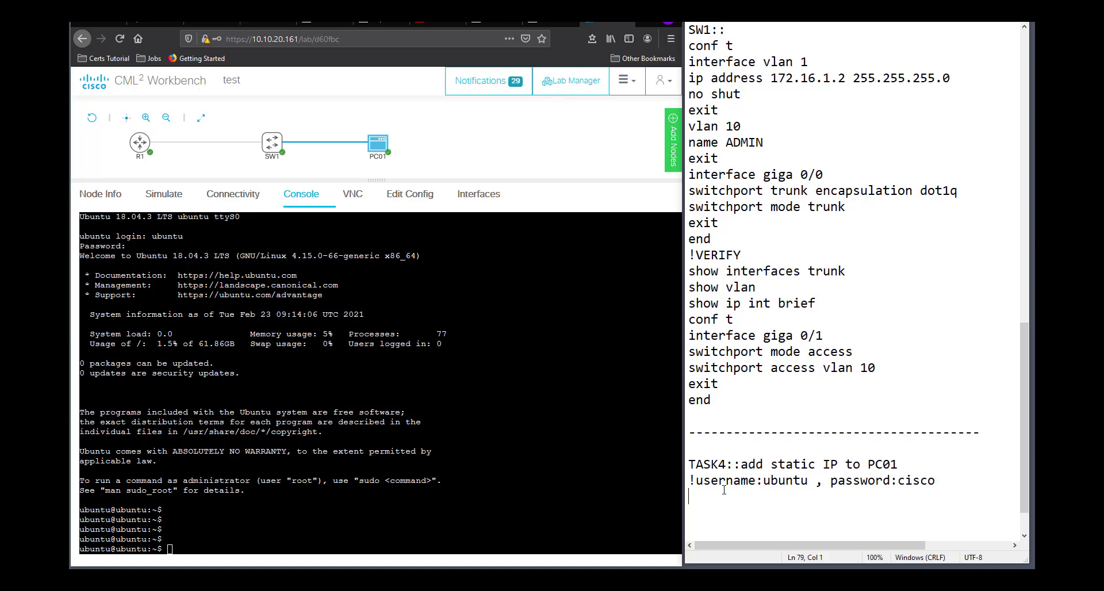
key(enter)
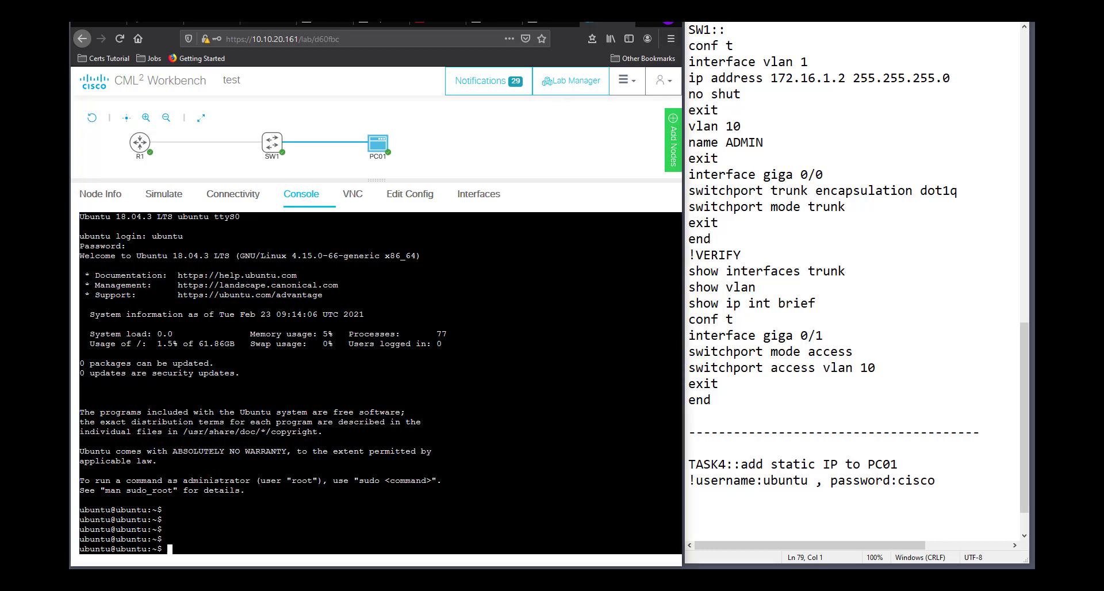
Change PC01's shell into /etc and then netplan/
text(cd /etc/)
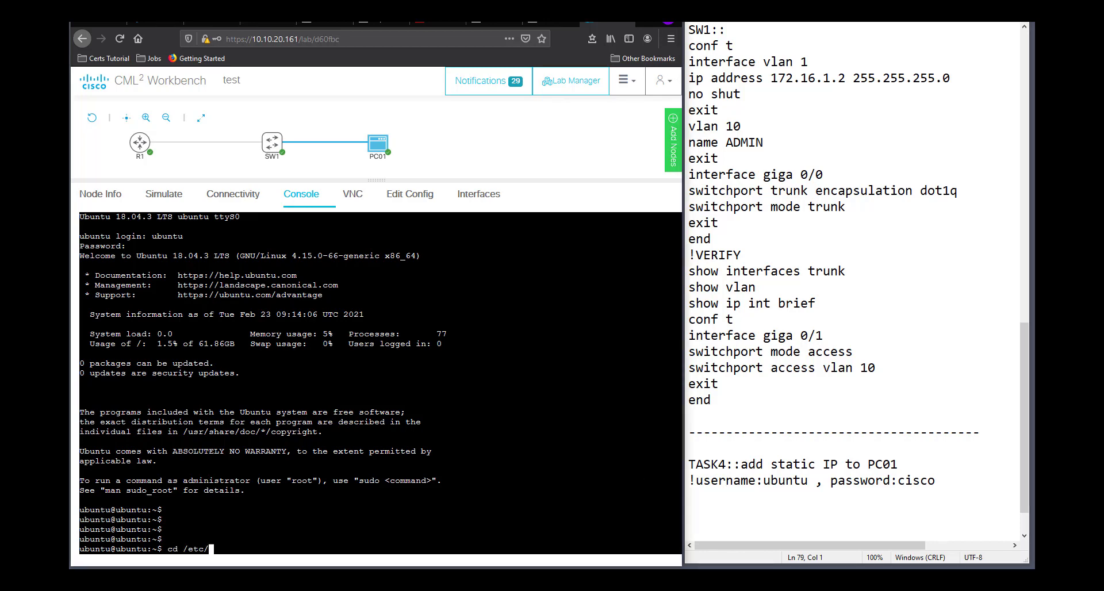
key(Return)
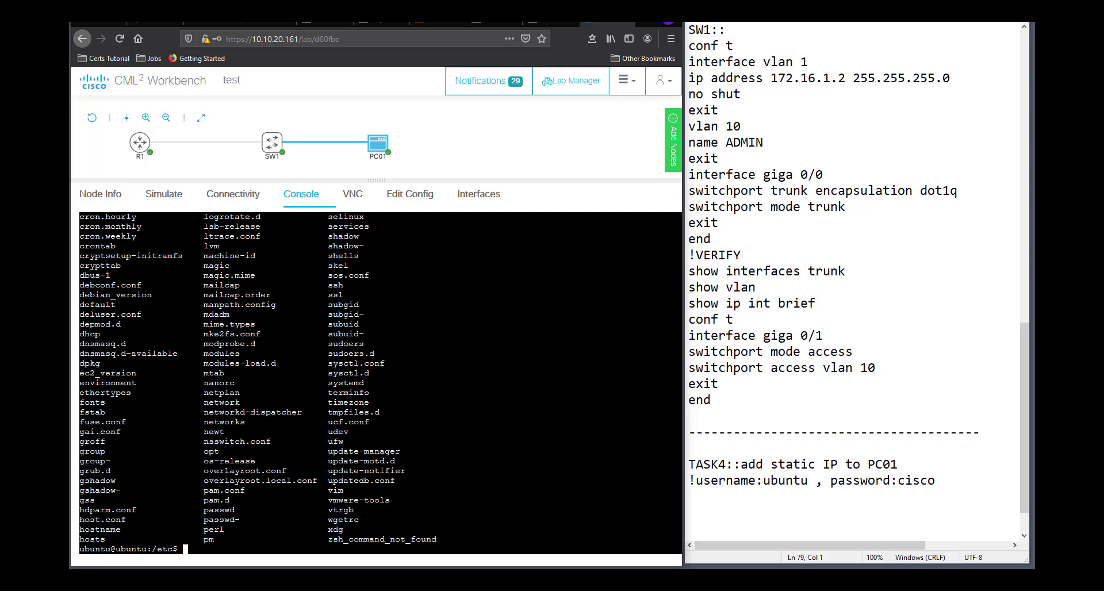
text(cd)
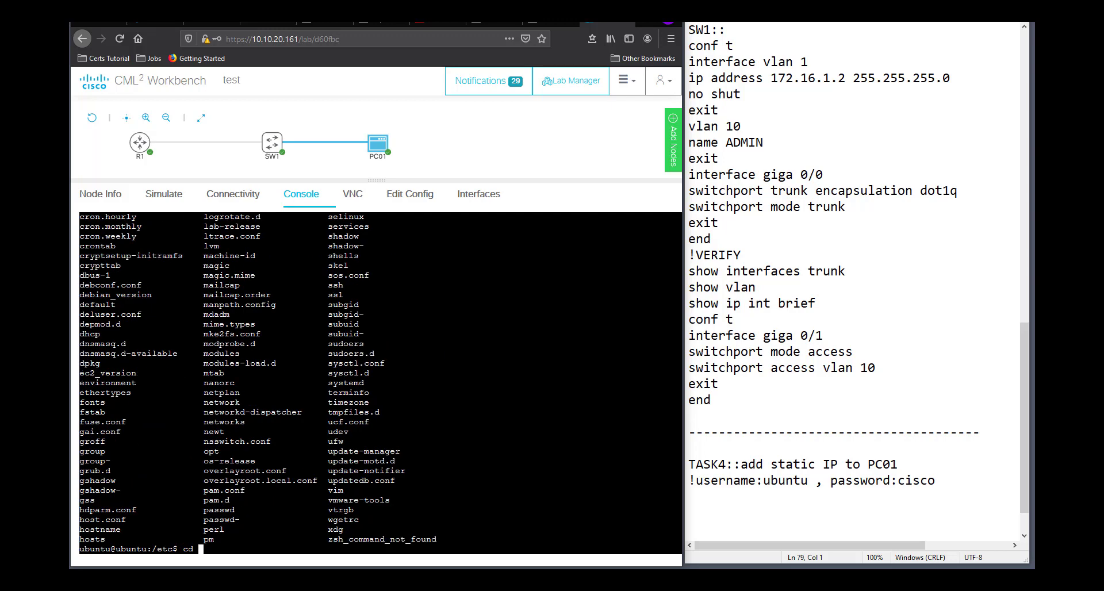
text(netplan/)
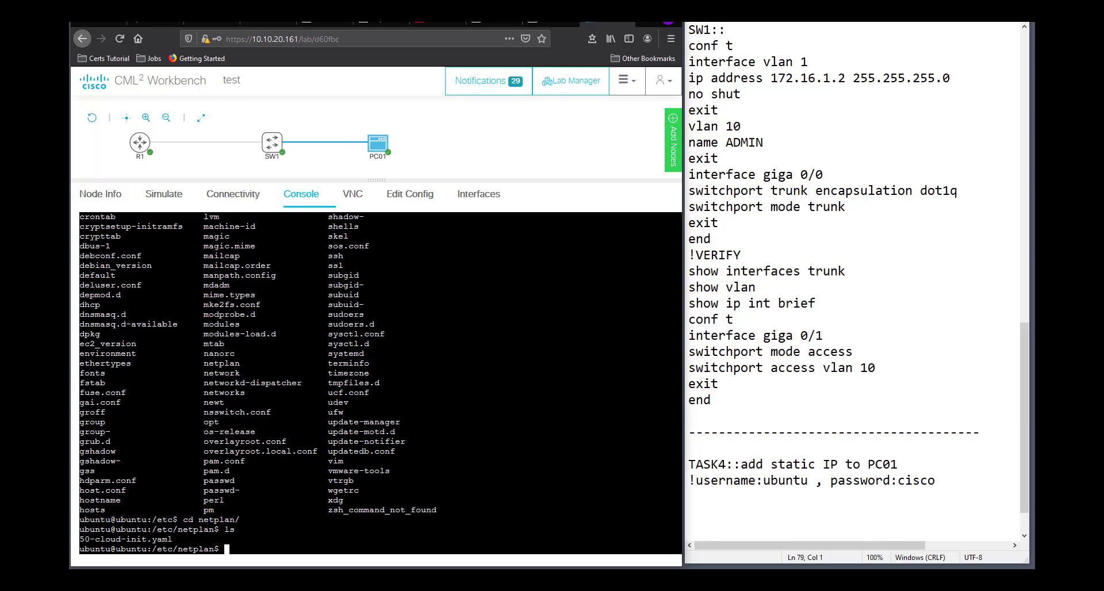
Log PC01's path cd /etc/netplan/50-cloud-init.yaml in the notes
click(711, 510)
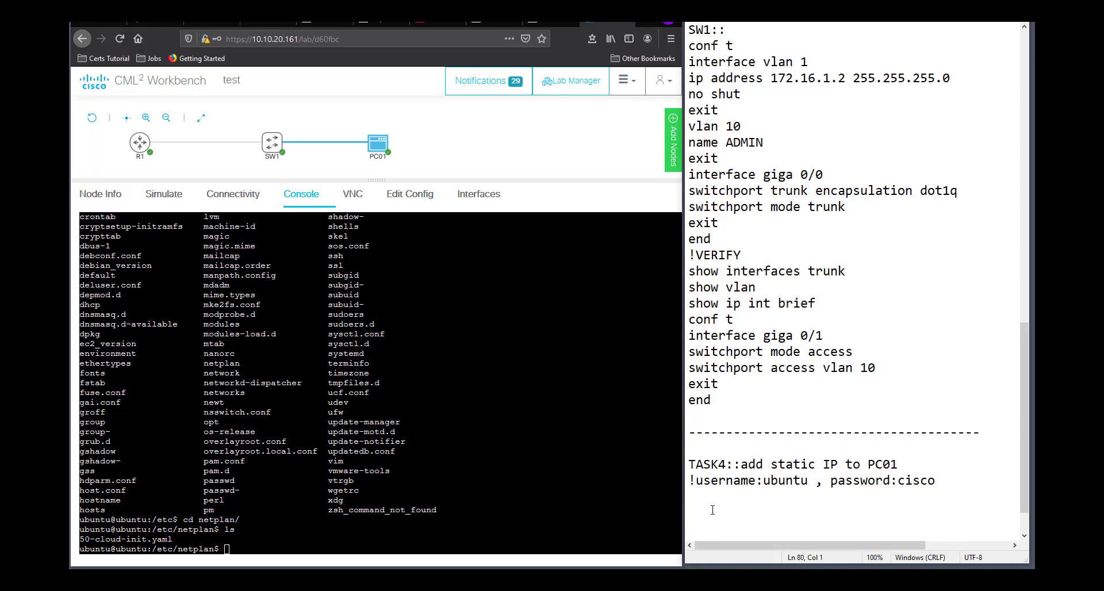
text(cd)
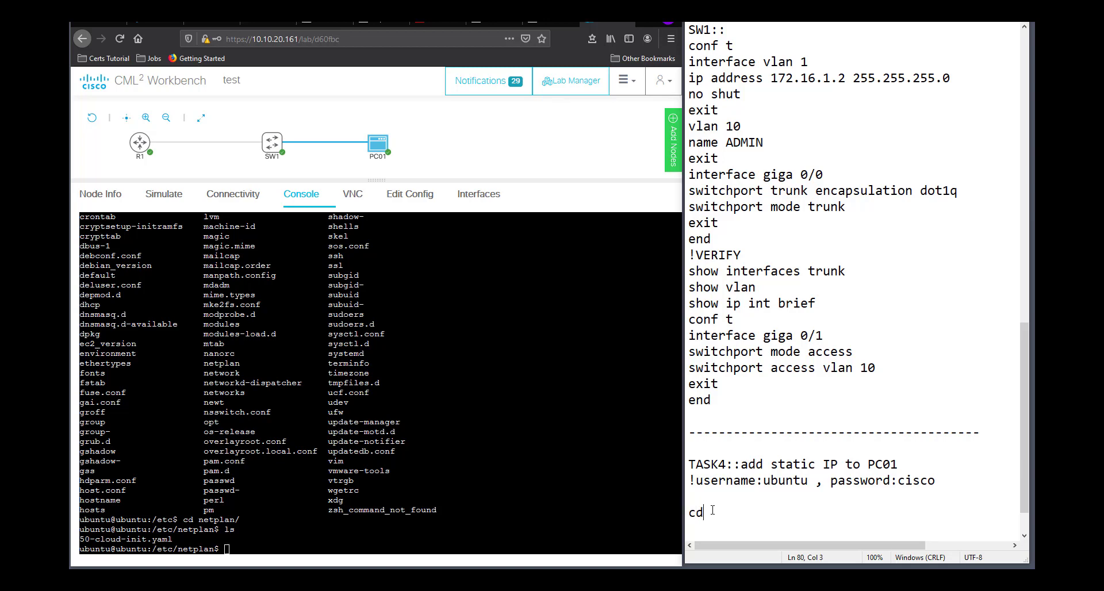
text(PC01::)
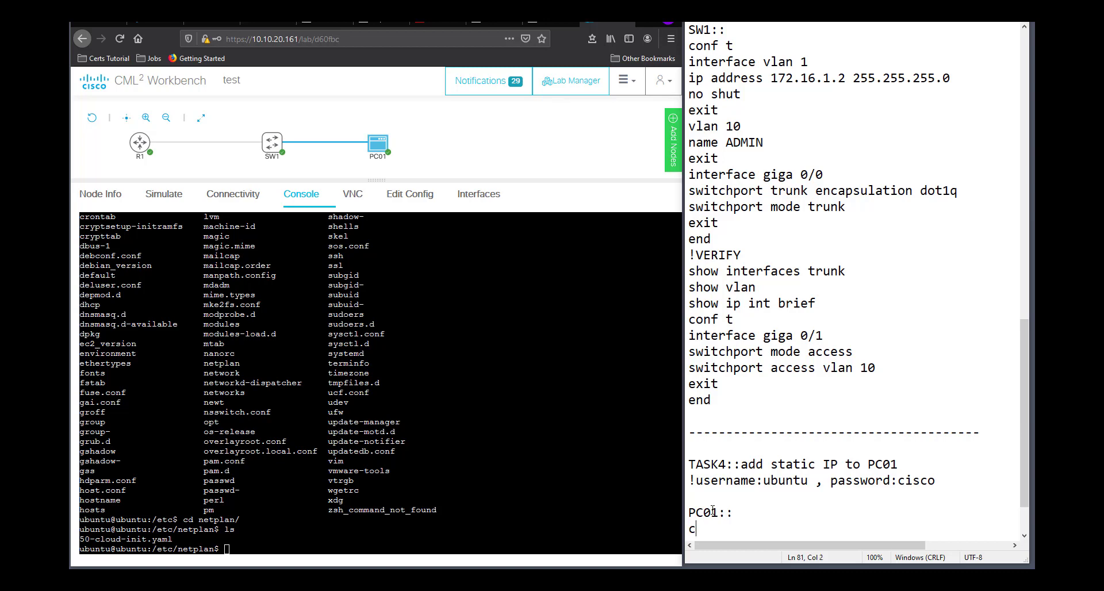
text(d /)
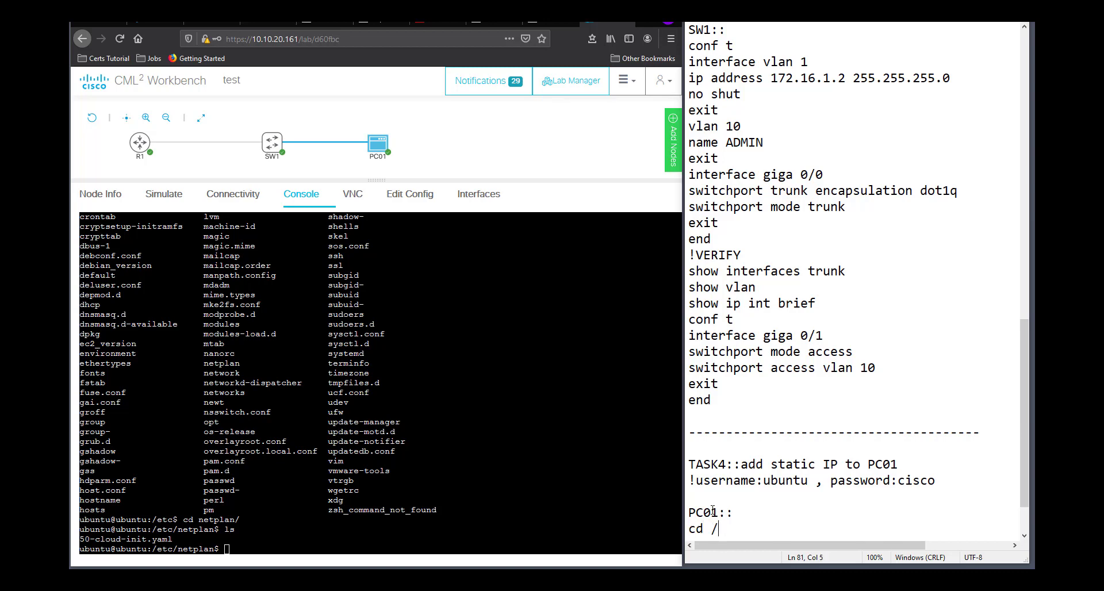
text(etc/)
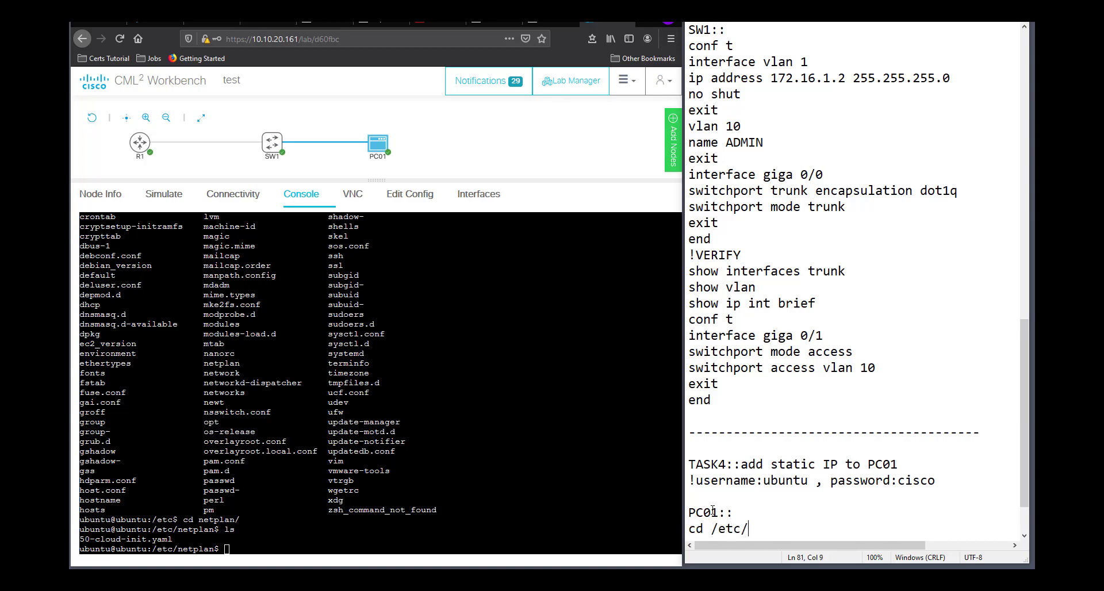
text(netp)
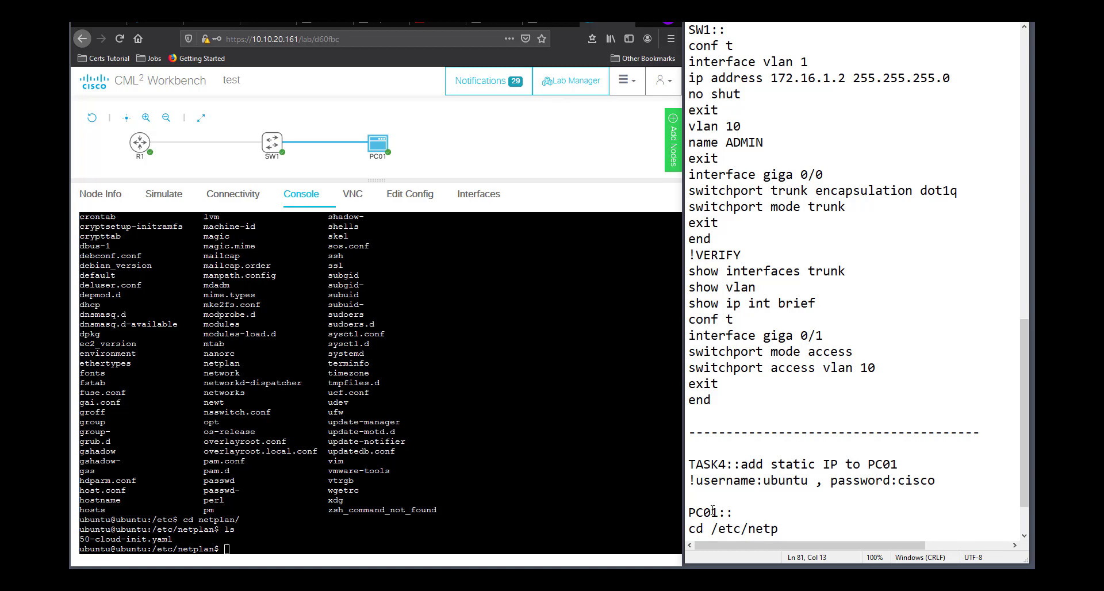
text(lan/)
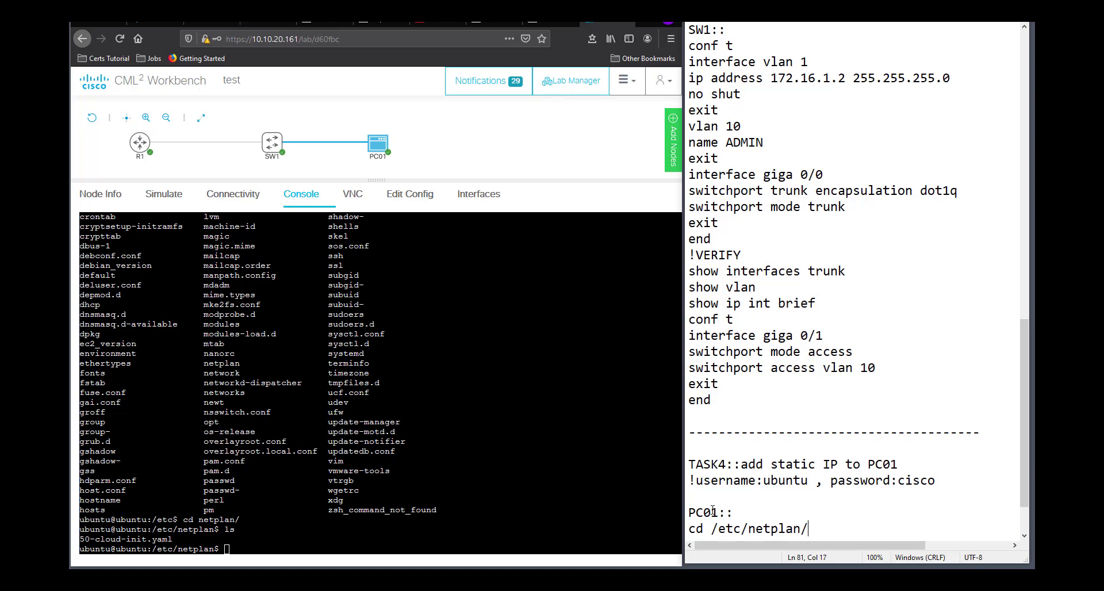
text(50-cloud-init.yaml)
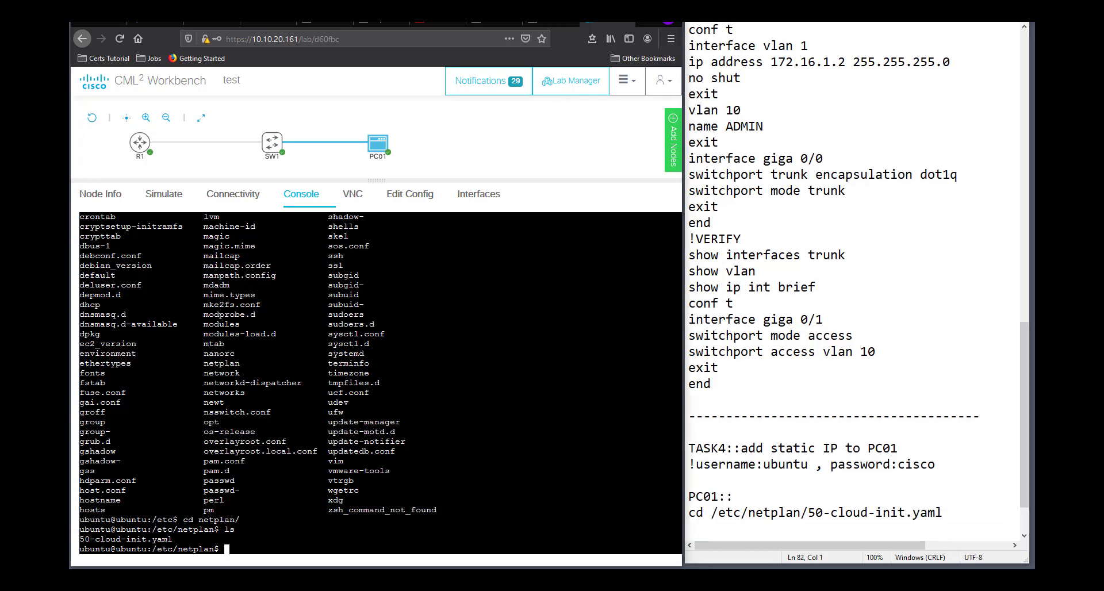
text(sudo nano)
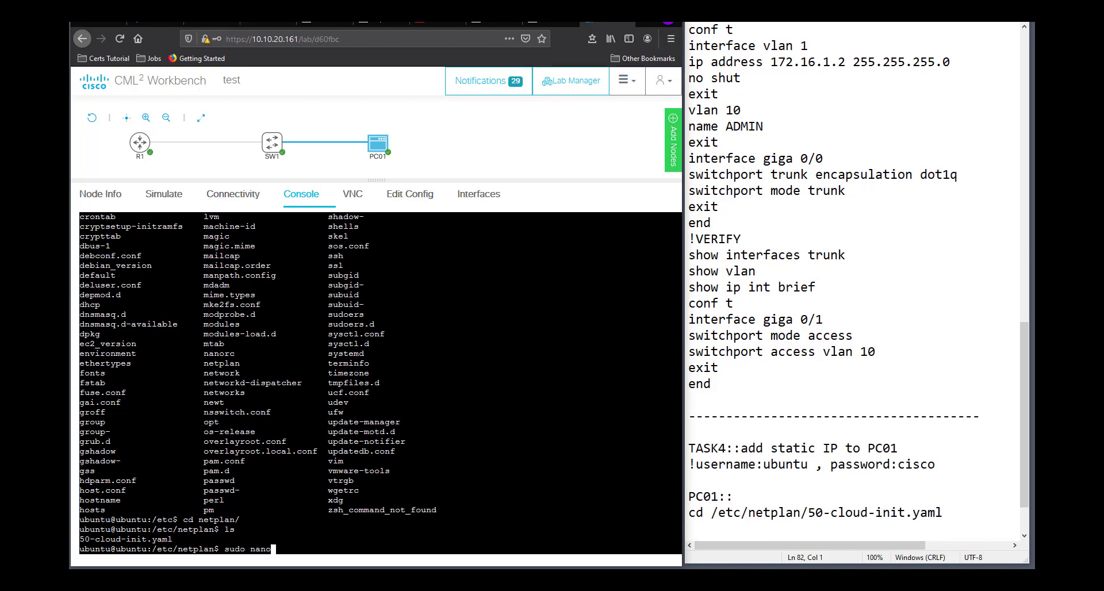
Open 50-cloud-init.yaml with sudo nano on PC01 and log 'sudo nano 50-cloud' in the notes
key(Return)
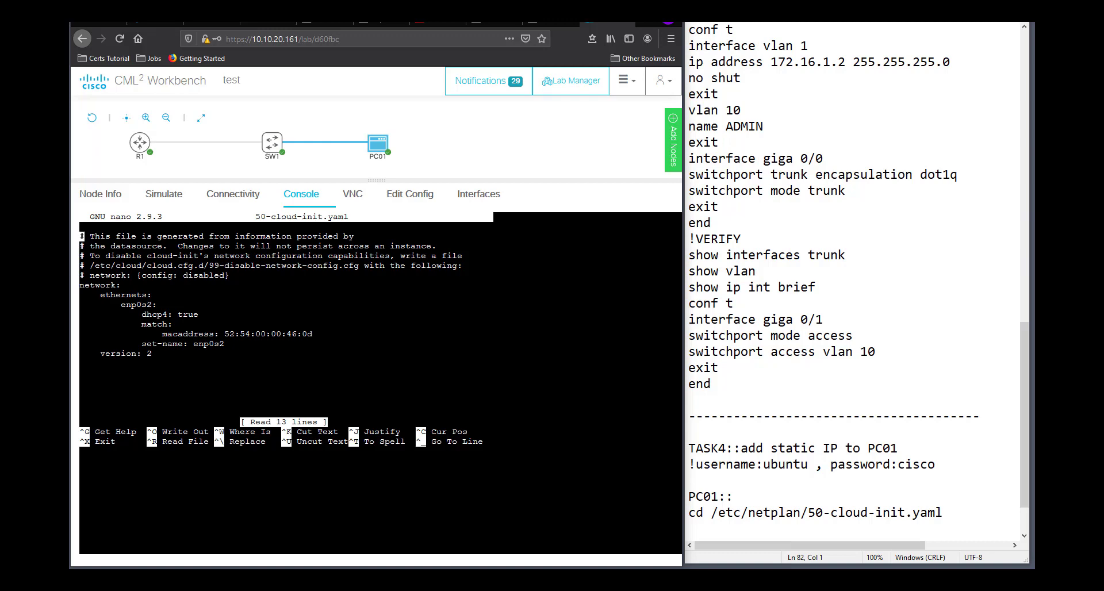
click(943, 512)
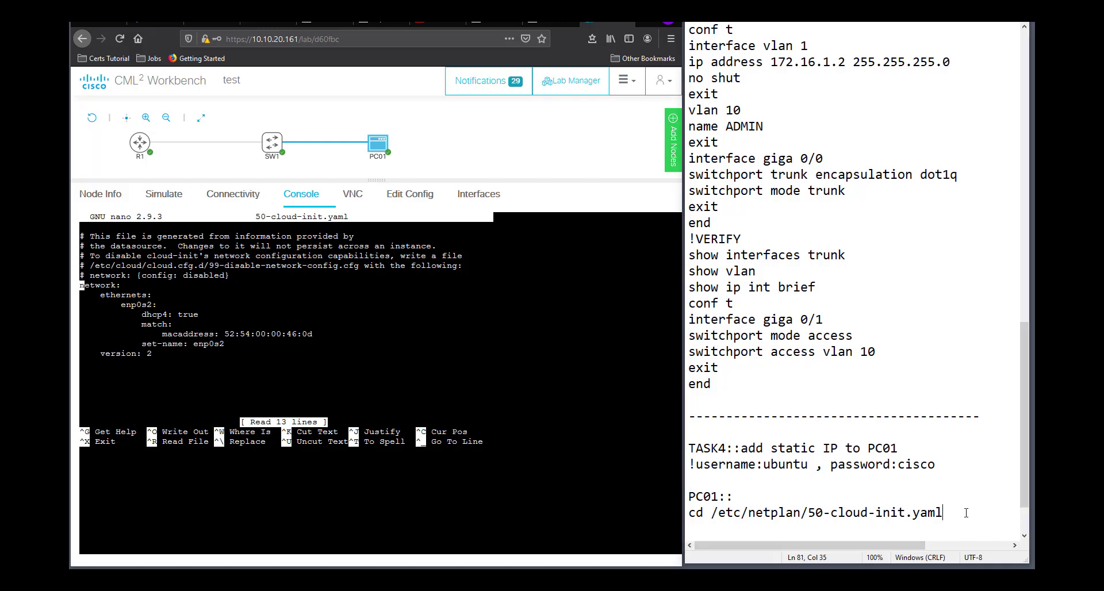
text(su)
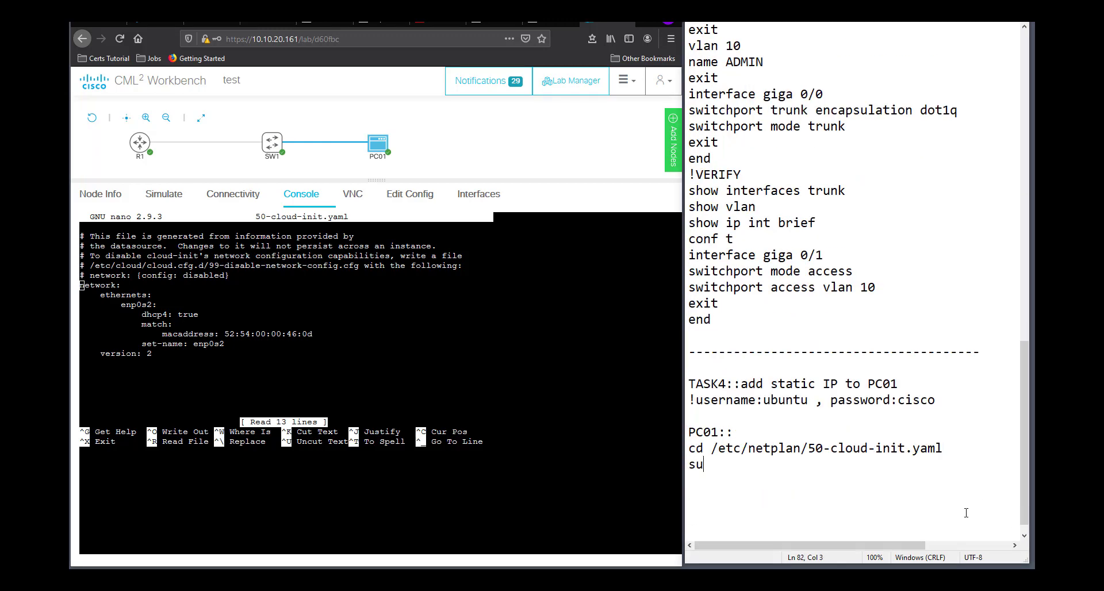
text(do)
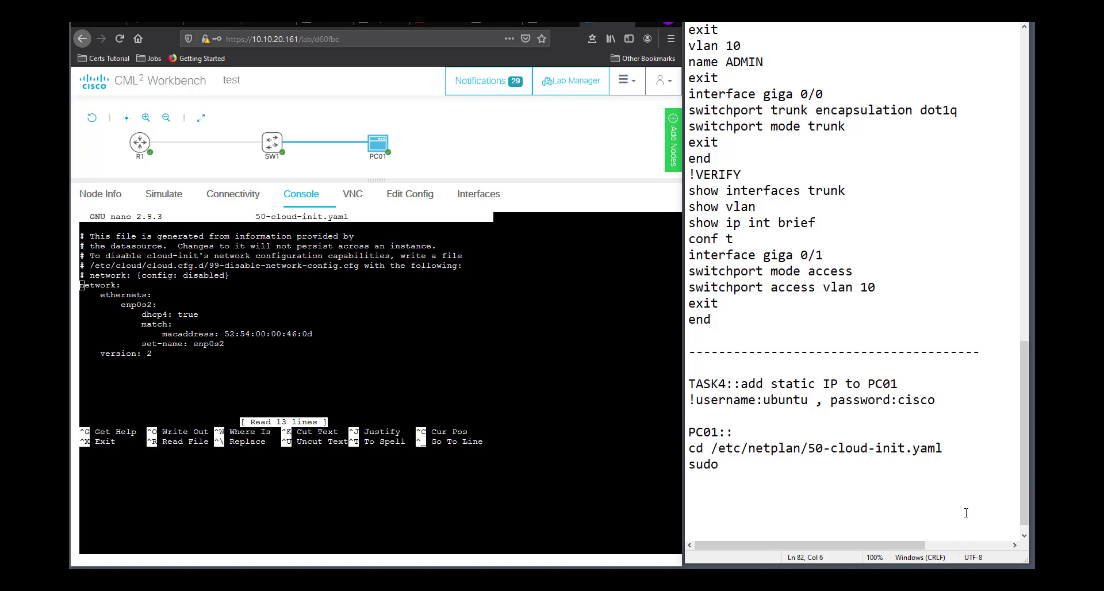
text(c)
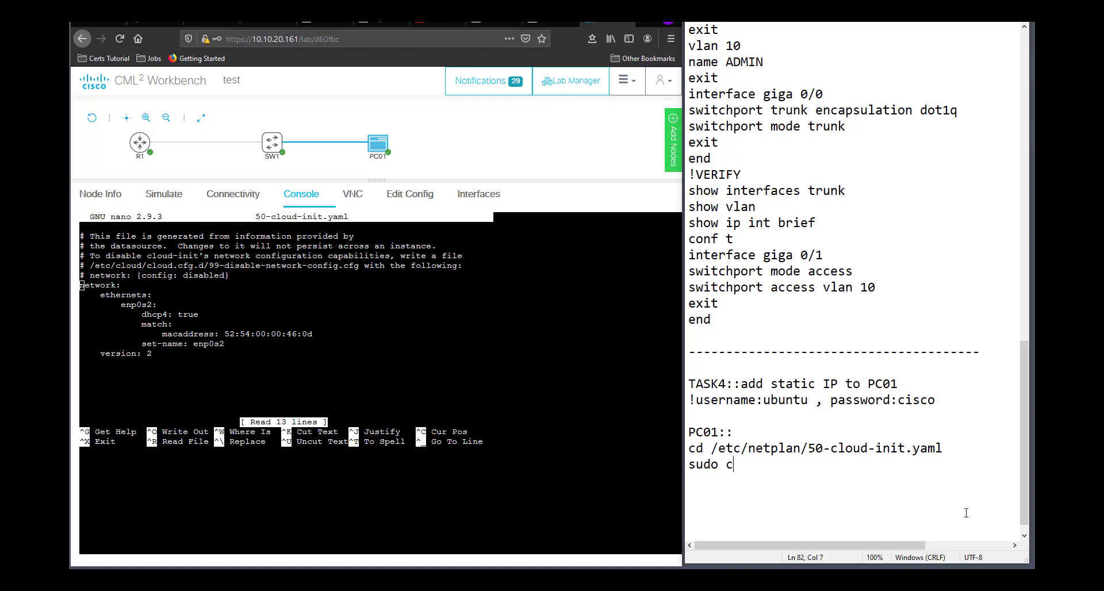
text(ano)
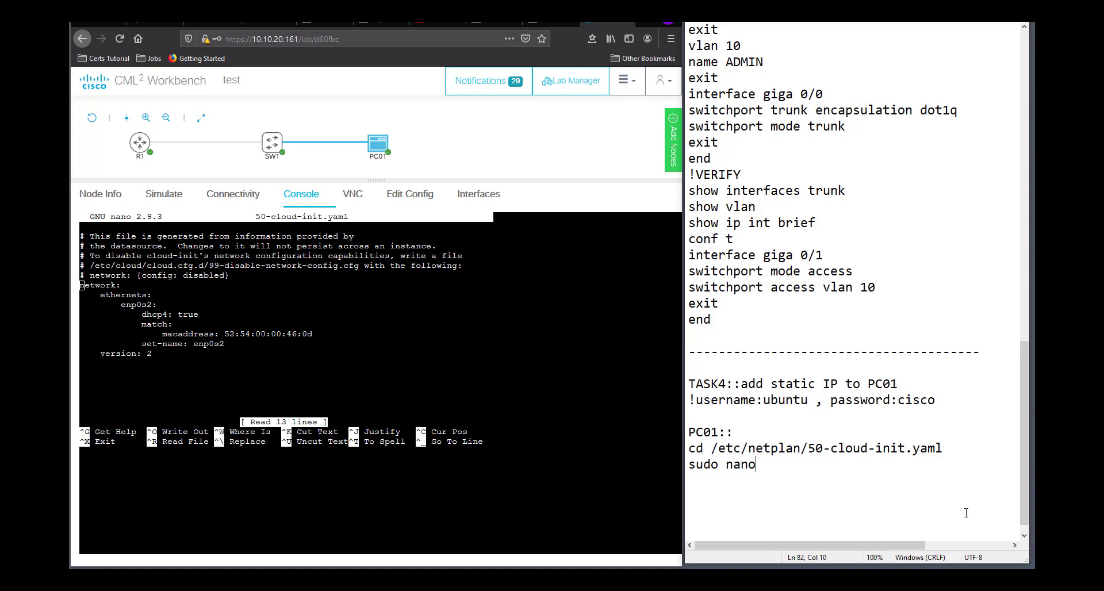
text(50-)
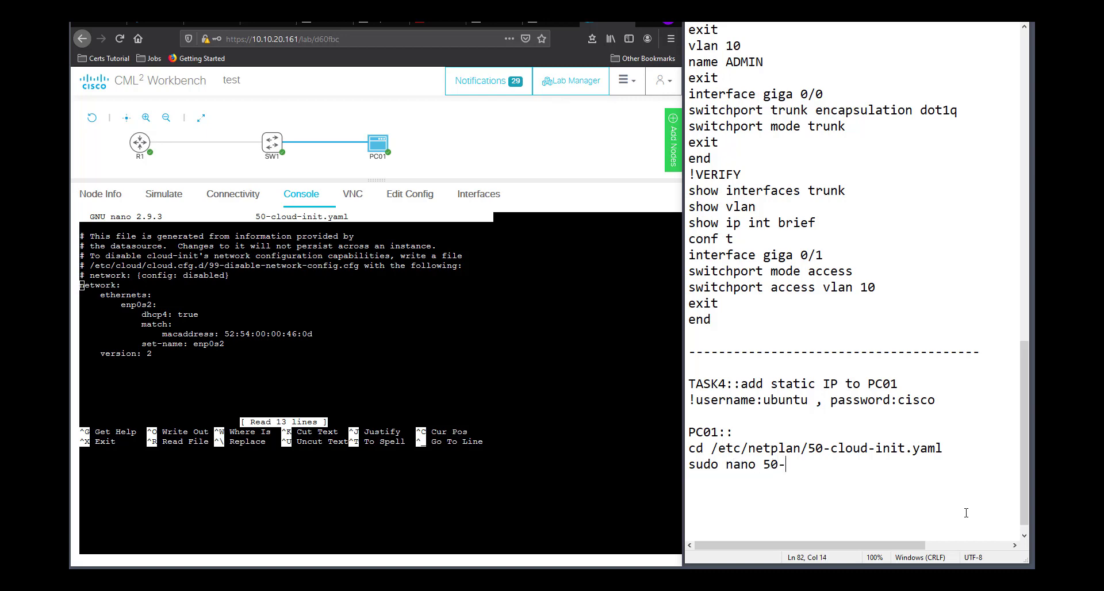
text(cloud)
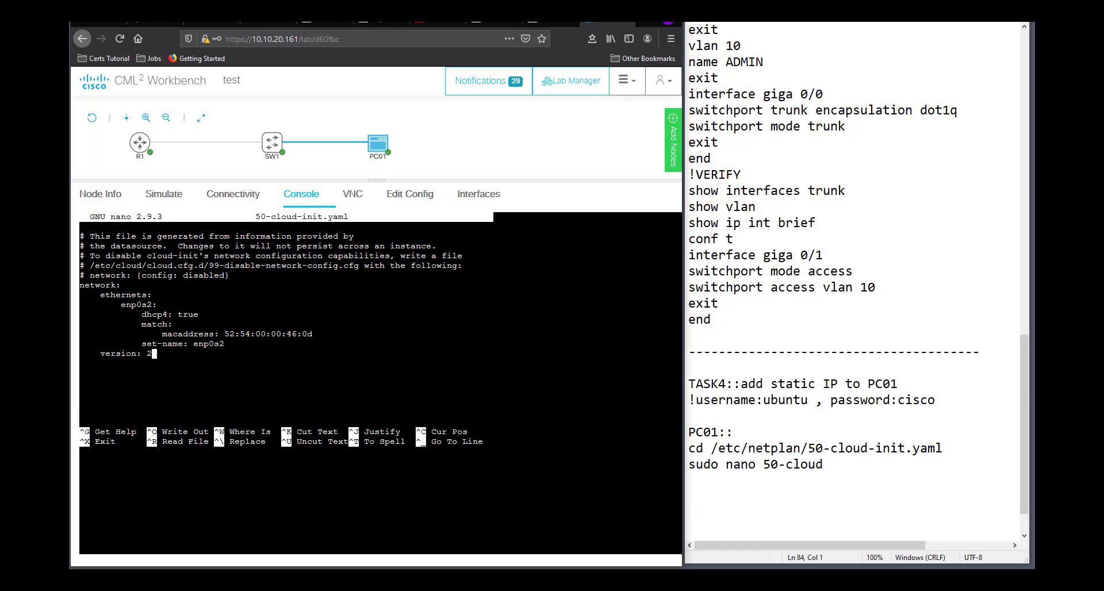
Retype PC01's netplan with 'version: 2', ethernets and a partial enp line, then quit nano unsaved
key(BackSpace)
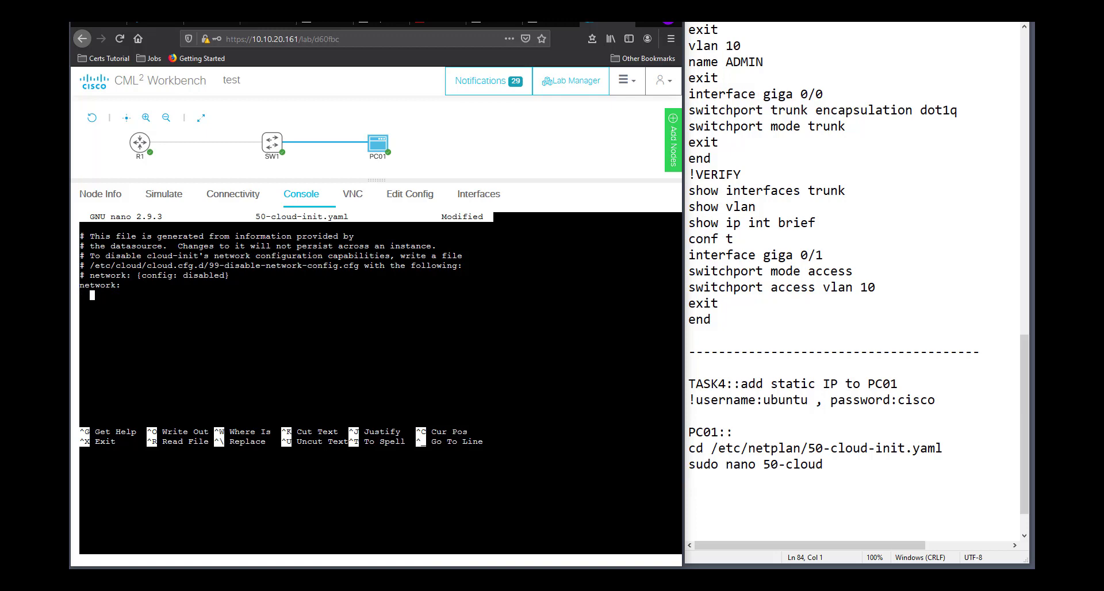
text(versio)
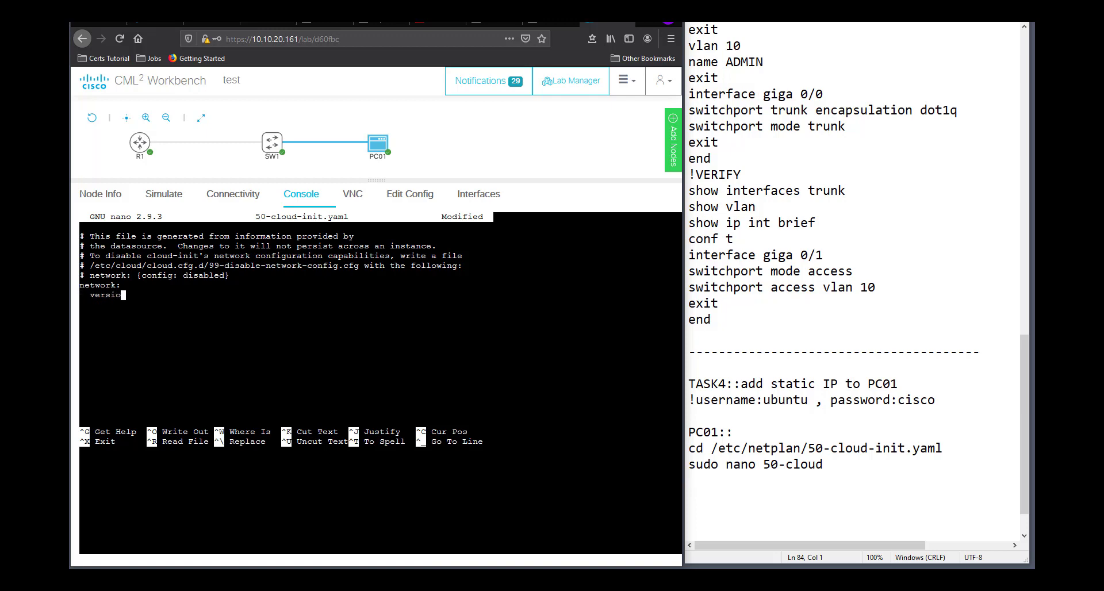
text(n:)
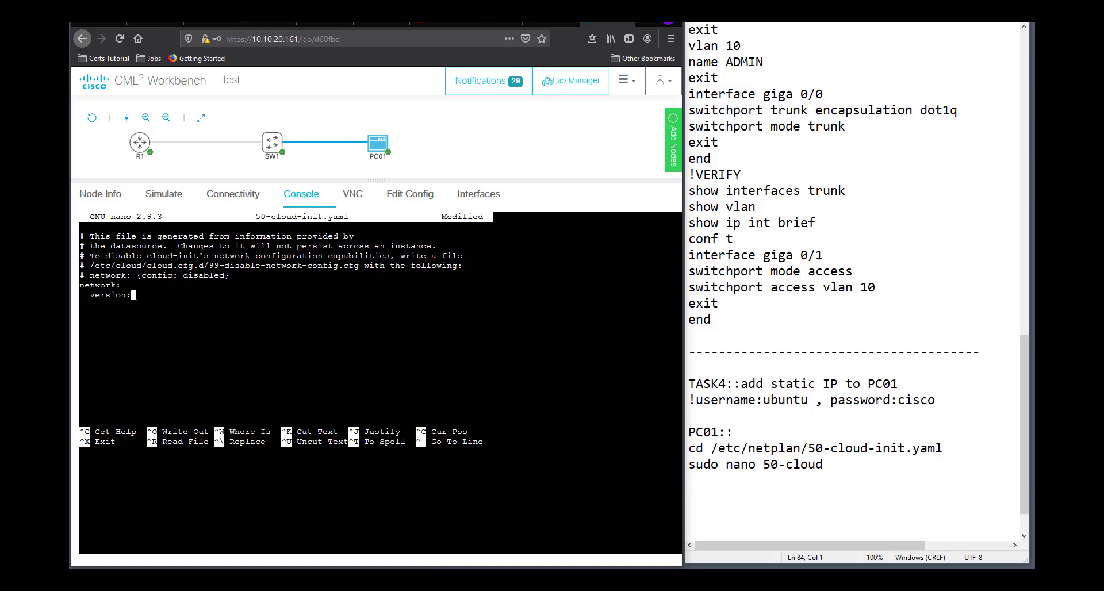
text(2)
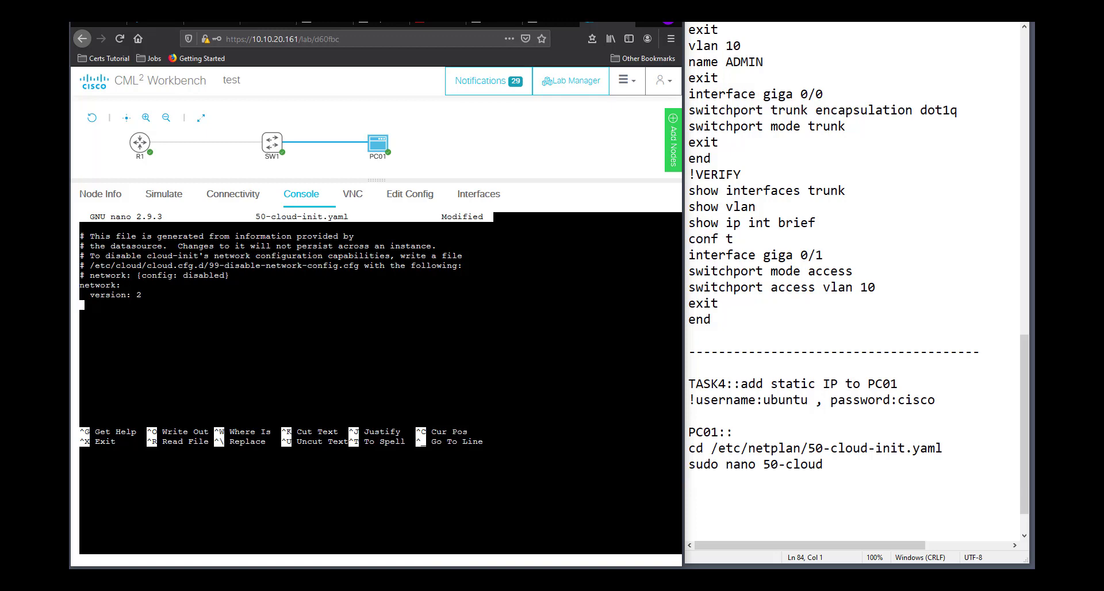
text(ethernets:)
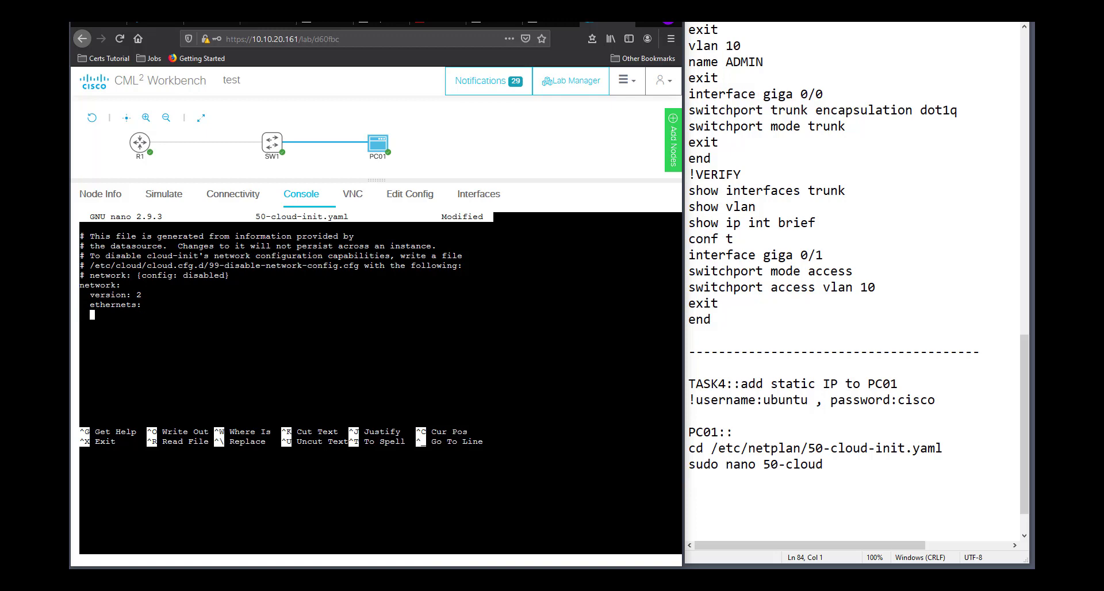
text(enp)
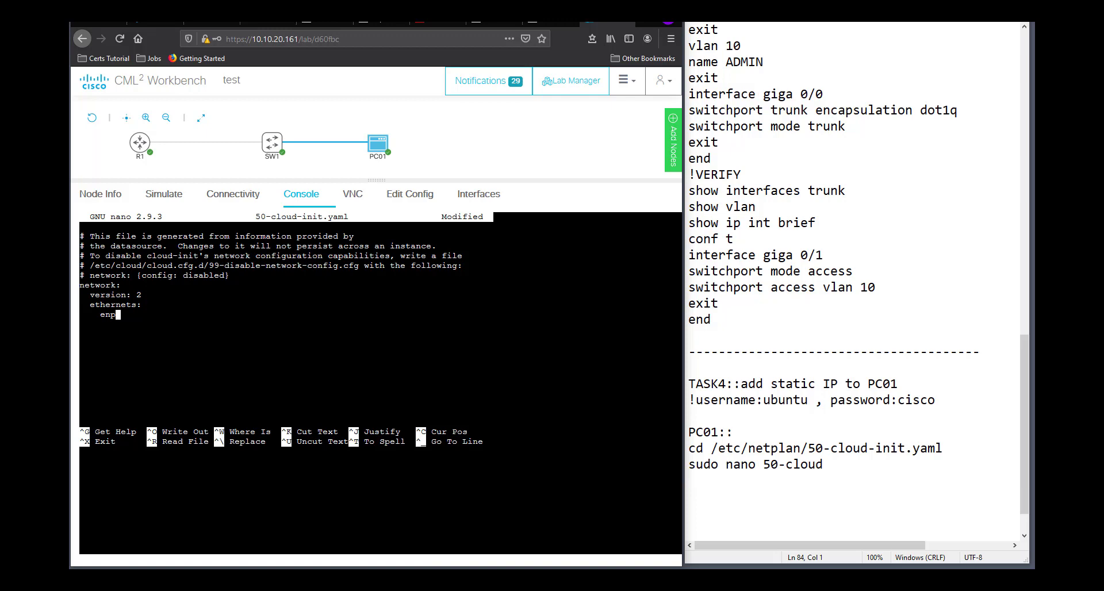
text(s)
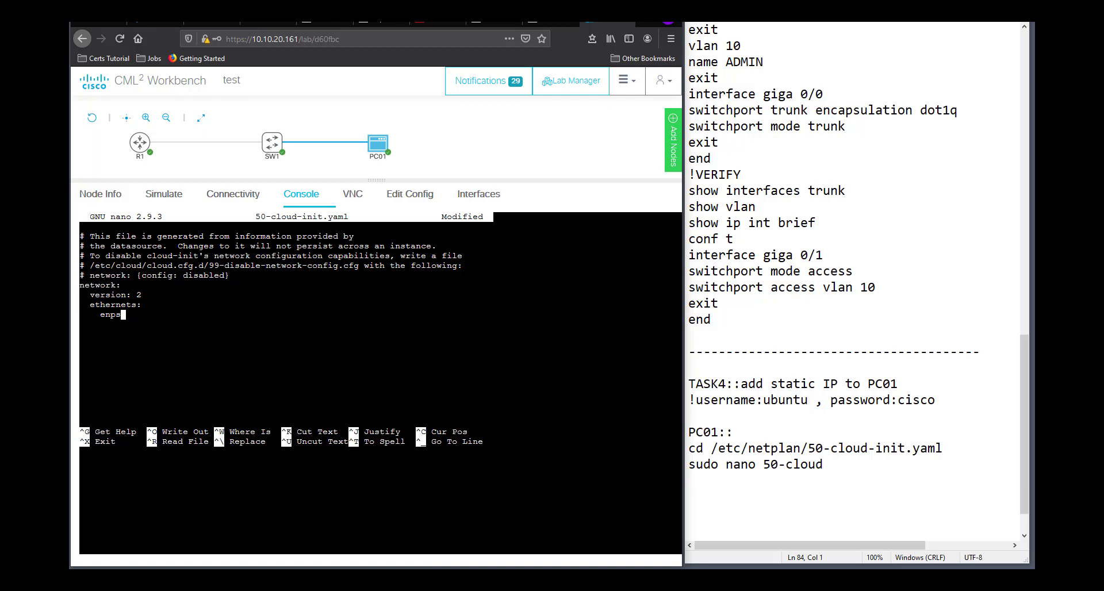
text(0)
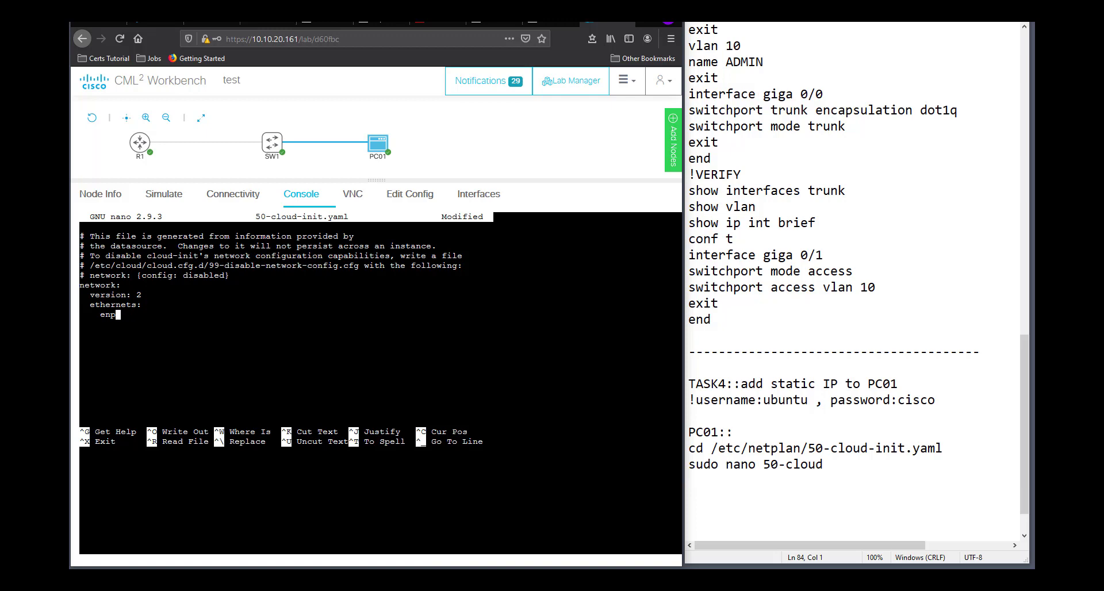
key(ctrl+x)
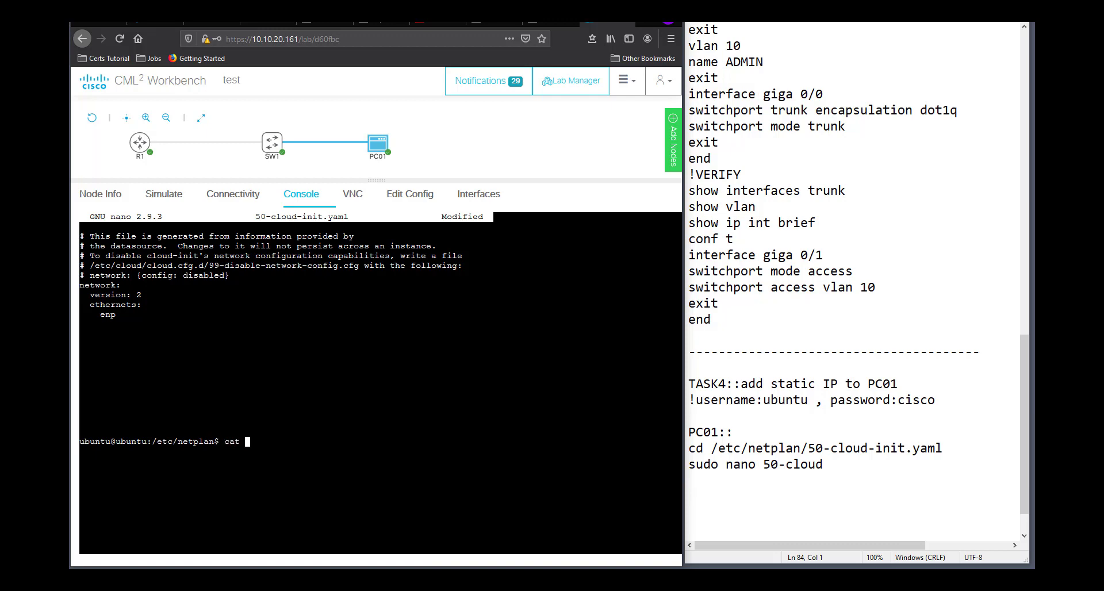
Show PC01's unchanged 50-cloud-init.yaml with cat, then start reopening it with sudo nano
text(50)
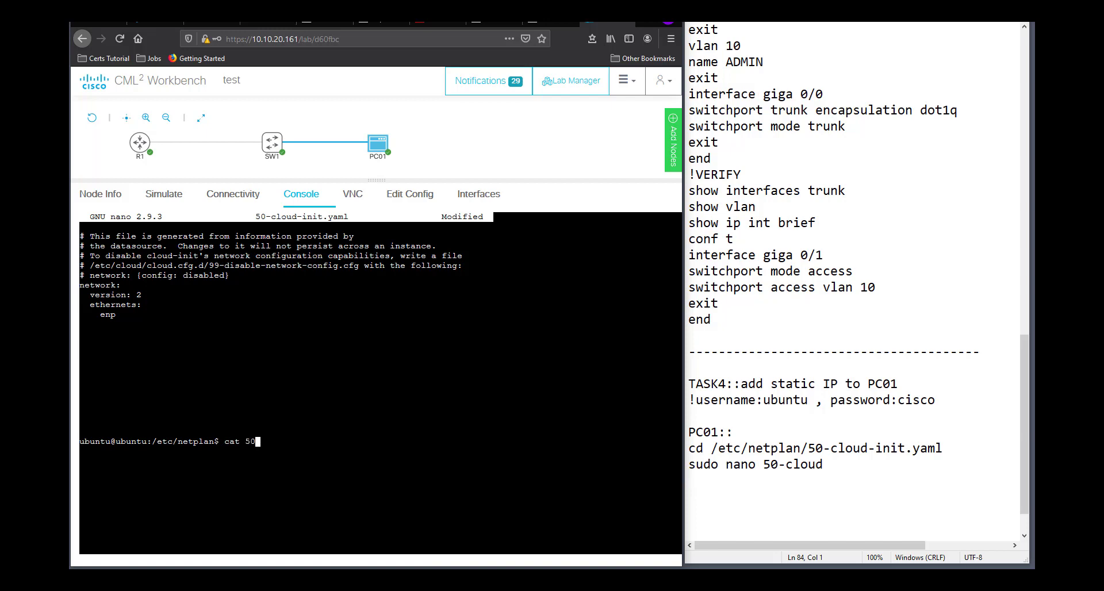
key(Return)
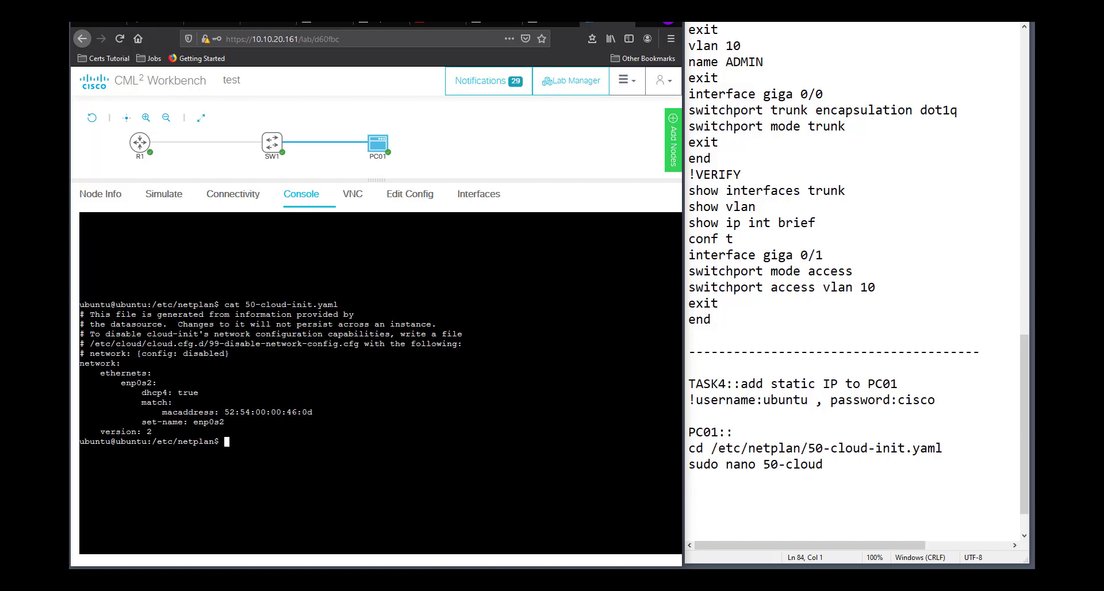
text(na)
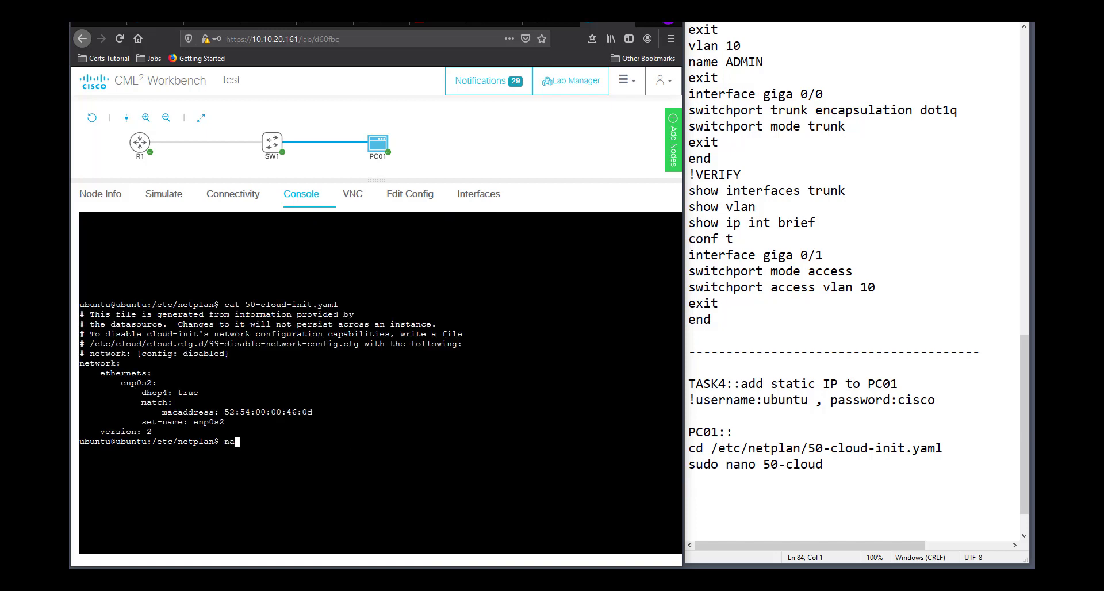
text(su)
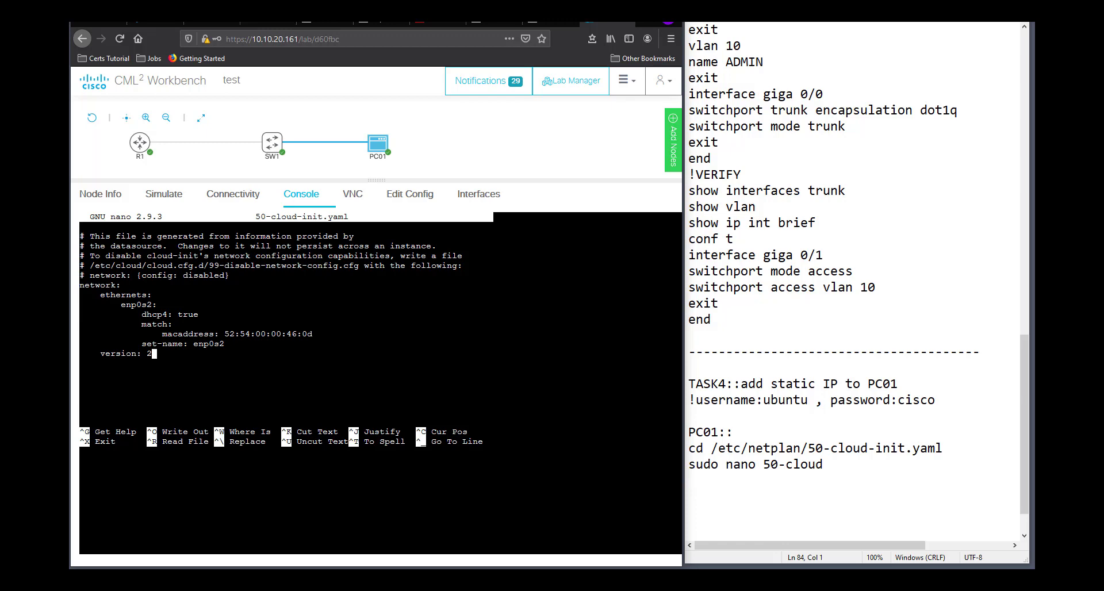
mouse_move(734, 497)
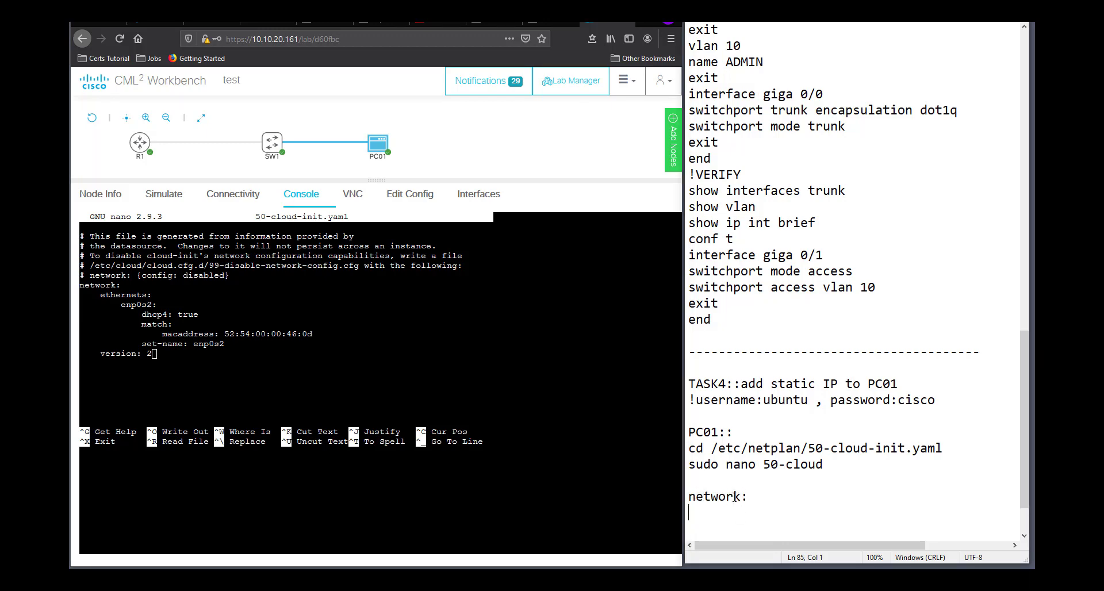
In Notepad, type version: 2 and ethernets:, removing a misplaced addresses line
text(verios)
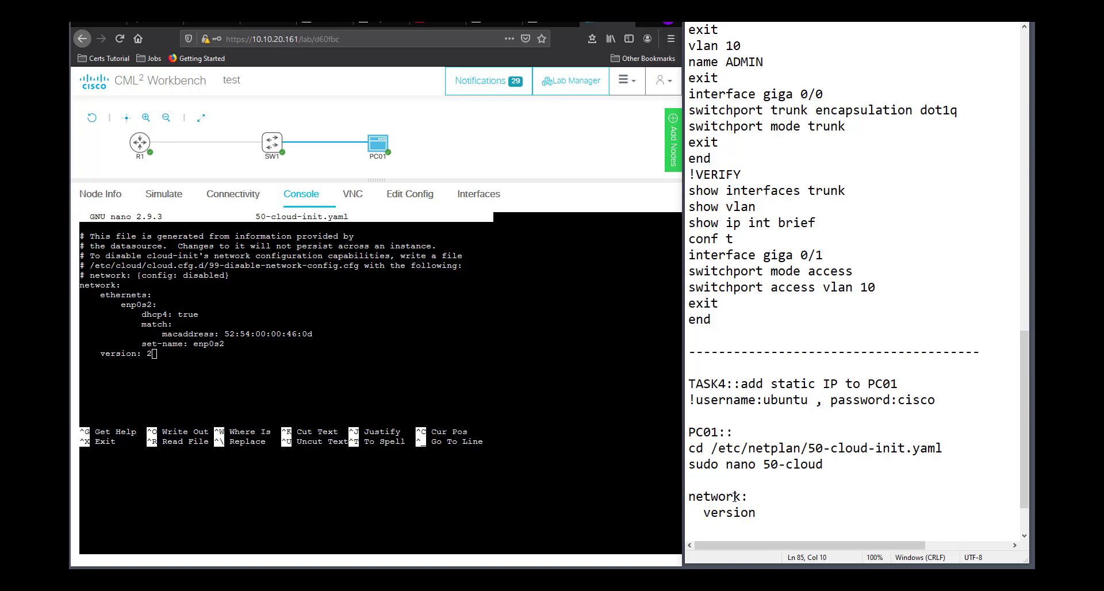
text(: 2)
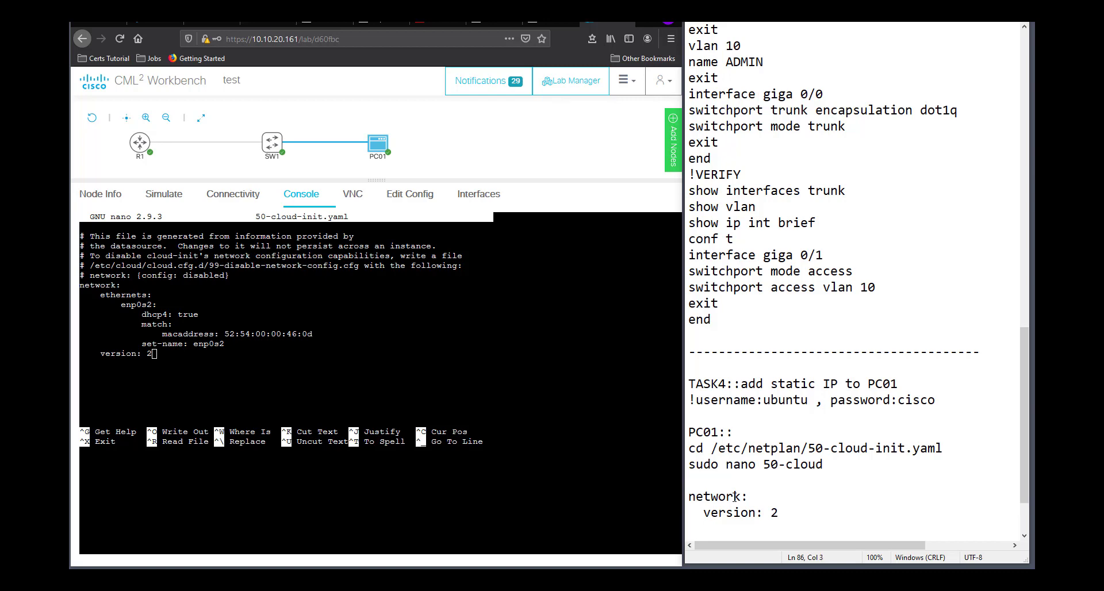
text(ethernets:)
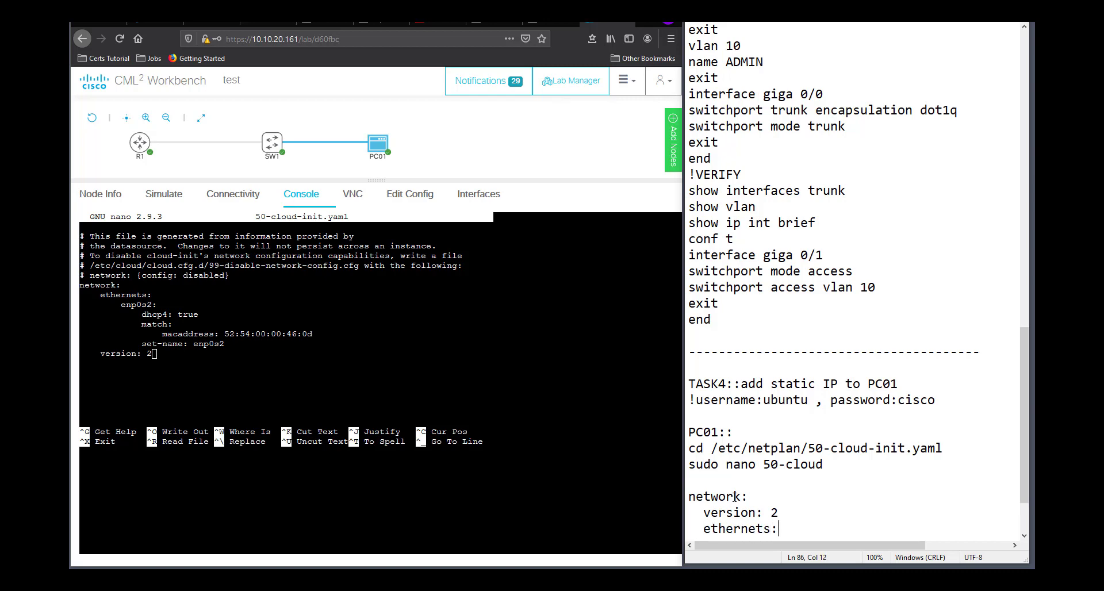
scroll(down, 3)
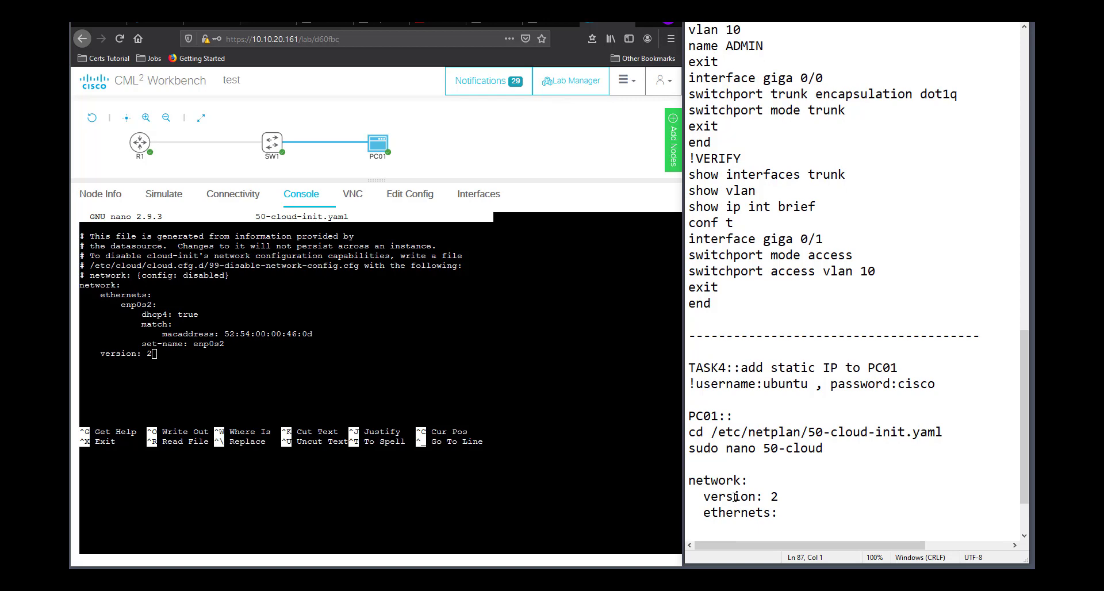
key(Enter)
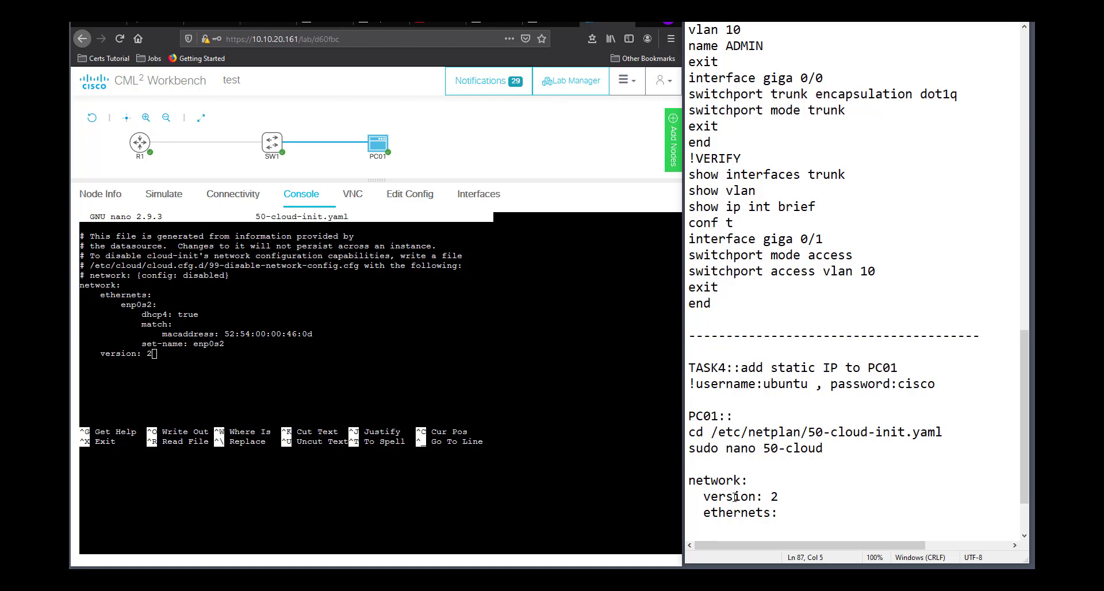
text(ip)
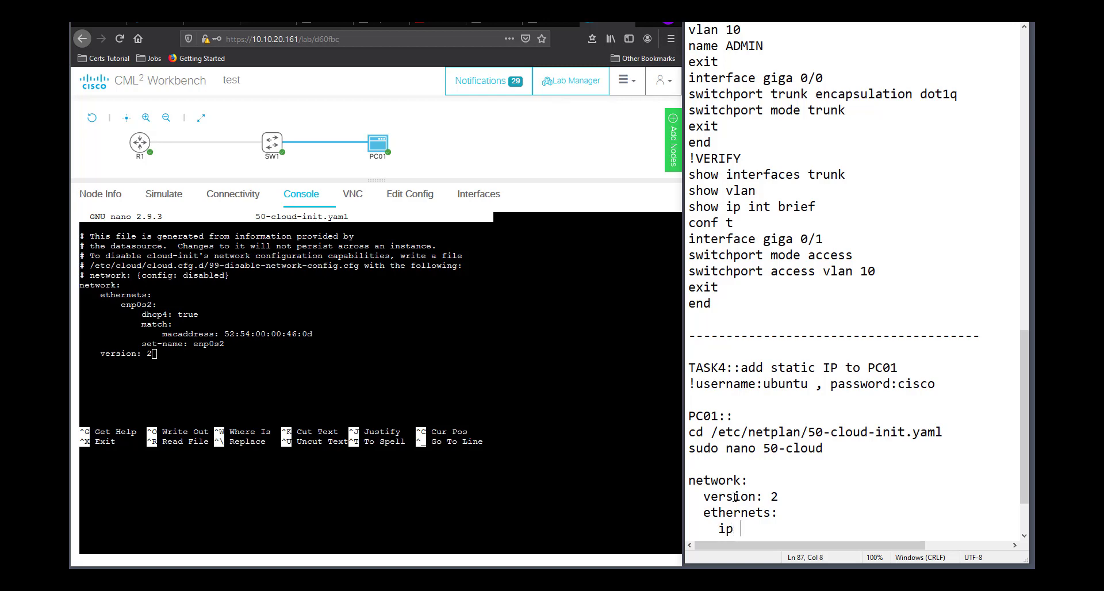
text(a)
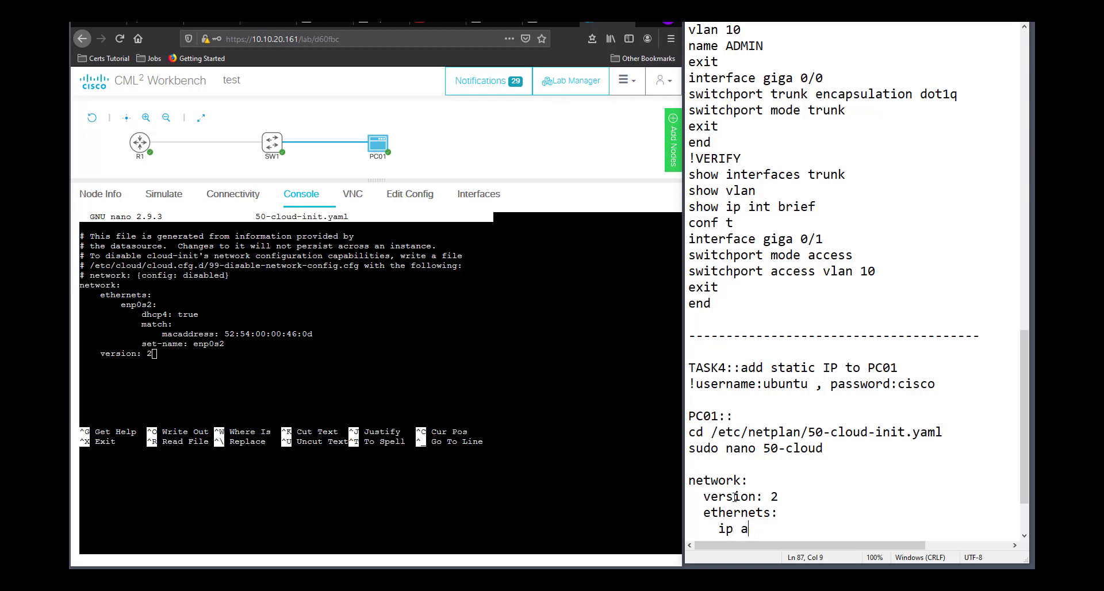
text(ddresse)
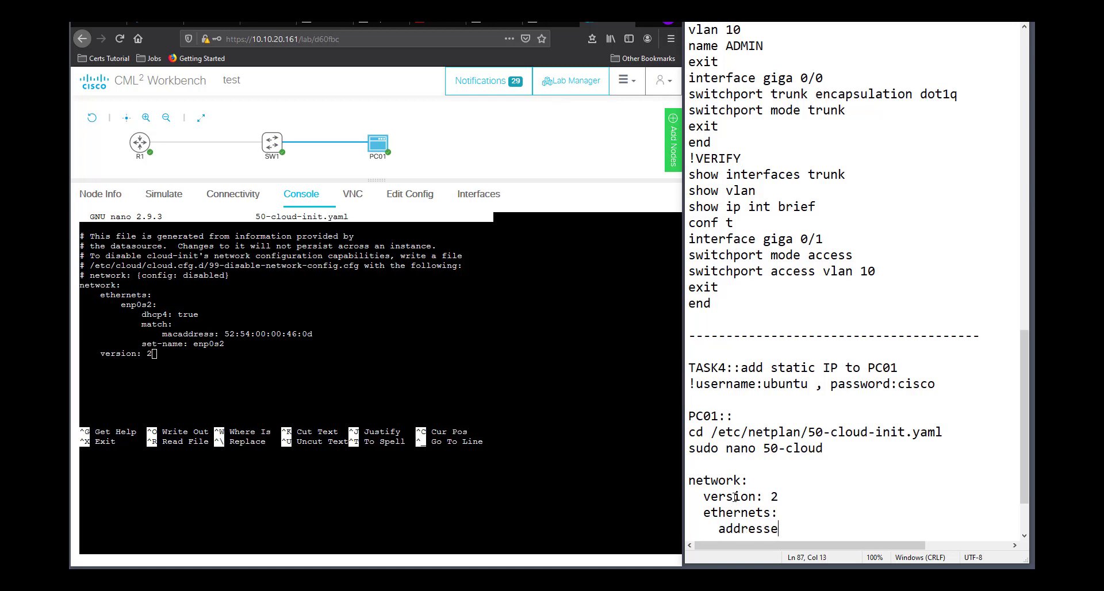
text(s:)
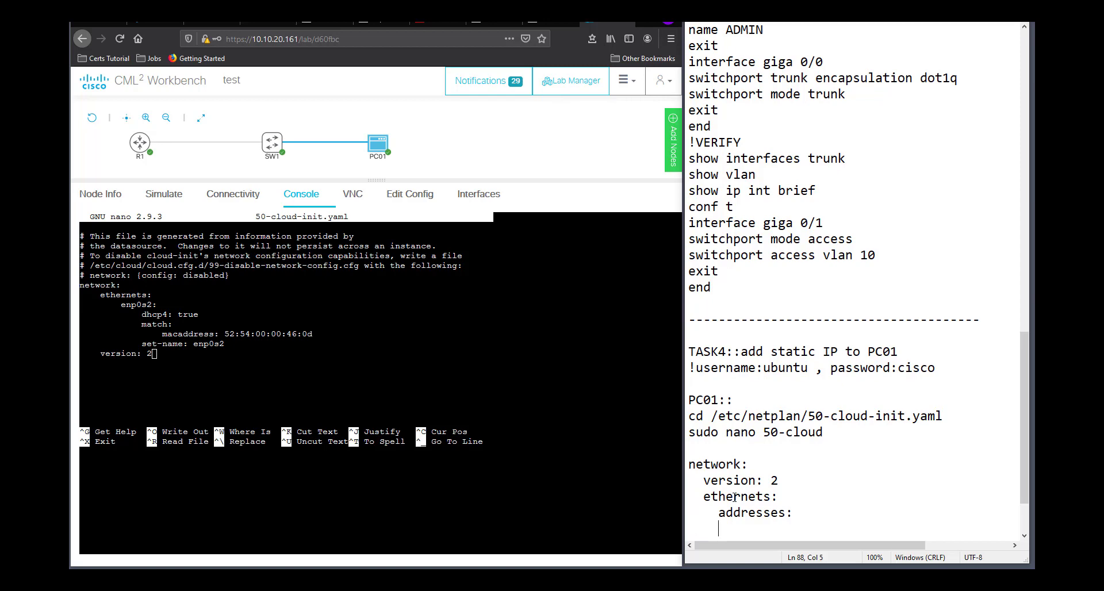
key(Up)
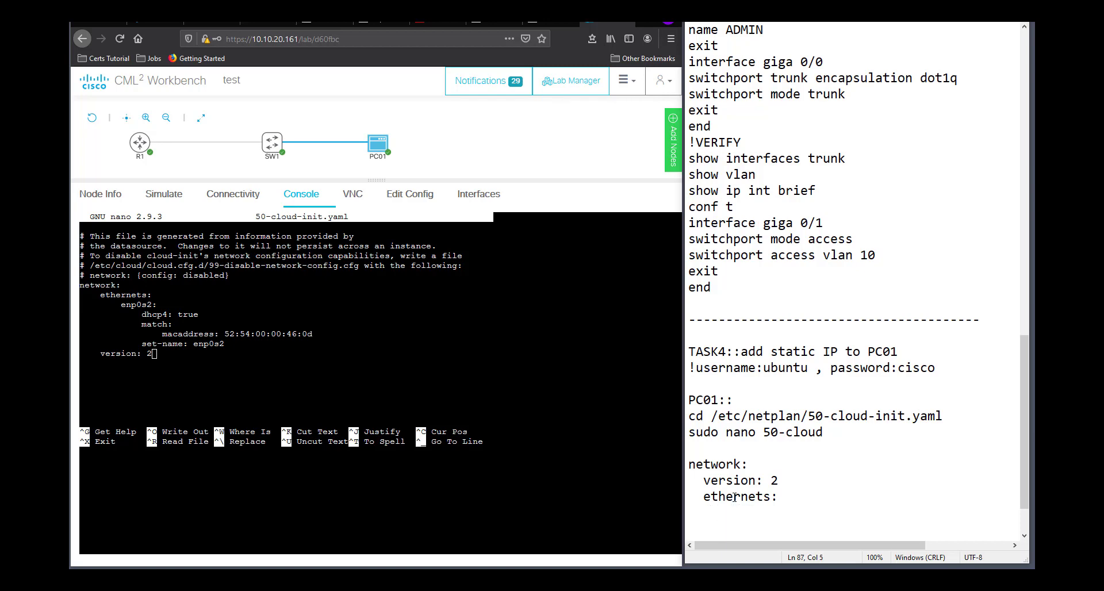
Add enp0s2:, addresses:, gateway: and nameservers: keys under ethernets
text(enp0s)
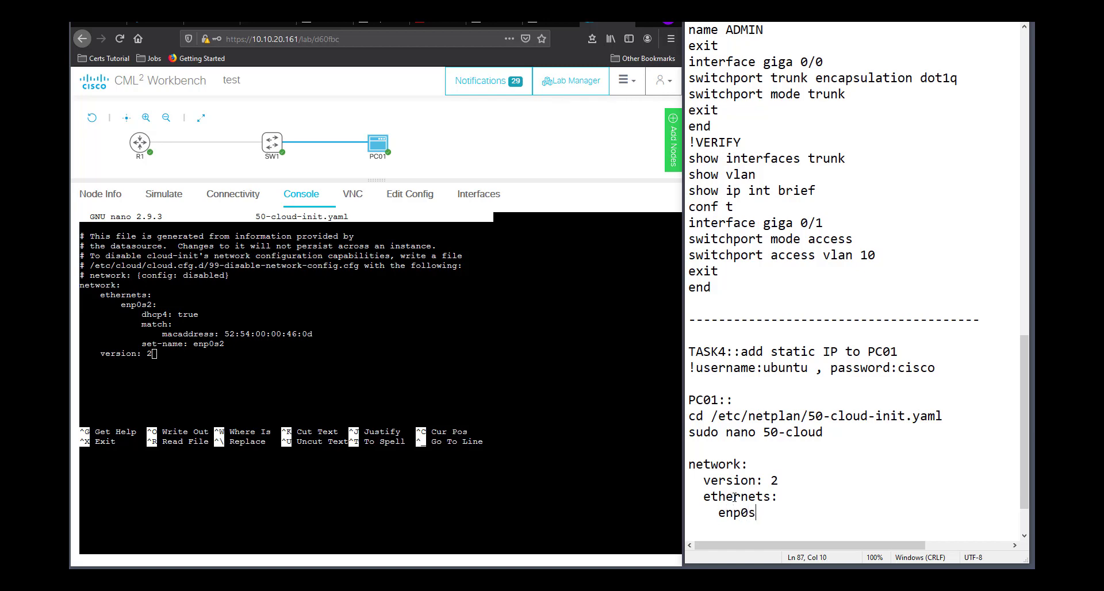
text(2:)
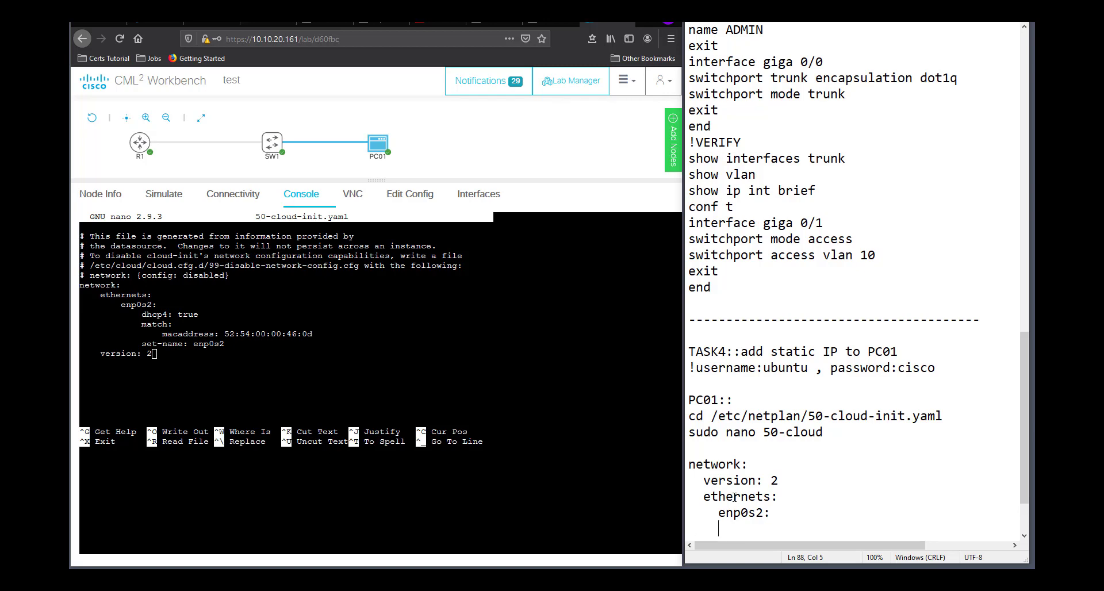
text(addresses:)
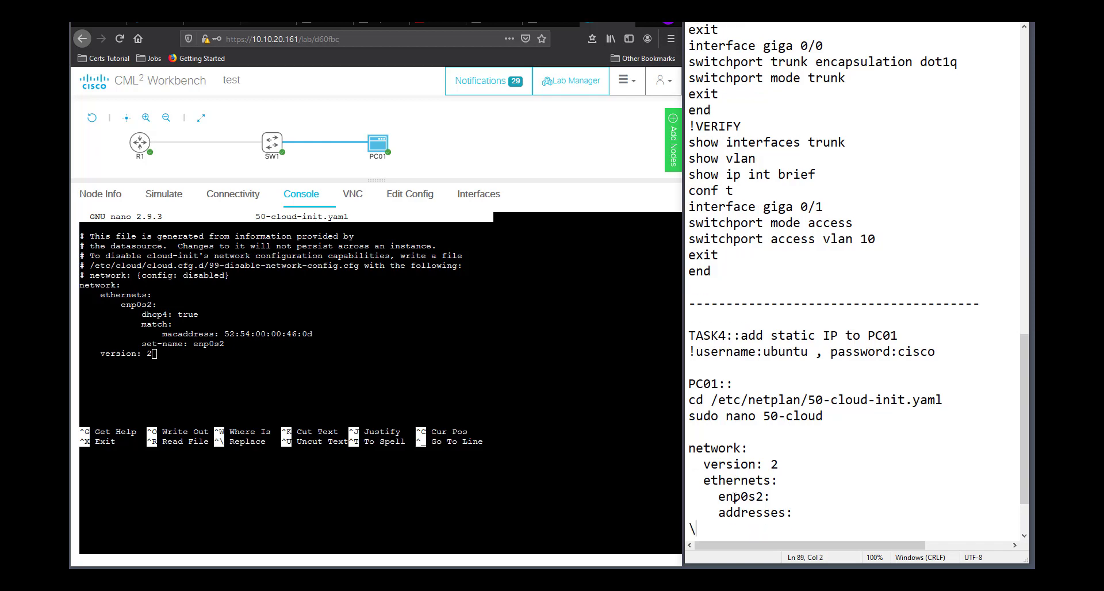
text(ga)
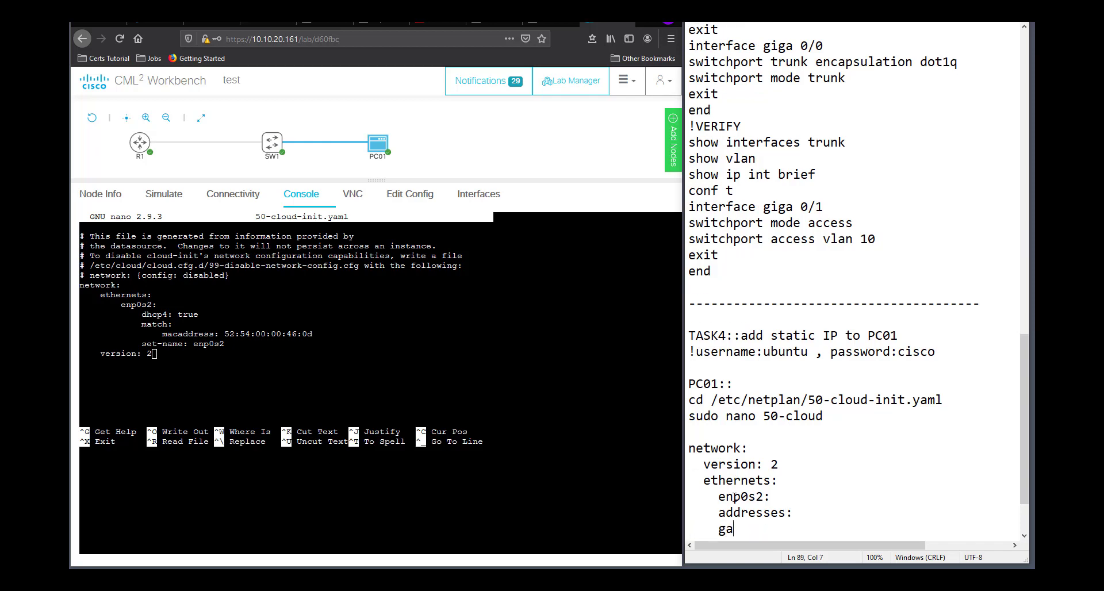
text(teway:)
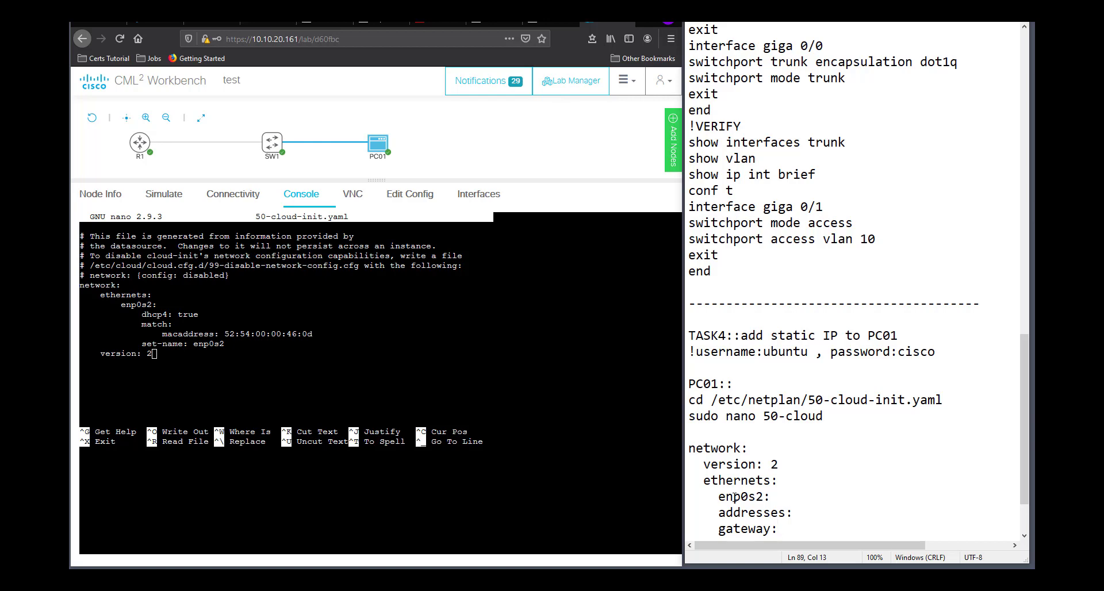
scroll(down, 3)
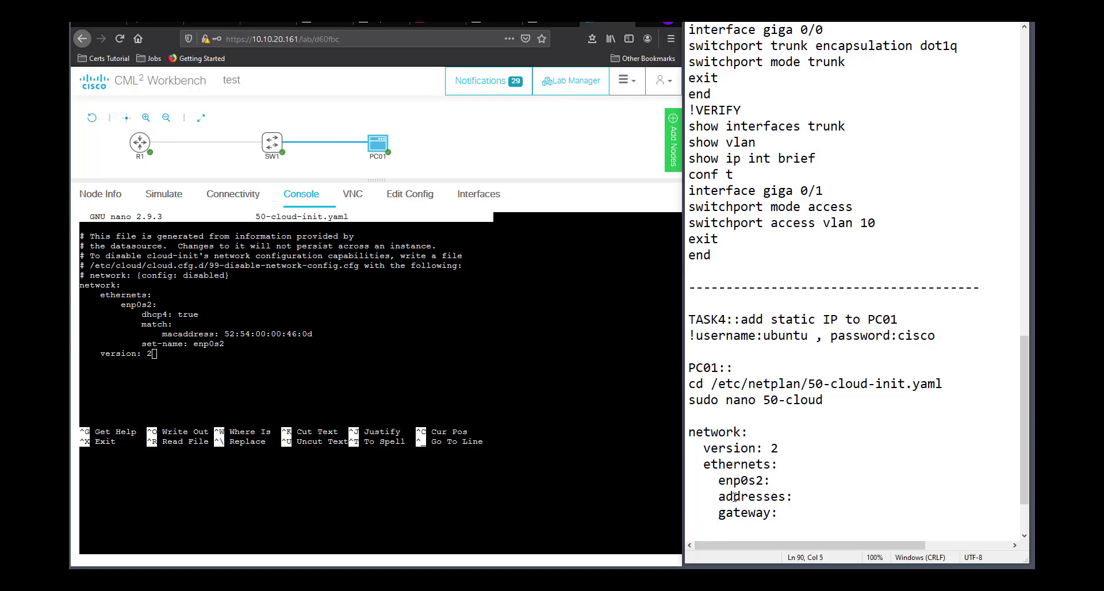
text(nameservers:)
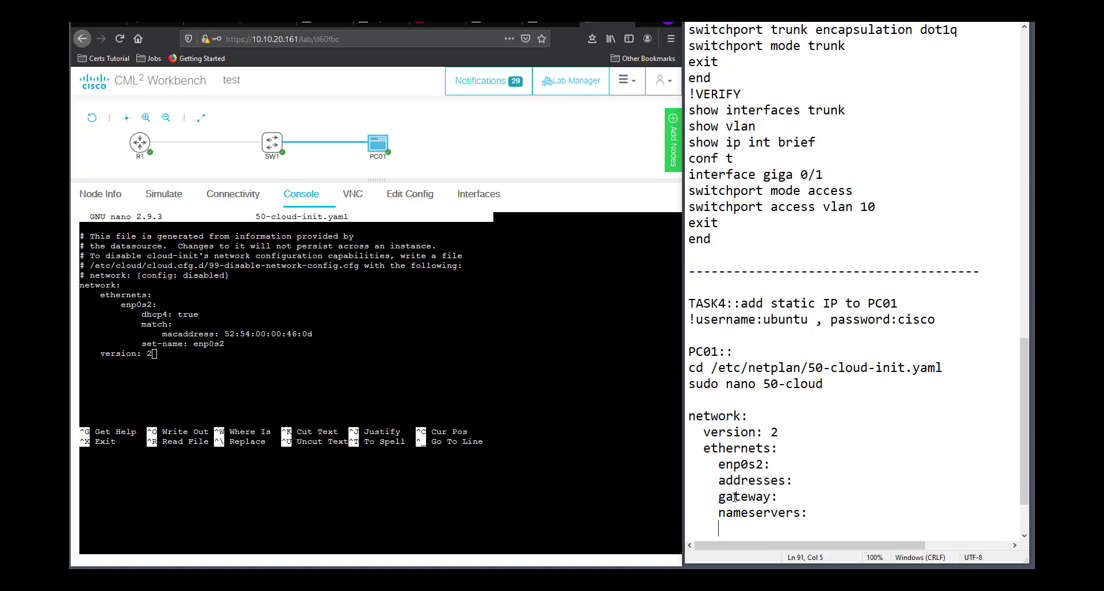
key(Up)
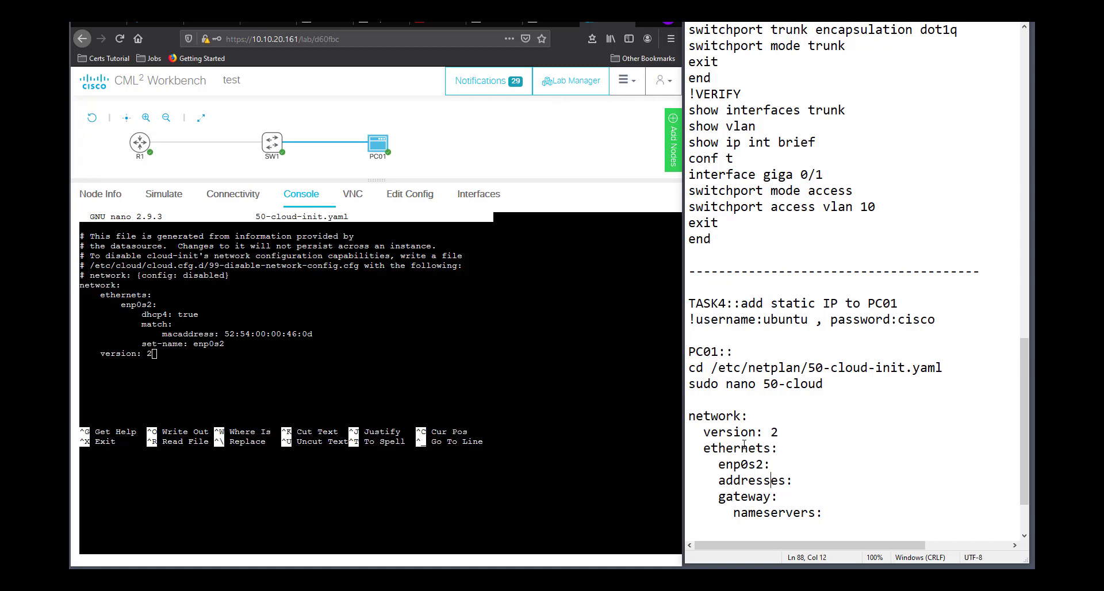
Fill in the draft's address as [172.16.10.56/24]
text([)
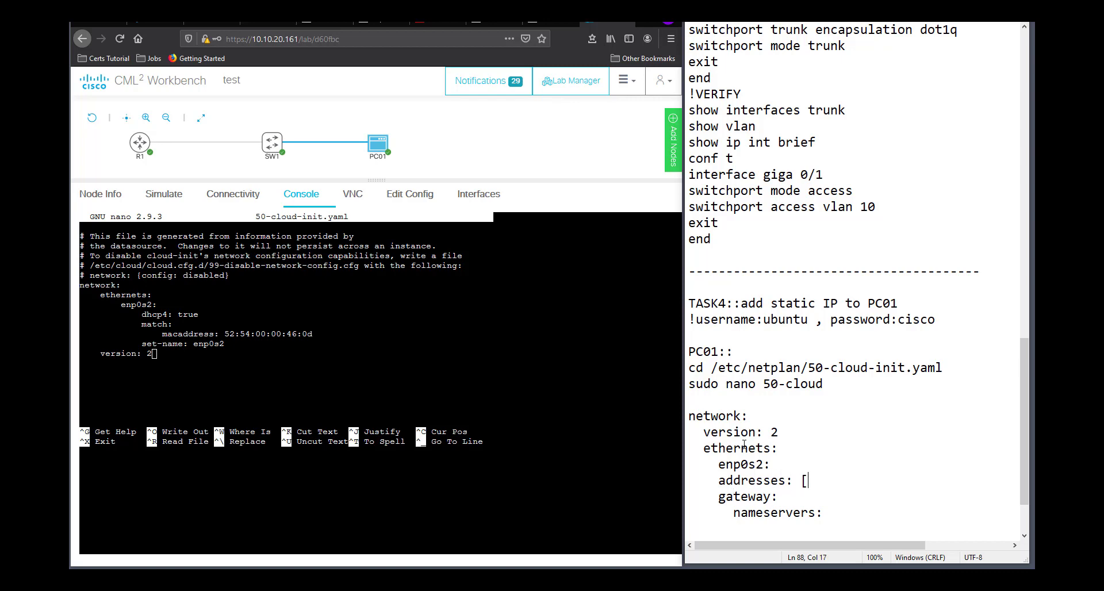
text(1)
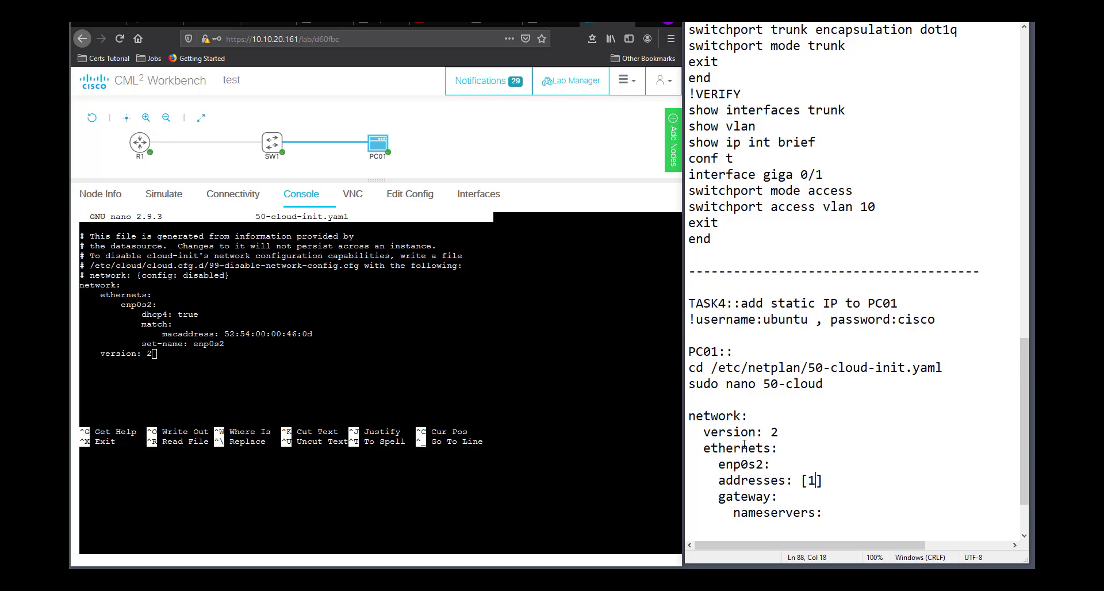
text(72.16.)
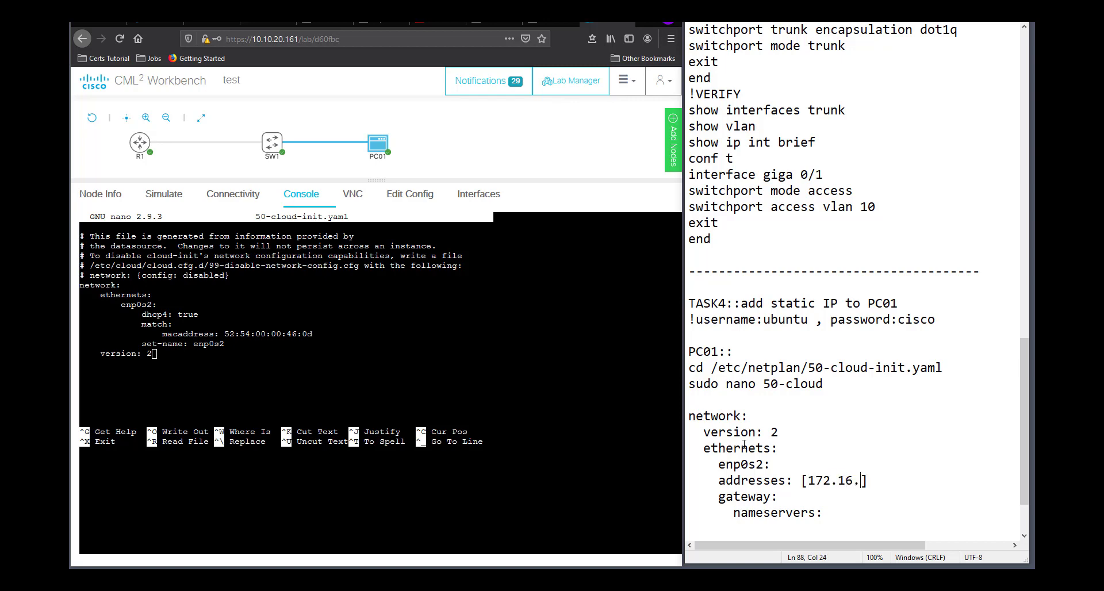
scroll(up, 3)
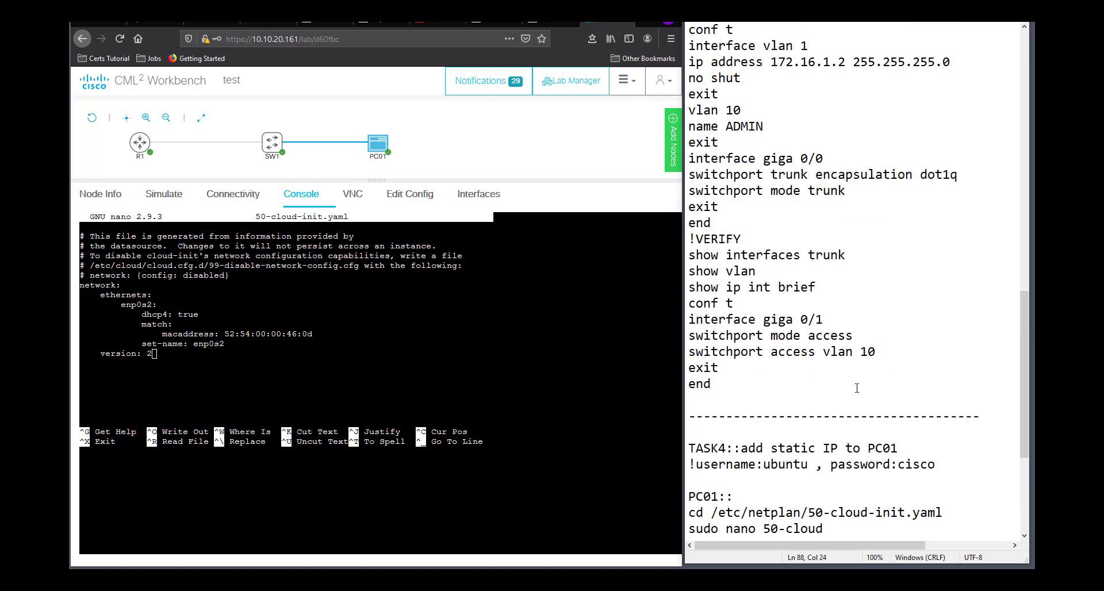
scroll(up, 3)
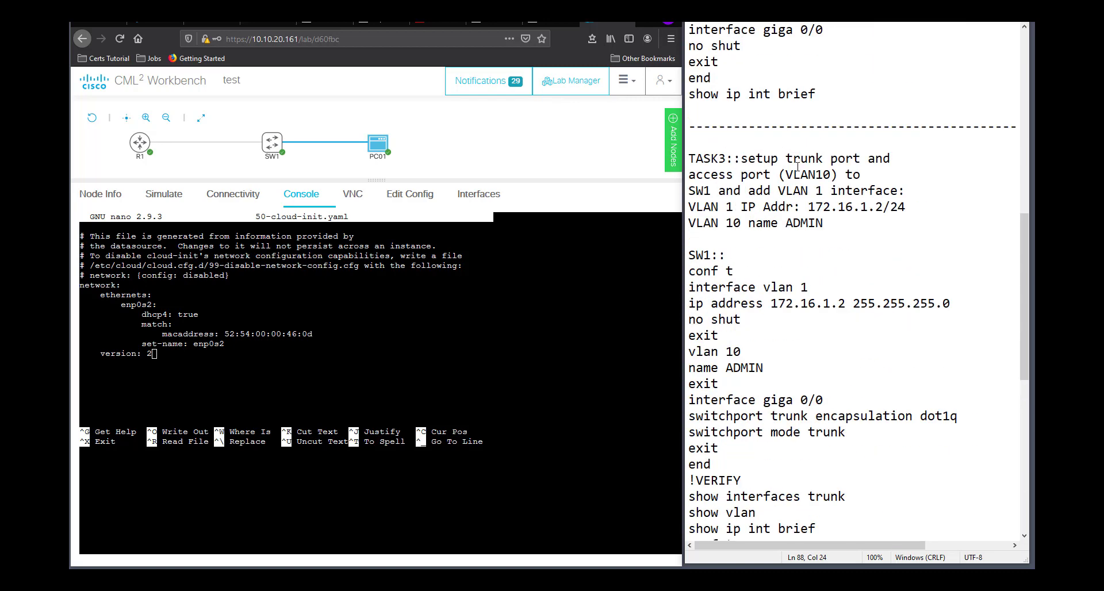
scroll(down, 3)
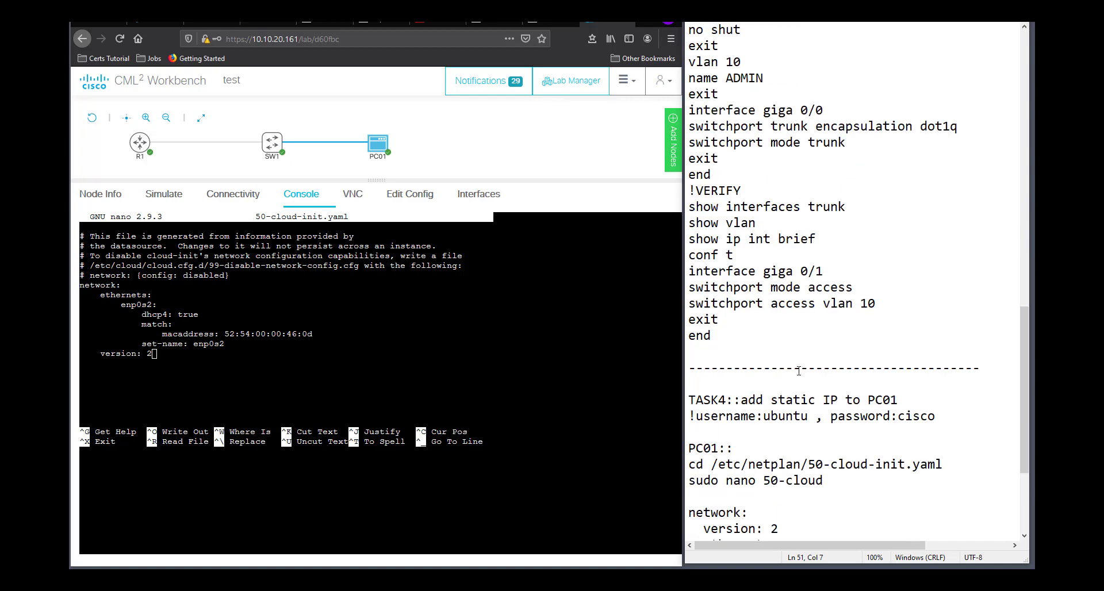
scroll(down, 3)
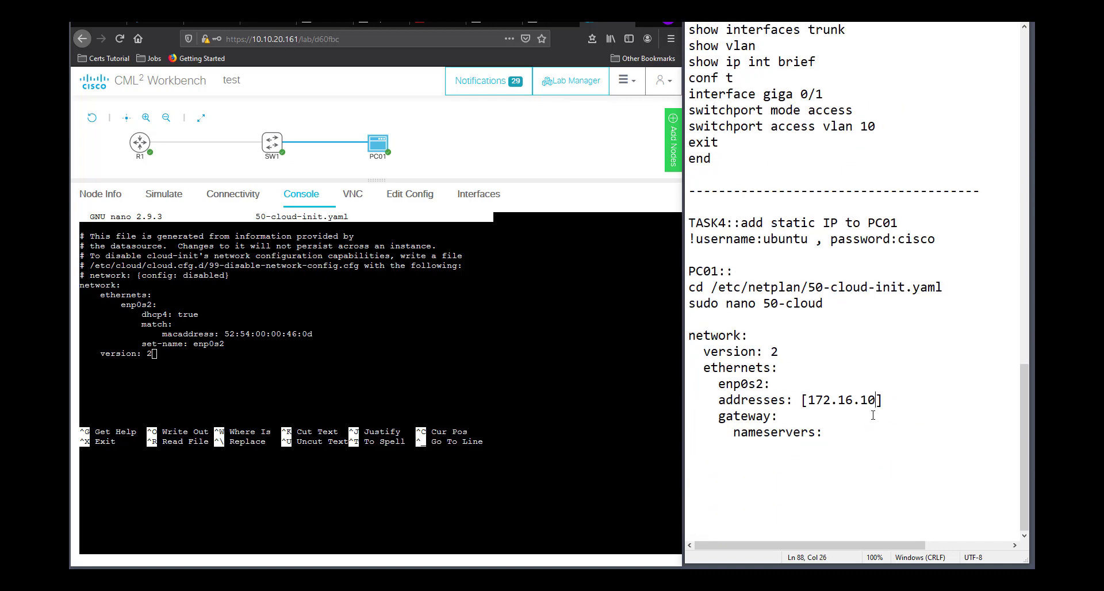
text(56)
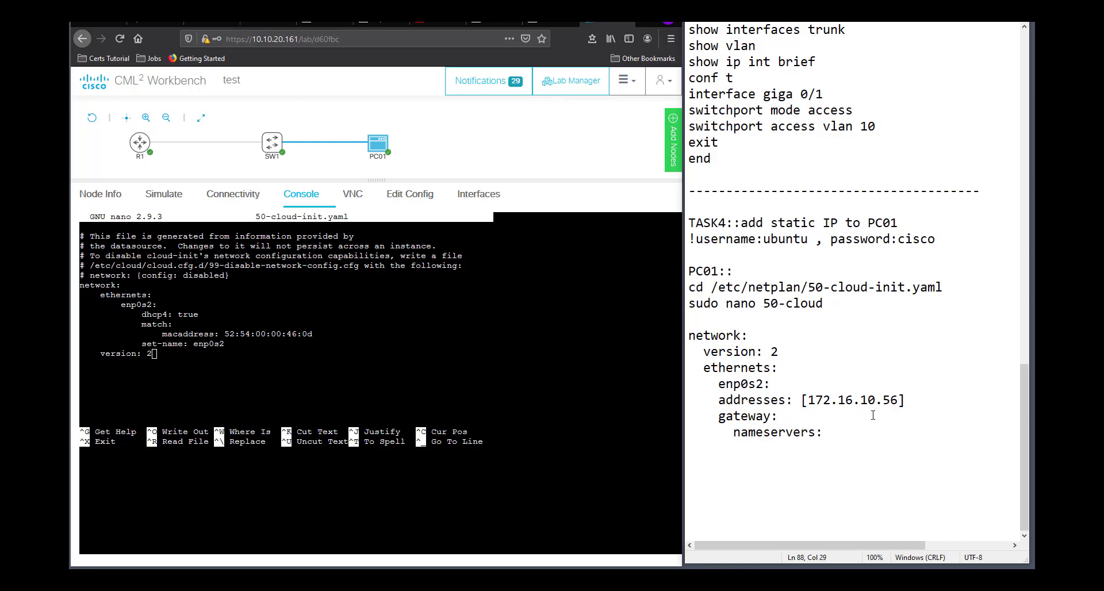
text(/24)
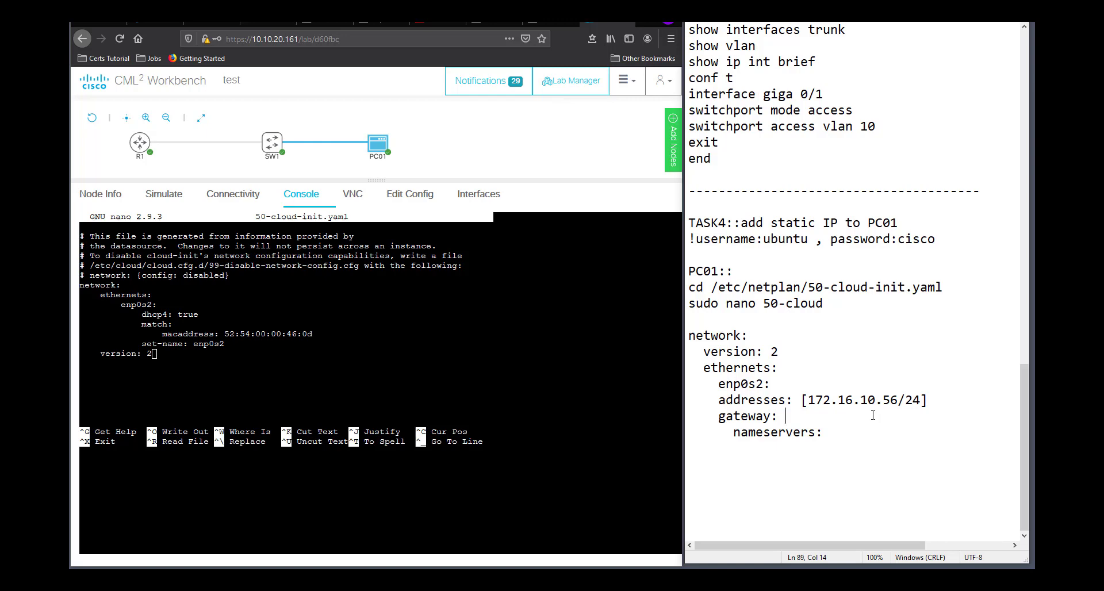
Add gateway 172.16.10.1 and nameservers [1.1.1.1, 8.8.8.8] to the draft
text(172.16.1)
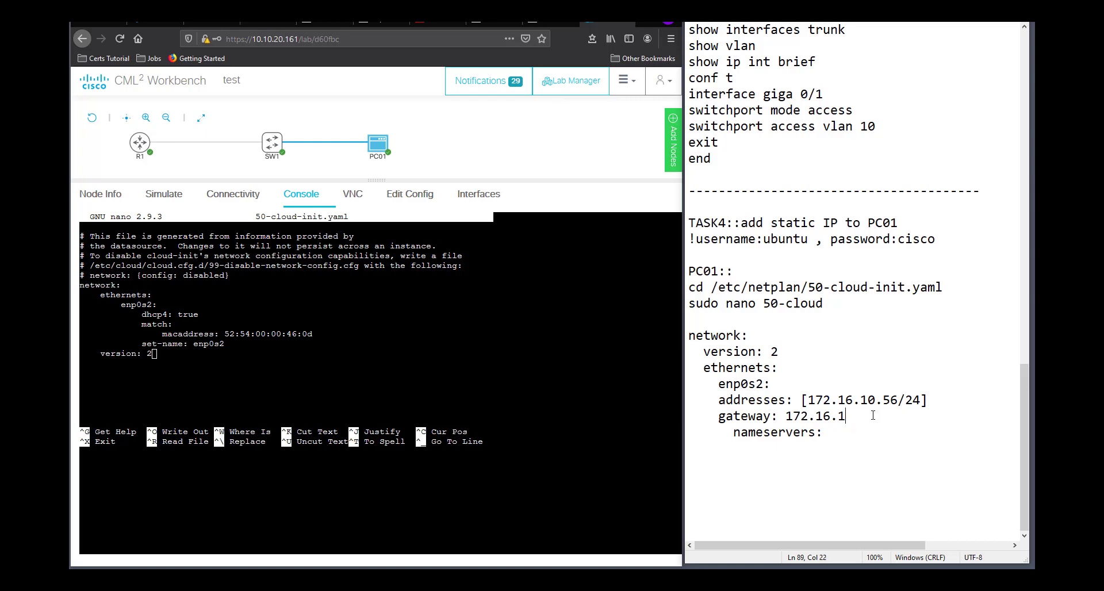
text(0.1)
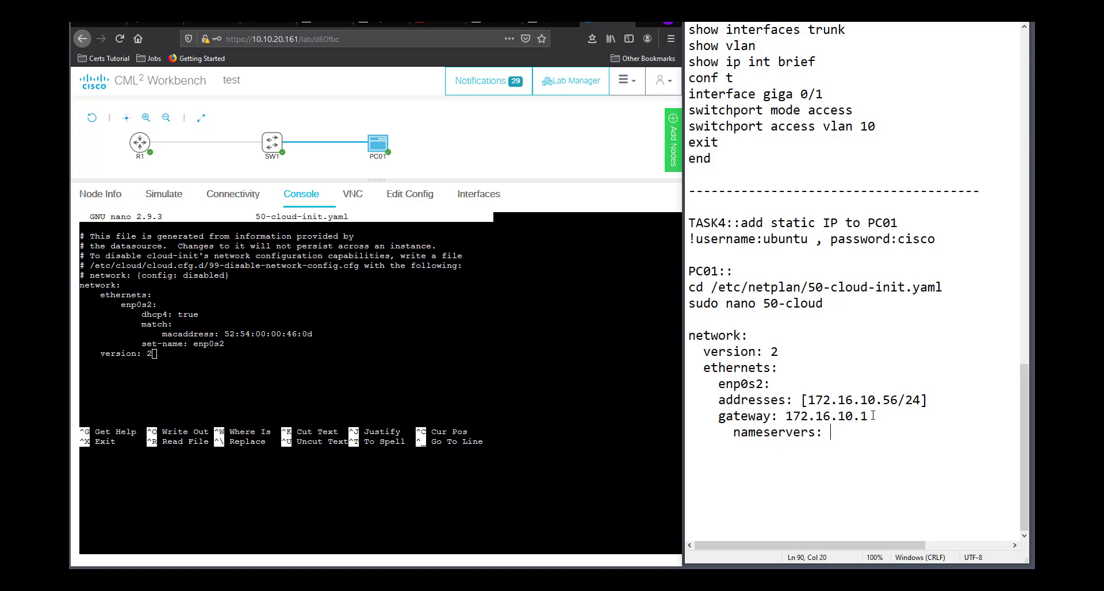
text([])
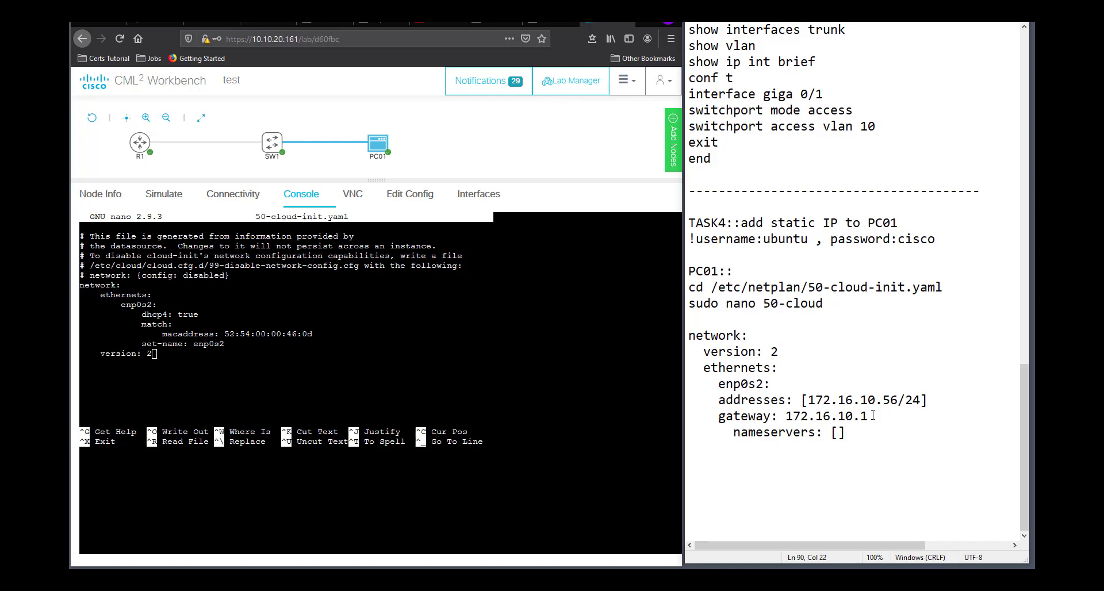
text(172)
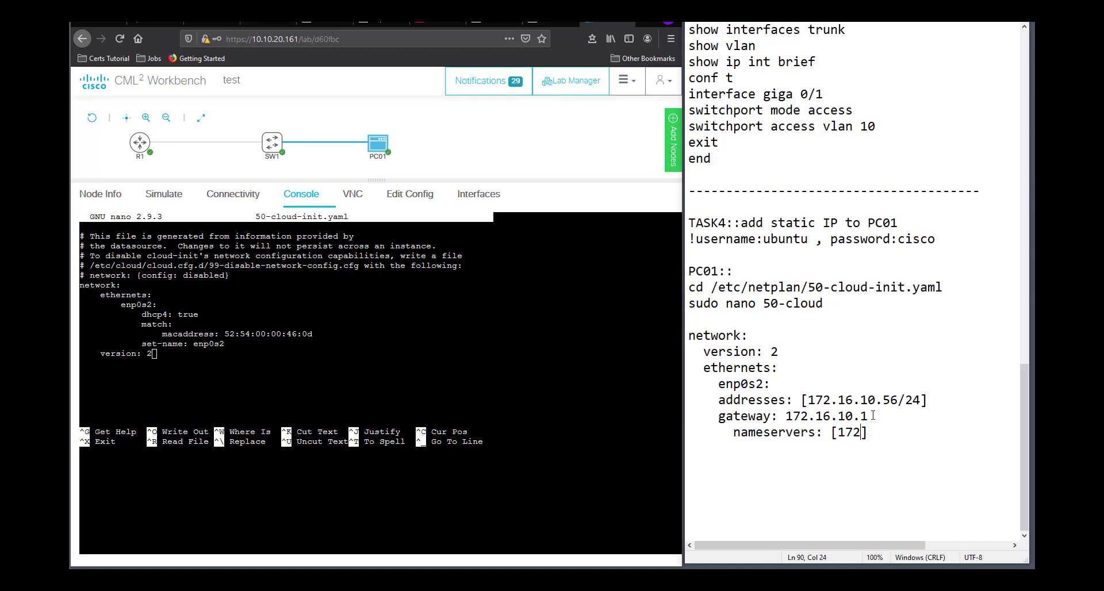
text(.16.10)
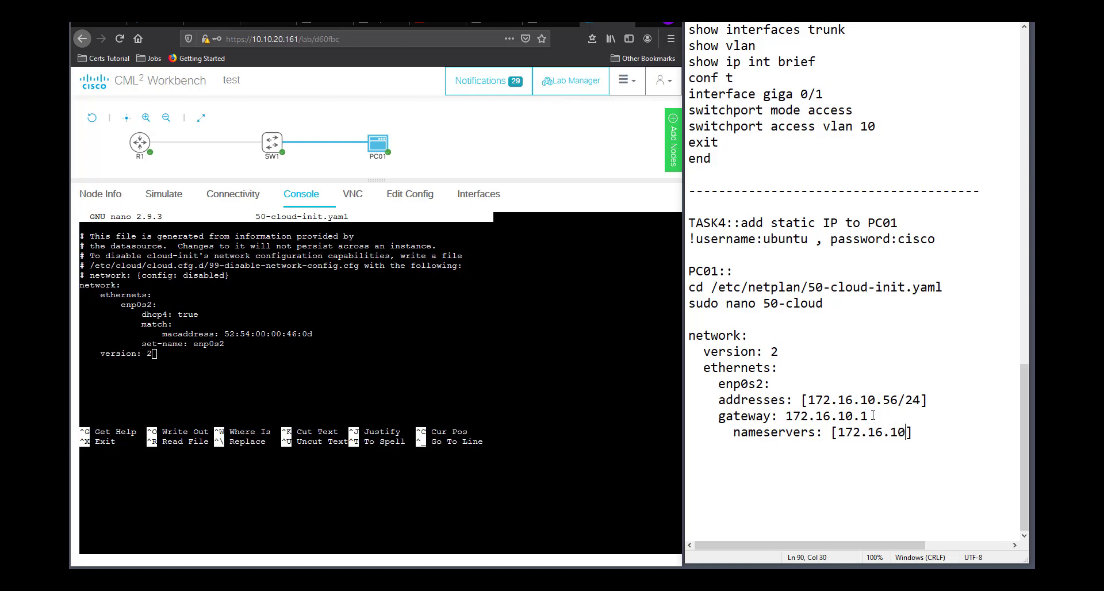
key(BackSpace)
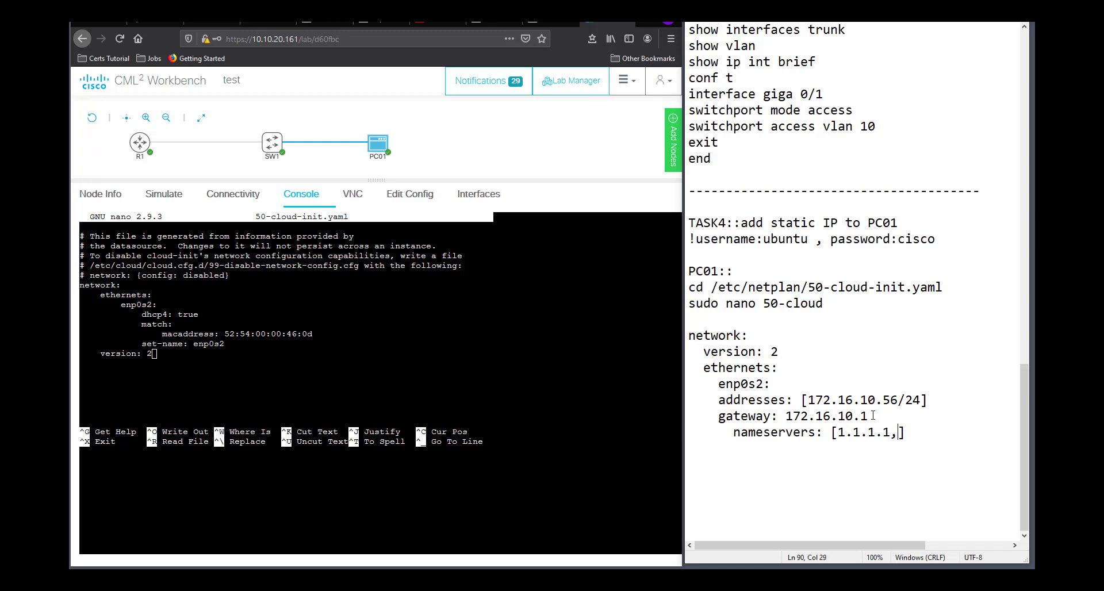
text(8.8.8.8)
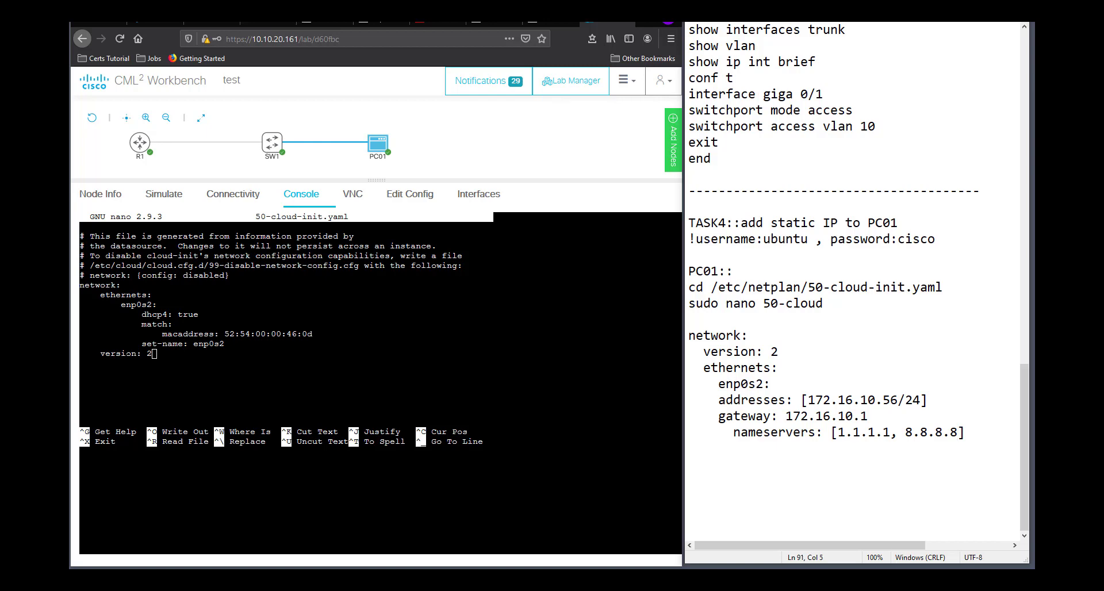
key(Backspace)
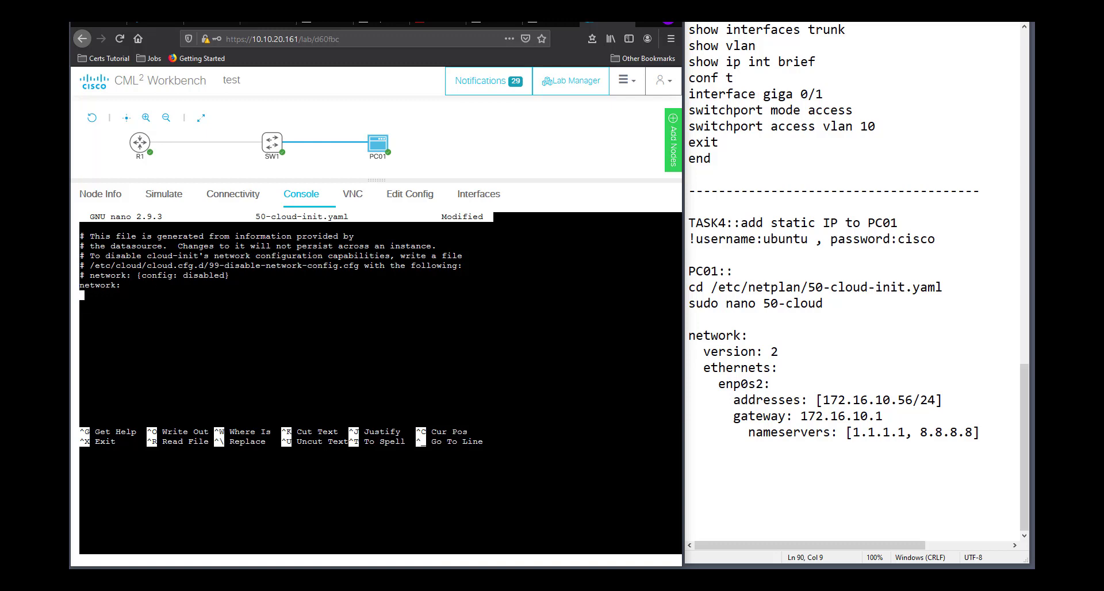
In nano, enter version: 2, ethernets, enp0s2, addresses [172.16.10.56/24] and gateway4 172.16.10.1
text(version: 2)
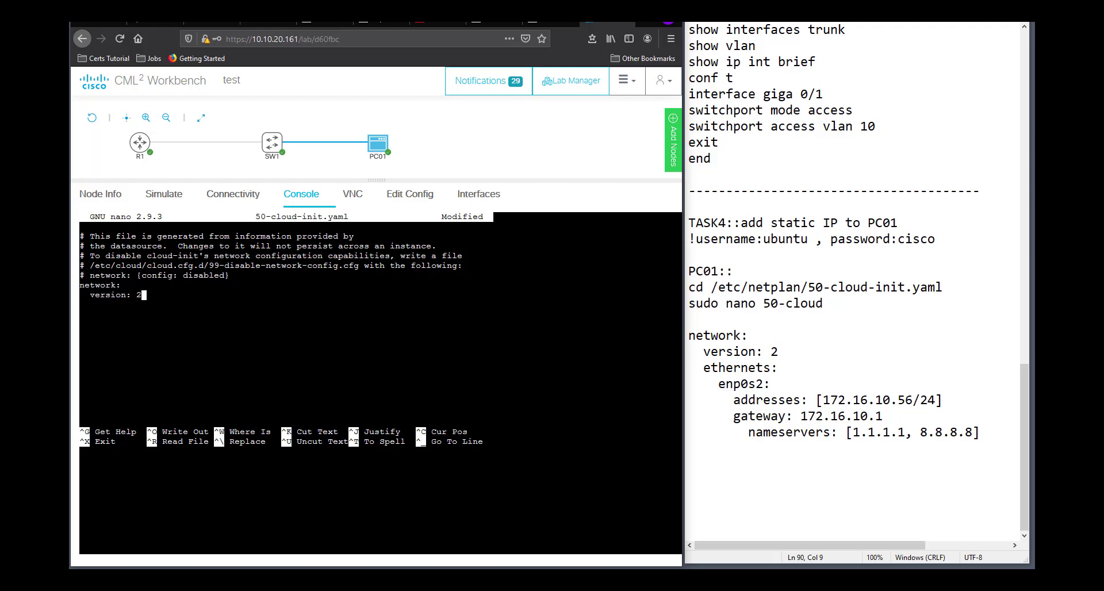
text(ethernets:)
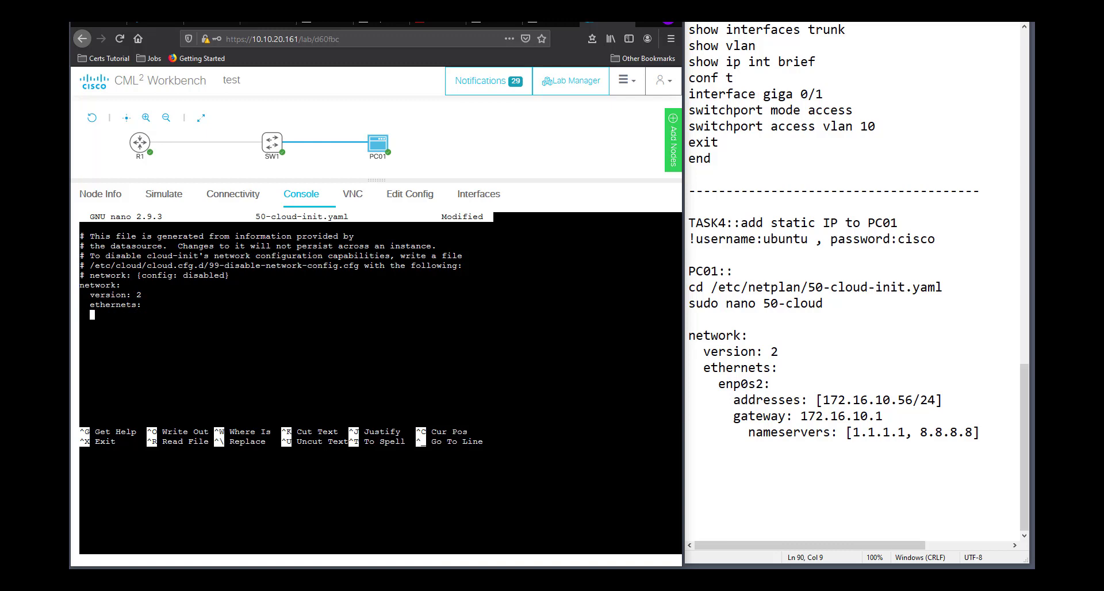
text(enp0s2:)
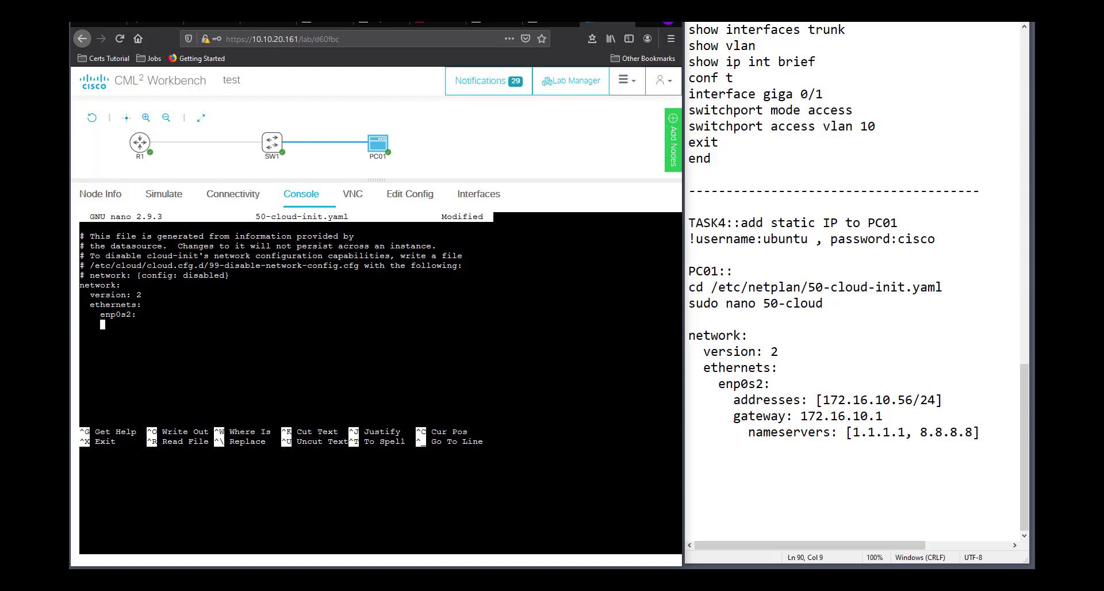
text(addresses: [)
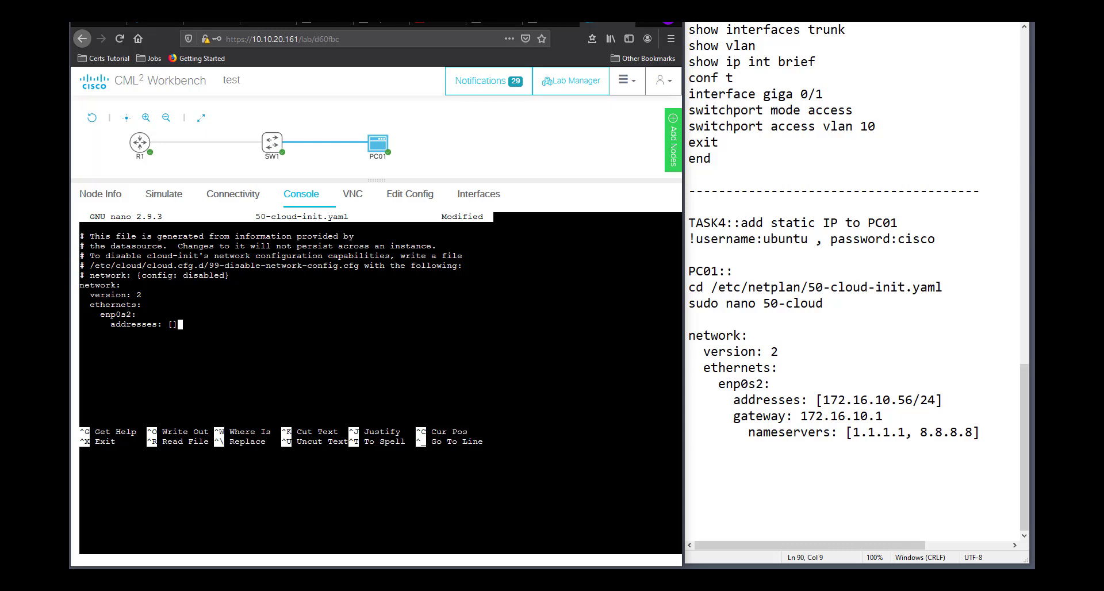
text(172.16.10.)
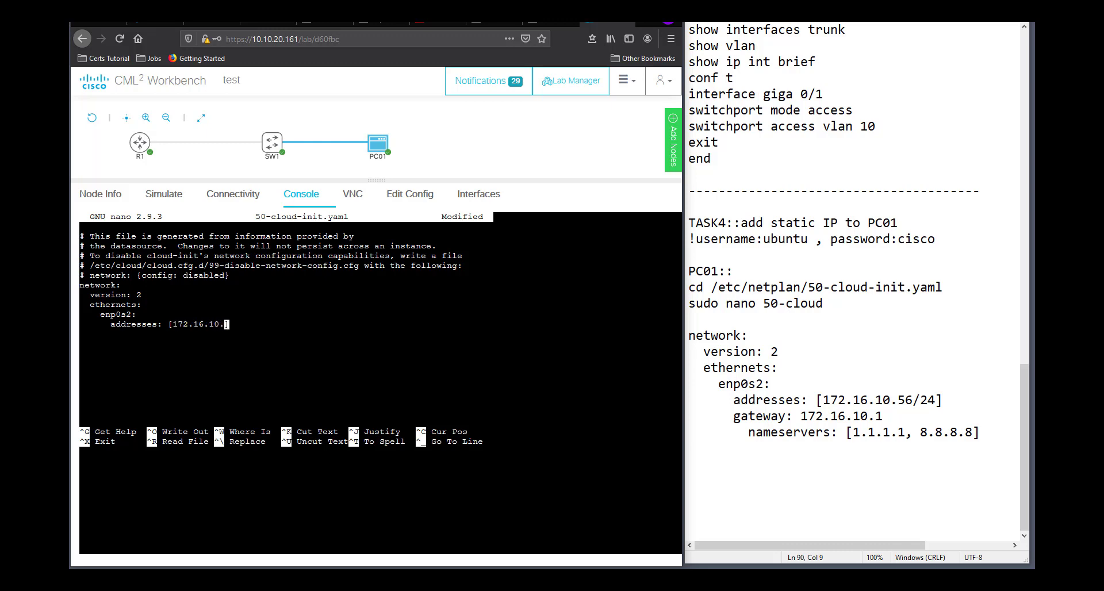
text(56/24)
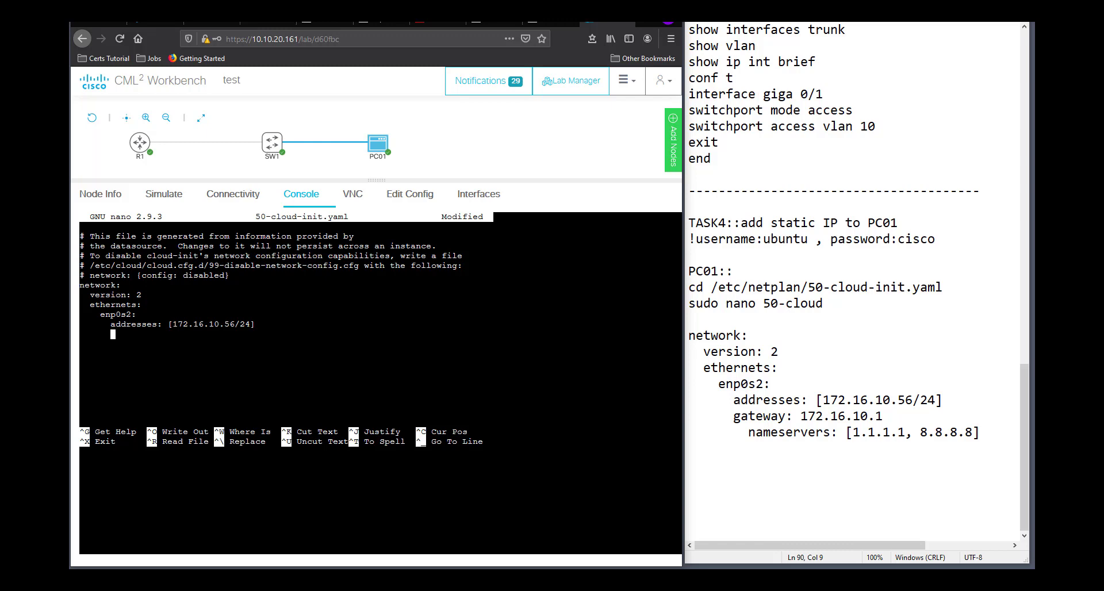
text(gateway4:)
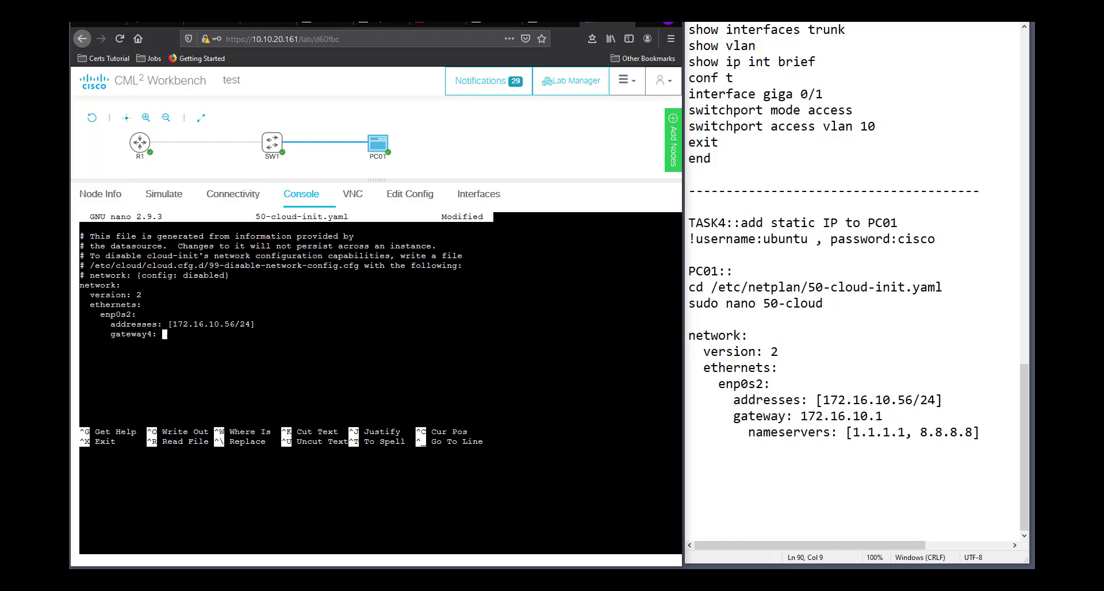
text(172.165)
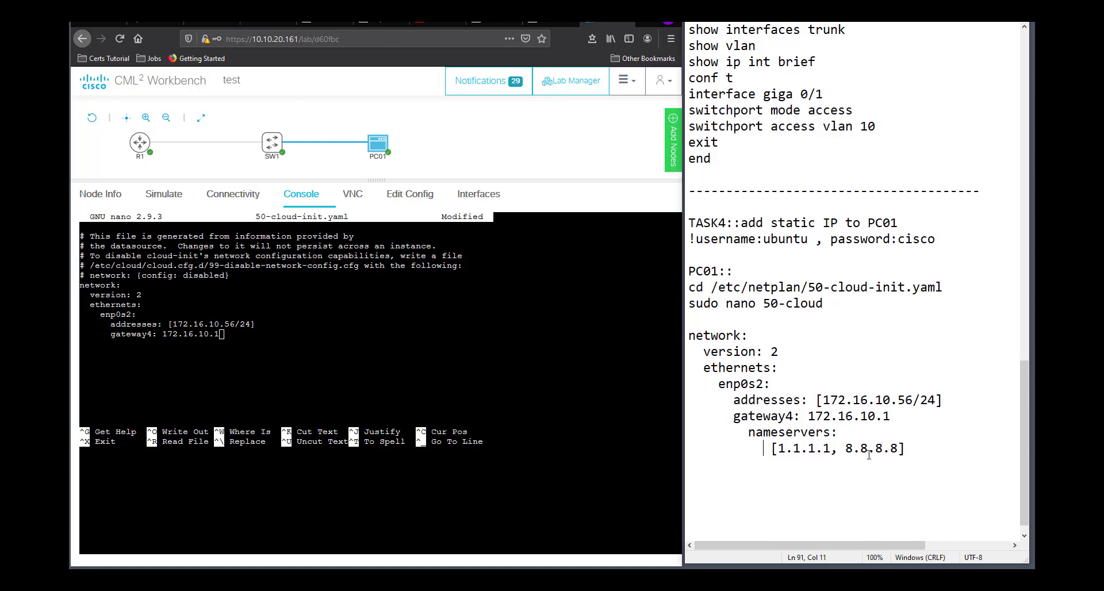
Nest an addresses: key above the 1.1.1.1 and 8.8.8.8 nameserver list
text(addresses:)
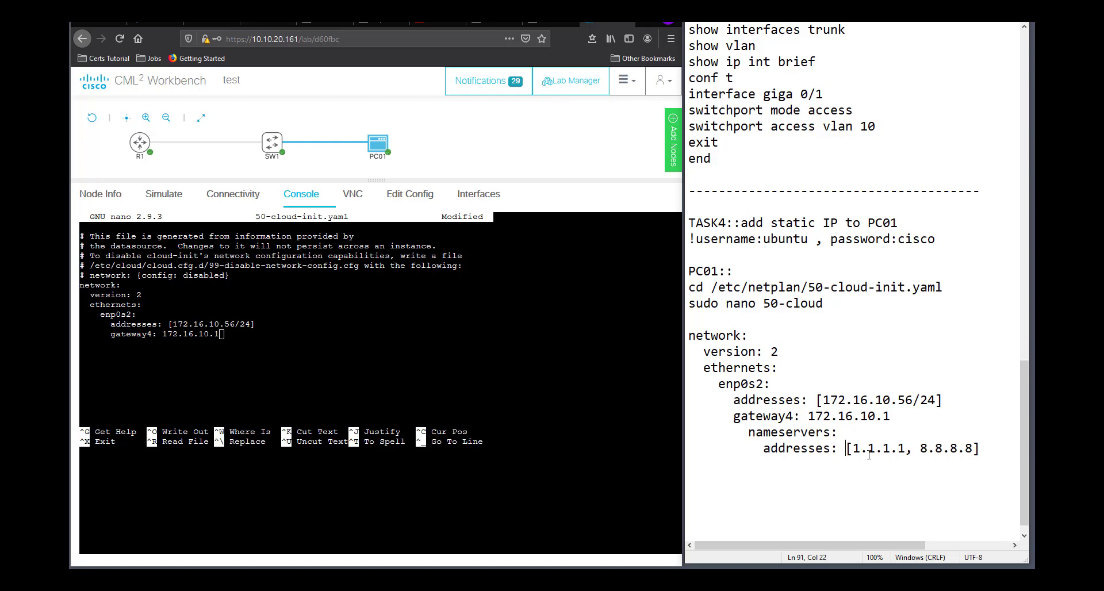
key(Return)
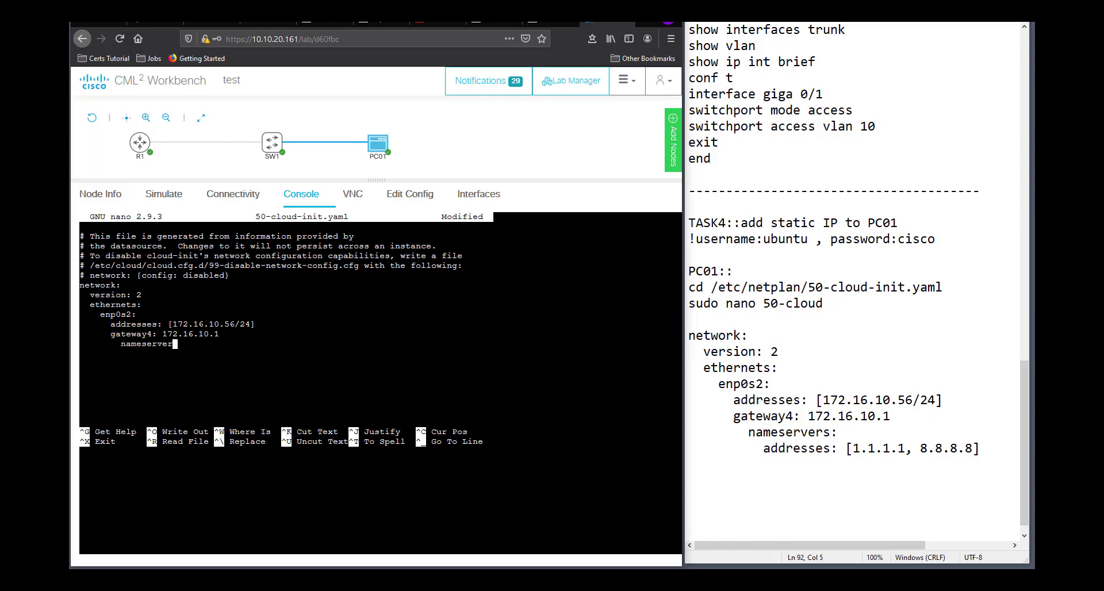
Add nameservers with addresses [1.1.1.1, 8.8.8.8] to PC01's netplan file and save
key(Enter)
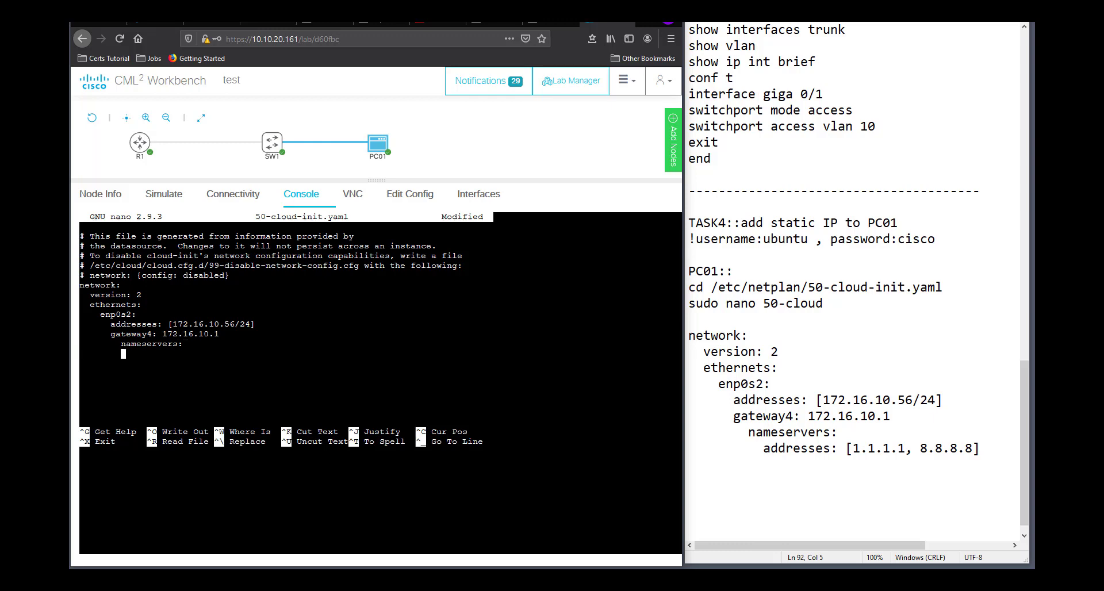
text(addresses)
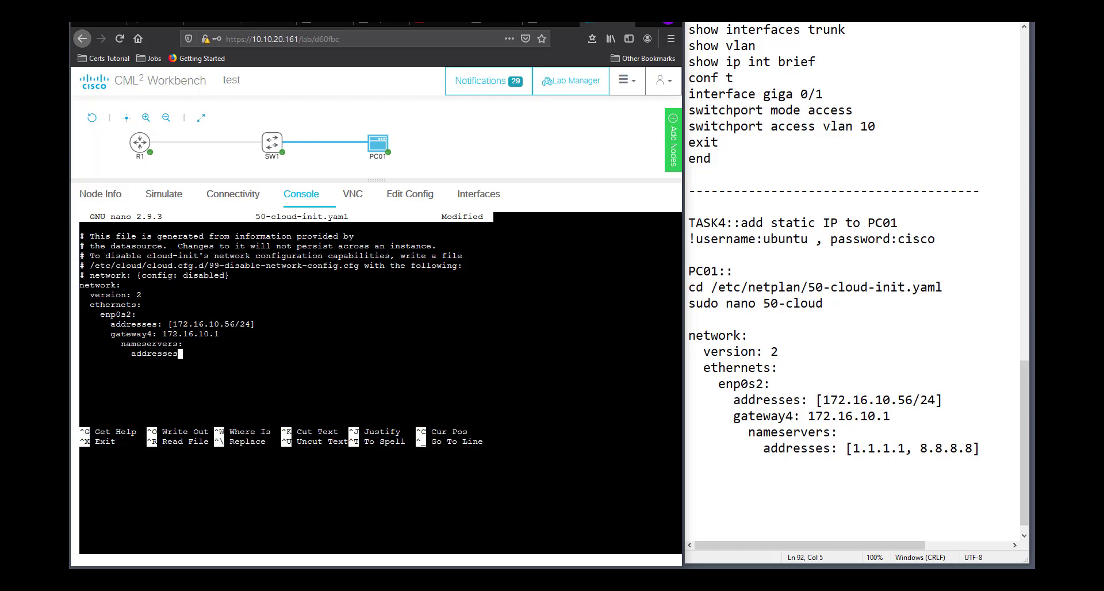
text([1.1.1)
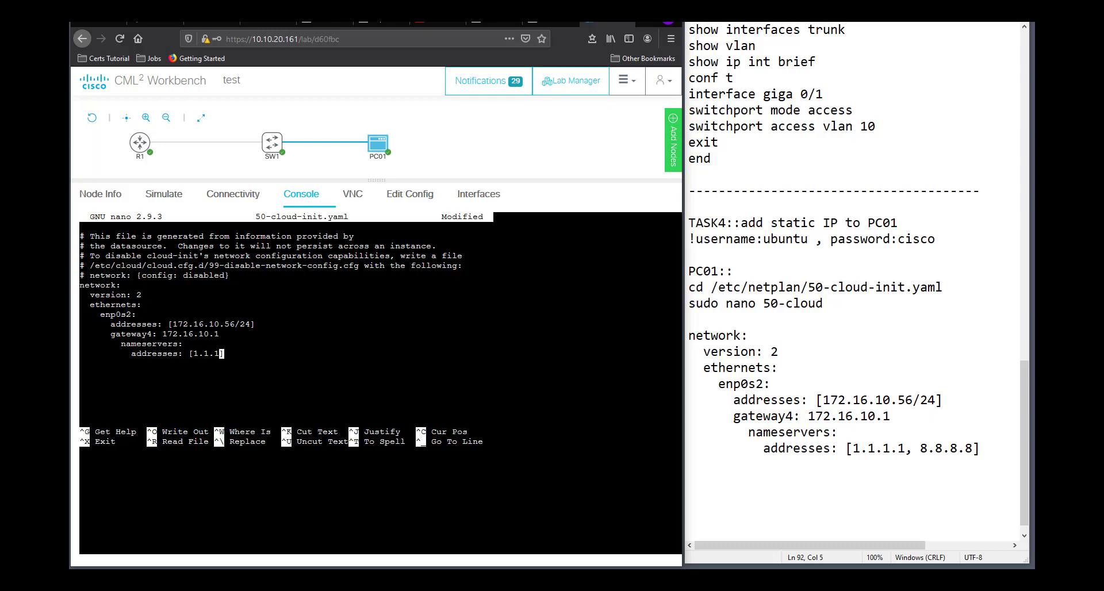
text(,)
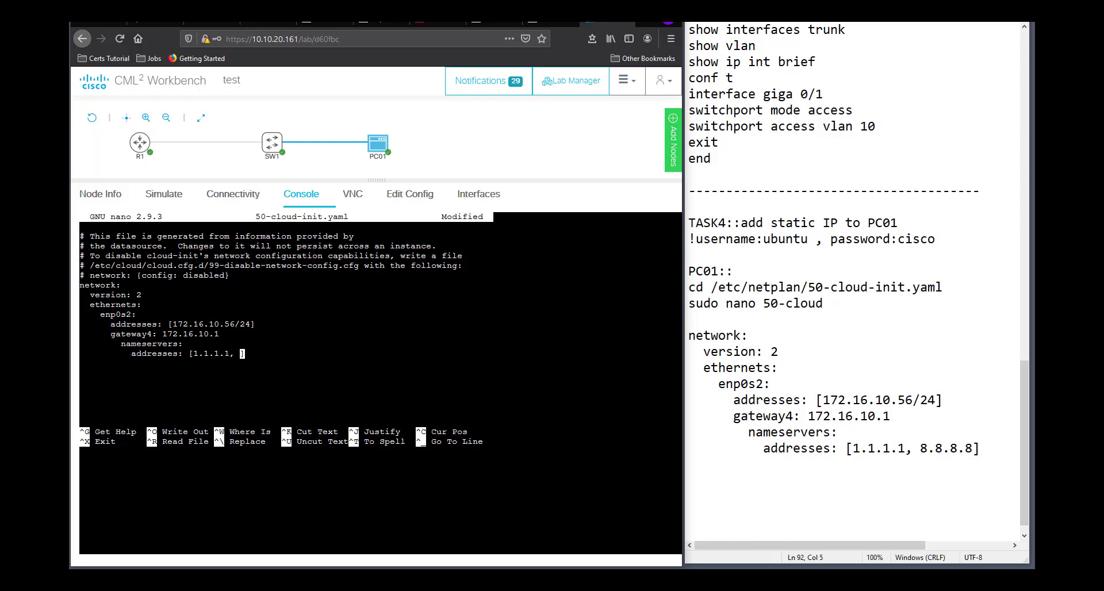
text(8.8.8.8)
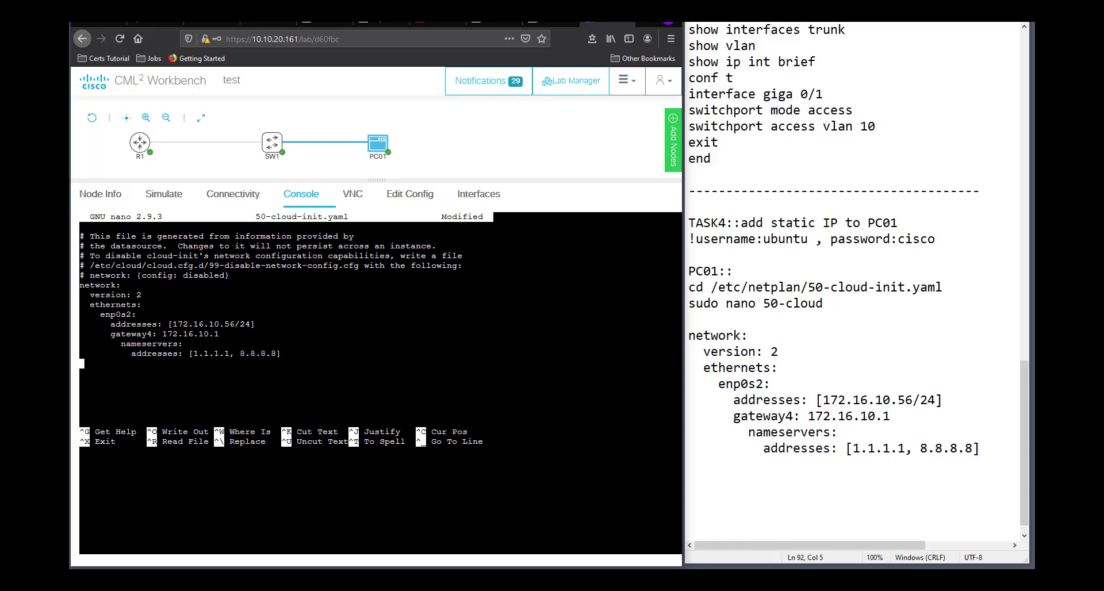
key(ctrl+o)
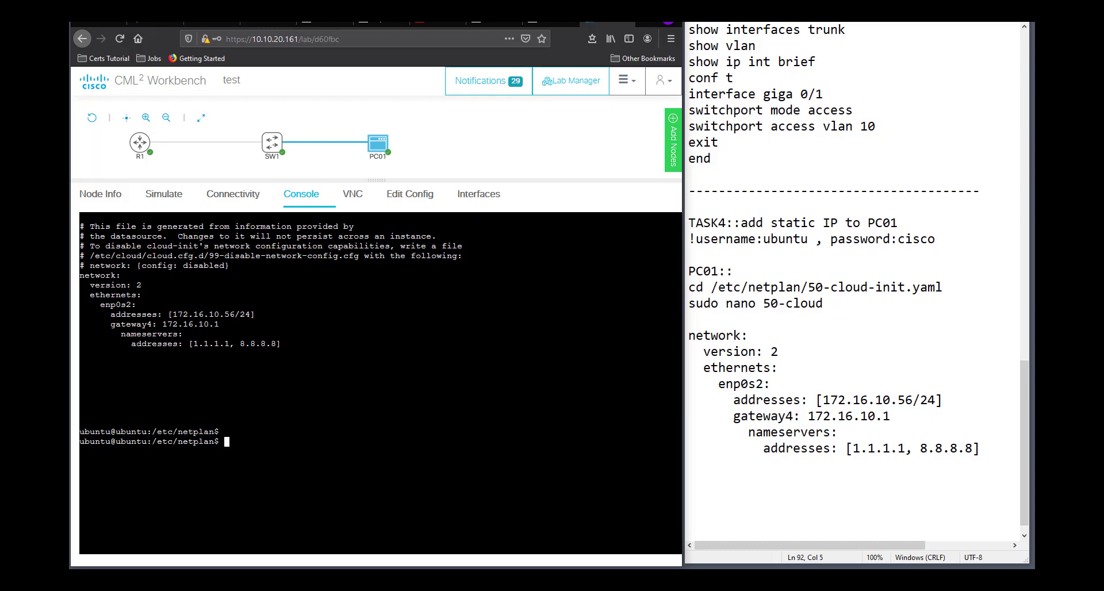
Display the netplan file and run sudo netplan try, which errors loading 50-cloud-init.yaml
text(cat 50-cloud-init.yaml)
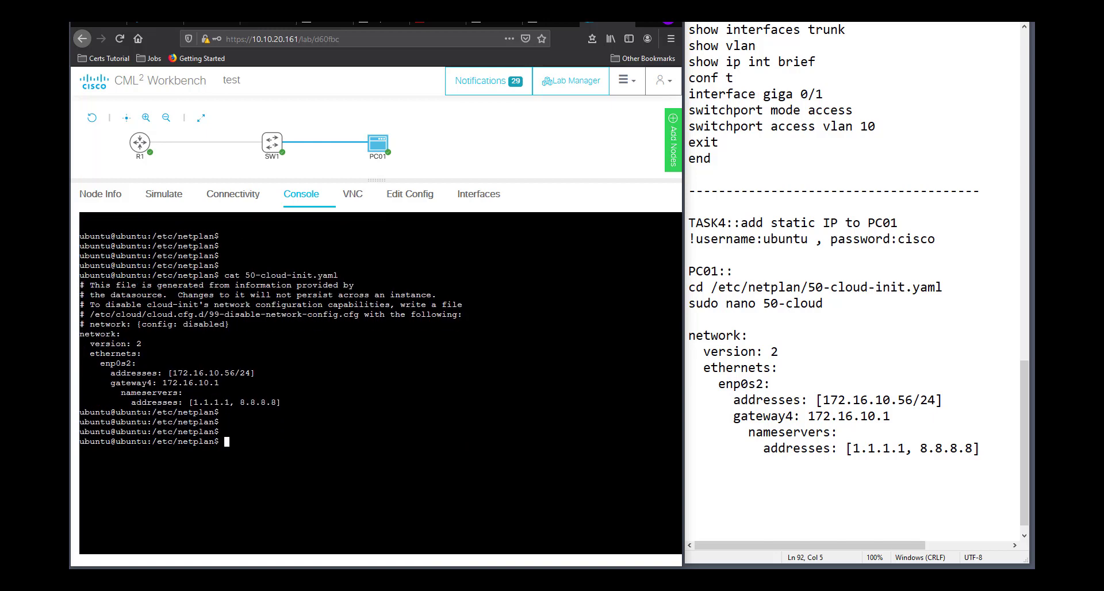
text(sudo)
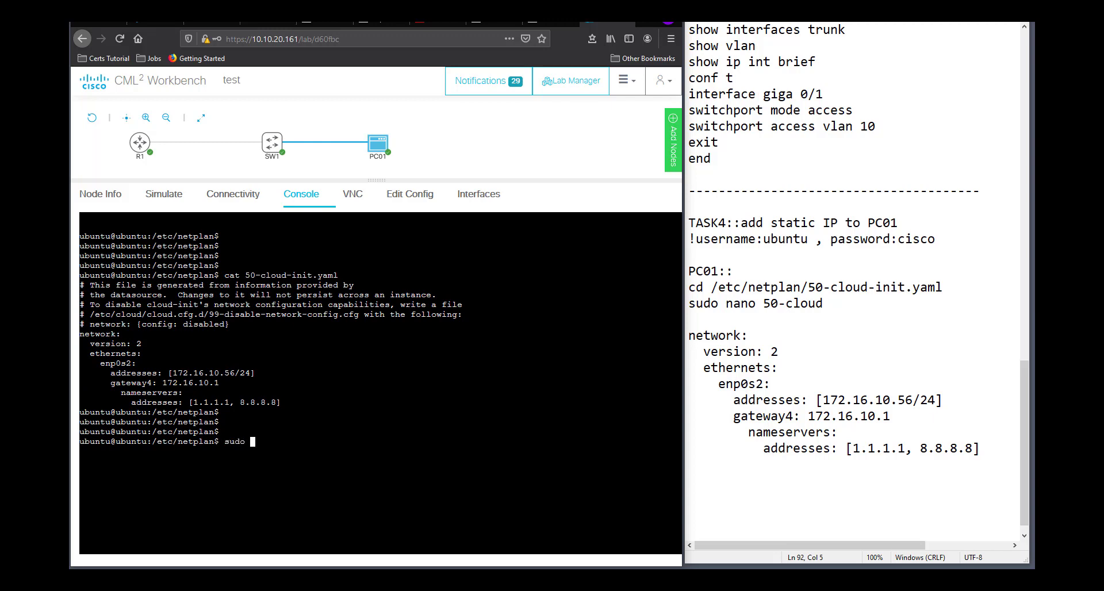
text(netplan)
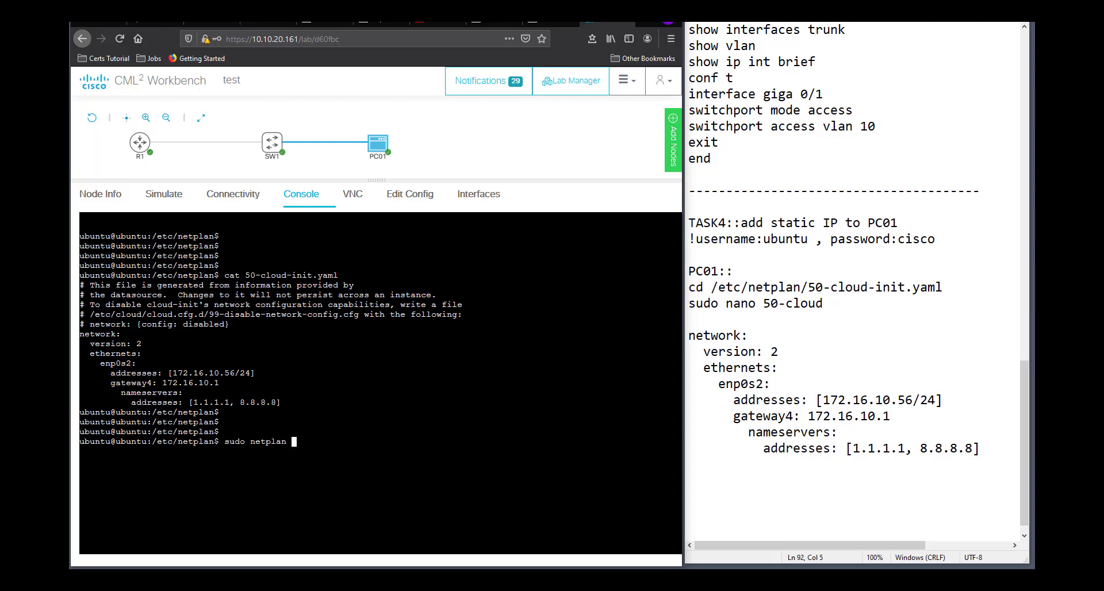
text(try)
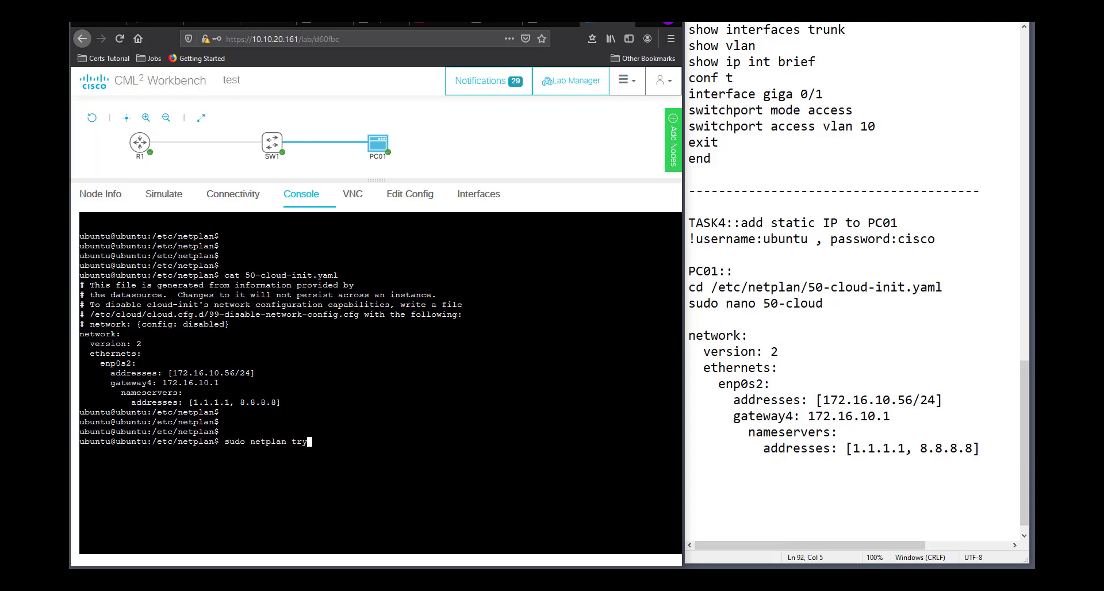
key(Return)
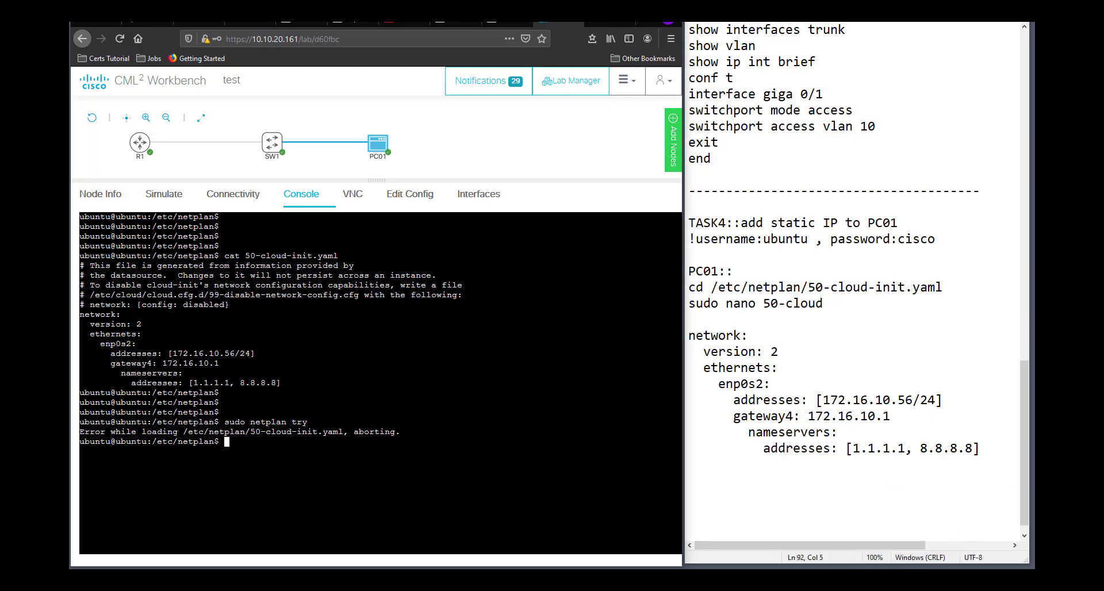
text(sudo nano 5)
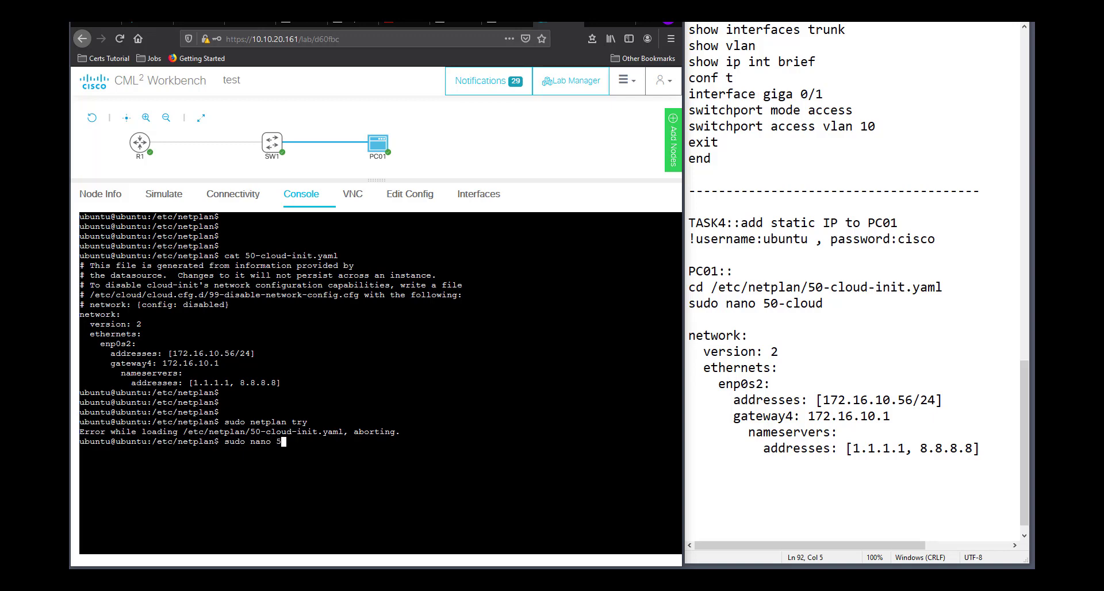
Reopen 50-cloud-init.yaml in nano and realign nameservers under gateway4
key(Return)
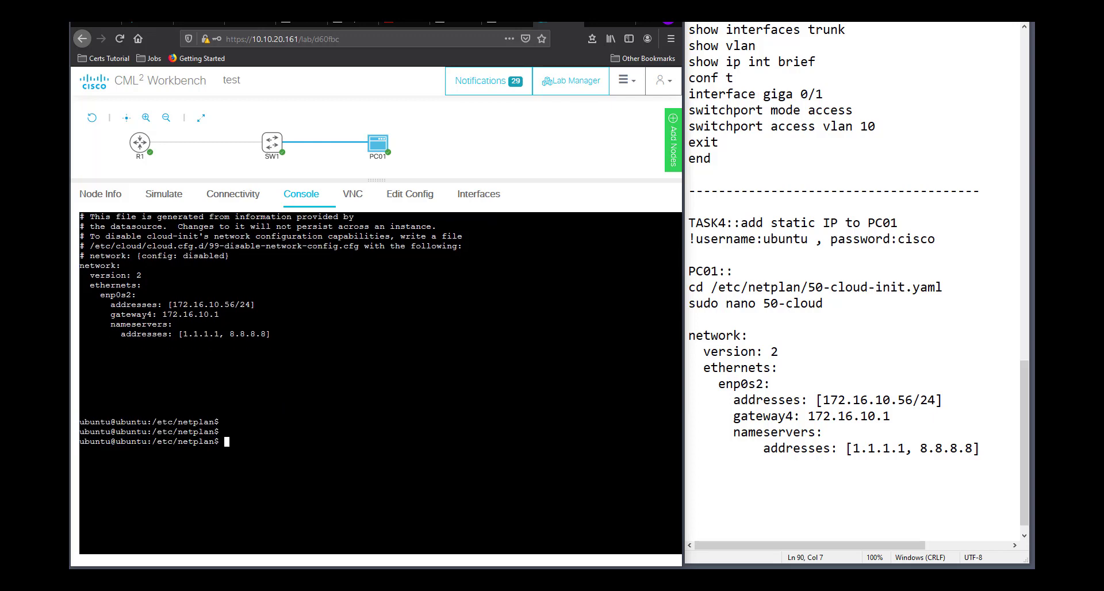
Trial-apply the corrected netplan configuration and accept it before it reverts
text(sudo)
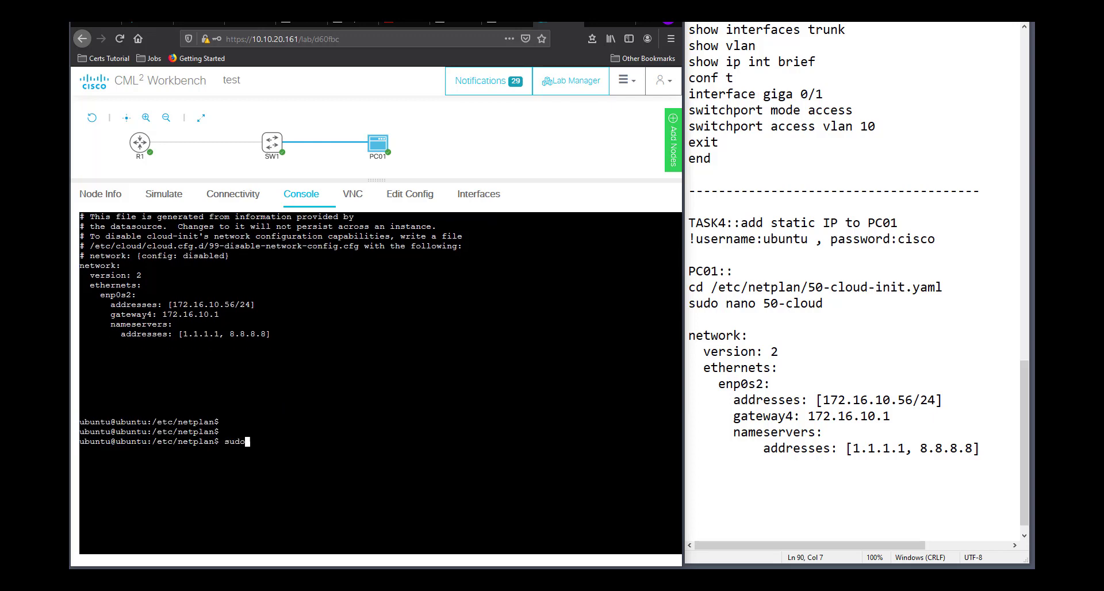
text(net)
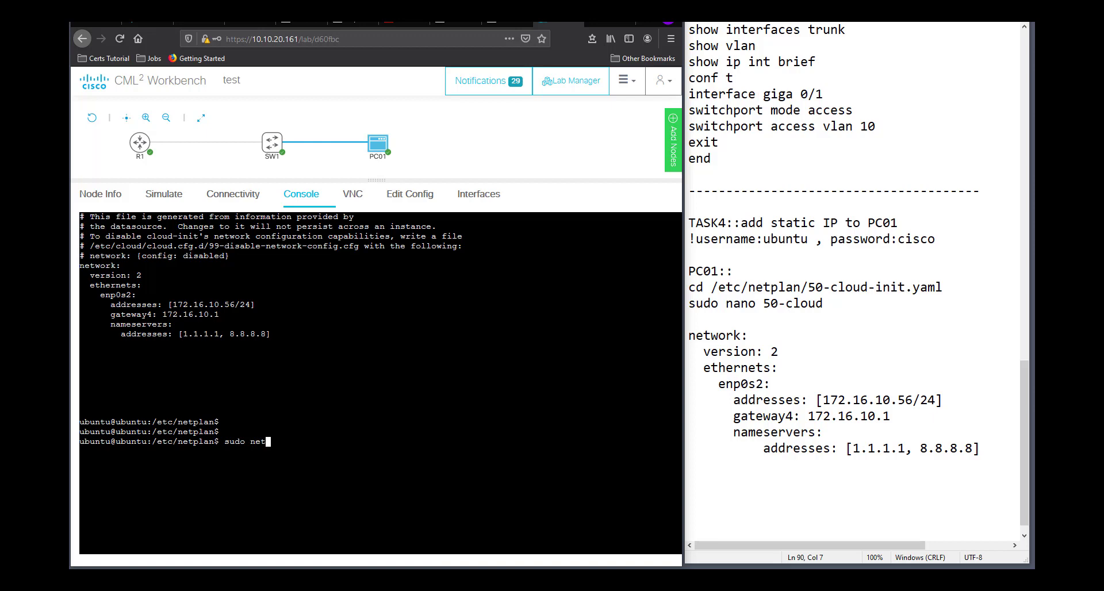
key(Return)
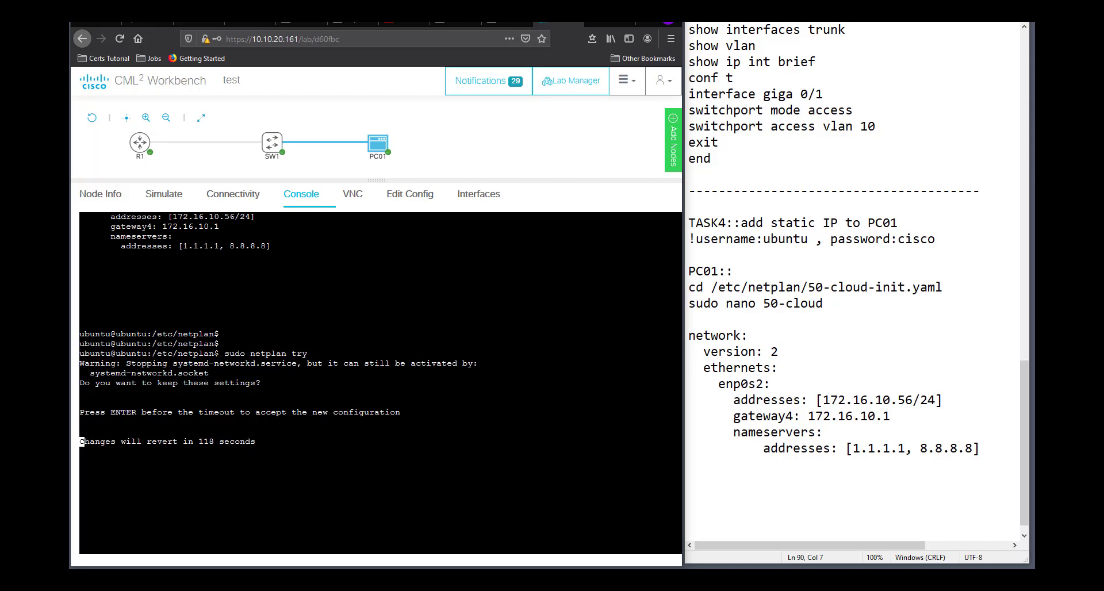
key(Return)
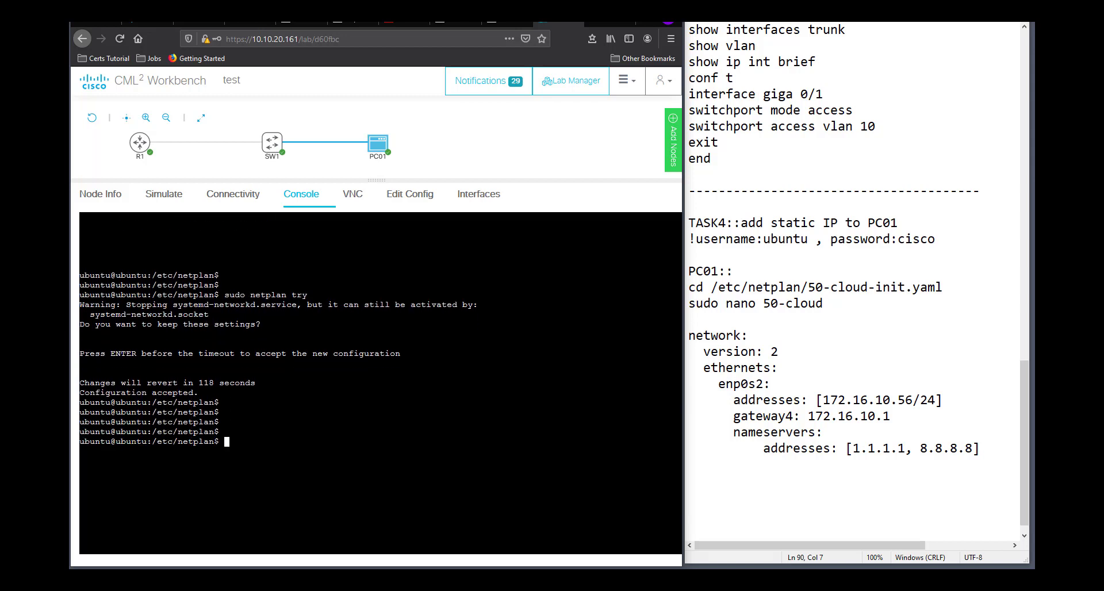
Confirm 172.16.10.56/24 on enp0s2, ping gateway 172.16.10.1, then open R1's console
text(ip addr)
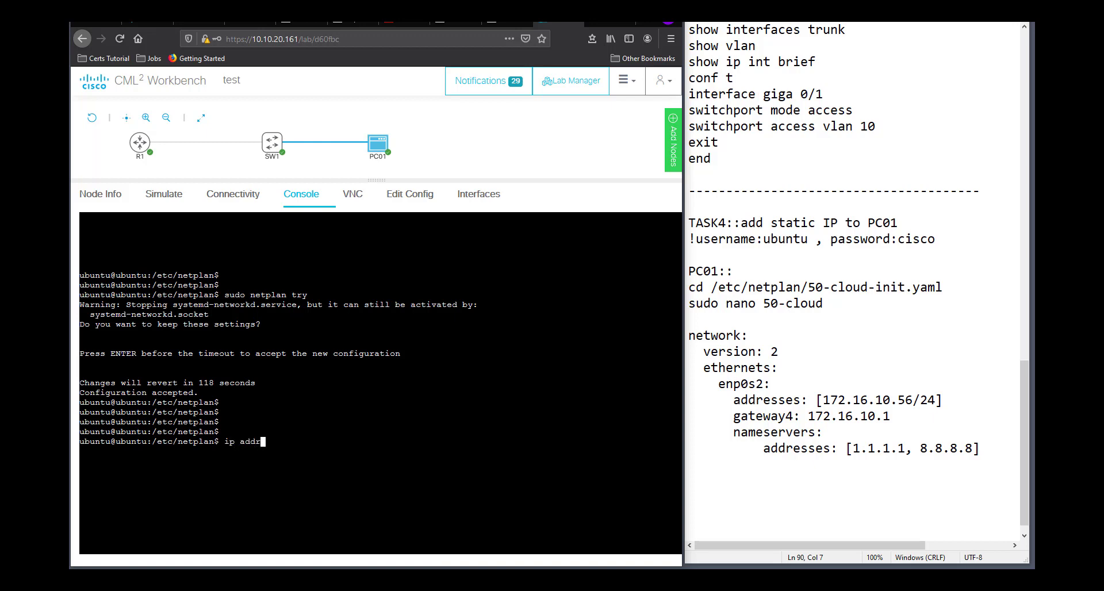
key(Return)
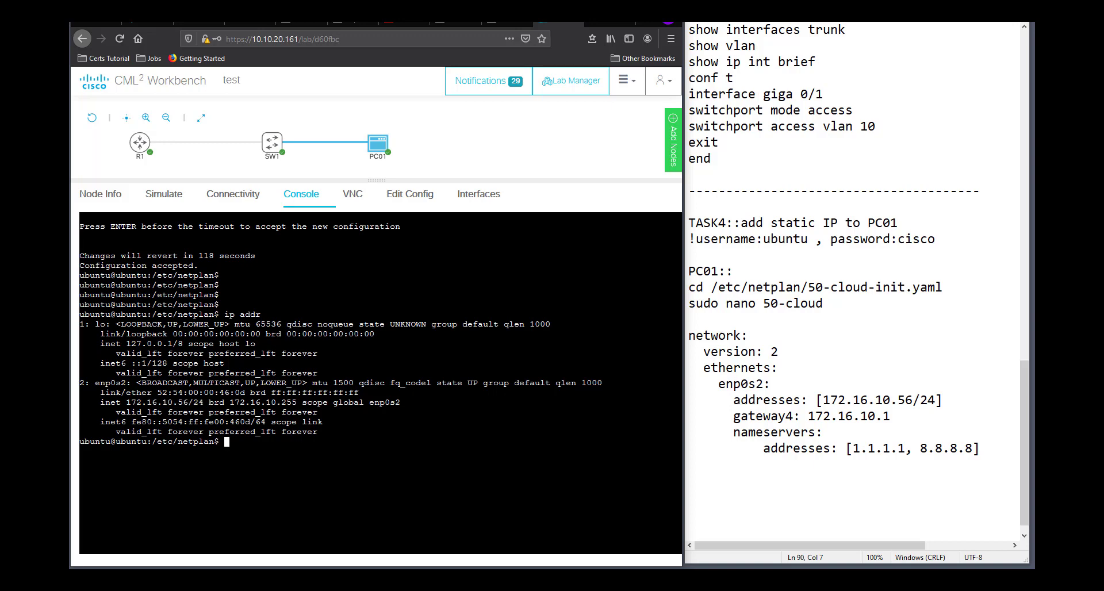
text(ping)
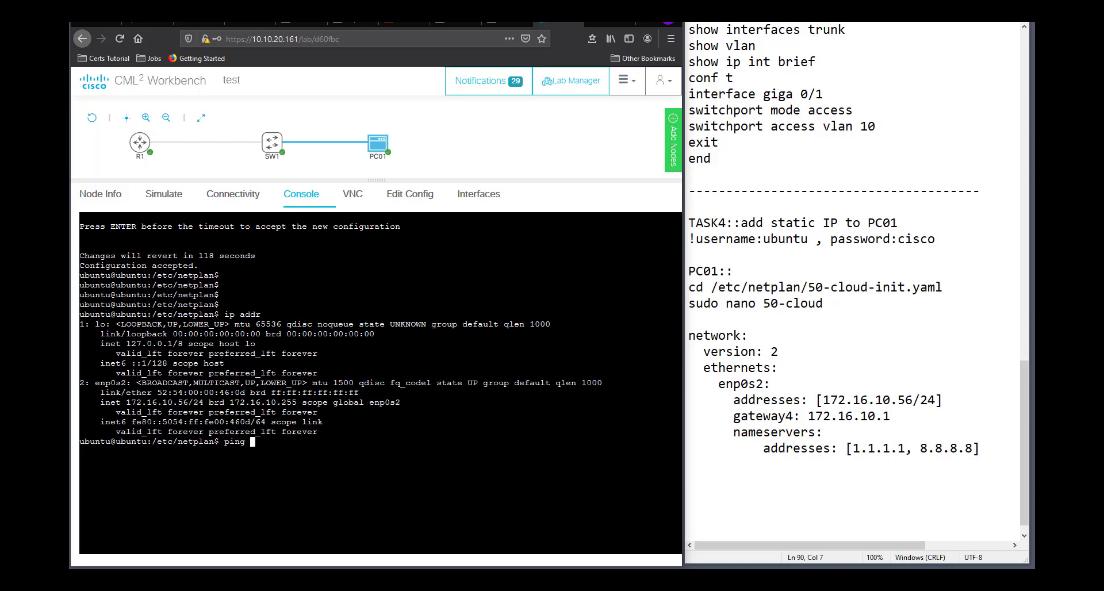
text(172.16.)
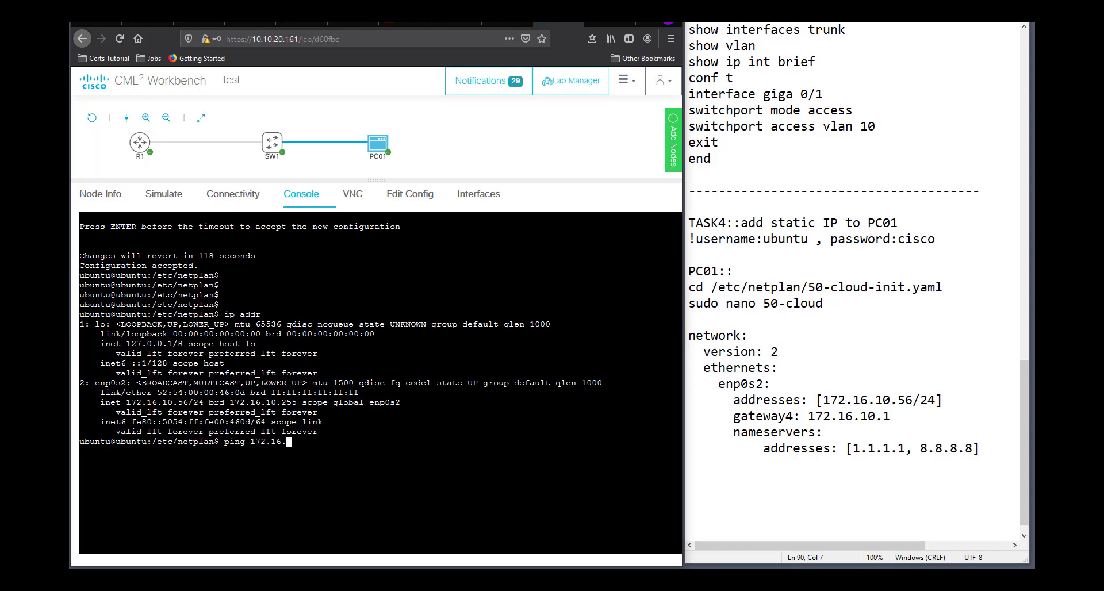
key(Return)
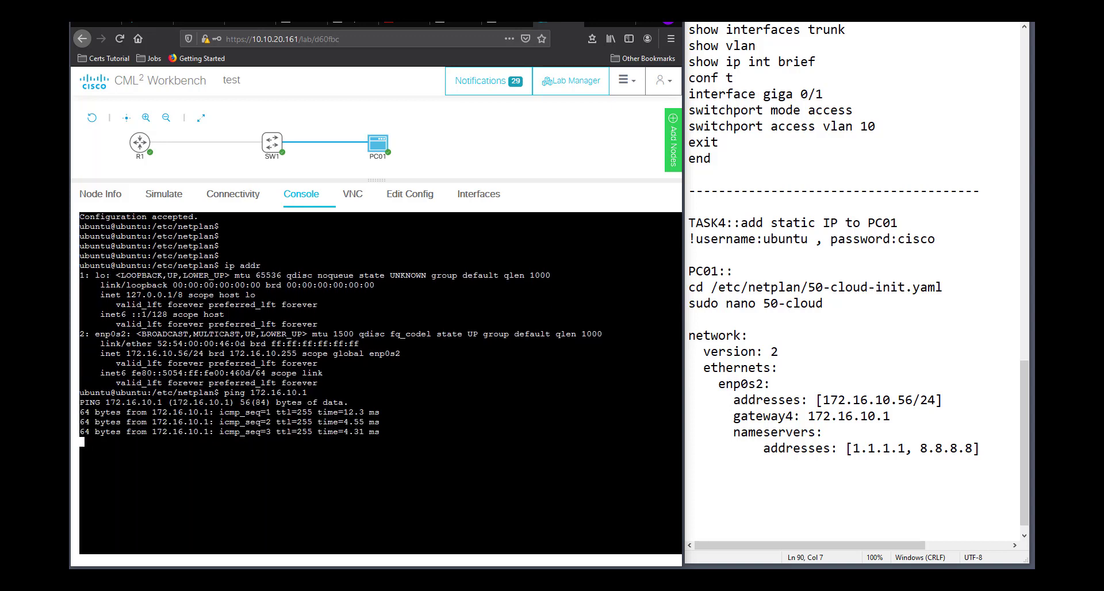
click(138, 146)
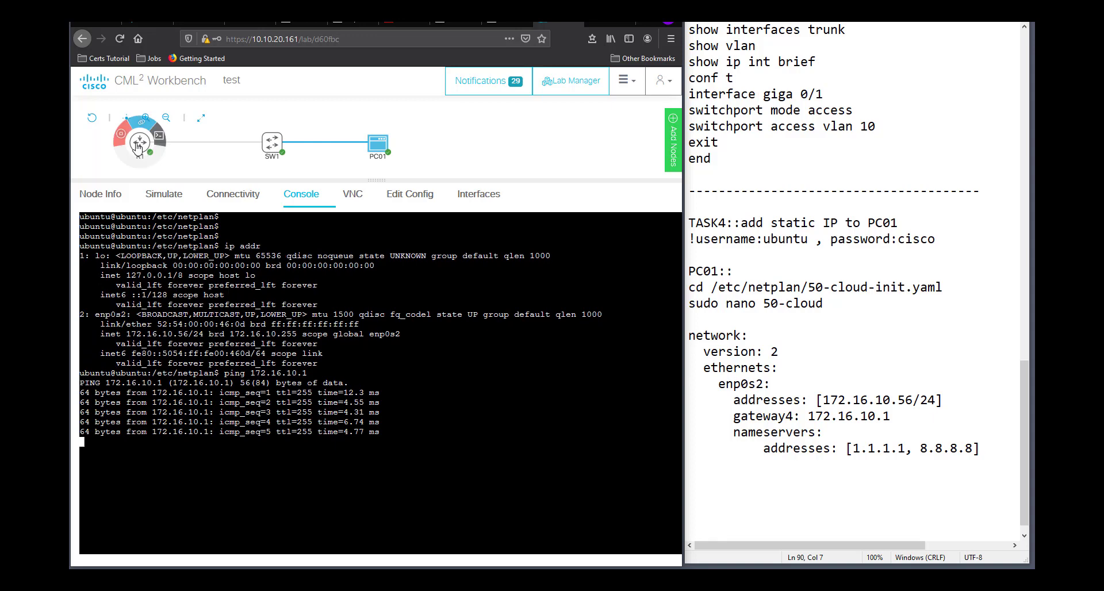
click(139, 144)
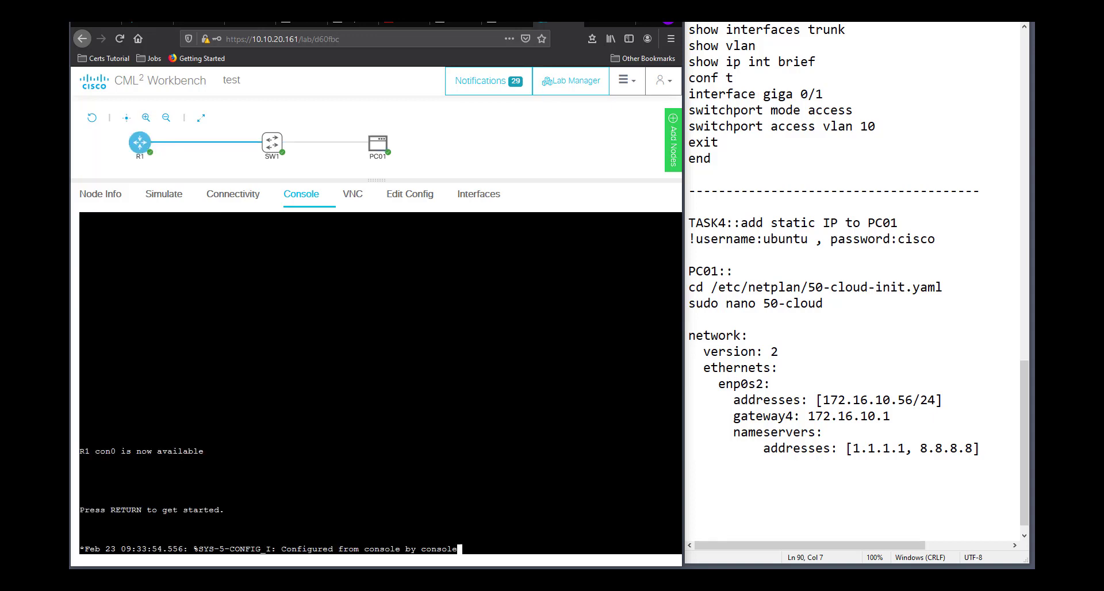
From R1's prompt, ping PC01 at 172.16.10.56 and get 100 percent success
key(Return)
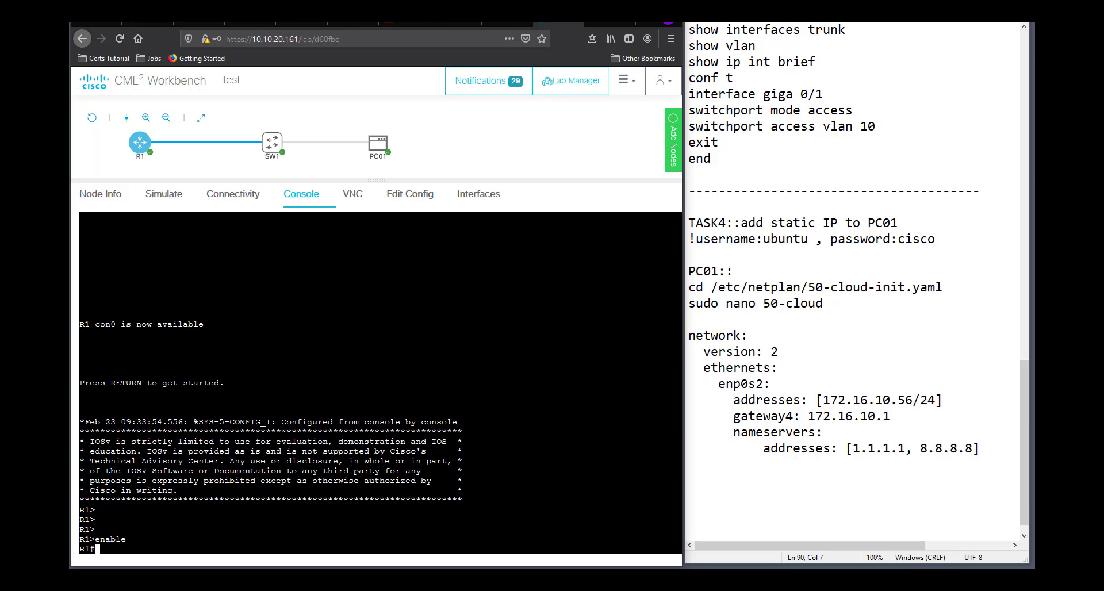
text(ping 1)
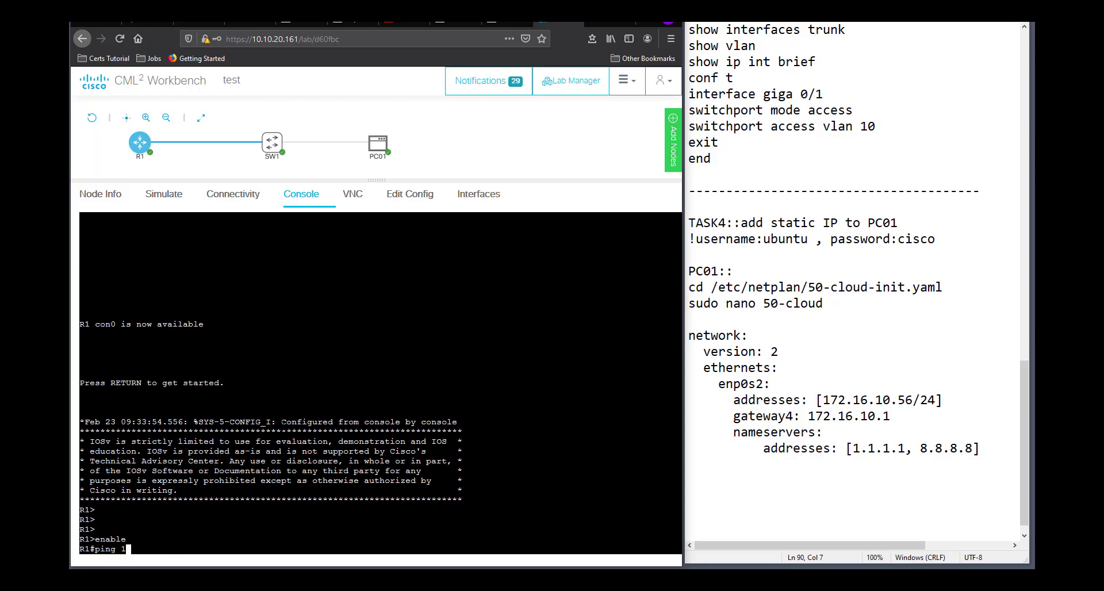
text(72.16.10)
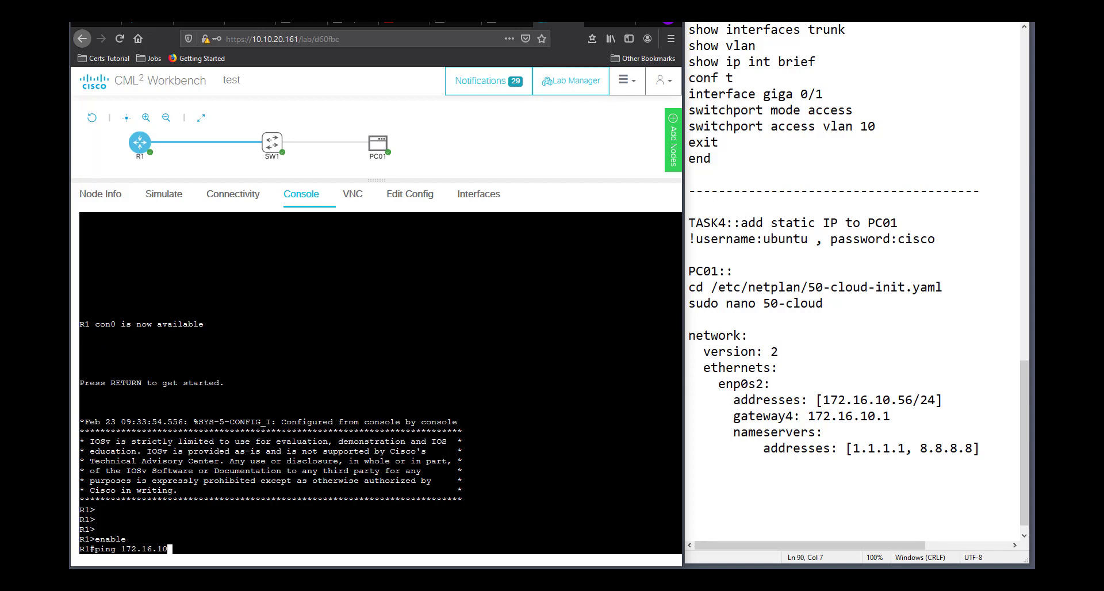
key(Return)
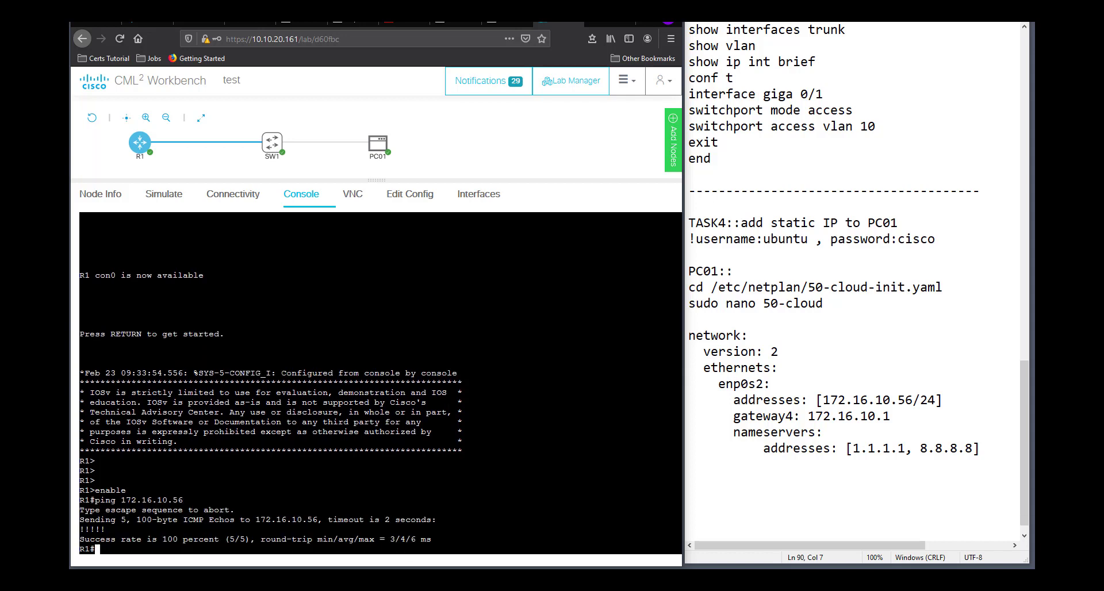